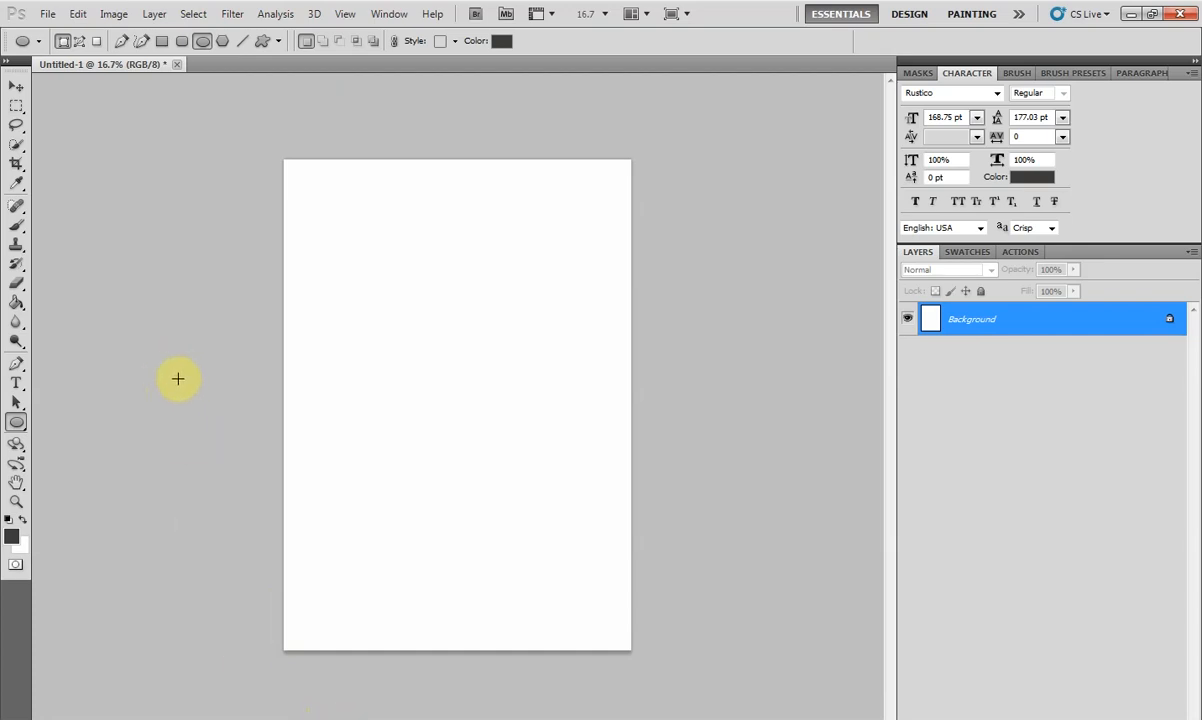
mouse_move(192, 428)
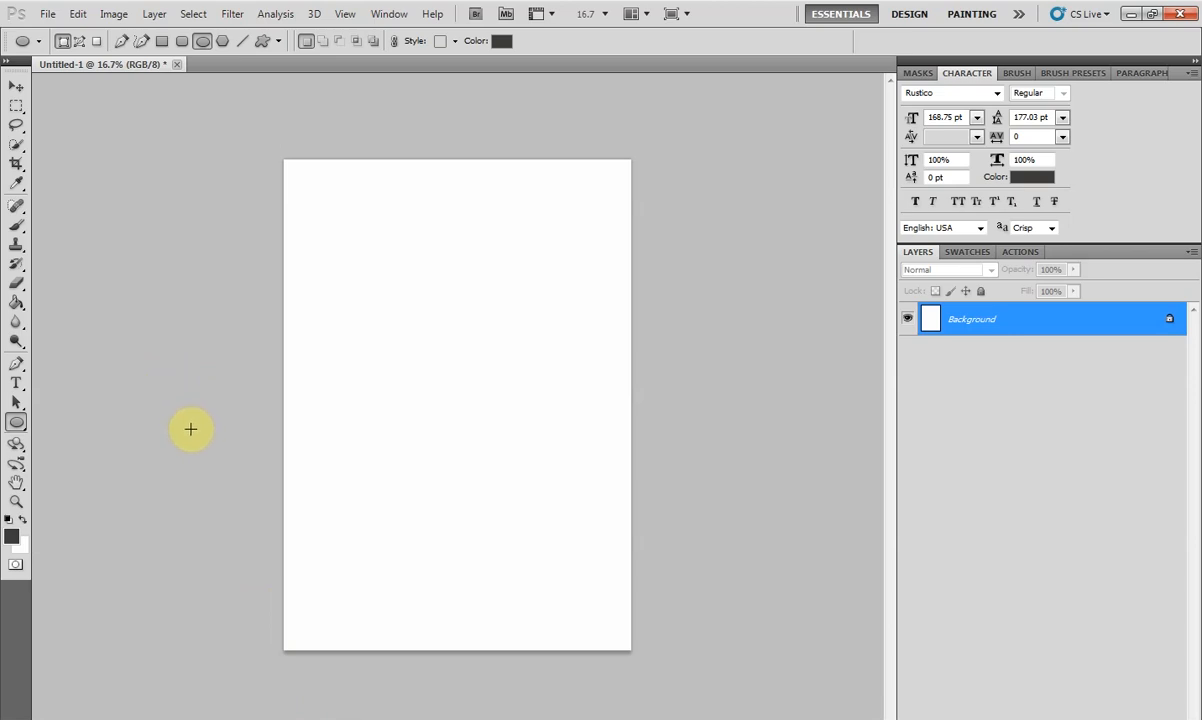
mouse_move(420, 288)
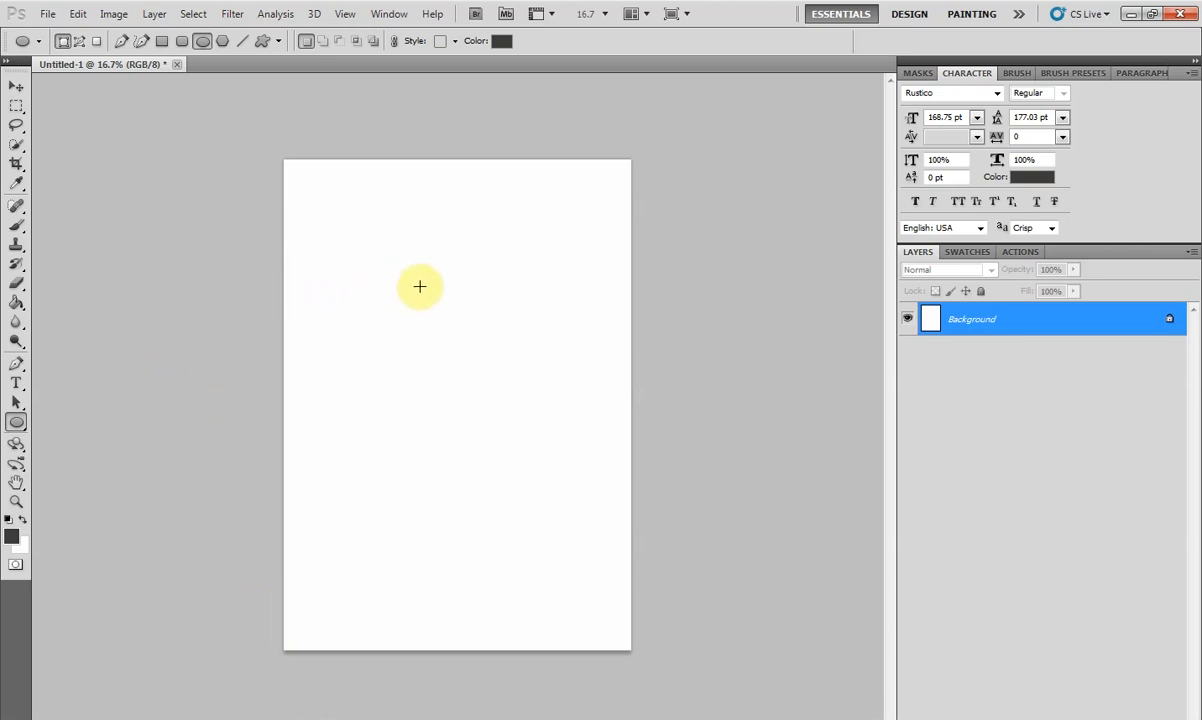
mouse_move(420, 294)
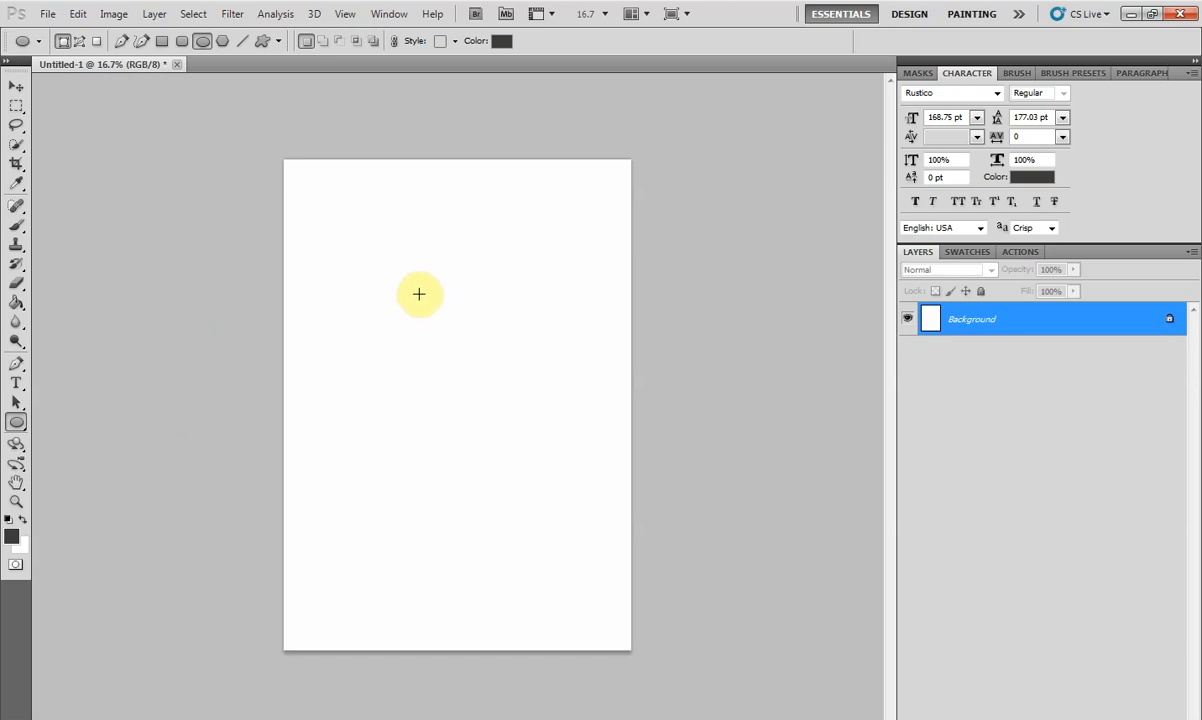
mouse_move(416, 292)
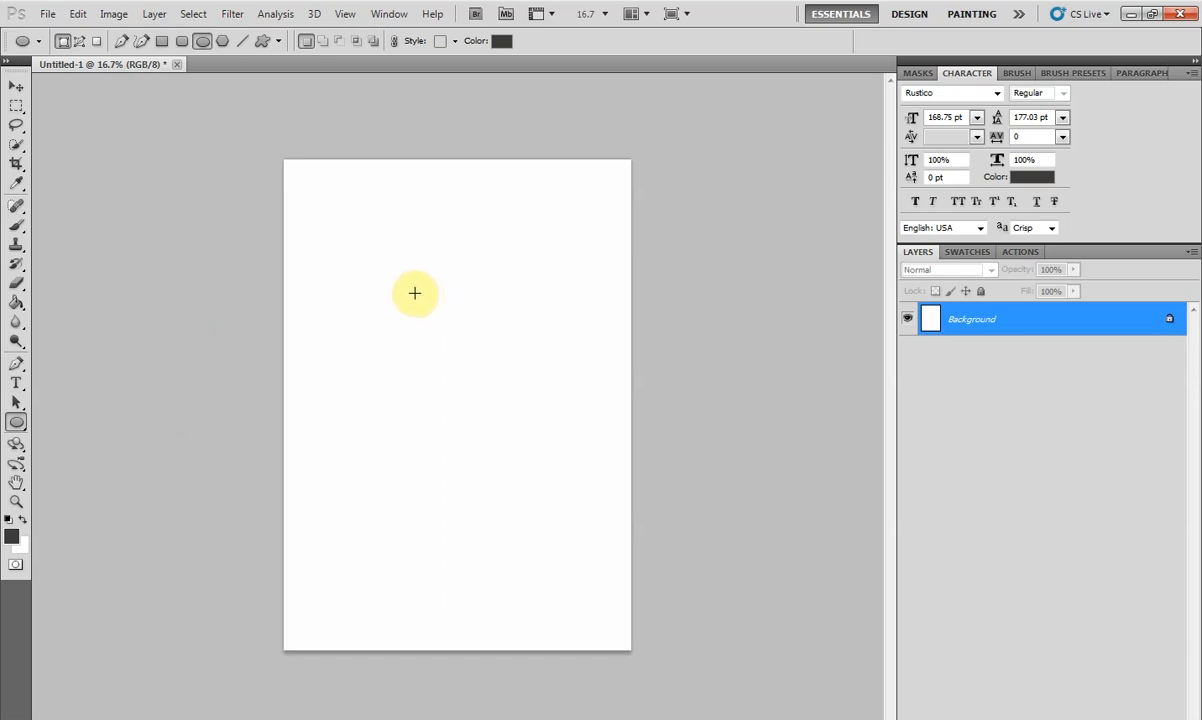
mouse_move(408, 292)
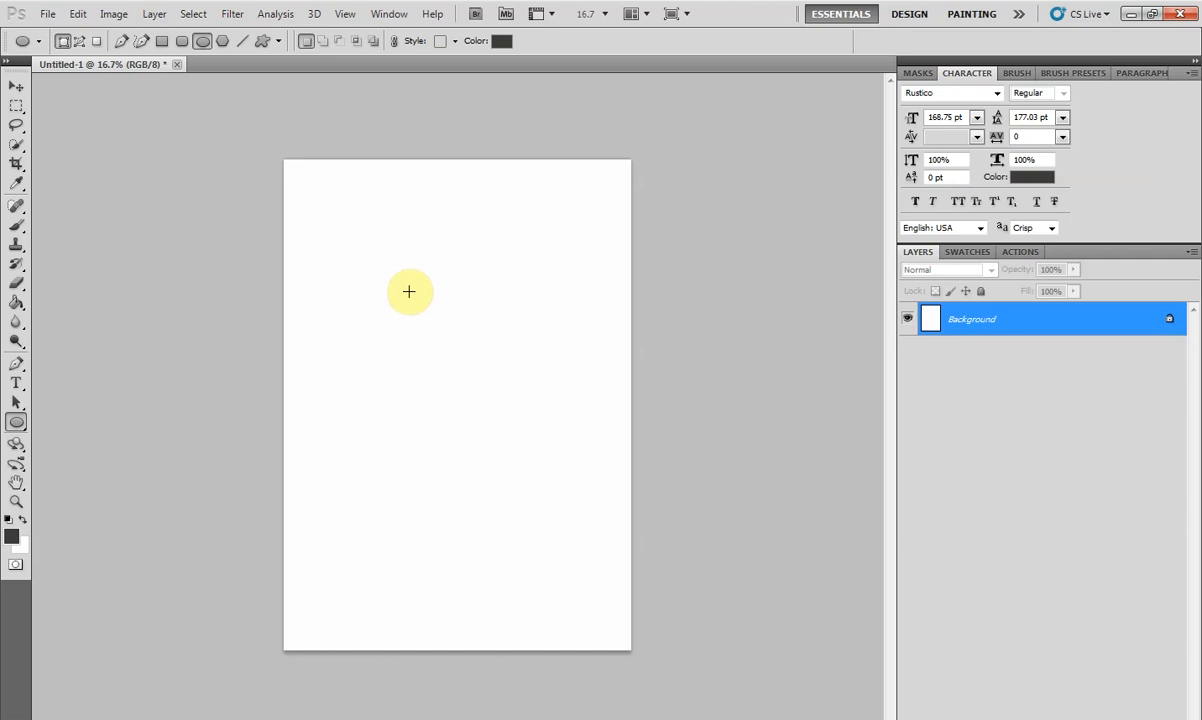
mouse_move(404, 284)
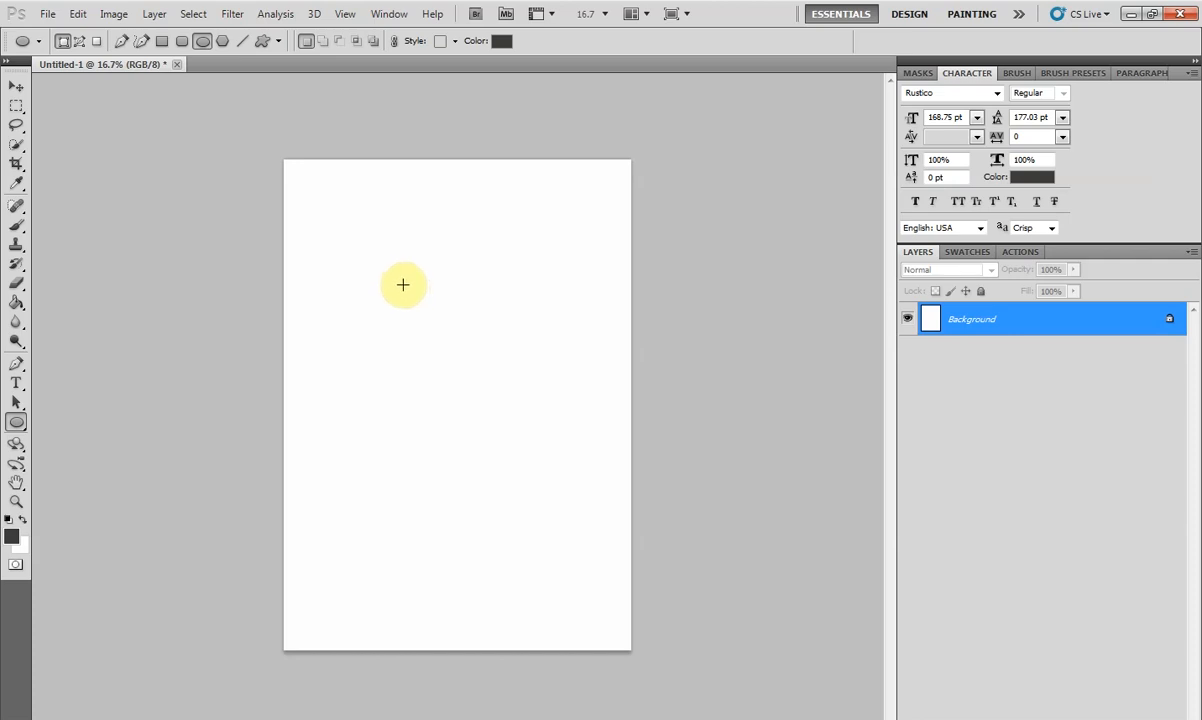
mouse_move(392, 258)
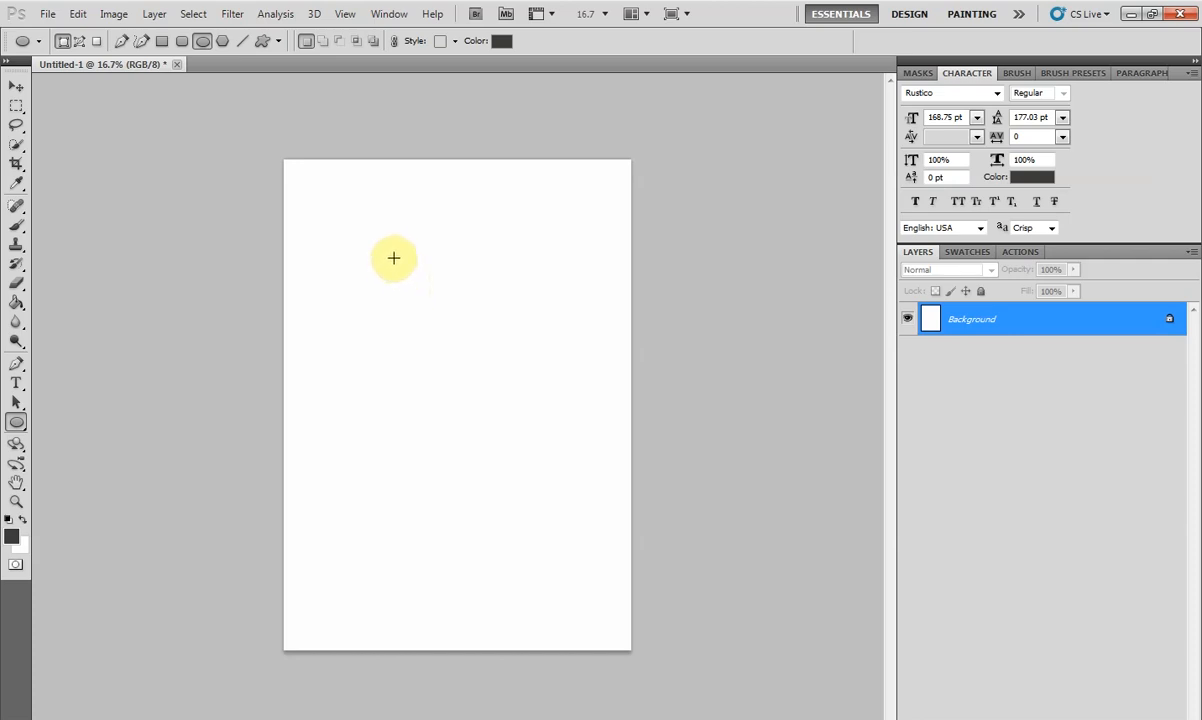
mouse_move(402, 262)
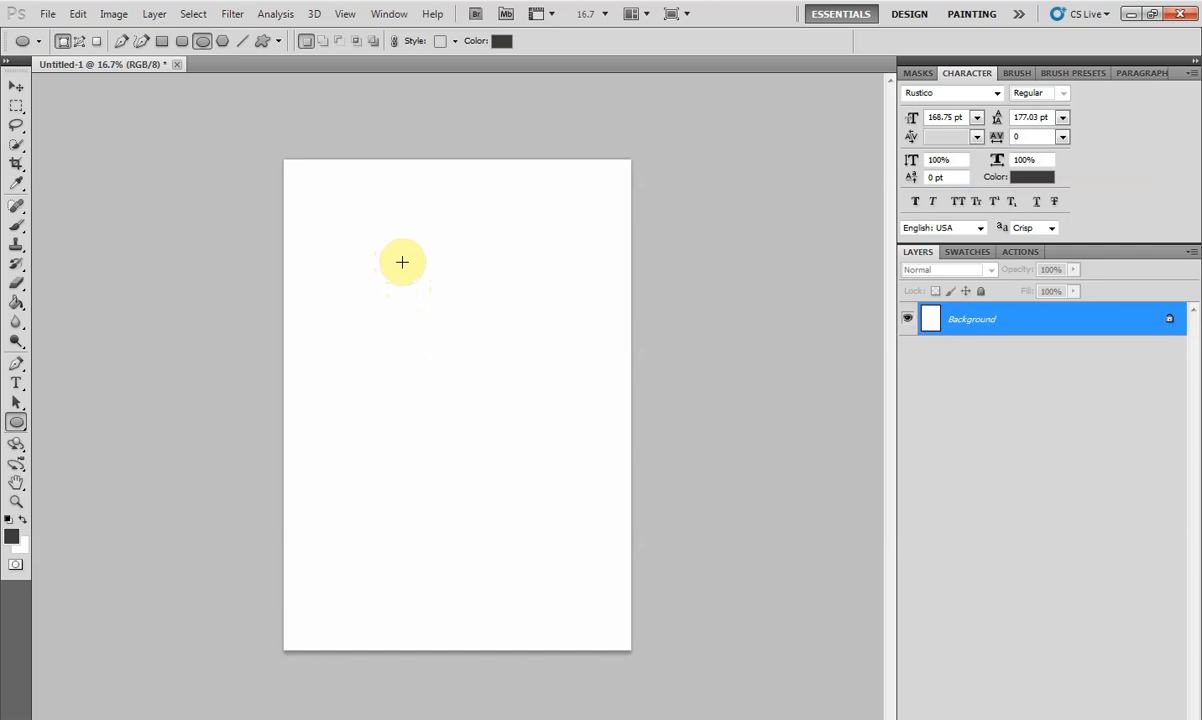
mouse_move(34, 376)
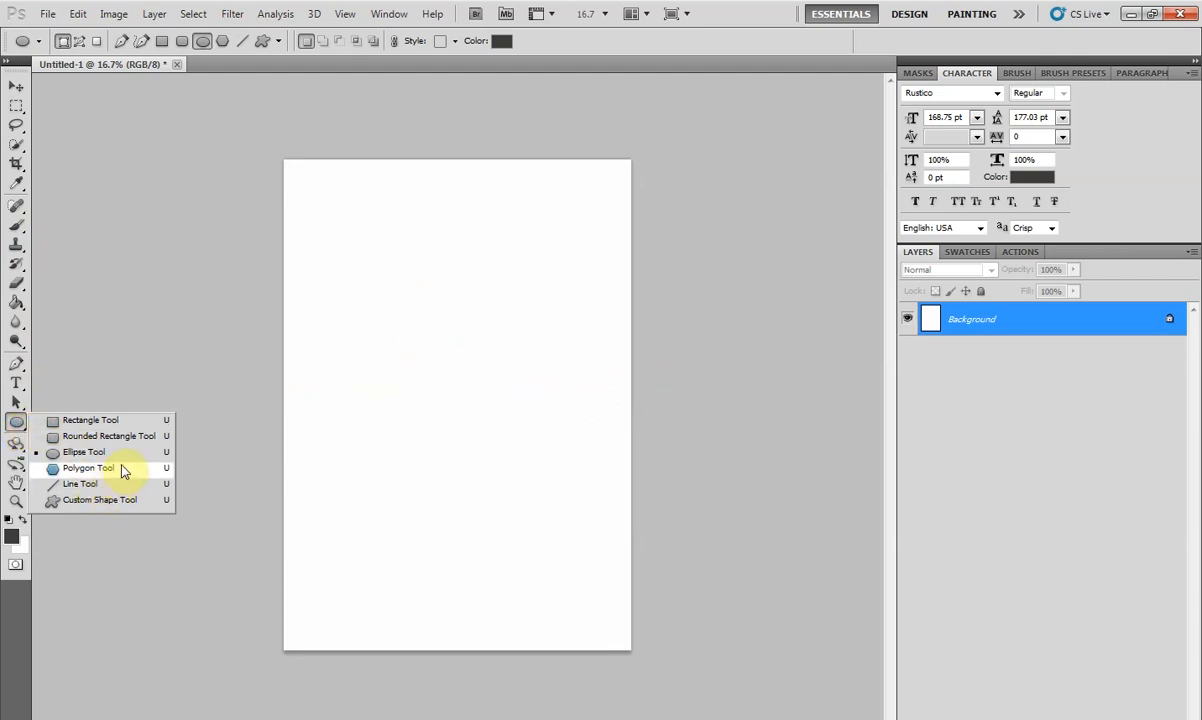
mouse_move(148, 460)
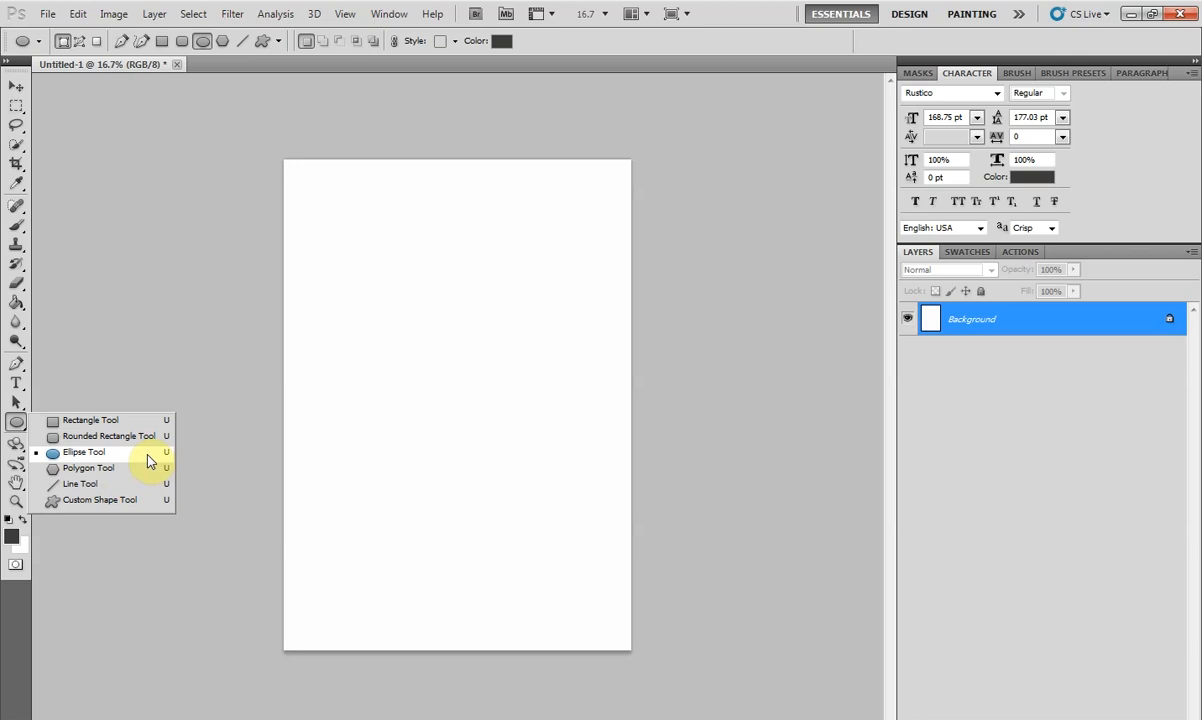
Draw a wide flat ellipse near the top of the page and thin it into a narrow oval
click(84, 452)
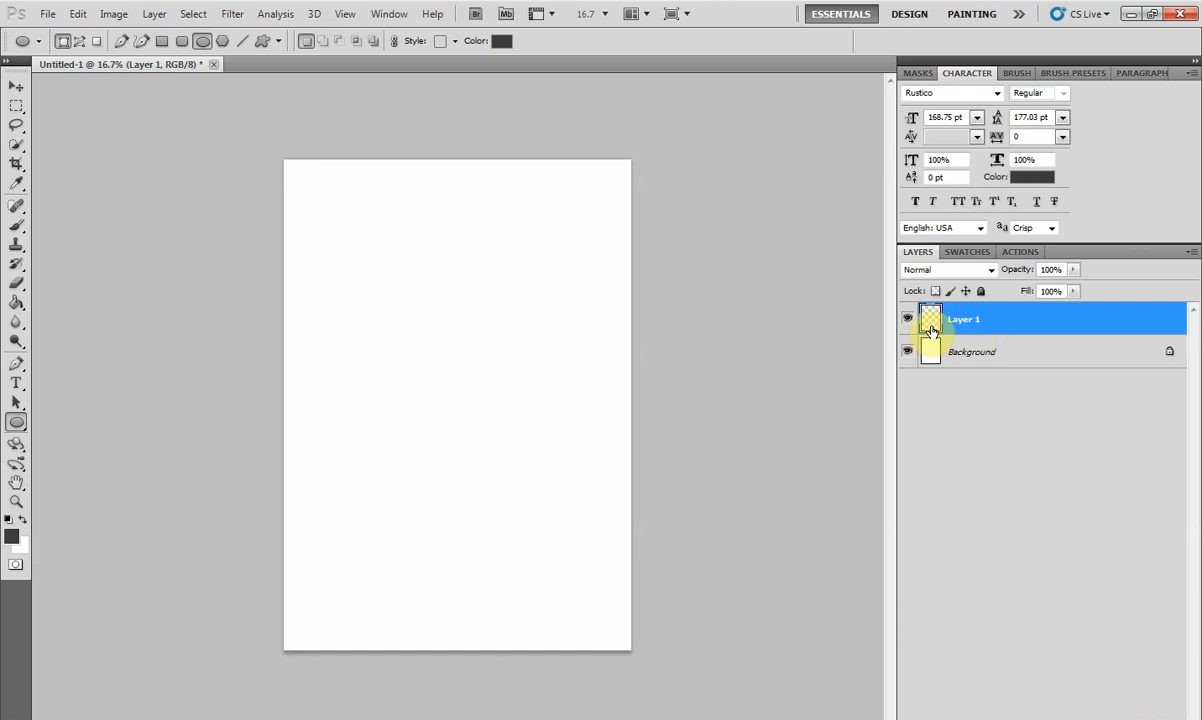
mouse_move(930, 344)
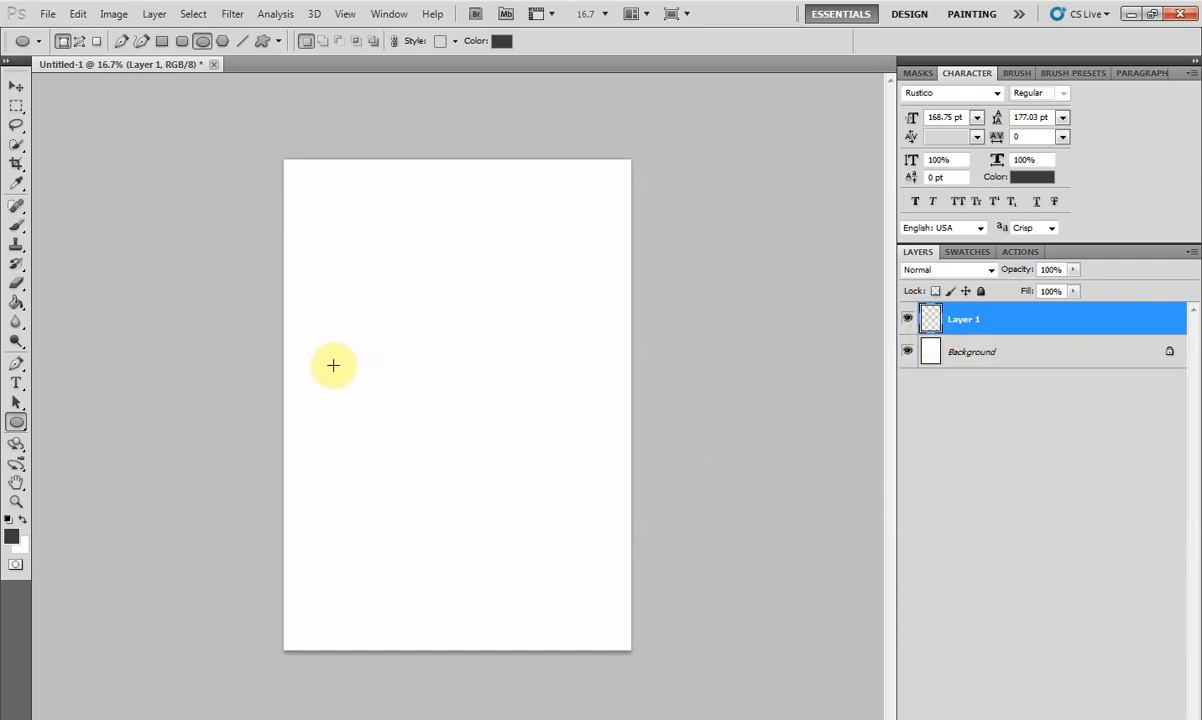
drag(332, 364, 584, 420)
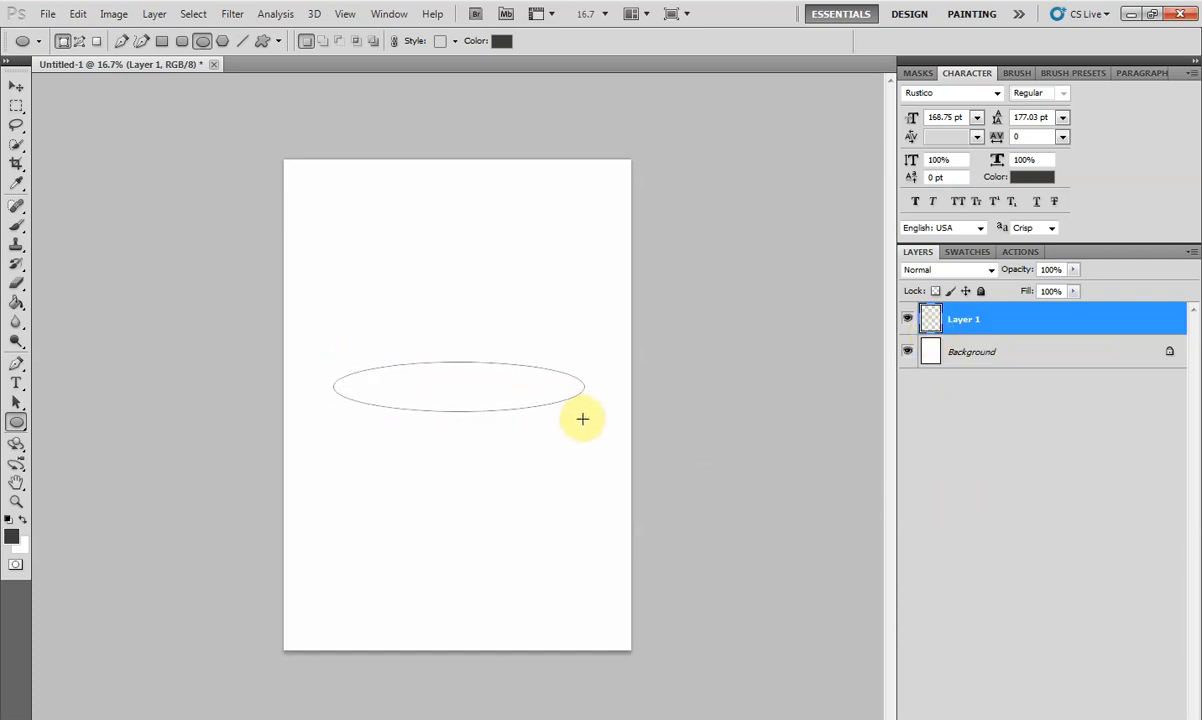
drag(584, 418, 610, 382)
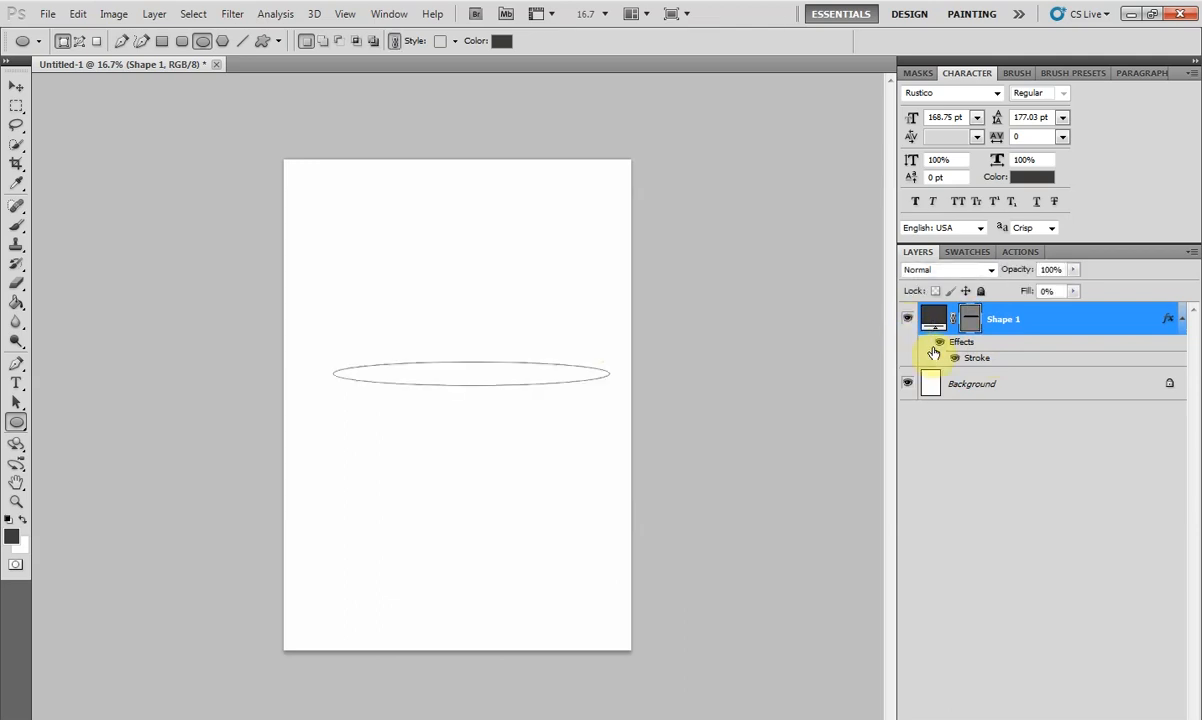
Duplicate the Shape 1 ellipse layer to get a second identical oval
right_click(1004, 320)
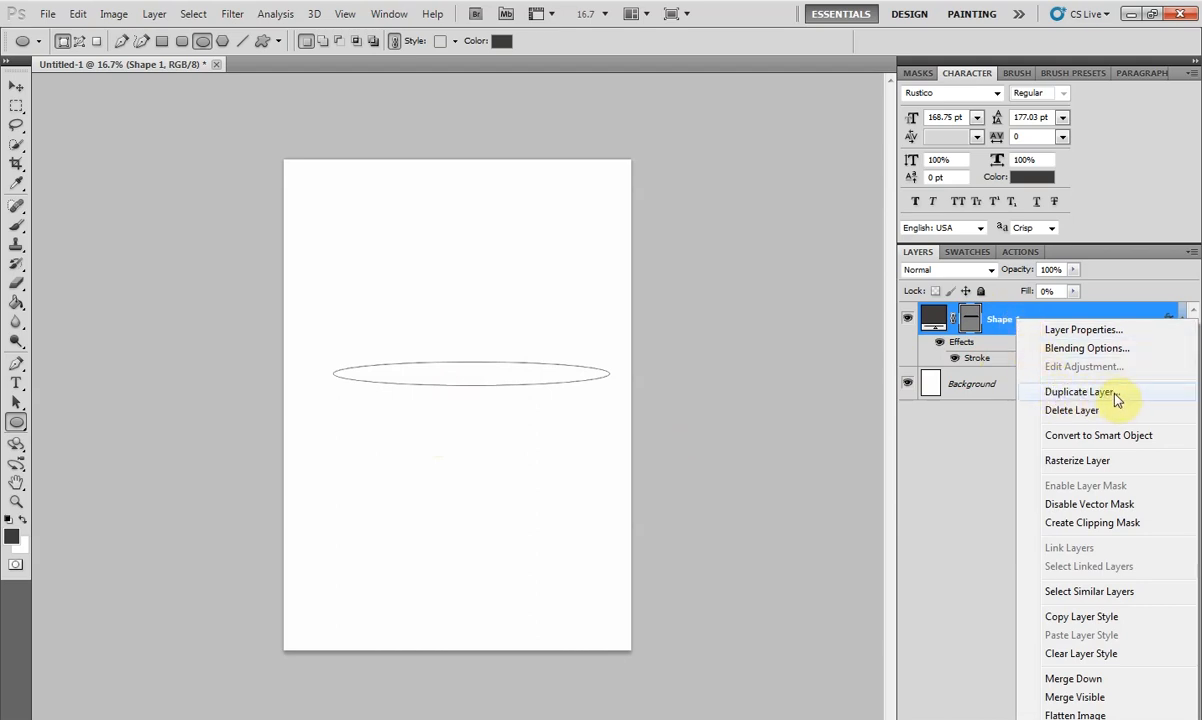
click(1080, 390)
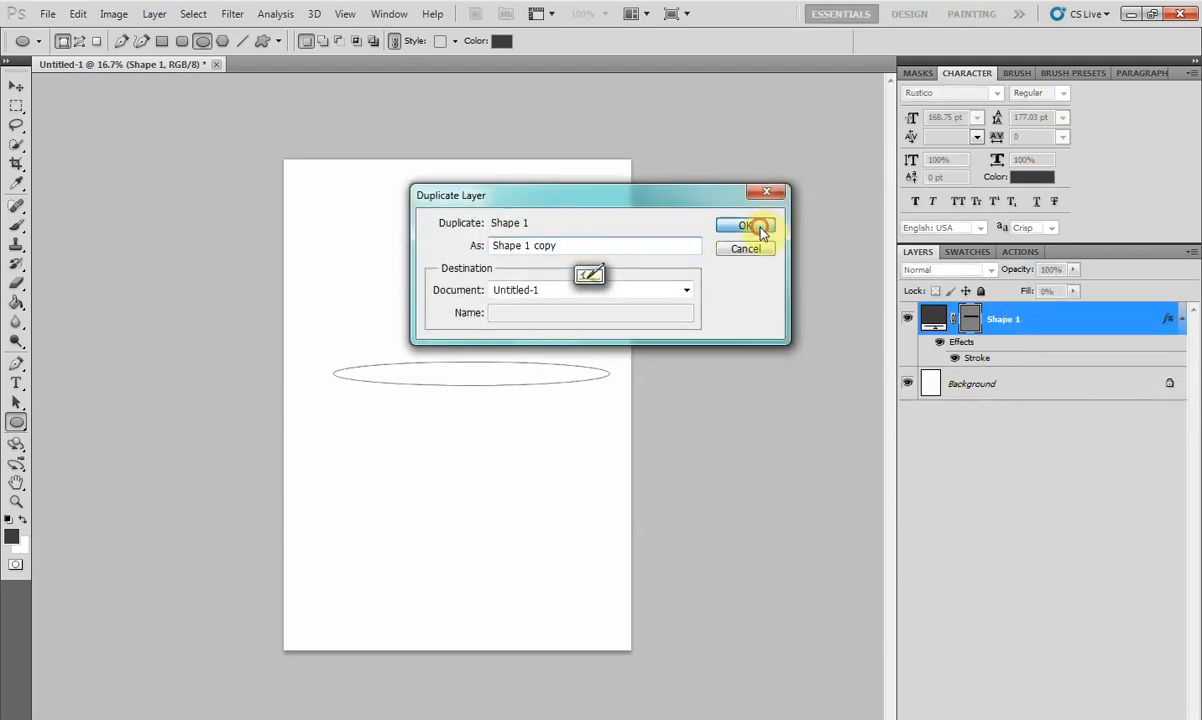
click(742, 224)
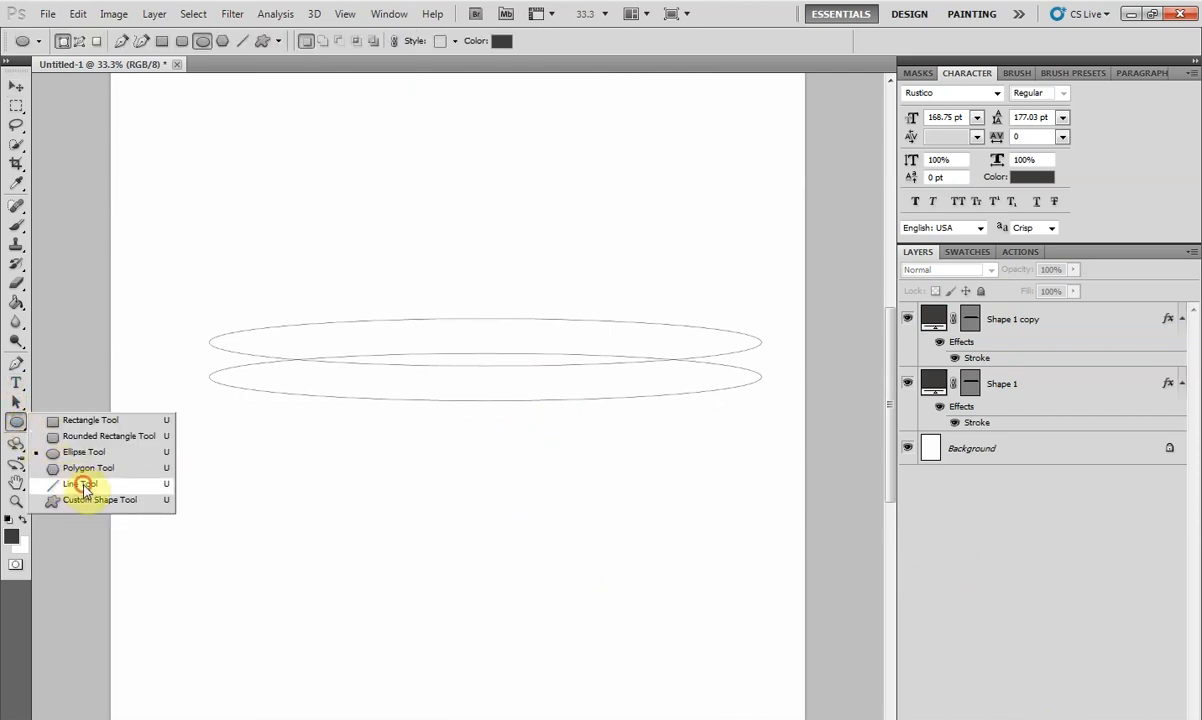
Join the two ovals' left ends with a vertical line and select all four outline layers
click(80, 484)
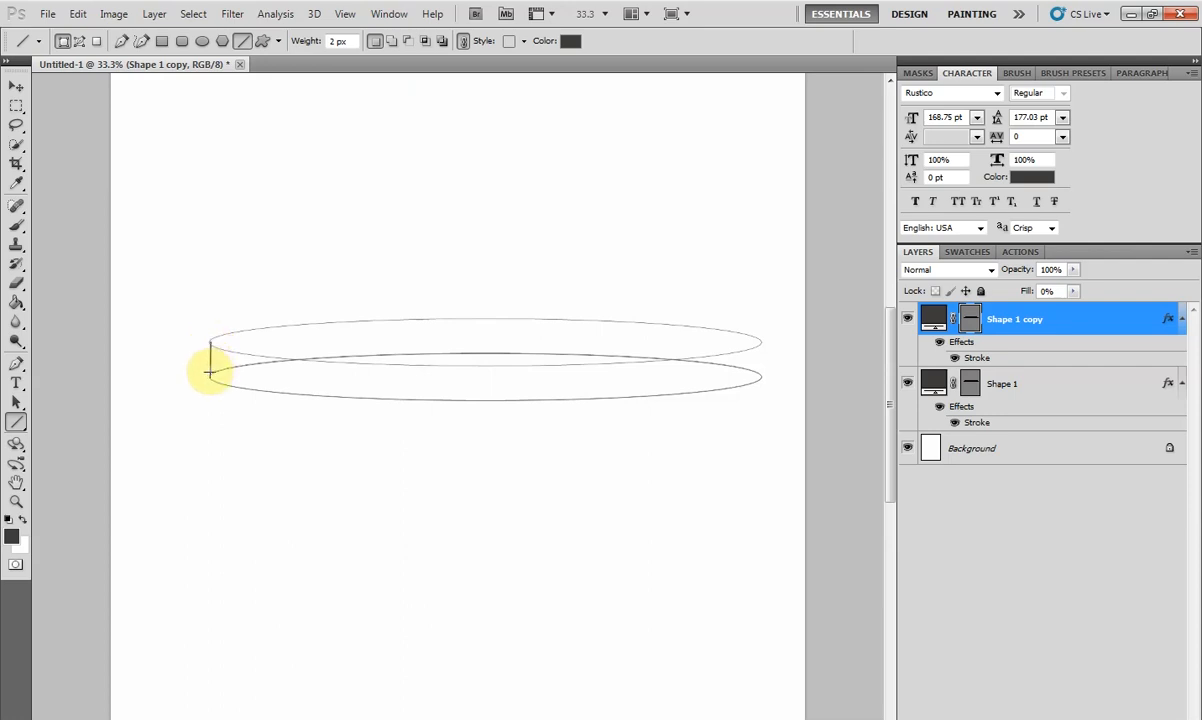
drag(210, 356, 764, 380)
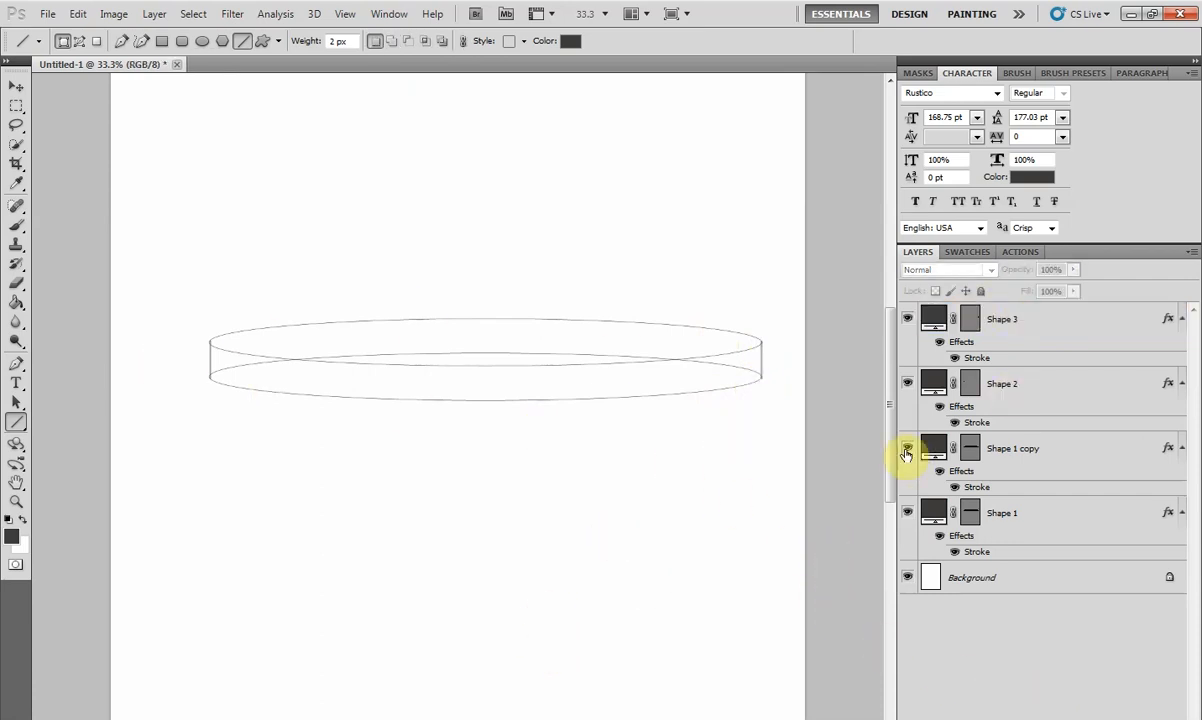
click(1010, 512)
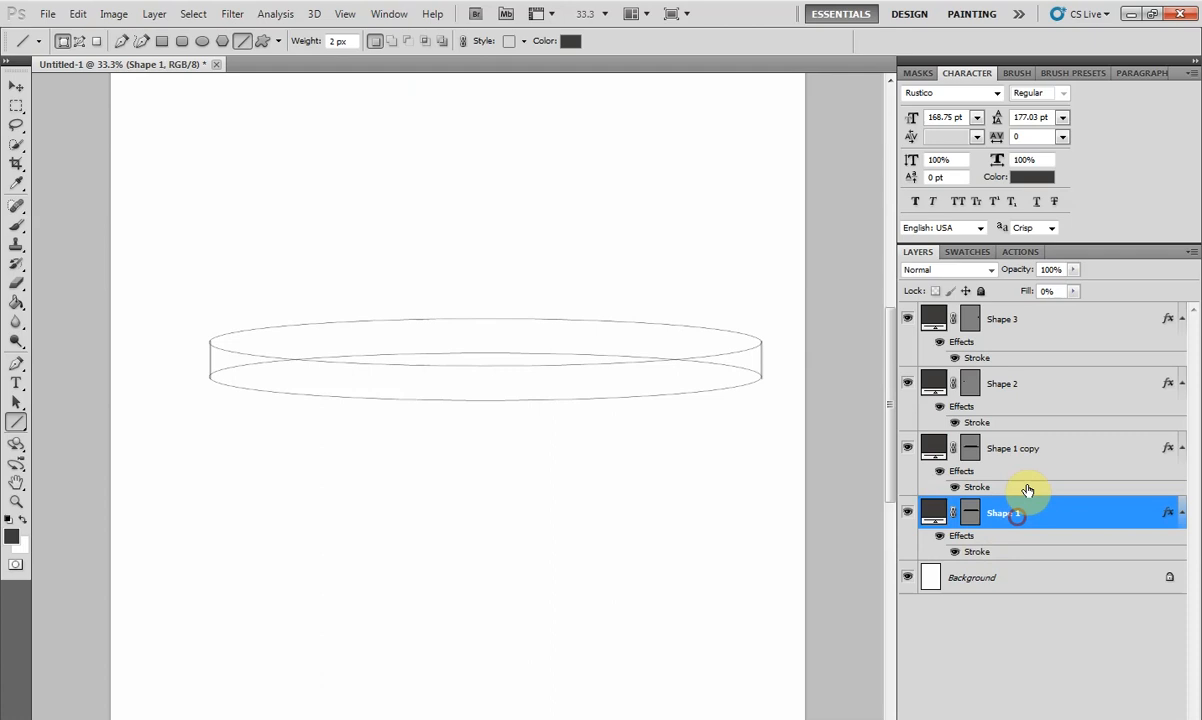
click(1002, 318)
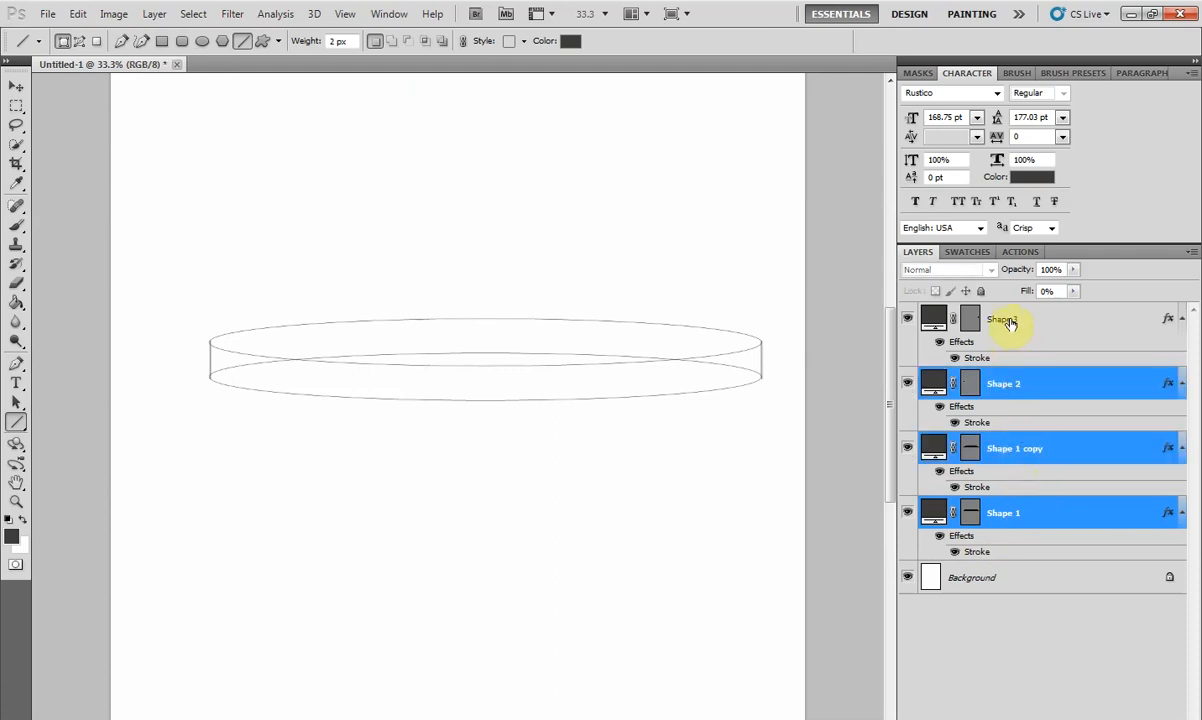
Merge the selected outline layers into a single tier layer ready for renaming
right_click(1004, 320)
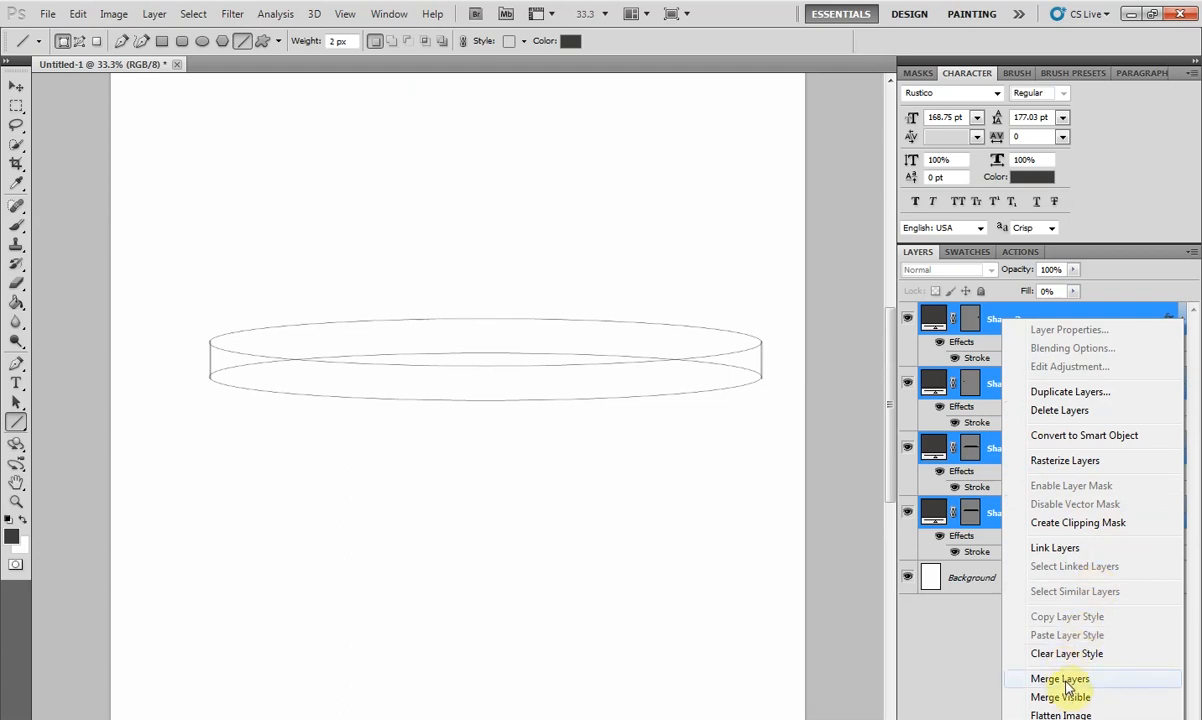
mouse_move(1100, 688)
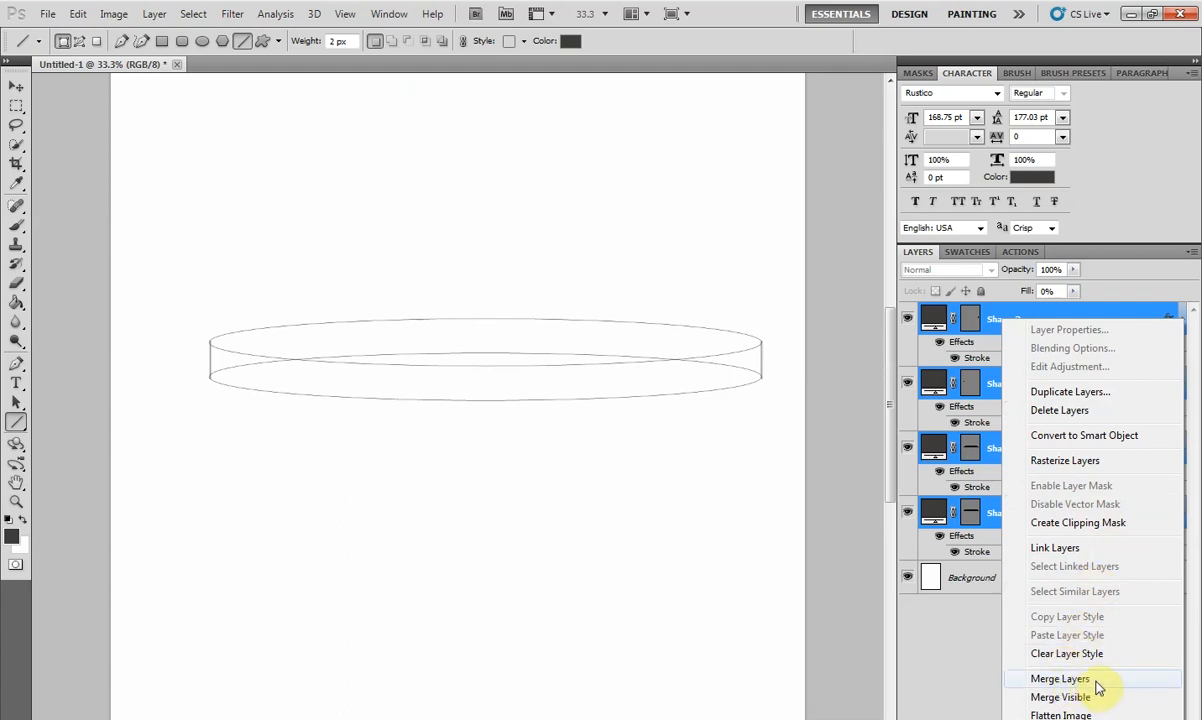
click(1060, 678)
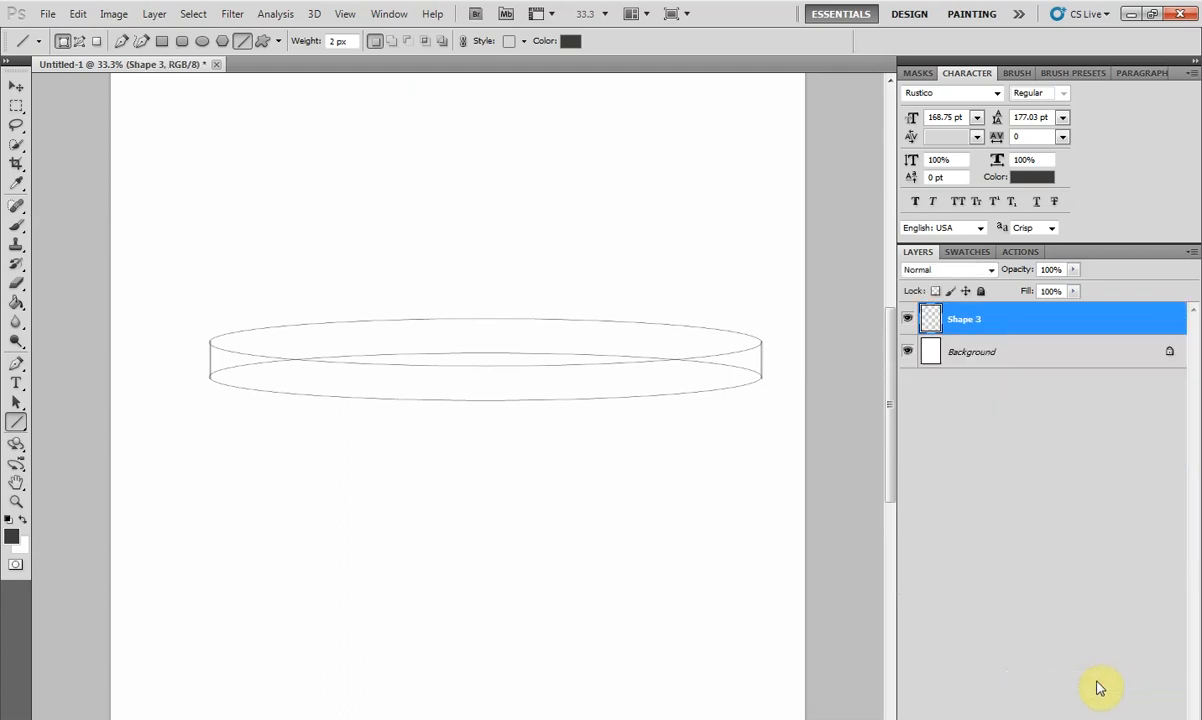
double_click(964, 320)
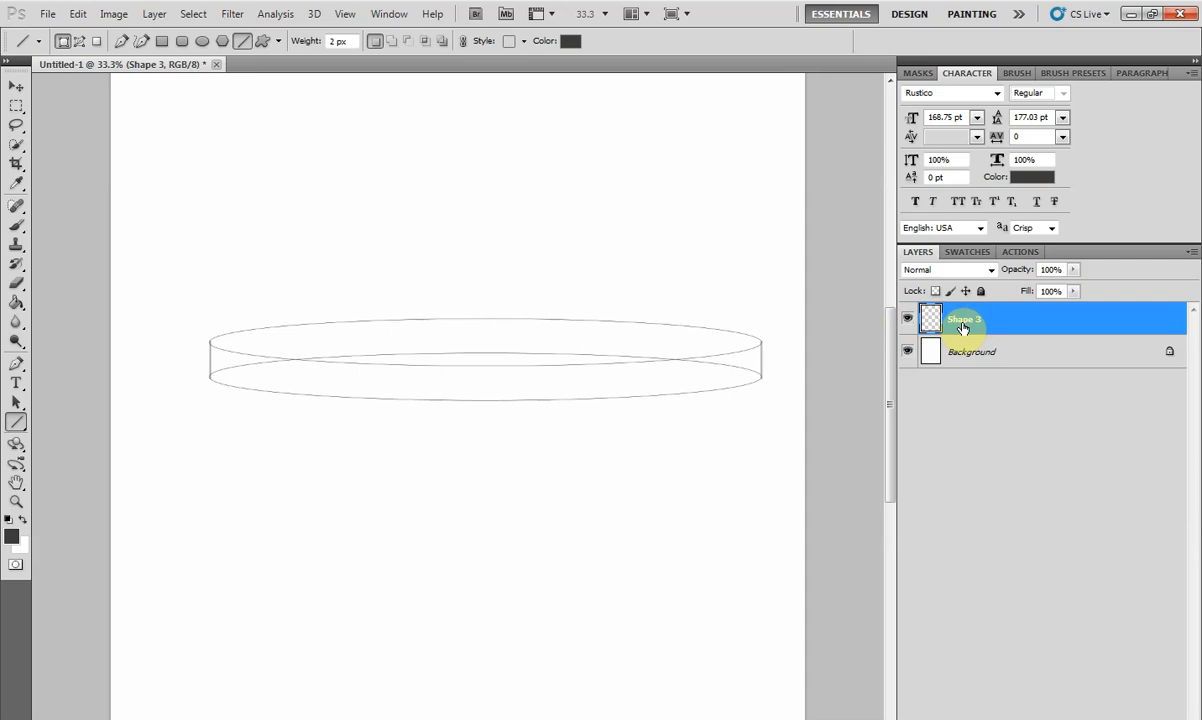
Erase the hidden back curve of the lower ellipse and name the layer 'board'
click(16, 290)
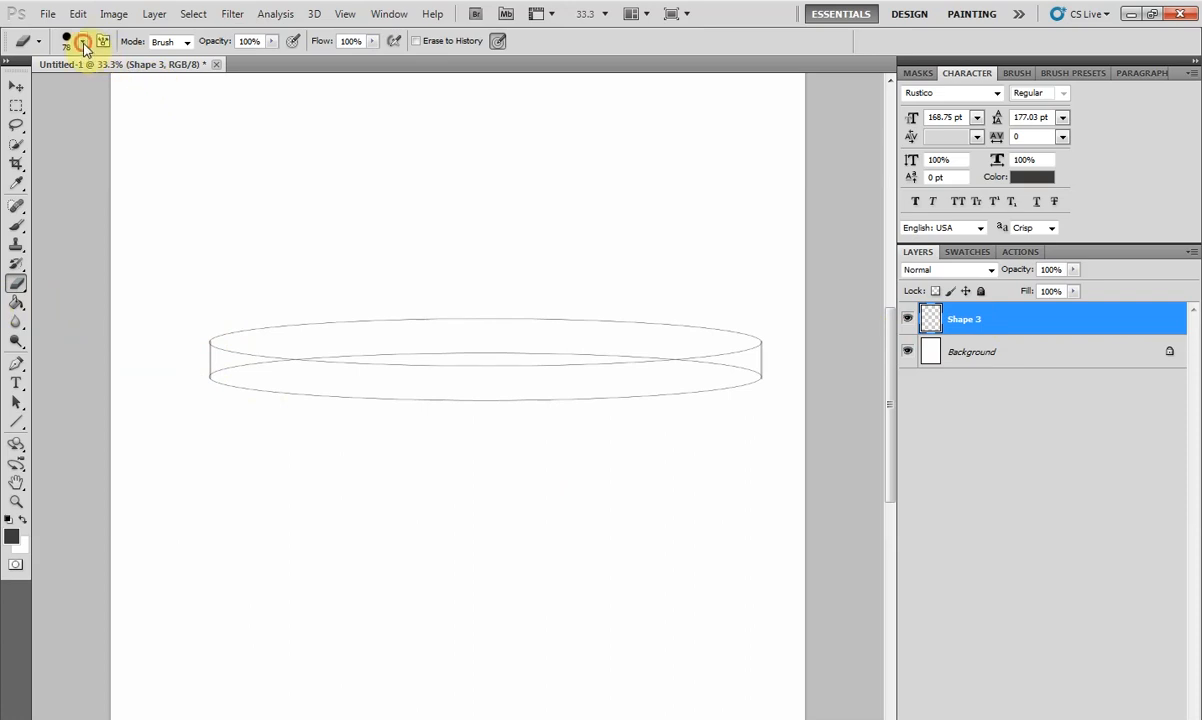
click(84, 40)
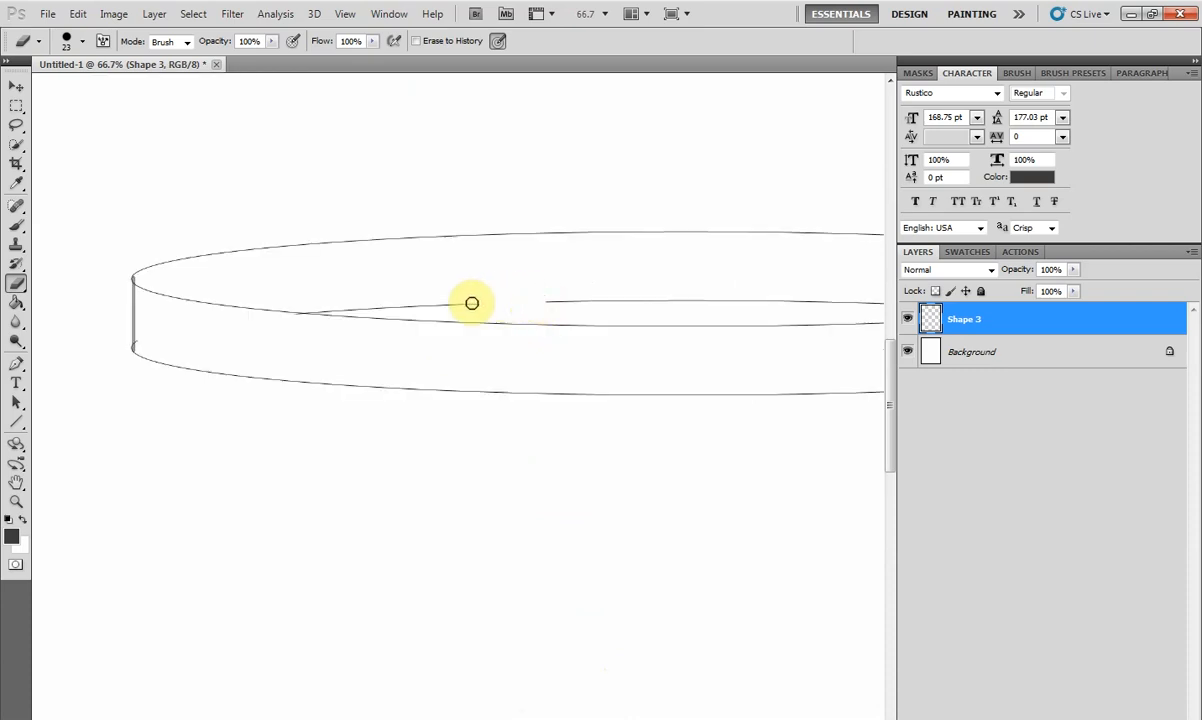
drag(472, 302, 328, 308)
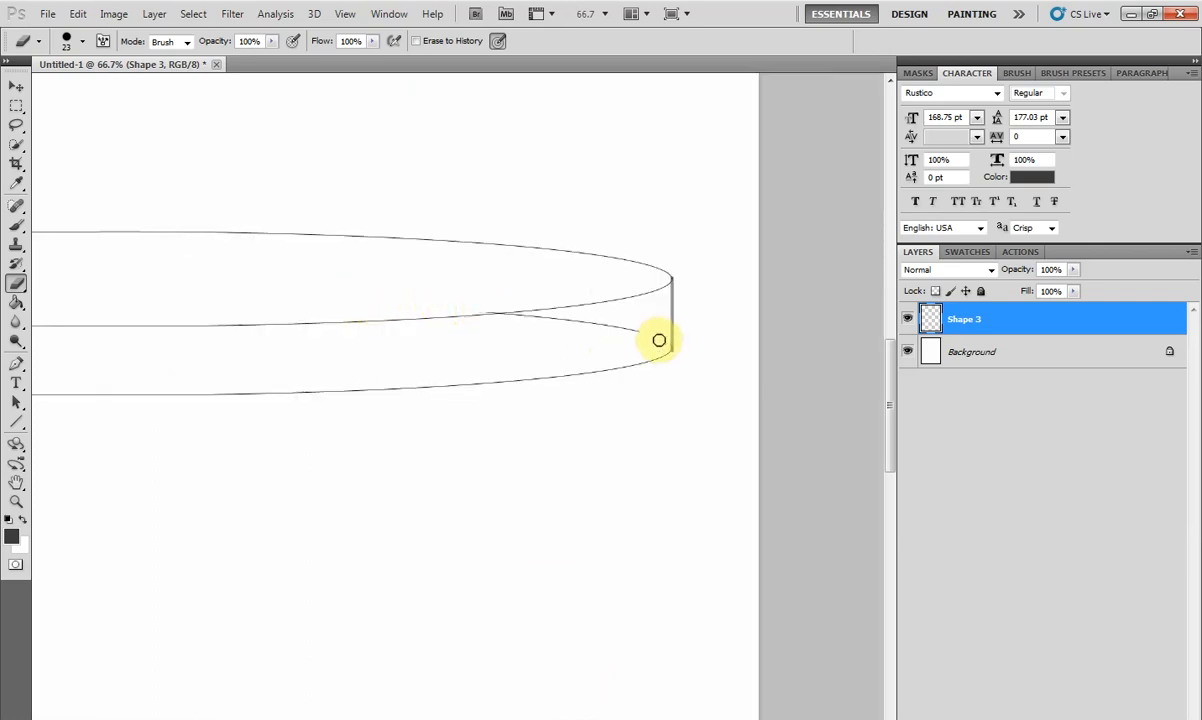
drag(660, 340, 516, 320)
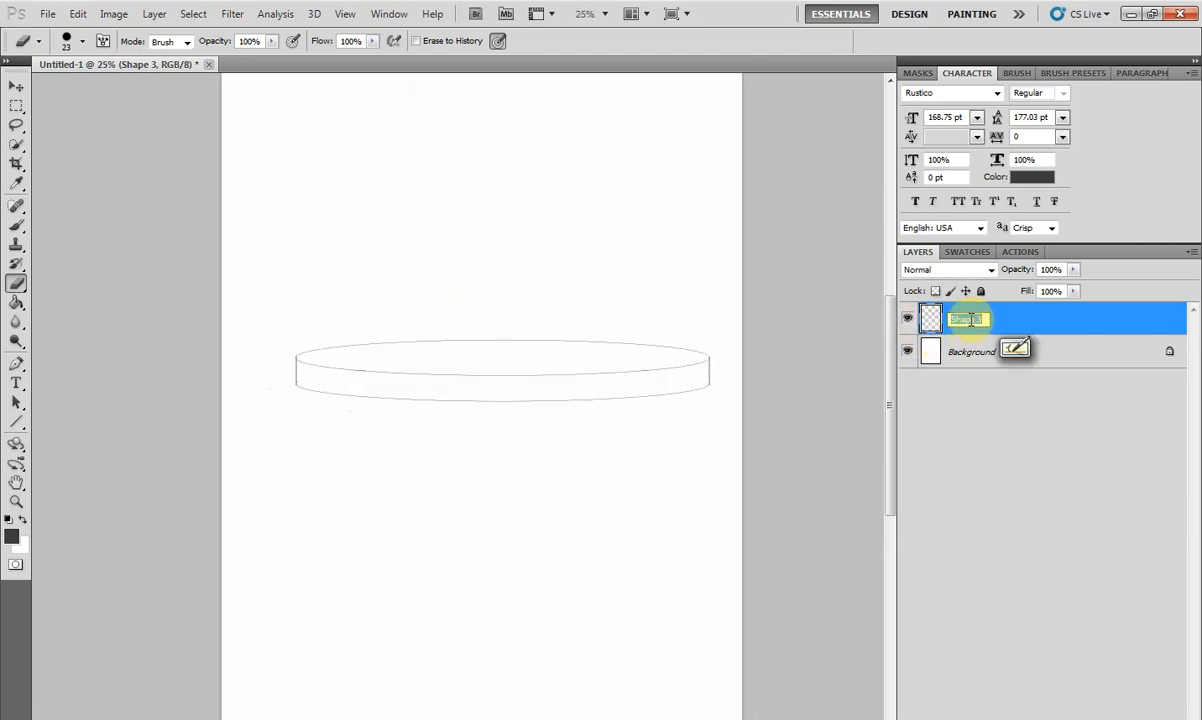
text(board)
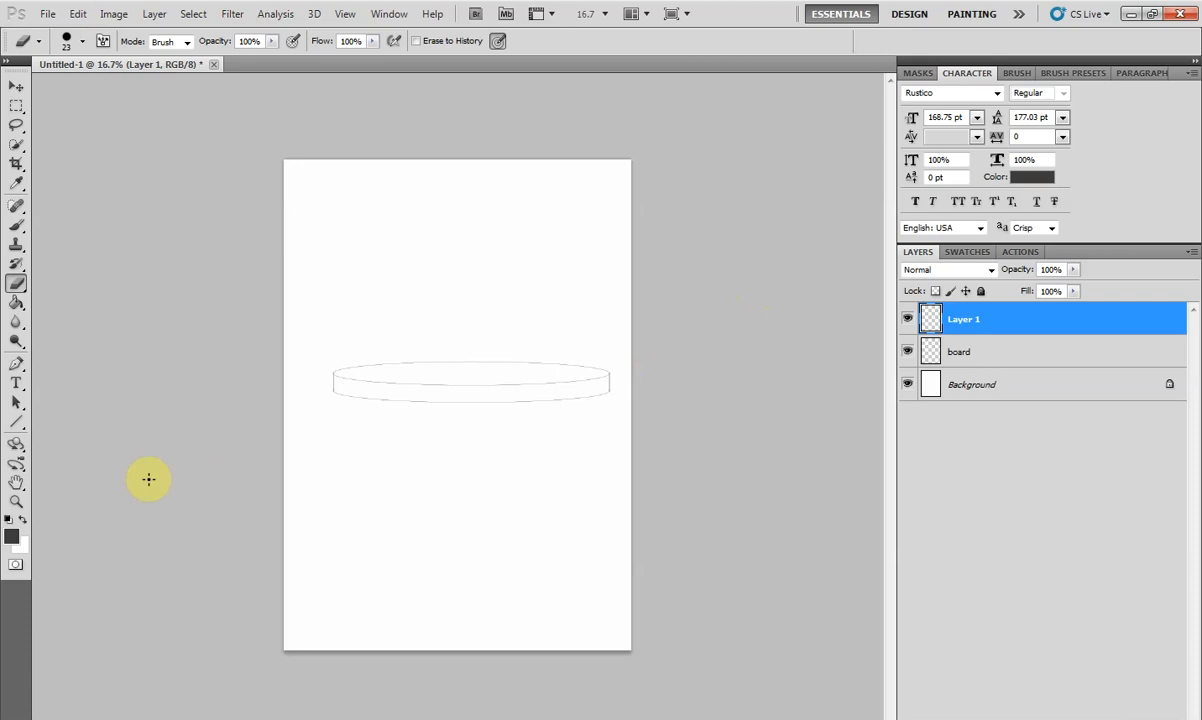
Draw the cake tier's vertical side line and merge its shape layers into one layer
click(16, 422)
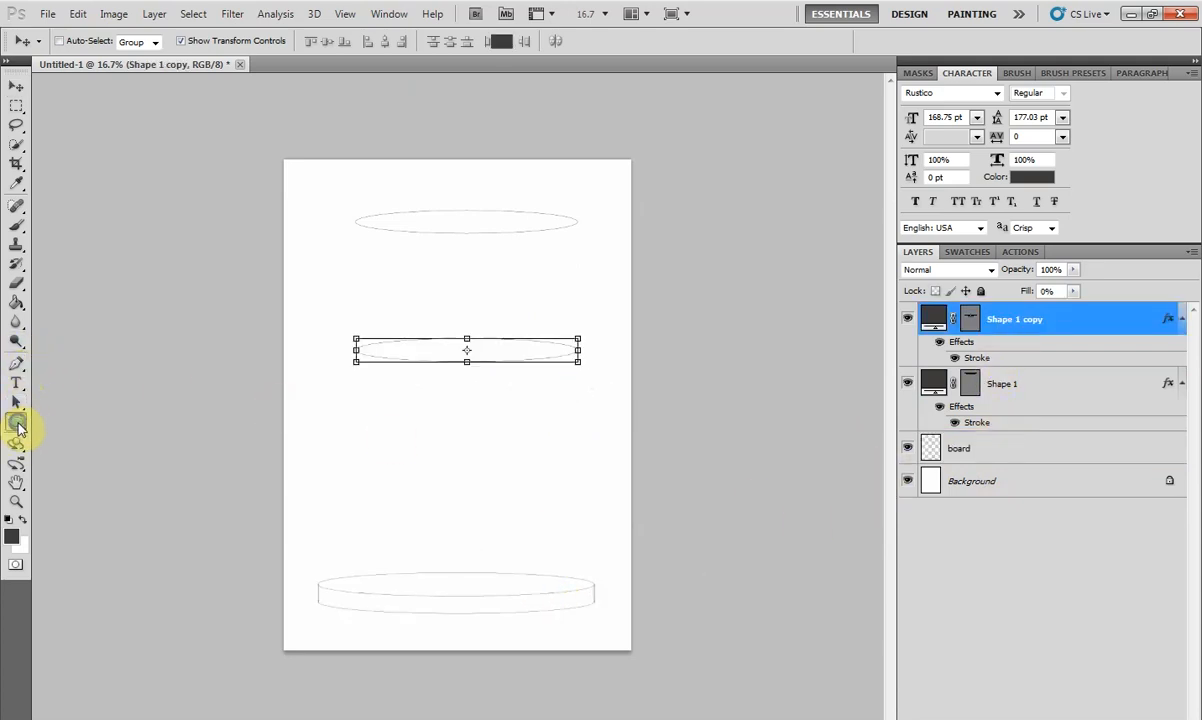
click(16, 424)
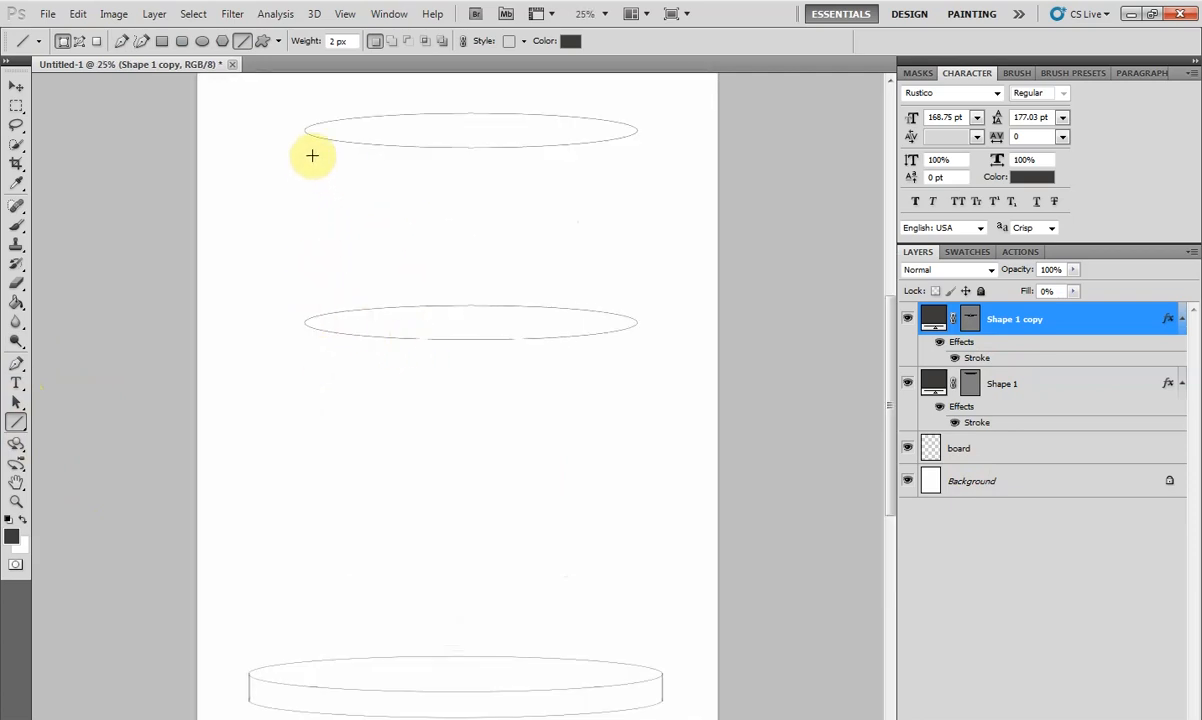
drag(312, 132, 316, 324)
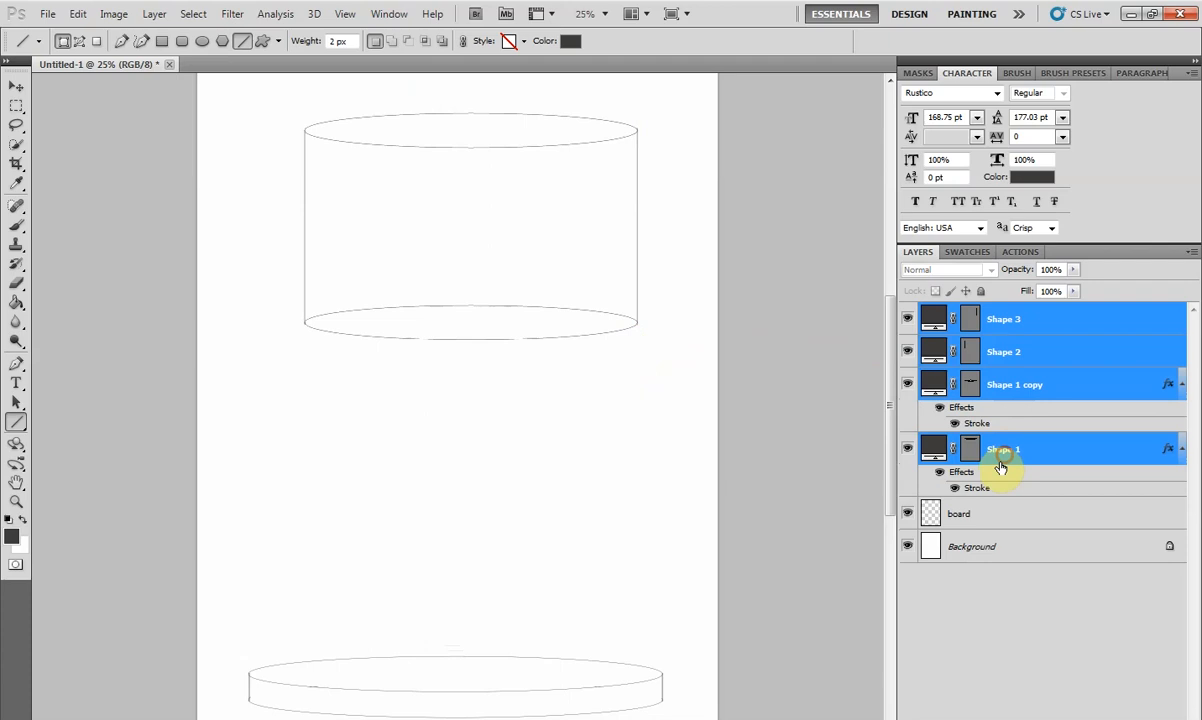
right_click(1000, 468)
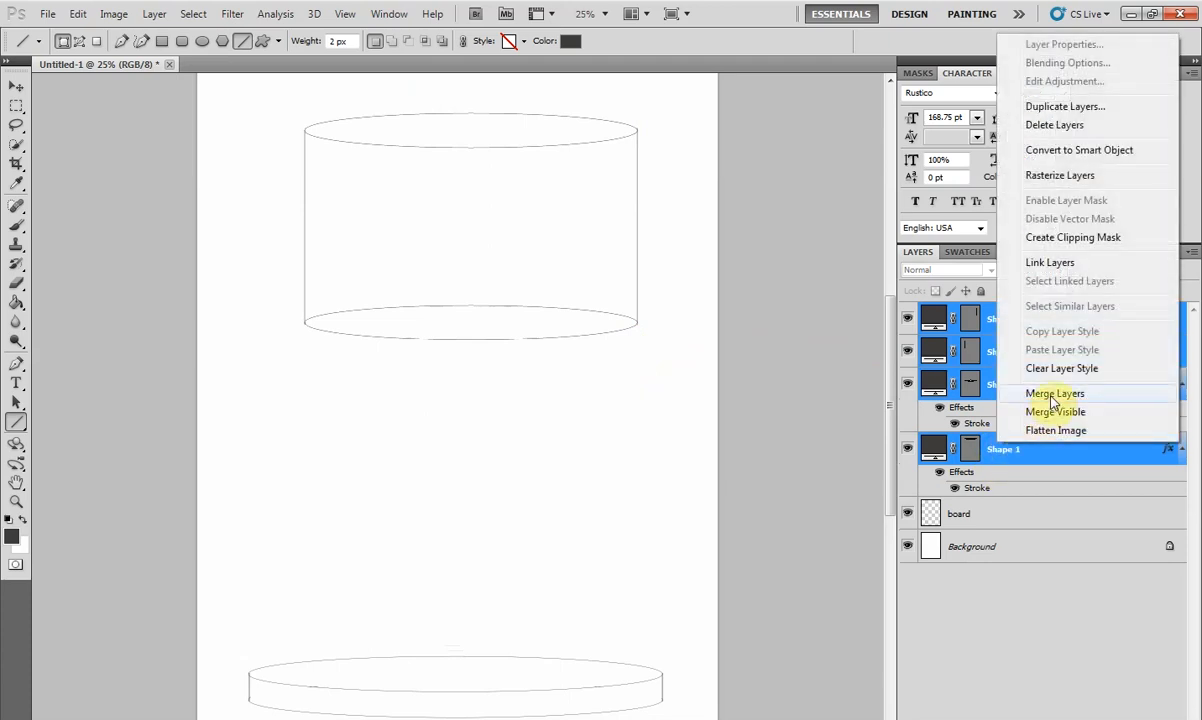
click(1054, 392)
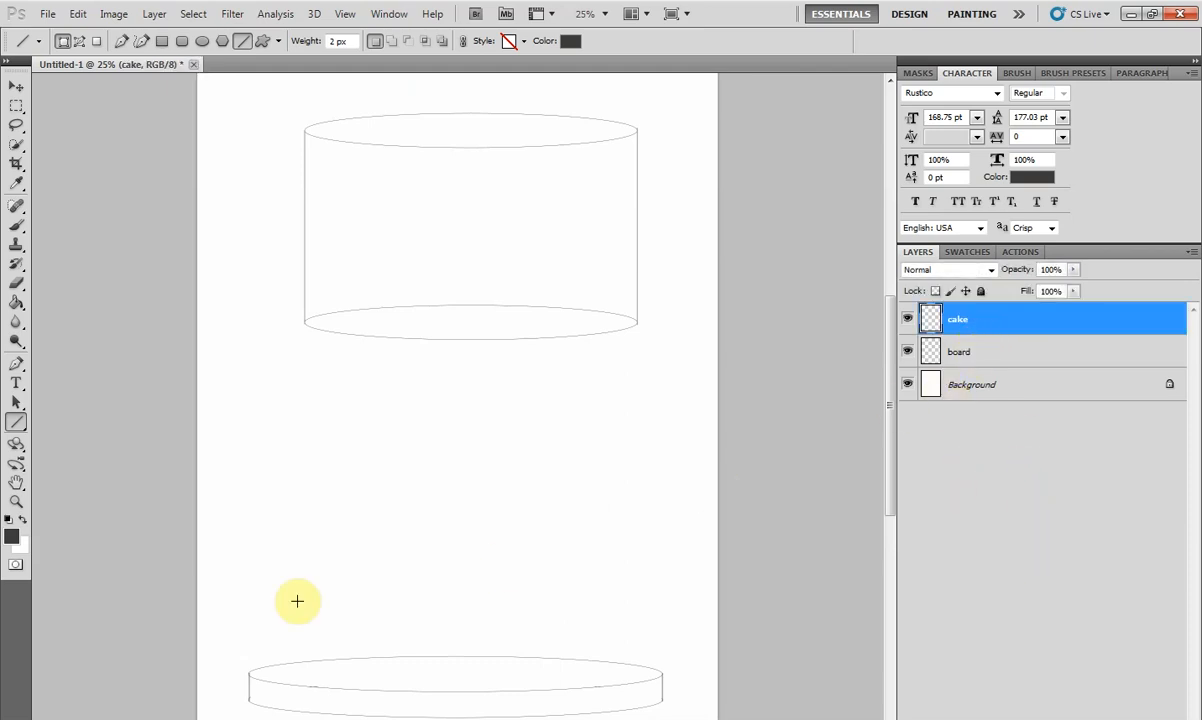
Erase the hidden back edge of the cake tier's bottom ellipse
click(16, 284)
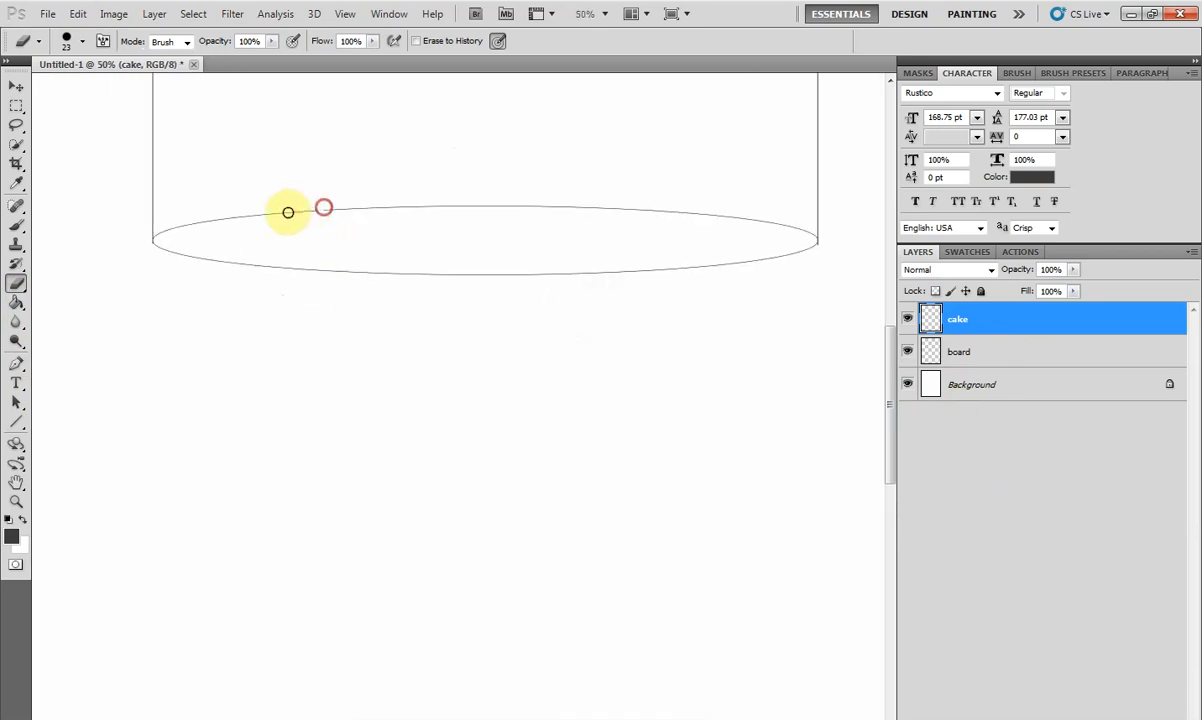
drag(324, 206, 162, 234)
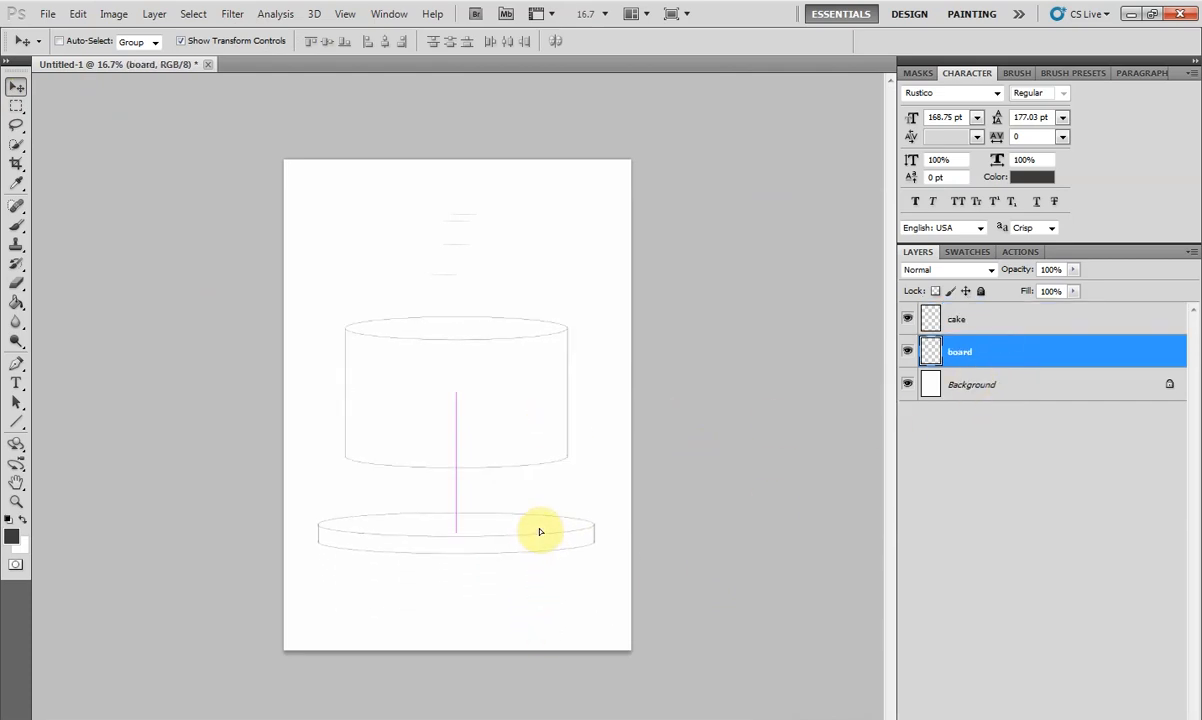
Free-transform the cake layer, pulling its top down so the tier rests on the board
click(956, 318)
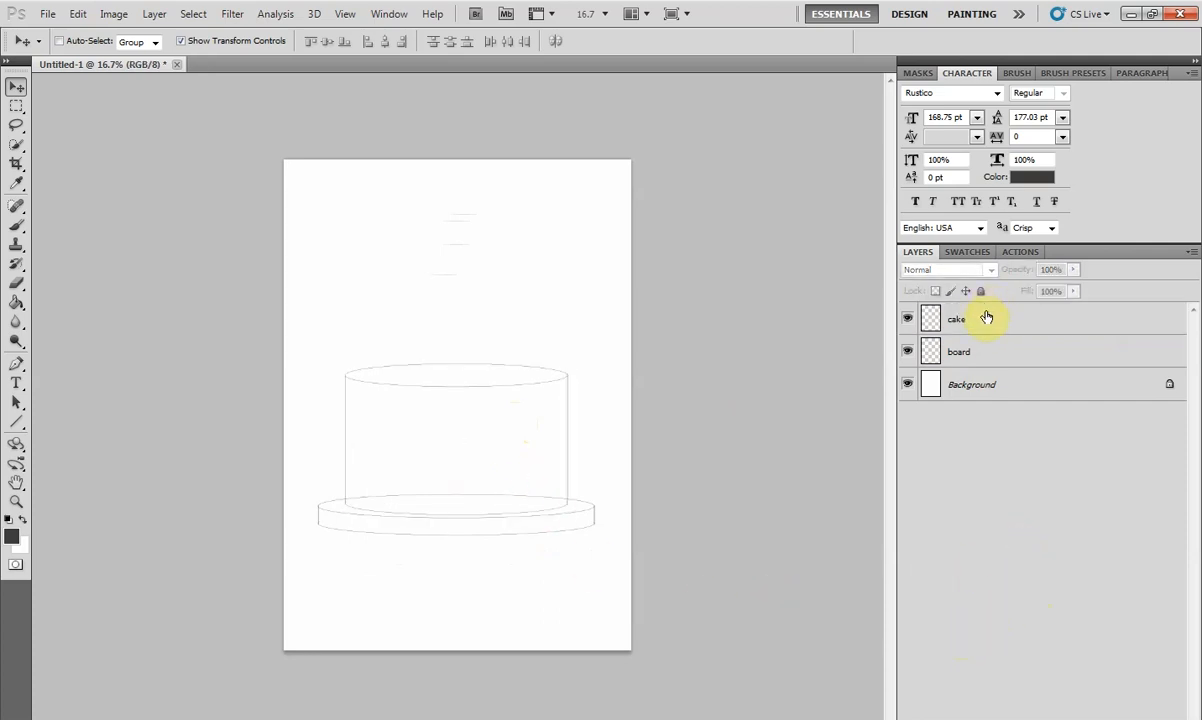
click(956, 318)
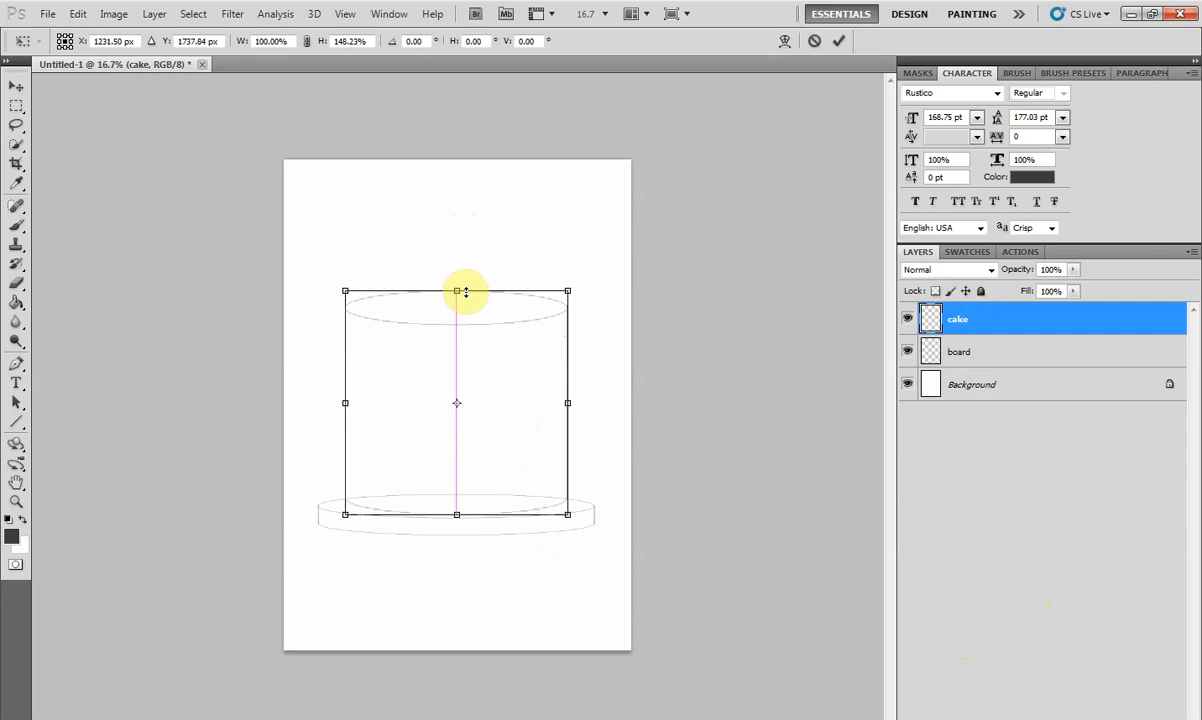
drag(456, 292, 456, 244)
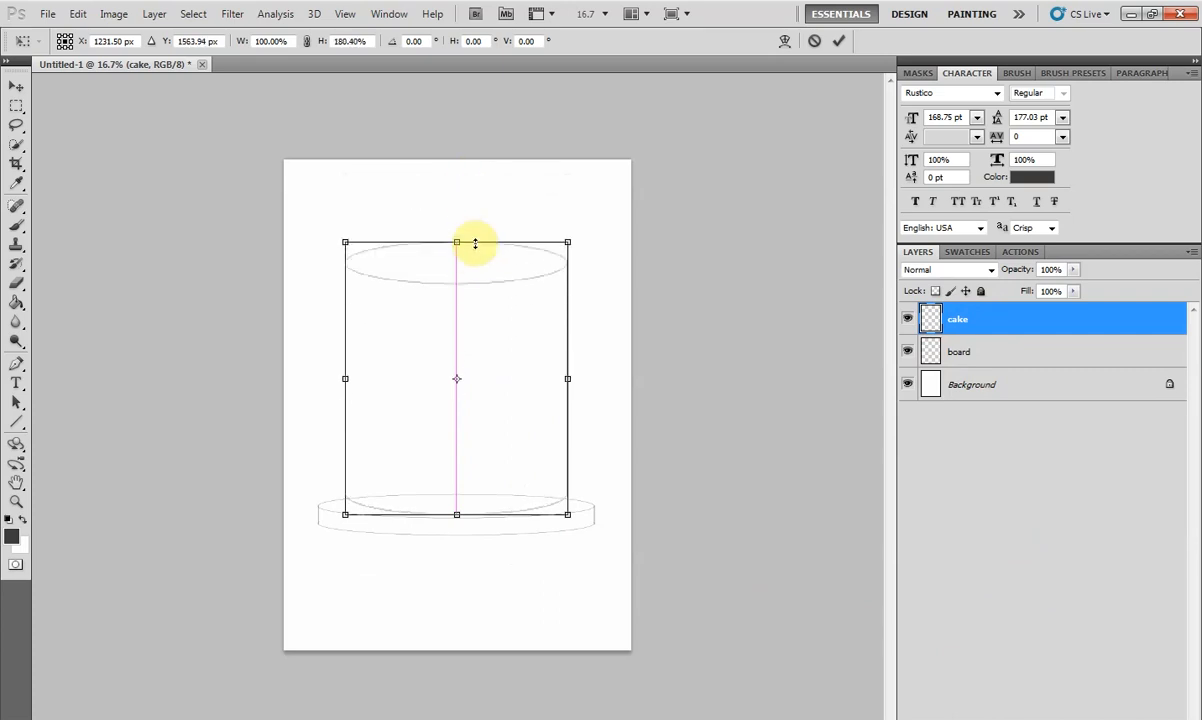
drag(456, 244, 456, 410)
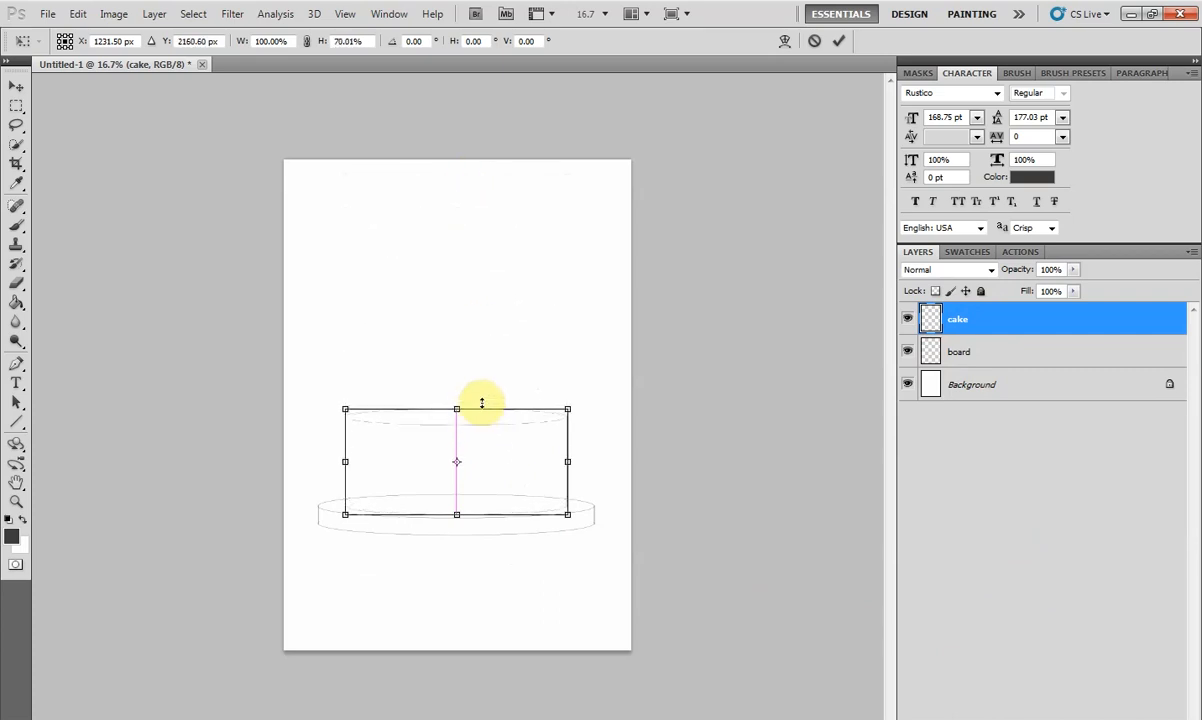
drag(482, 408, 456, 330)
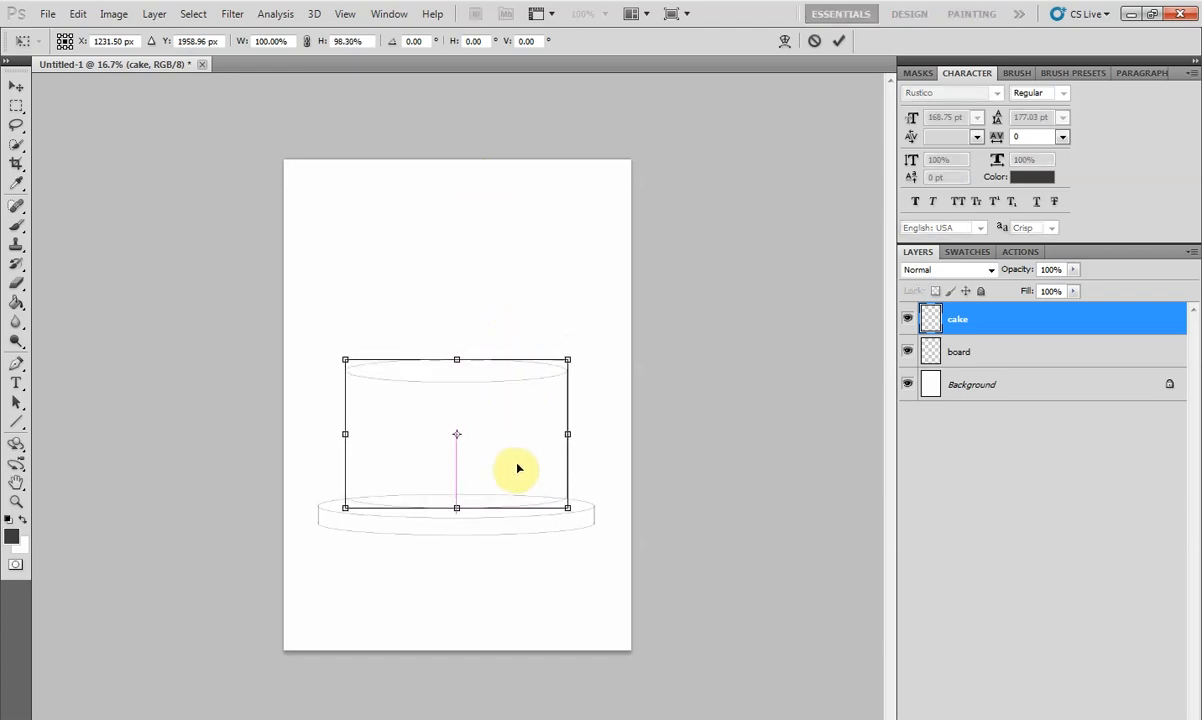
mouse_move(848, 150)
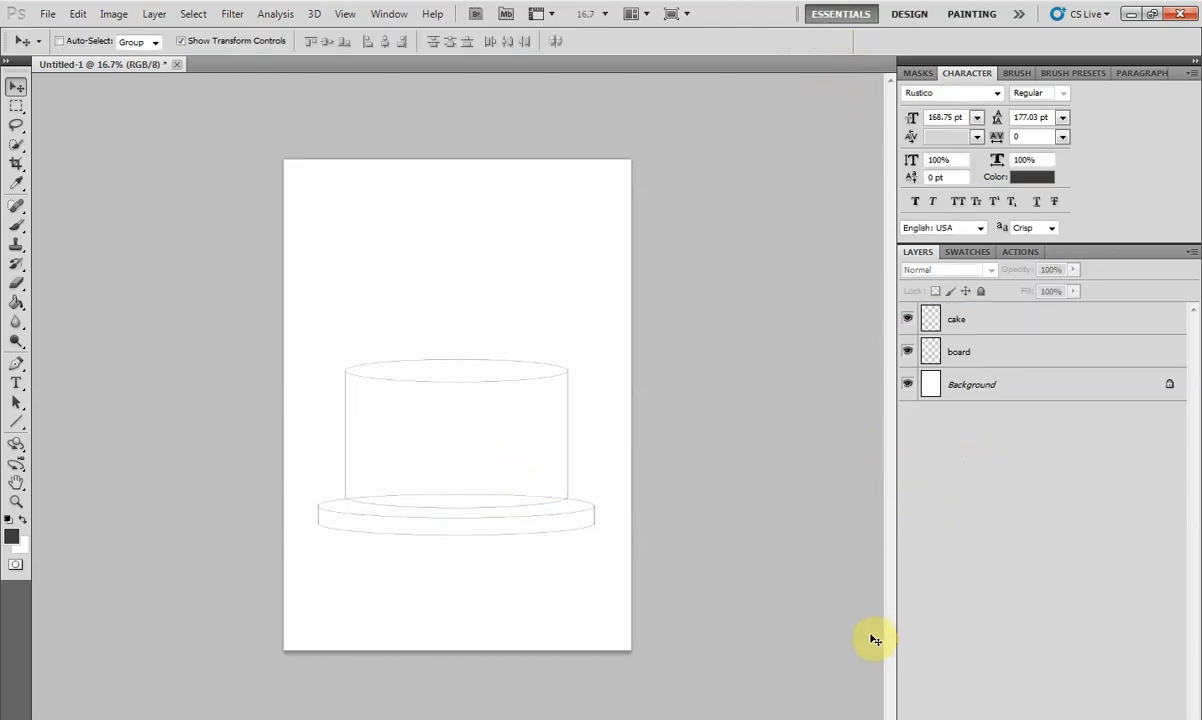
click(908, 318)
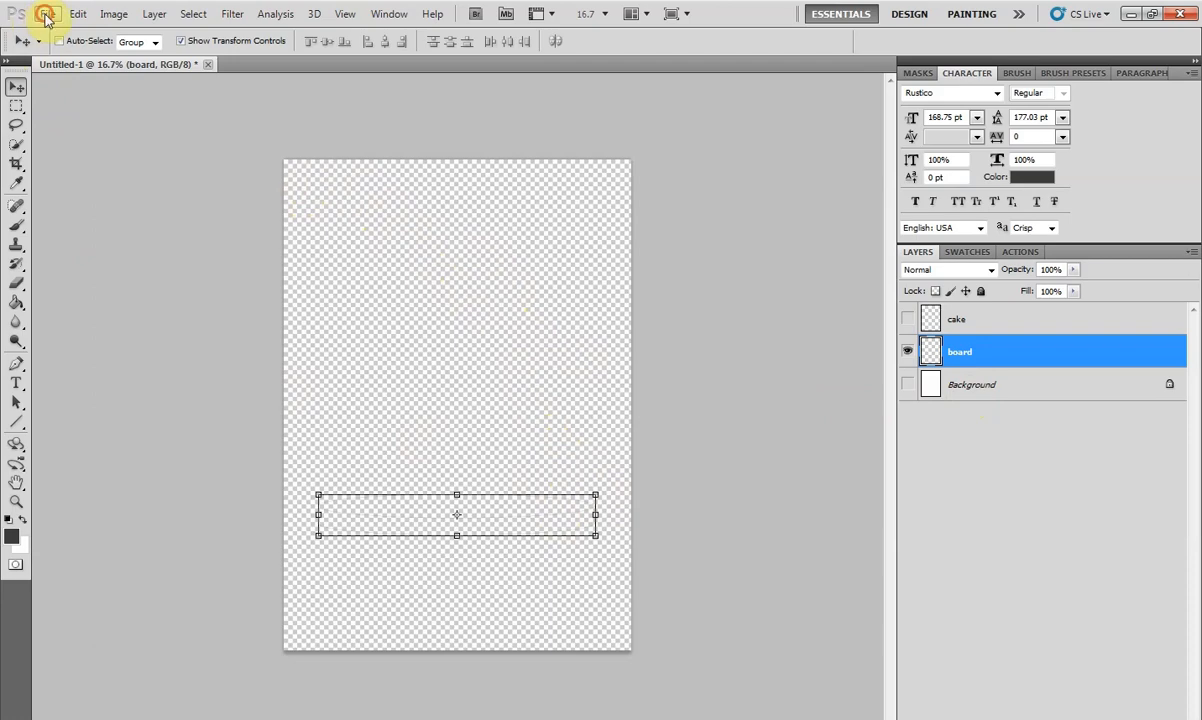
Save the board via Save As in PNG format
click(48, 12)
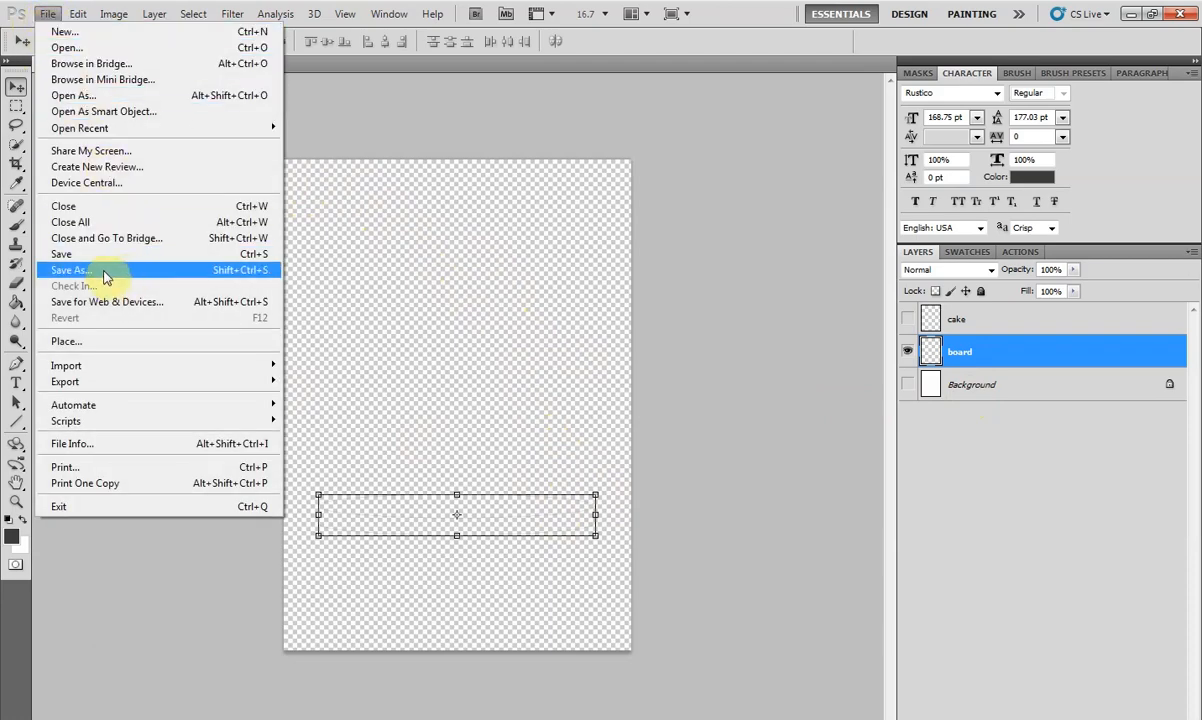
click(72, 270)
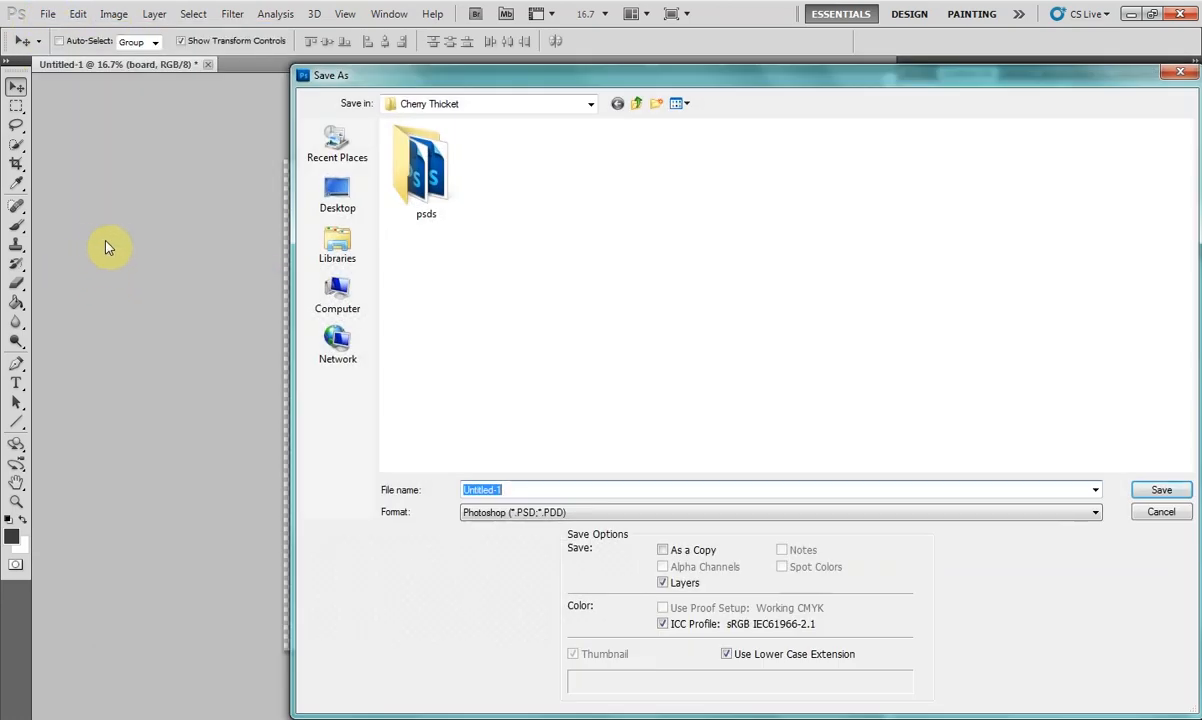
click(1096, 512)
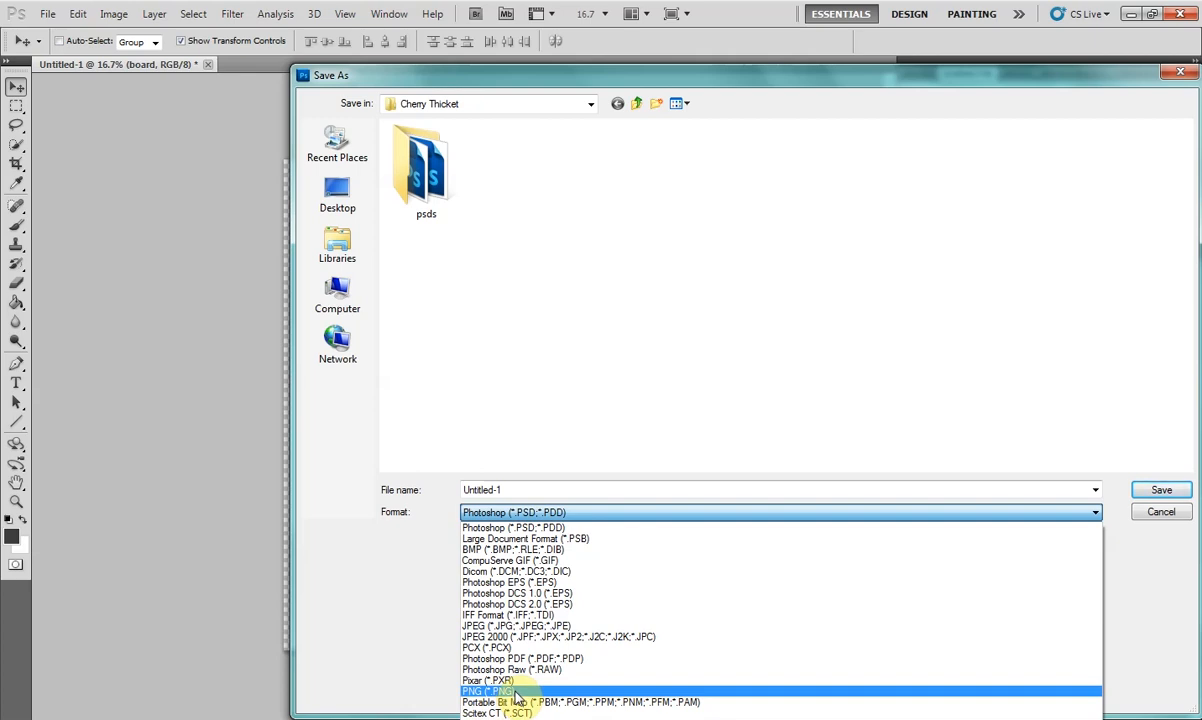
click(1160, 512)
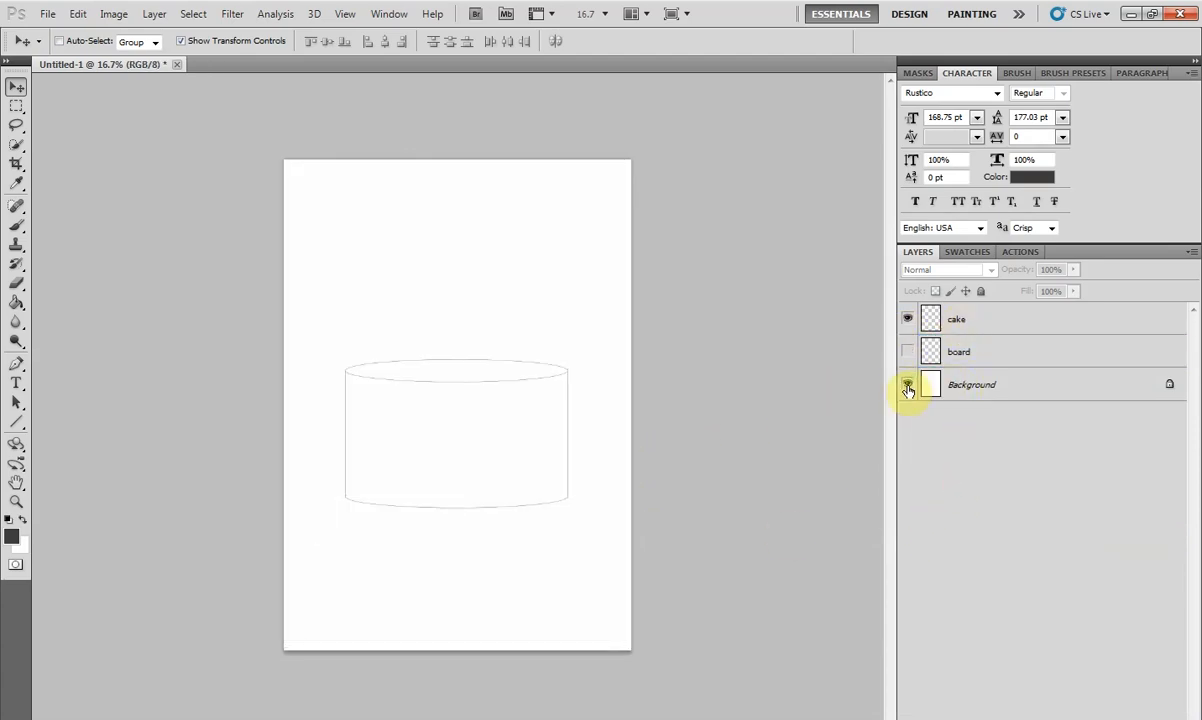
Toggle layer visibility so the board and other layers show again
click(908, 384)
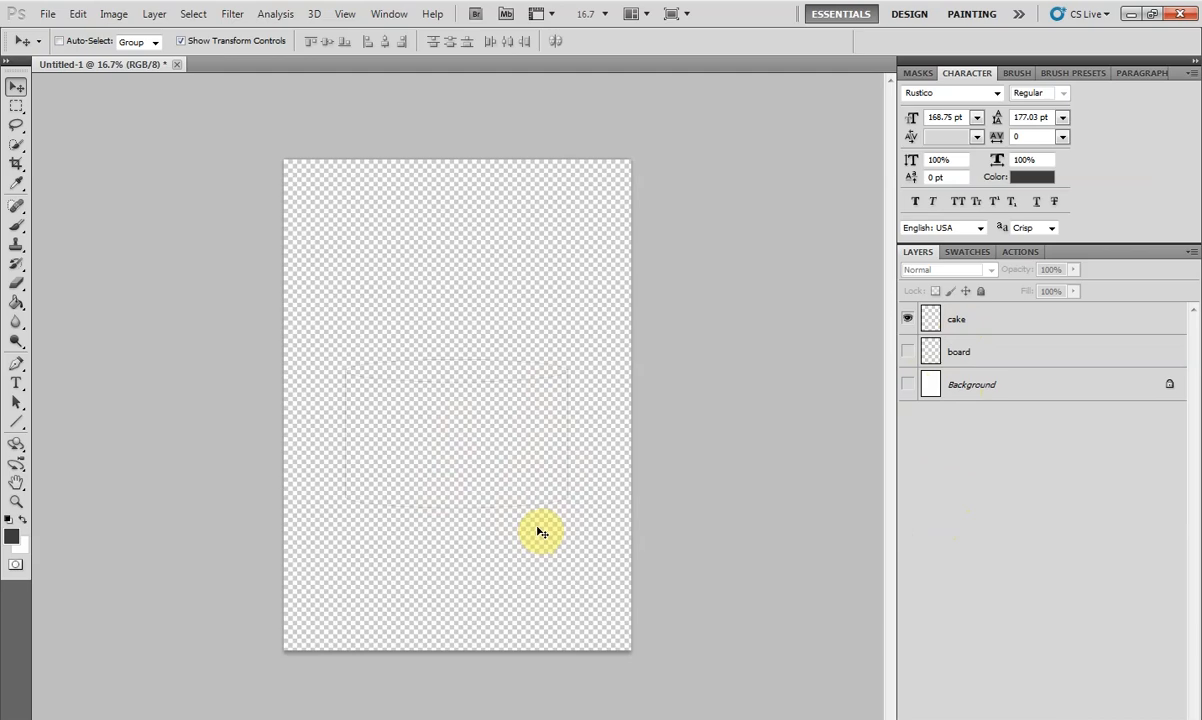
mouse_move(532, 530)
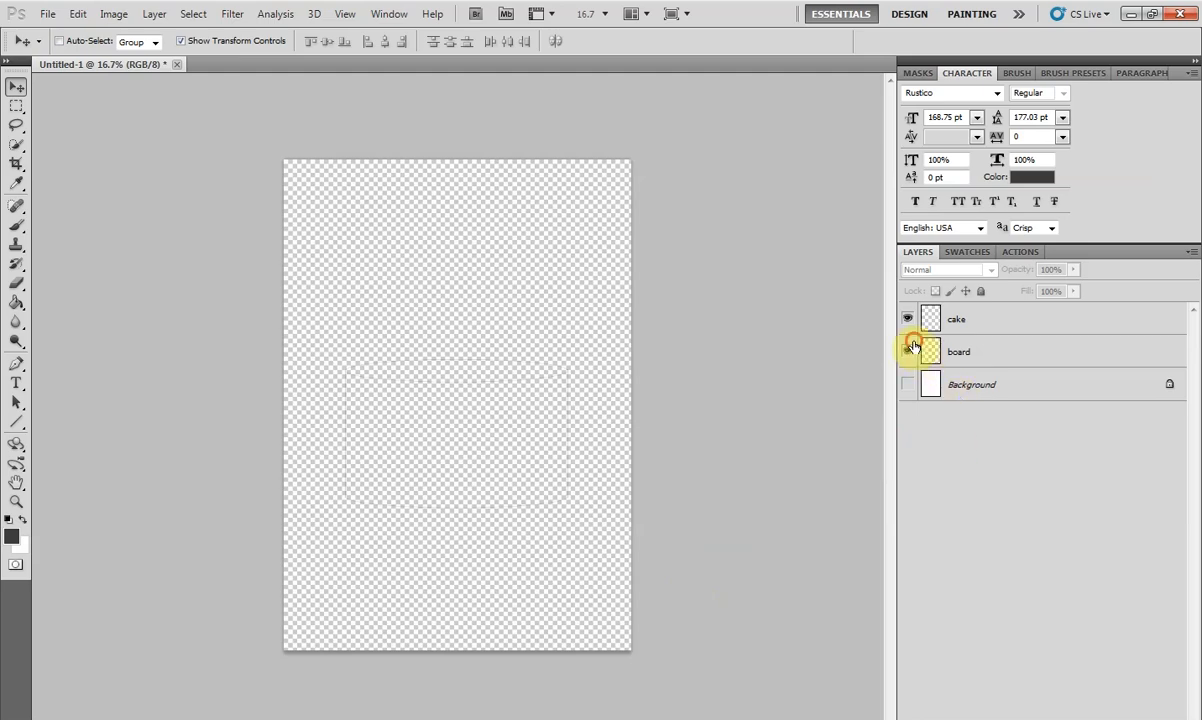
click(908, 352)
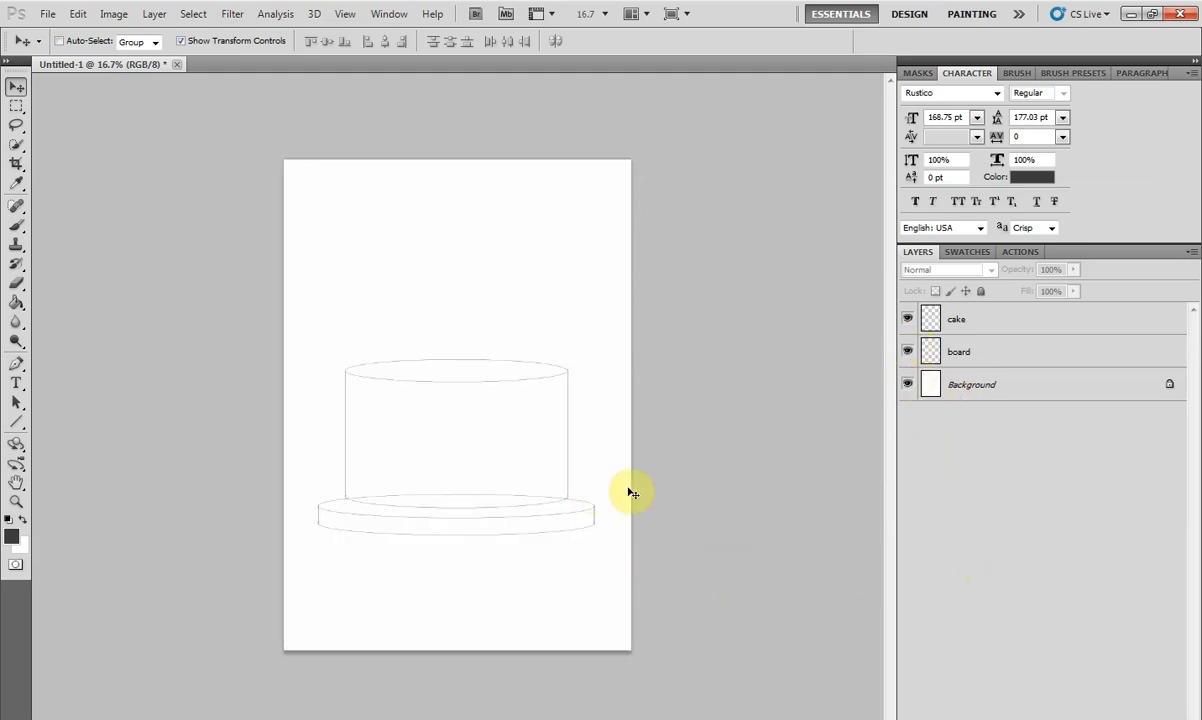
mouse_move(622, 568)
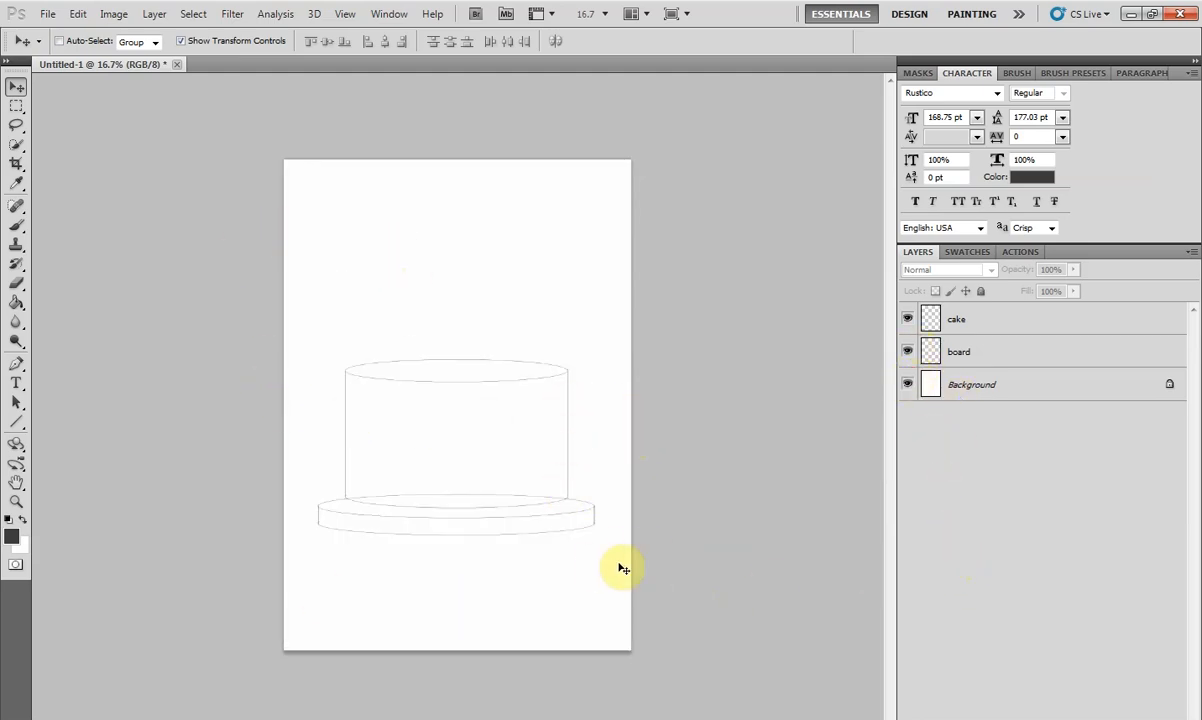
Duplicate the cake layer and shrink the copy into a smaller top tier
right_click(956, 318)
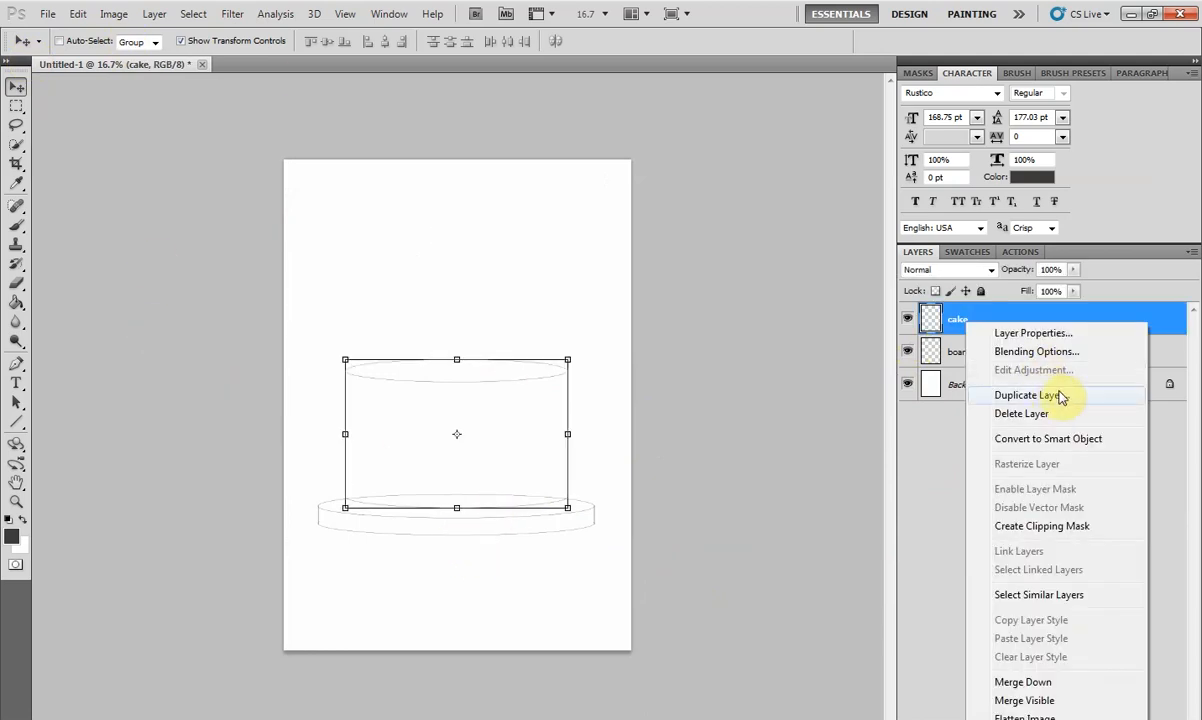
click(1030, 394)
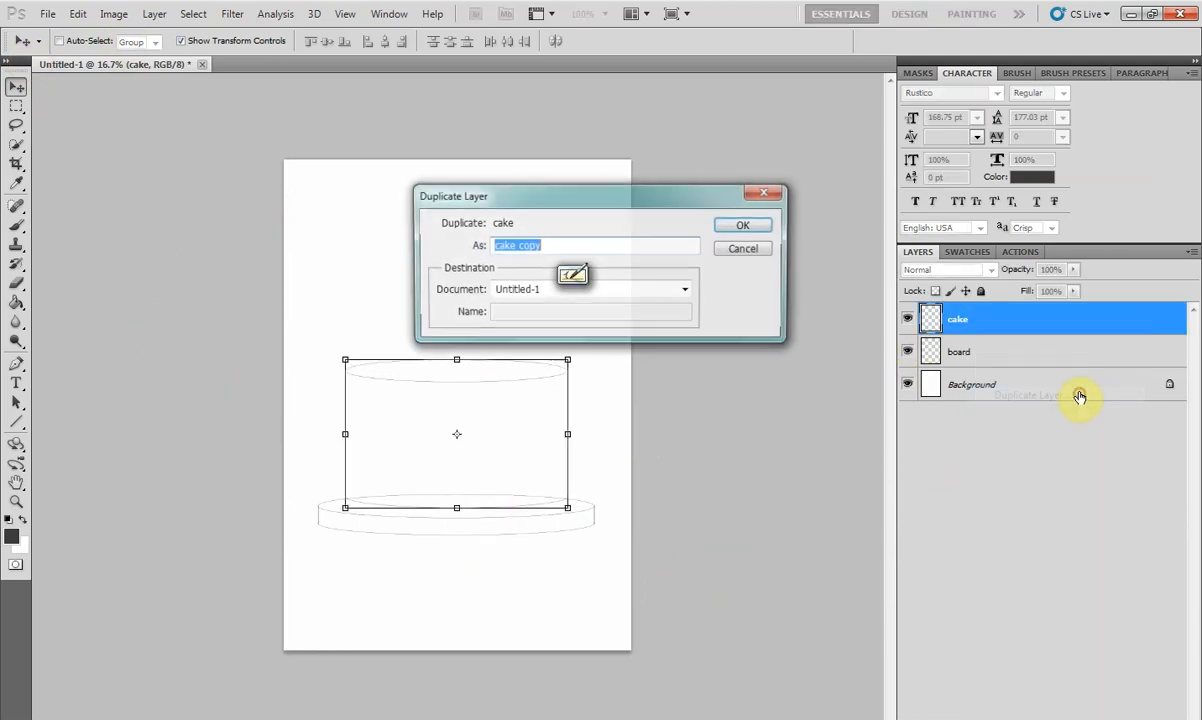
click(742, 224)
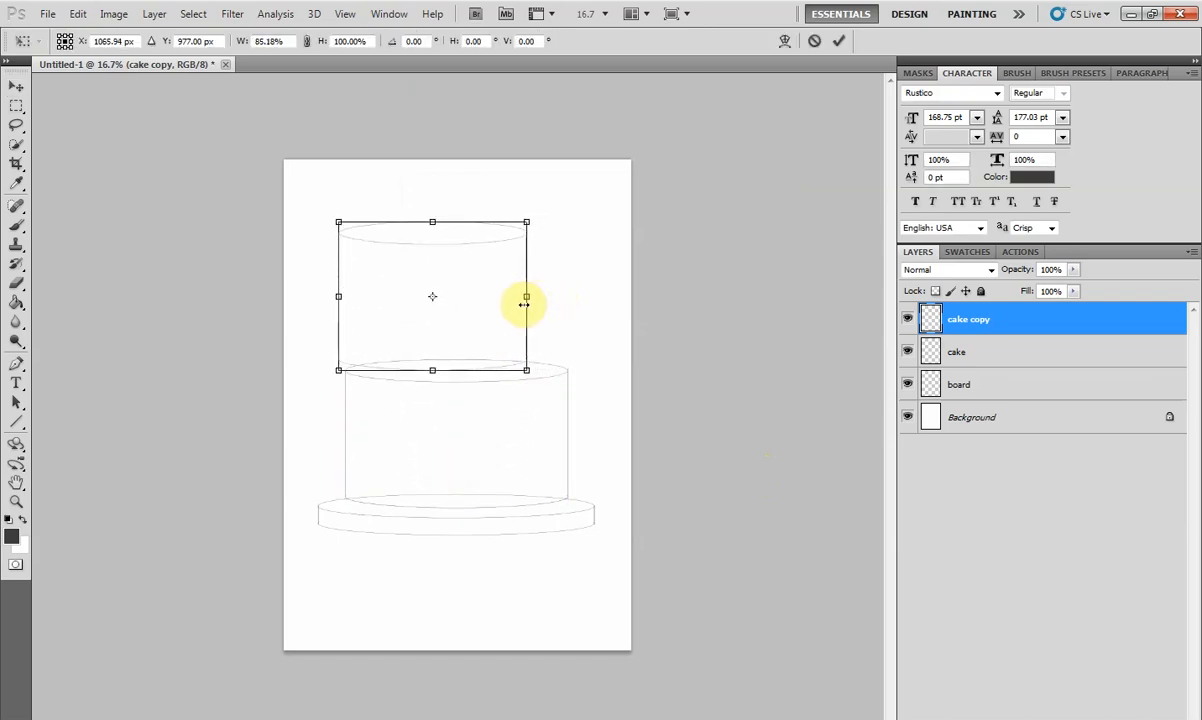
drag(526, 304, 516, 340)
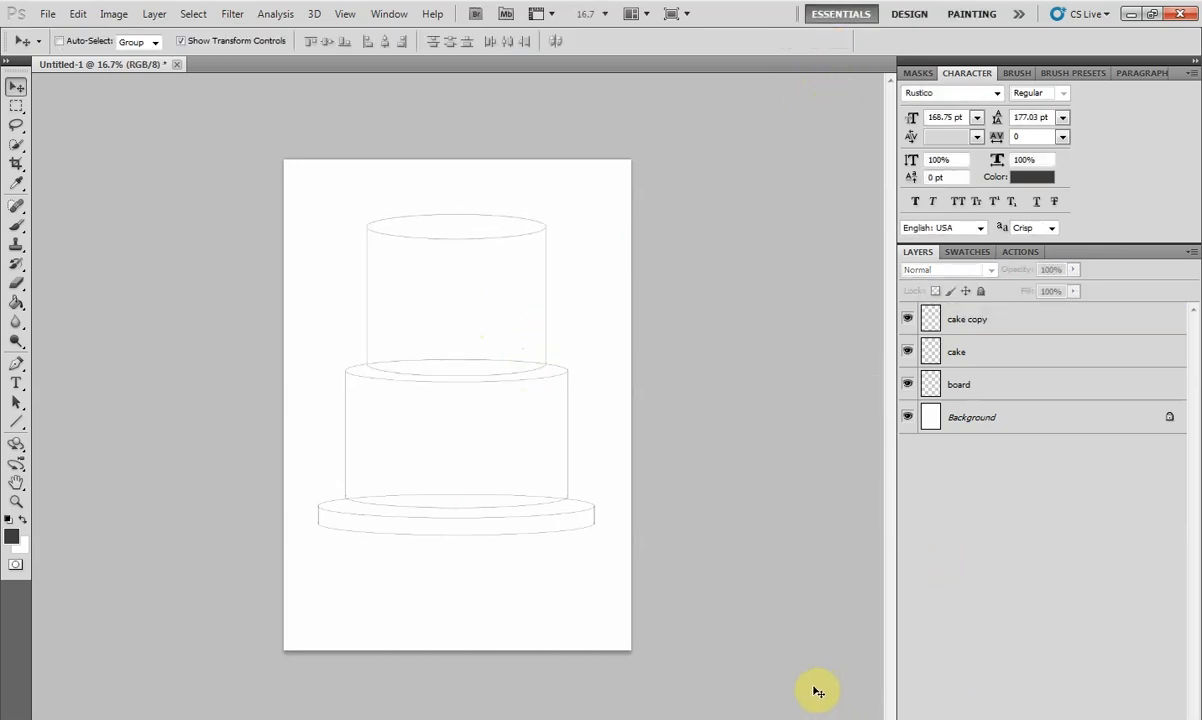
Widen the board disc beneath the bottom tier and reselect the board layer
click(958, 384)
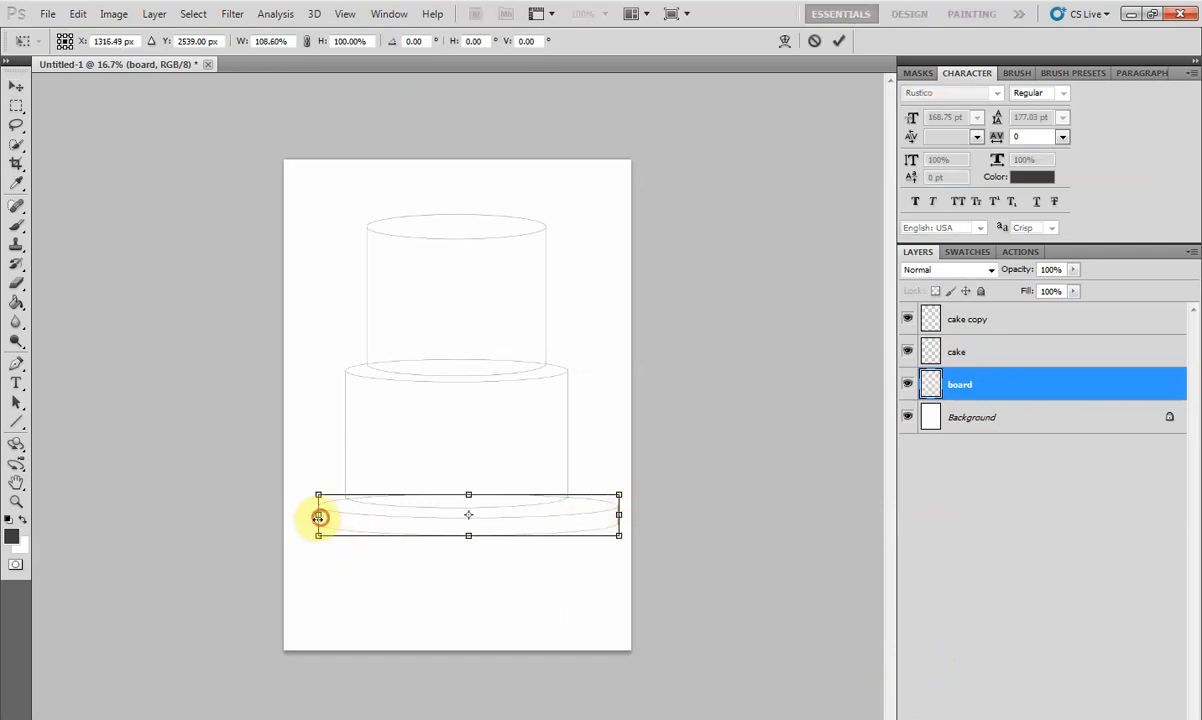
drag(320, 518, 396, 532)
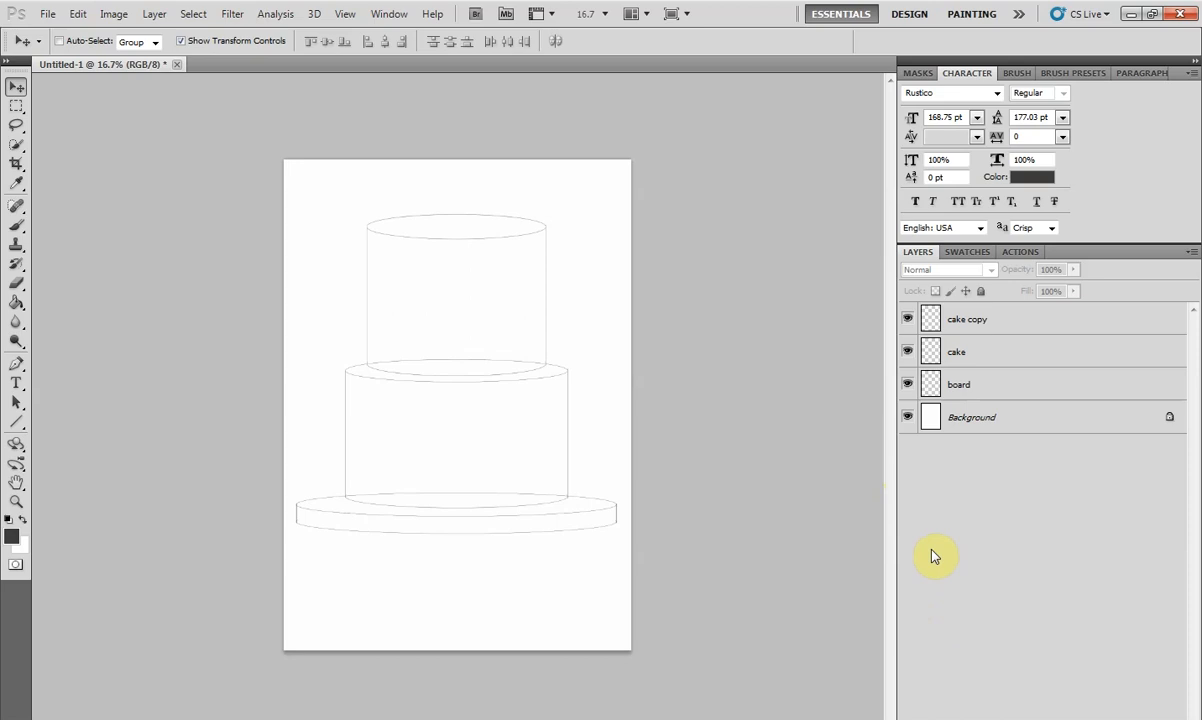
click(970, 418)
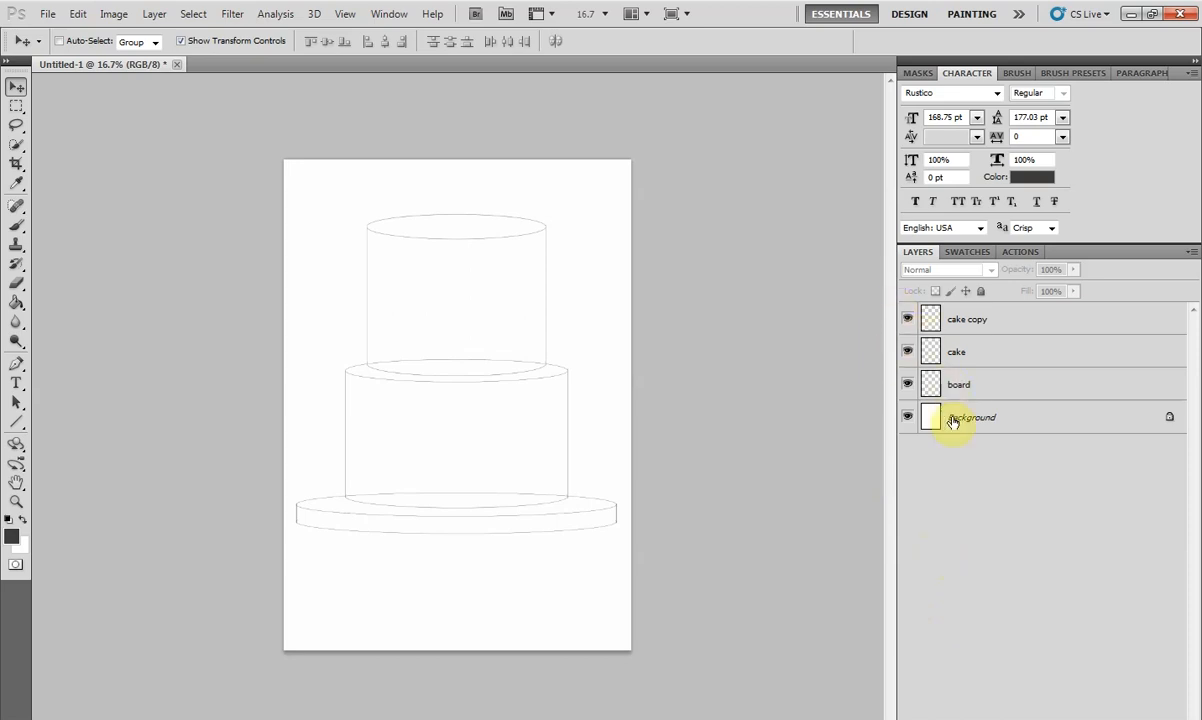
click(958, 384)
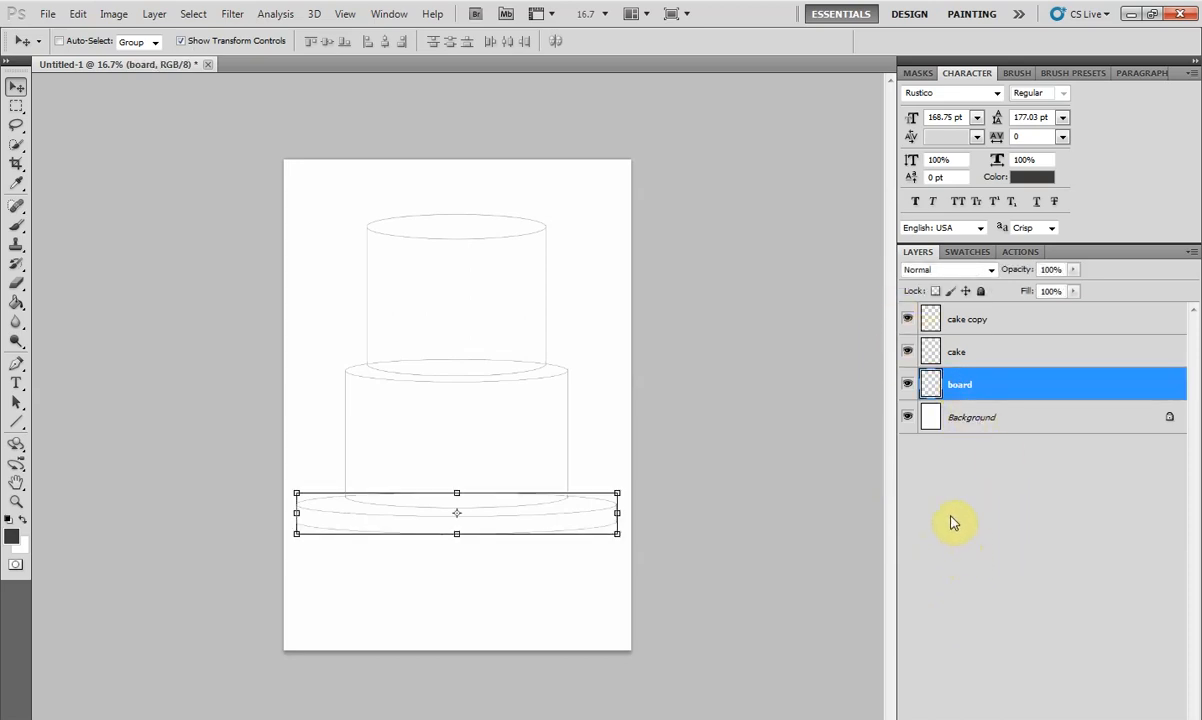
mouse_move(30, 530)
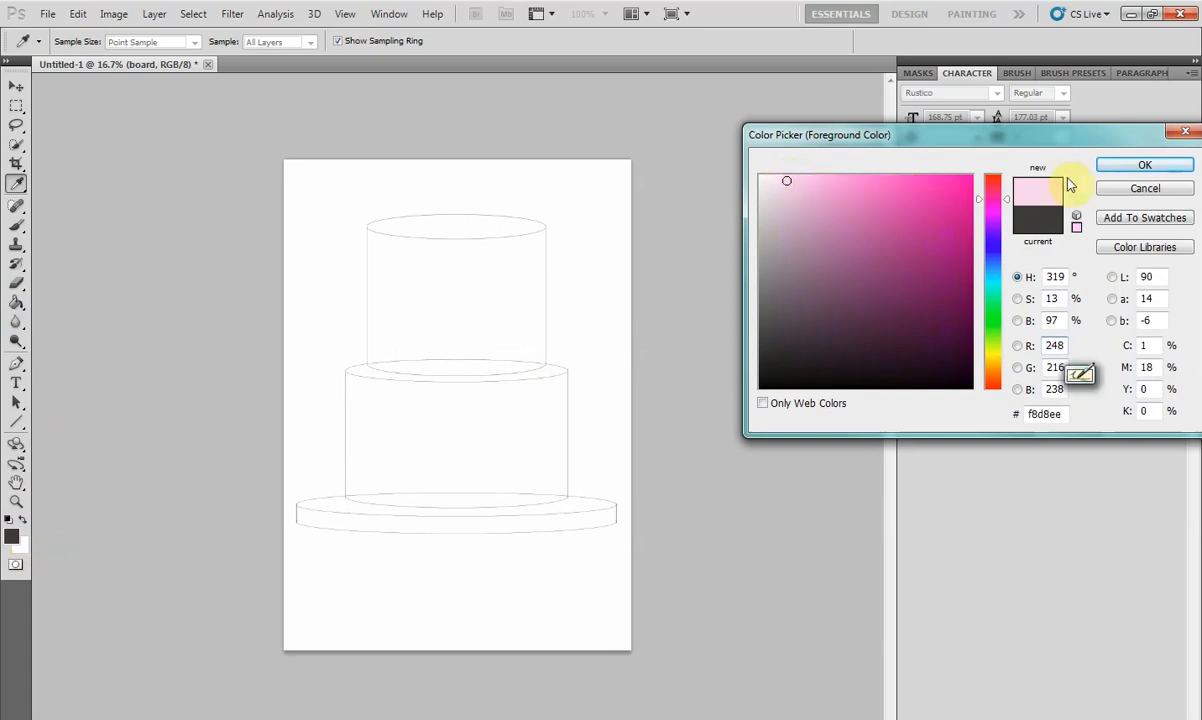
Fill the board with light pink and move on to the lower tier layer
click(1144, 164)
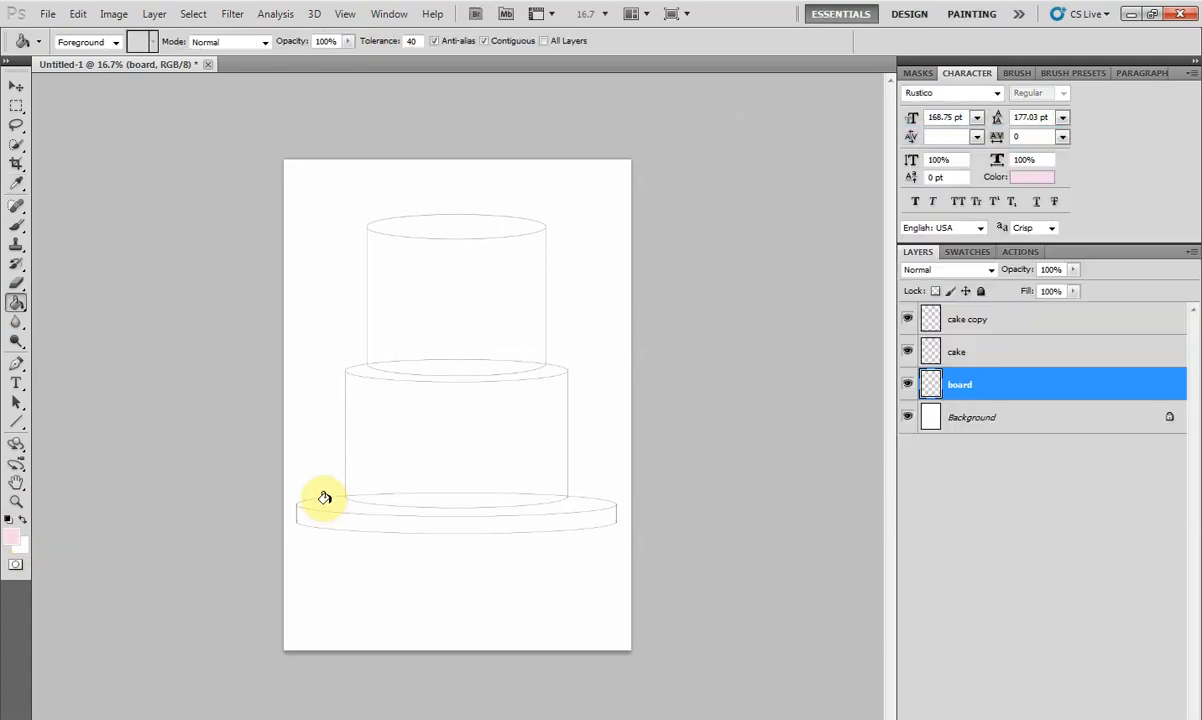
click(324, 496)
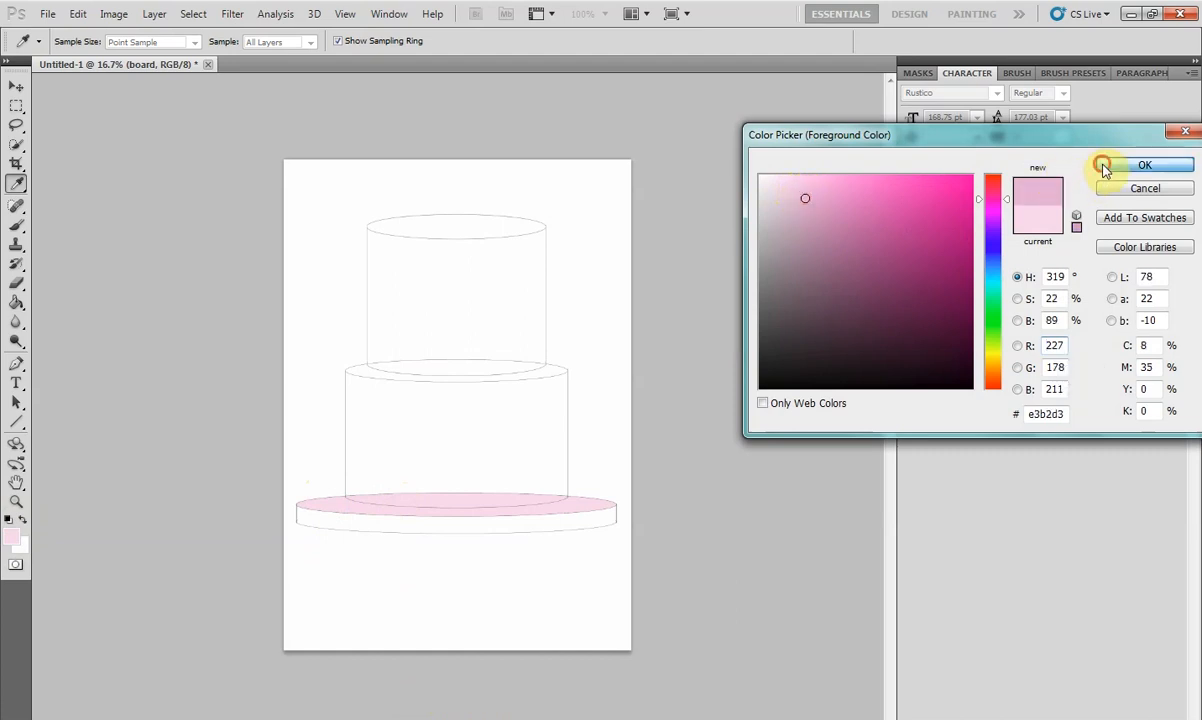
click(1144, 164)
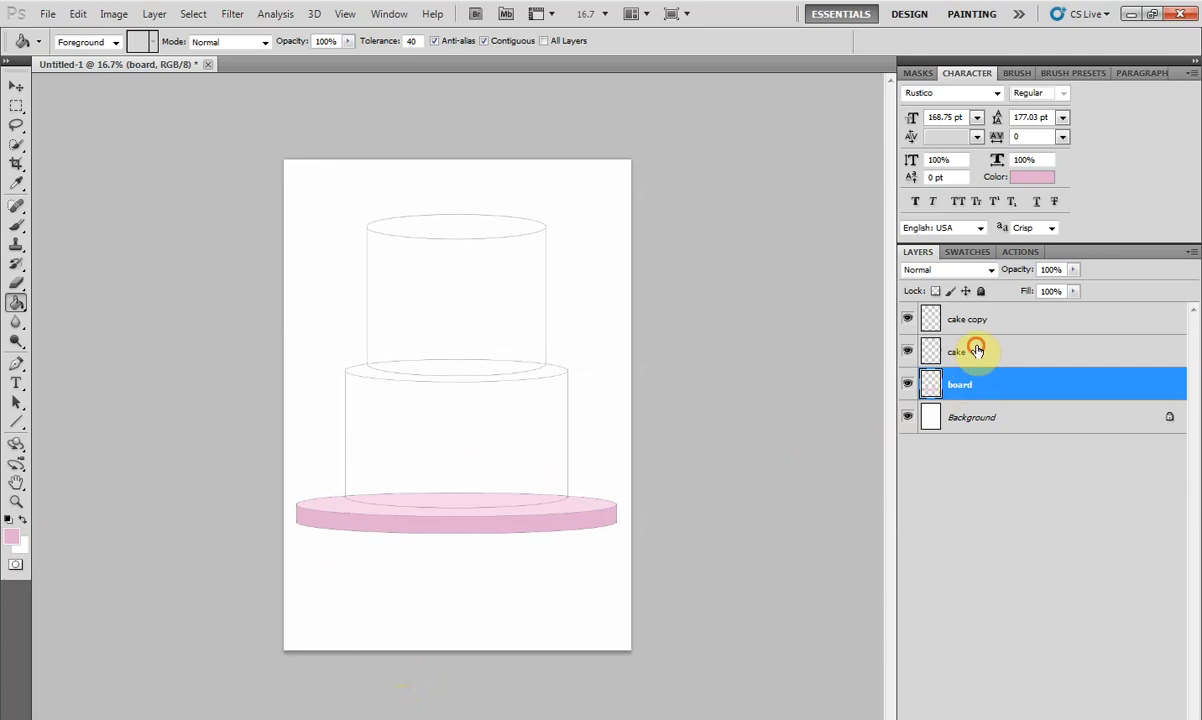
click(12, 536)
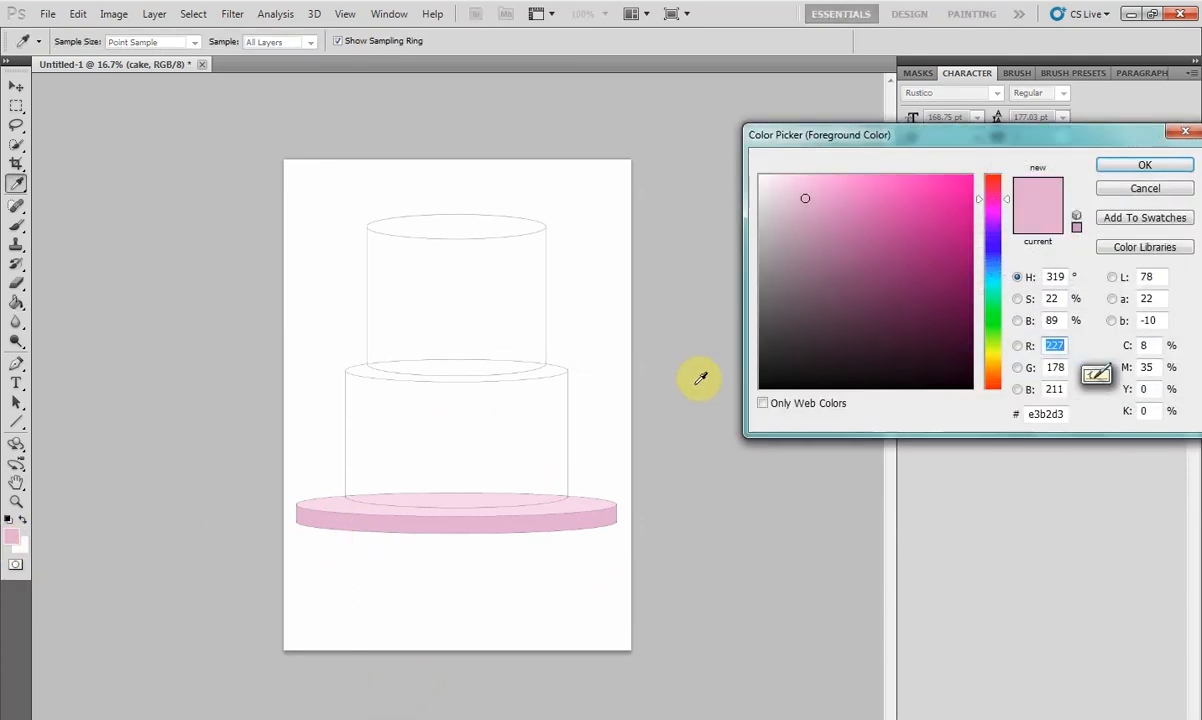
Fill the lower tier with very pale pink and confirm a near-white pink for the top tier
click(770, 184)
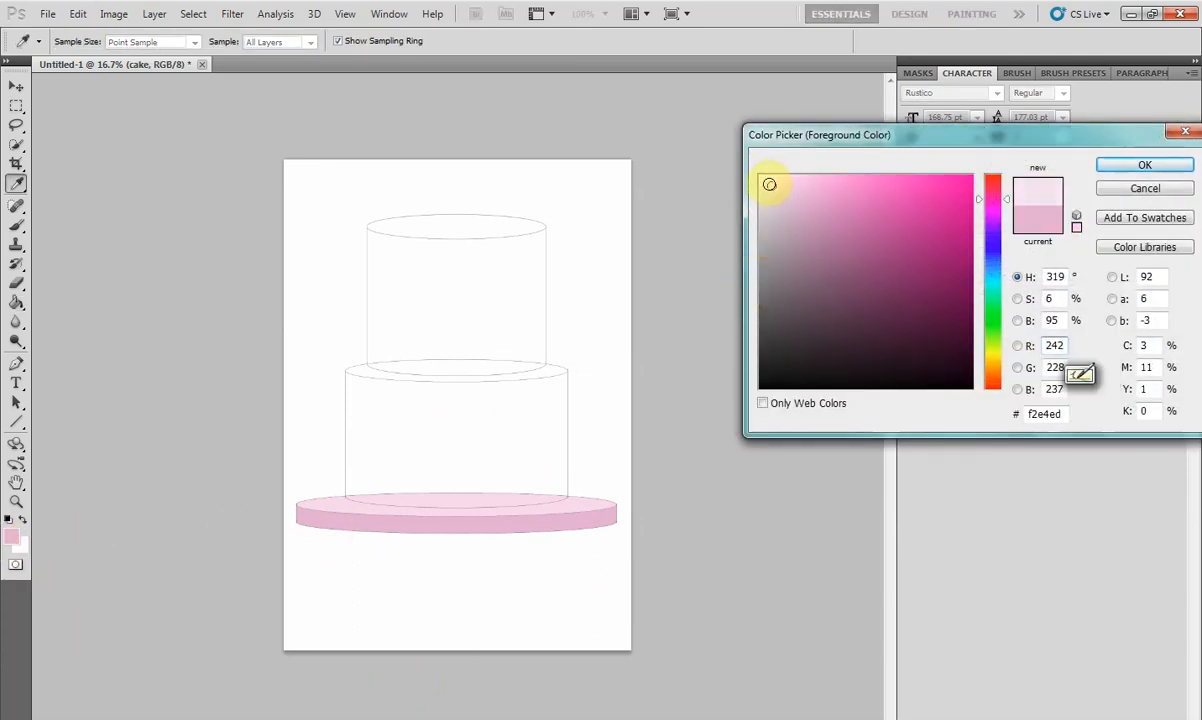
click(1144, 164)
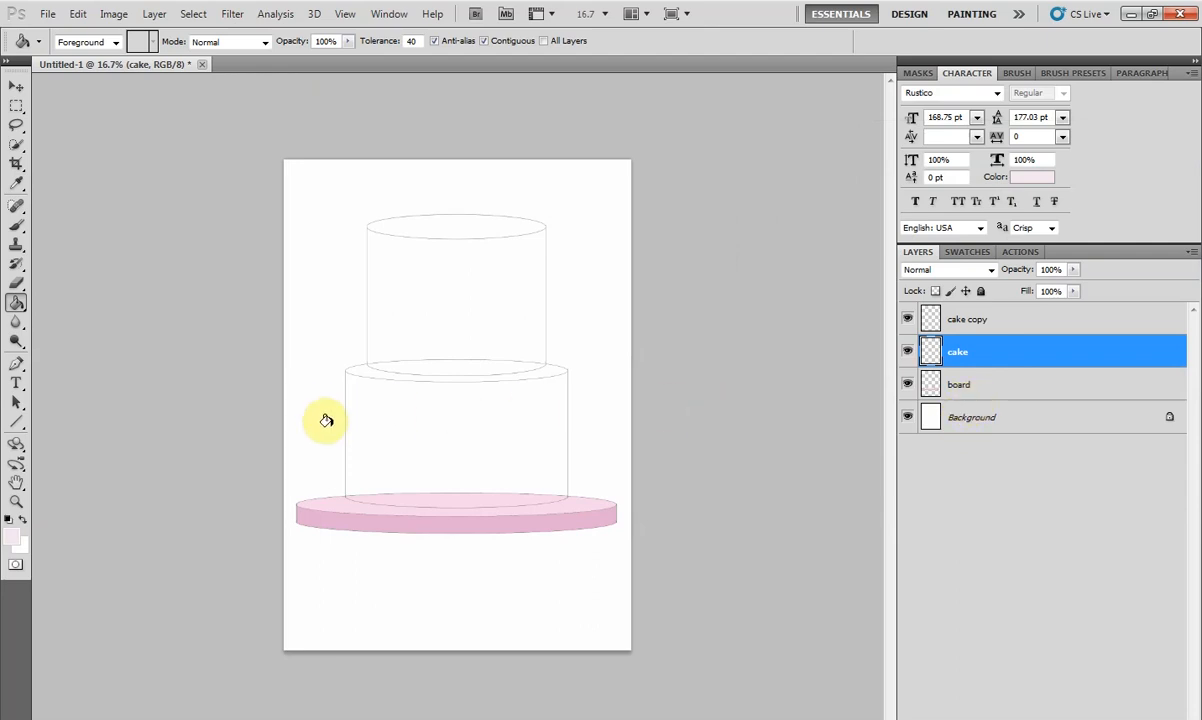
click(424, 462)
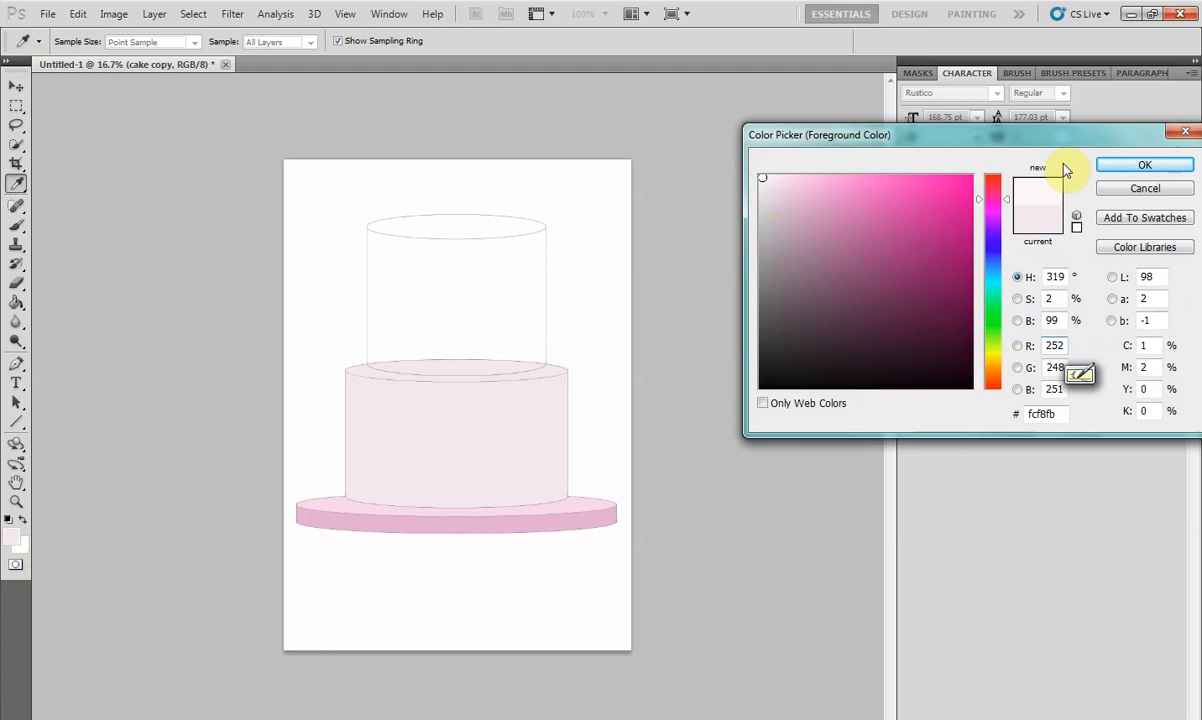
click(1144, 164)
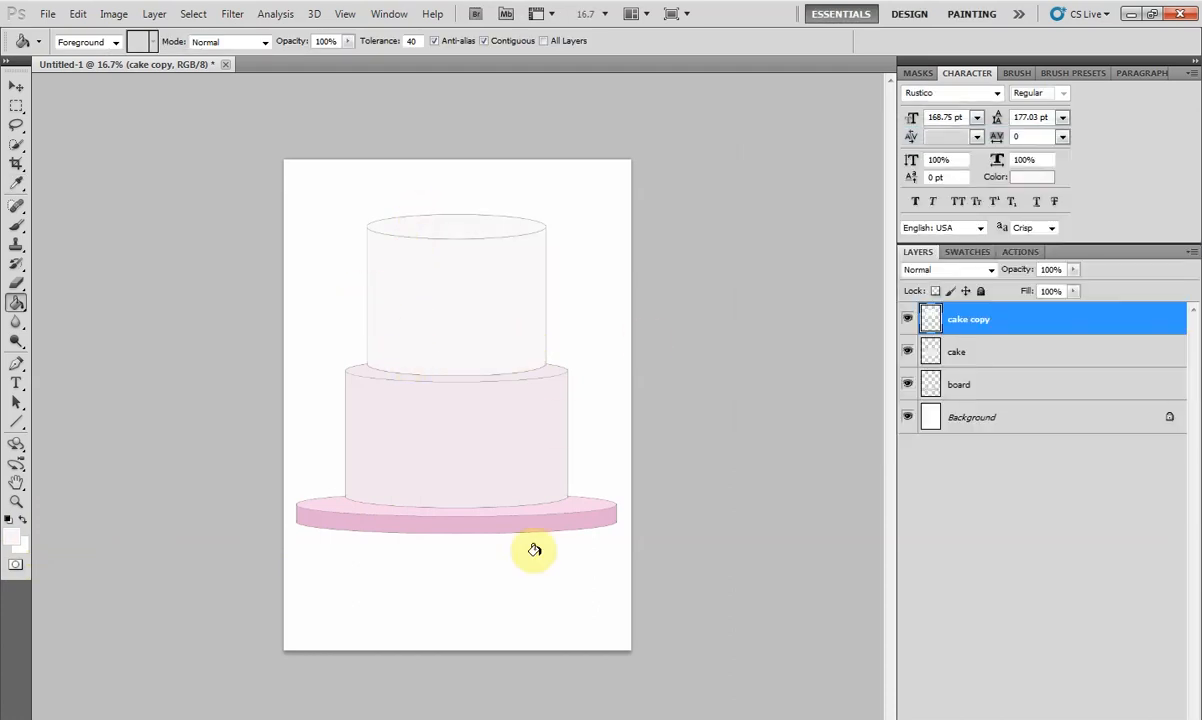
click(16, 86)
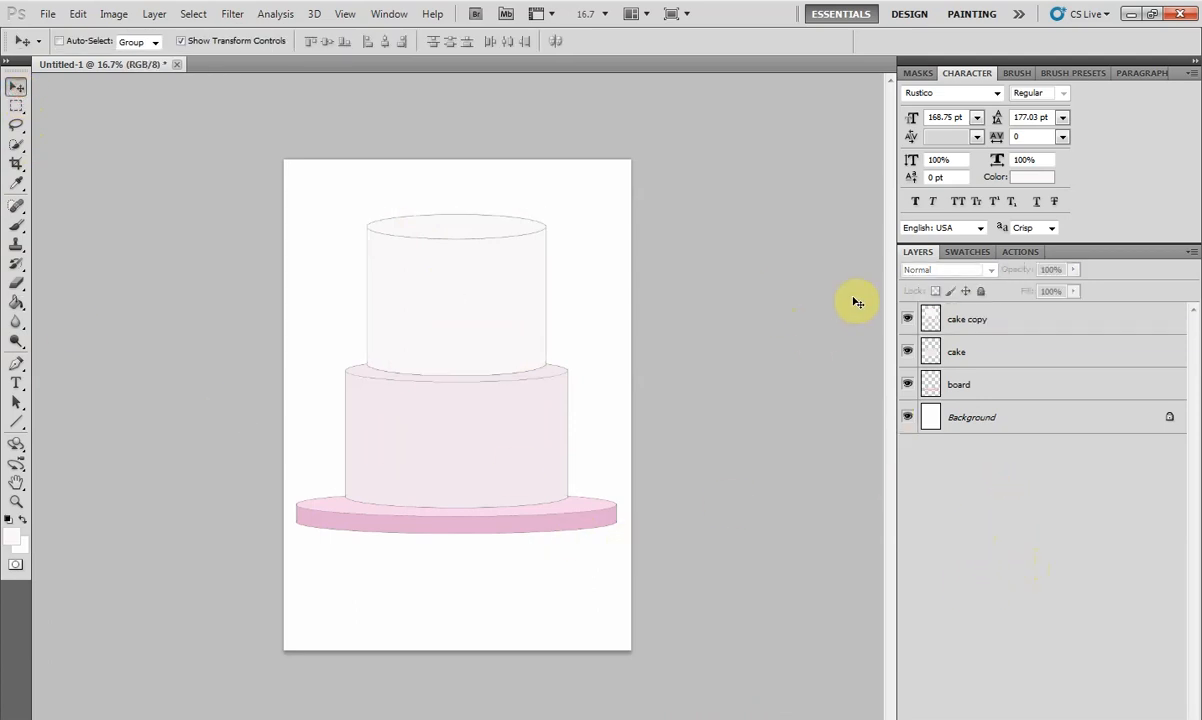
Select the board, cake and cake copy layers together for transforming
click(966, 318)
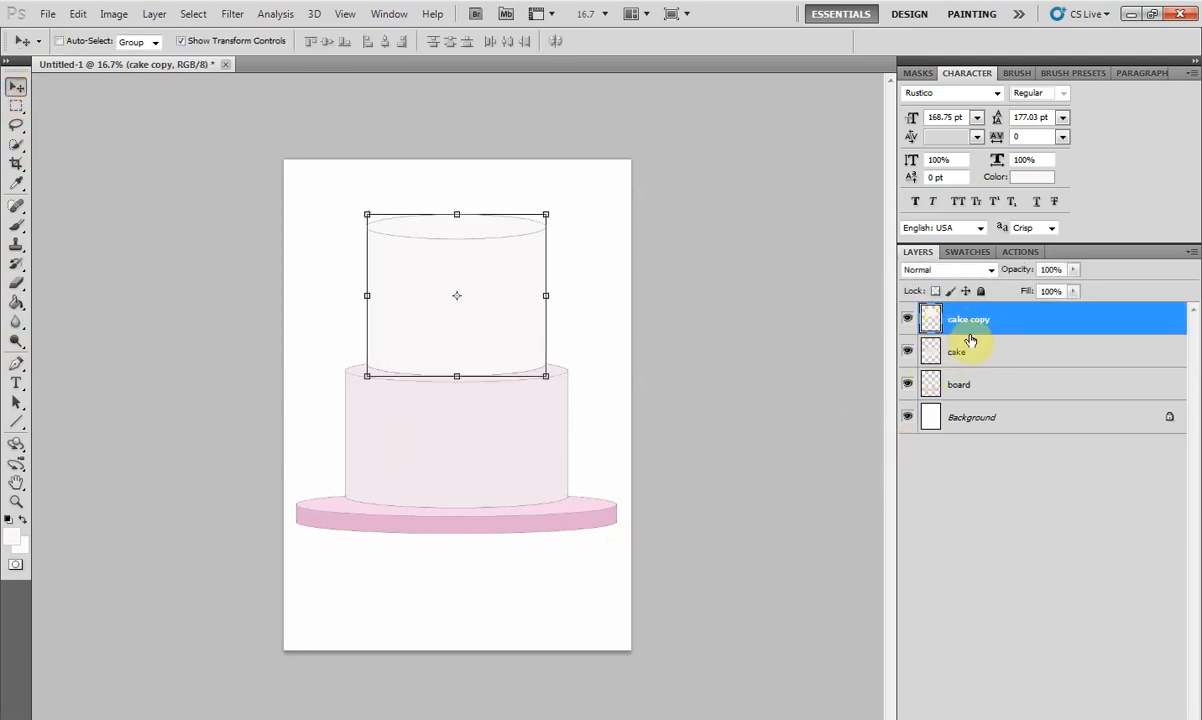
click(956, 352)
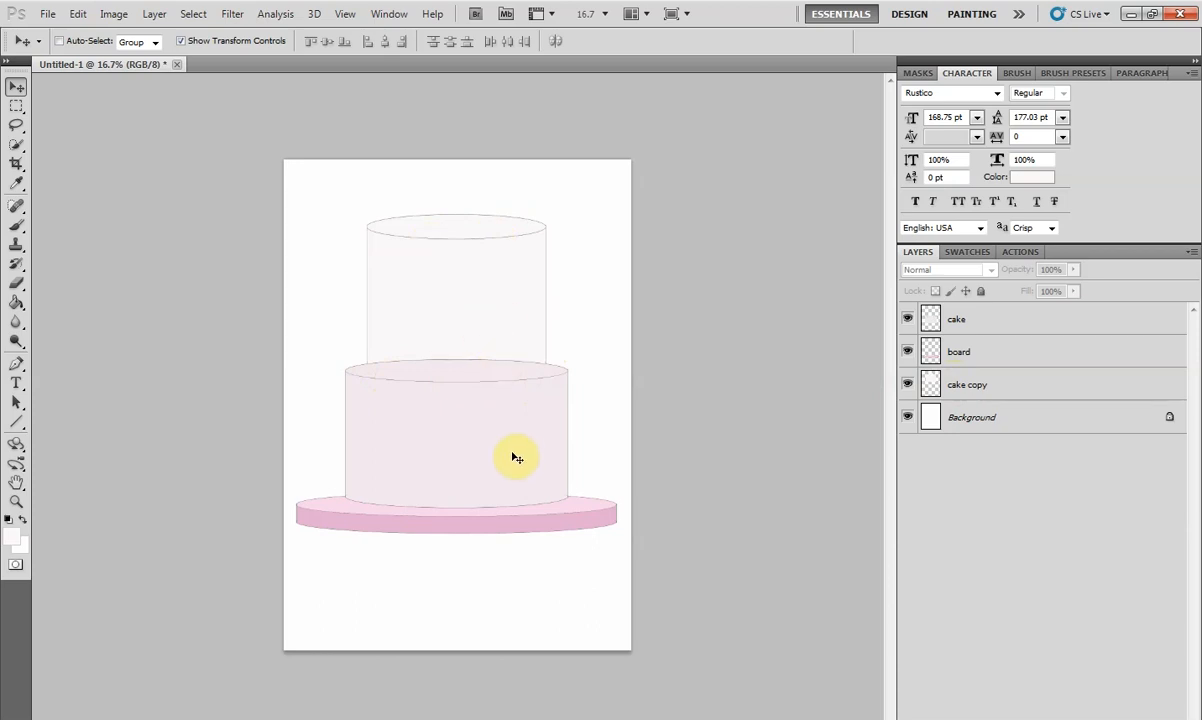
click(956, 318)
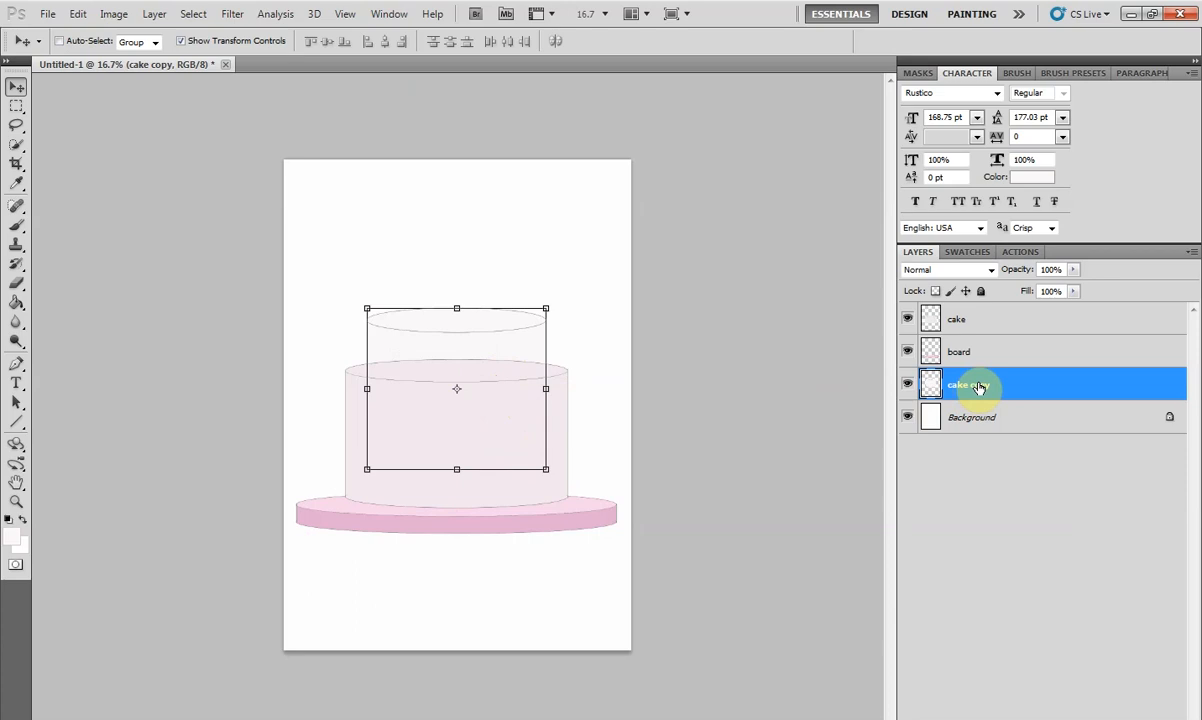
click(974, 318)
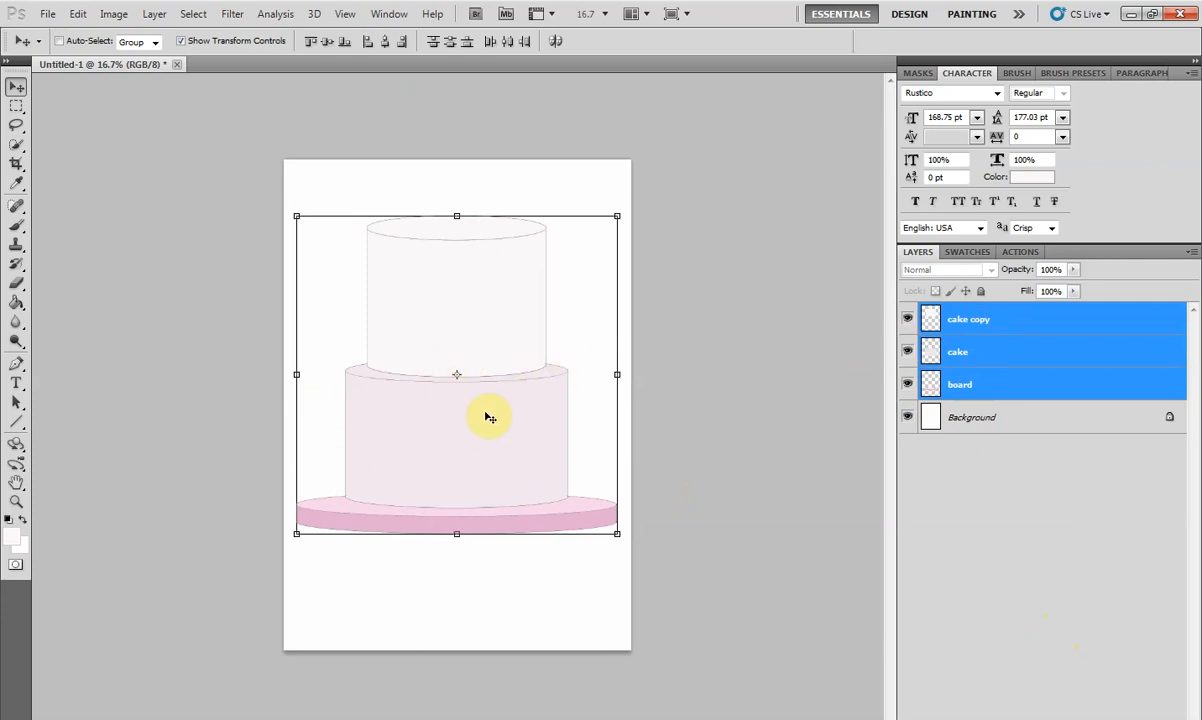
Scale the whole cake down with Free Transform and commit the resize
drag(490, 418, 496, 456)
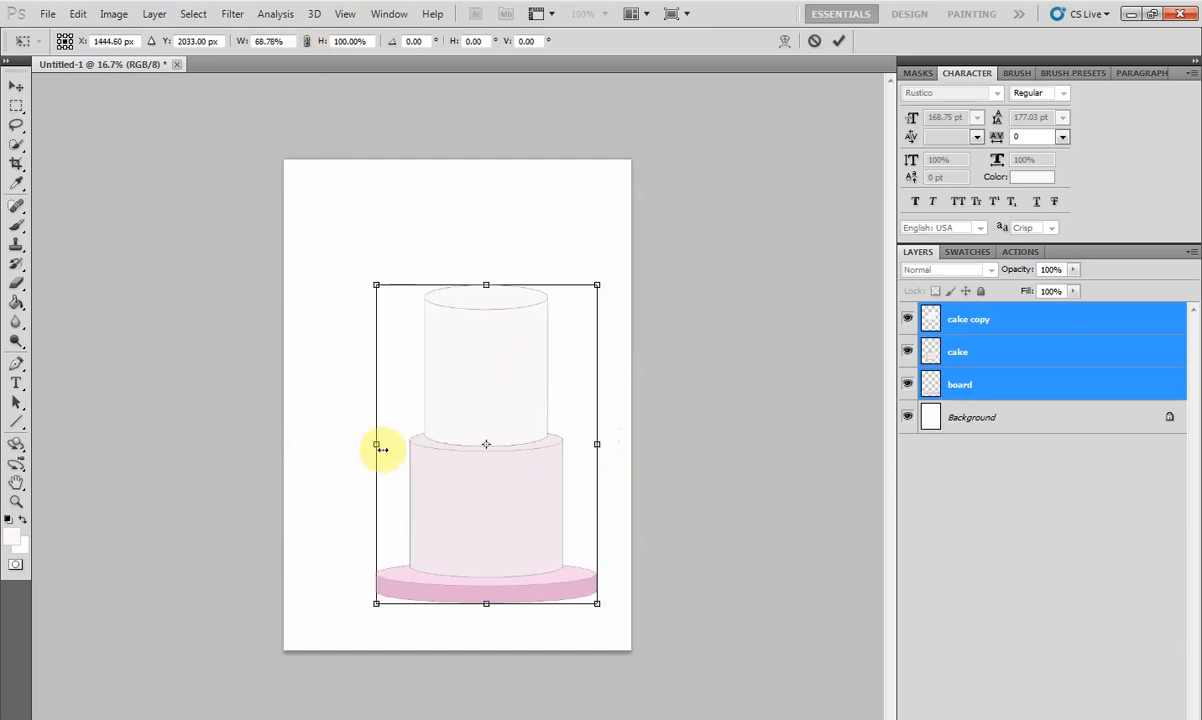
drag(376, 444, 428, 444)
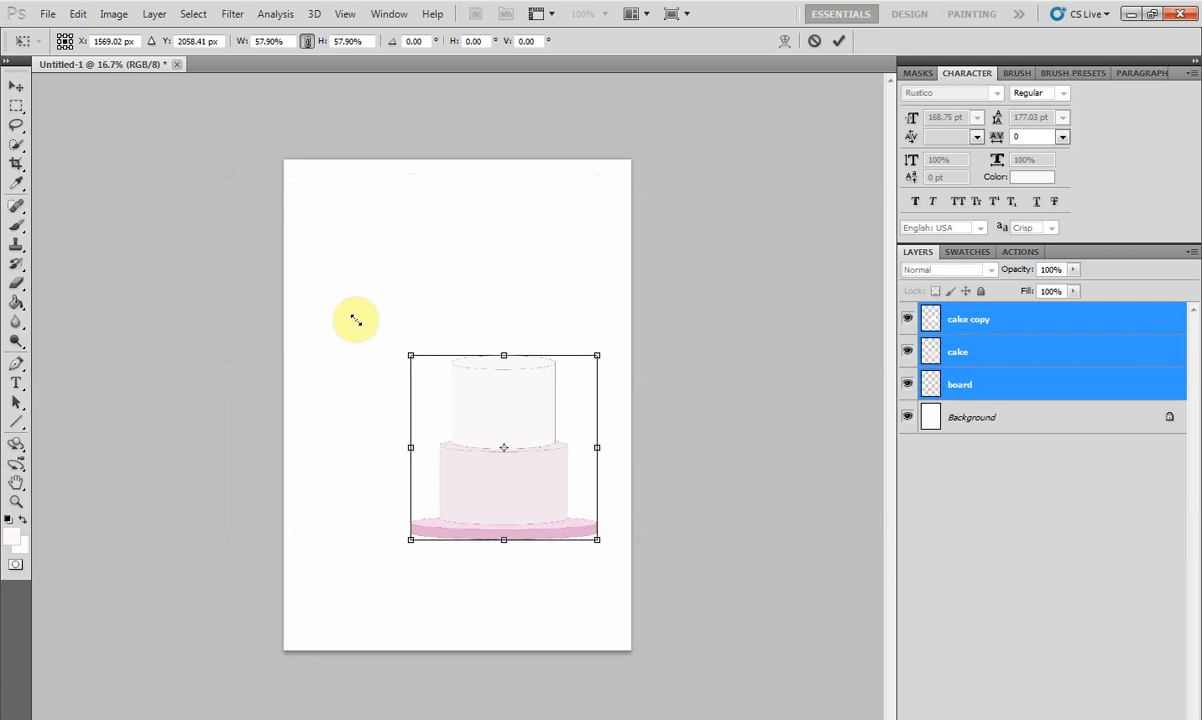
click(840, 40)
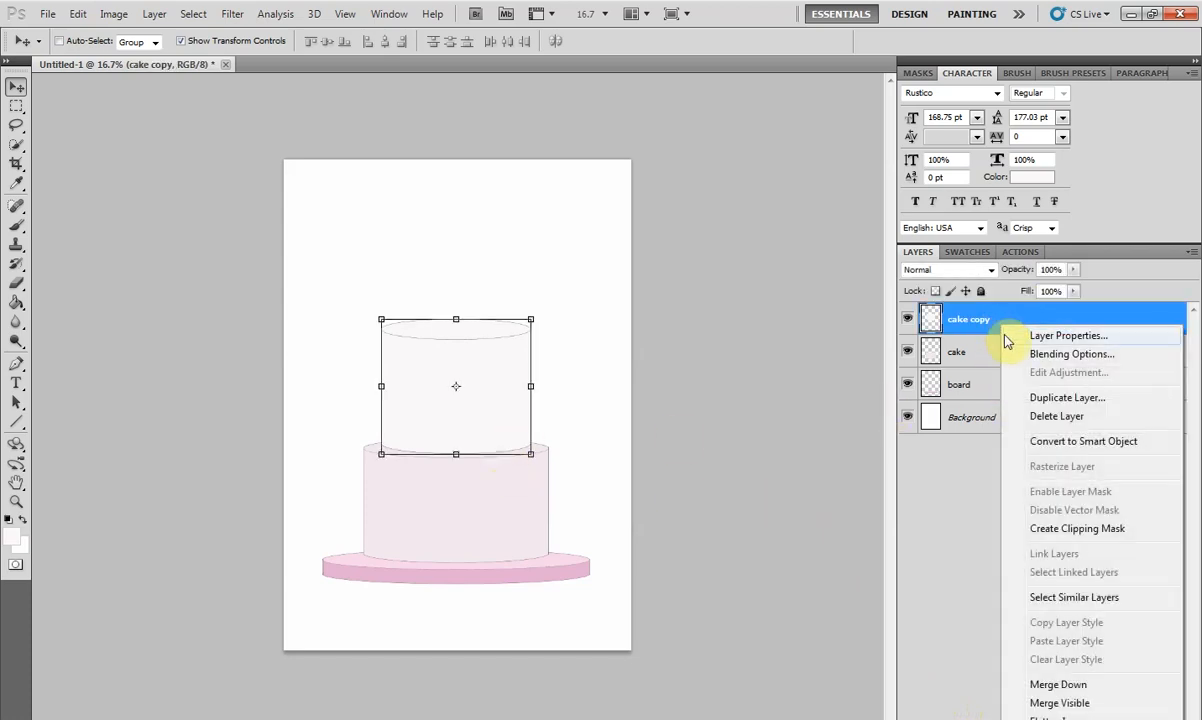
mouse_move(1068, 396)
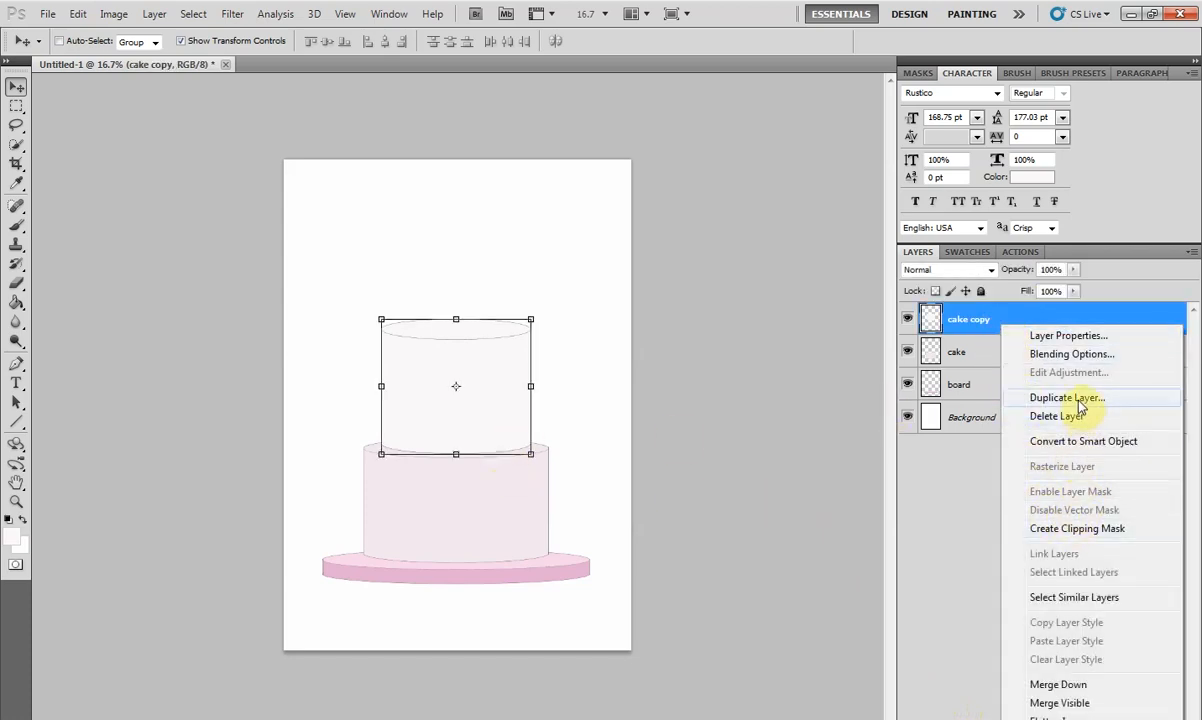
Duplicate a tier, rename layers with 'bottom', and shrink the copy into a smaller top tier
click(1068, 396)
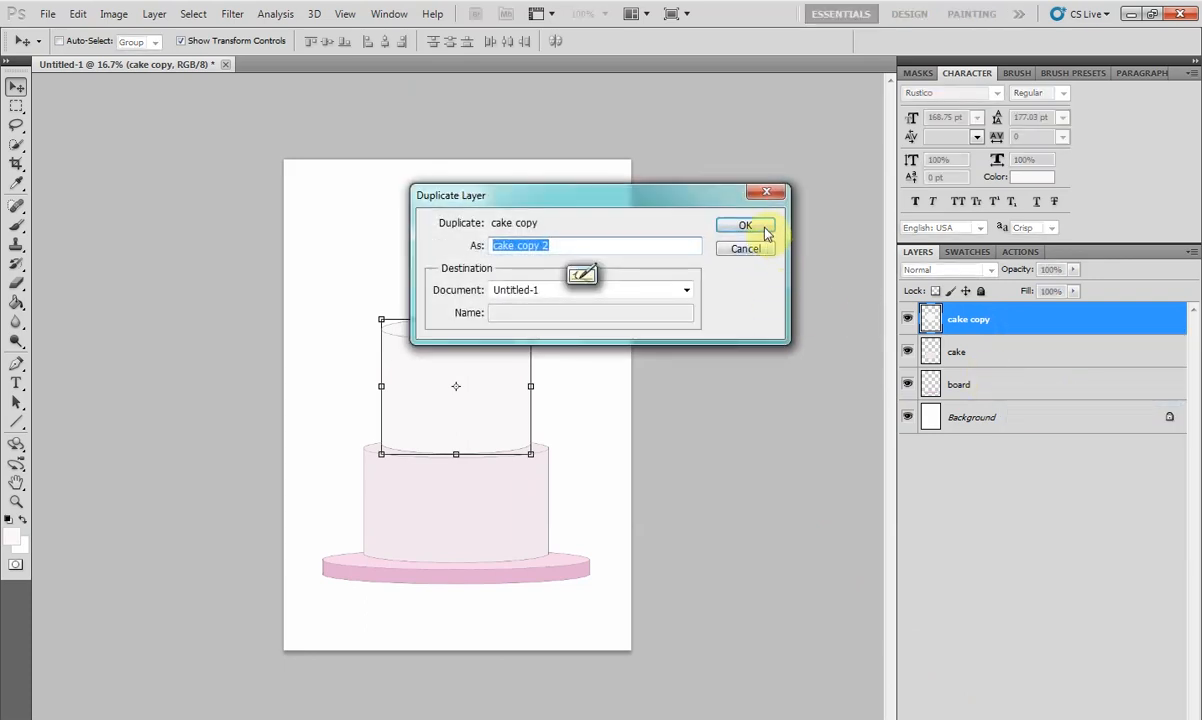
click(744, 224)
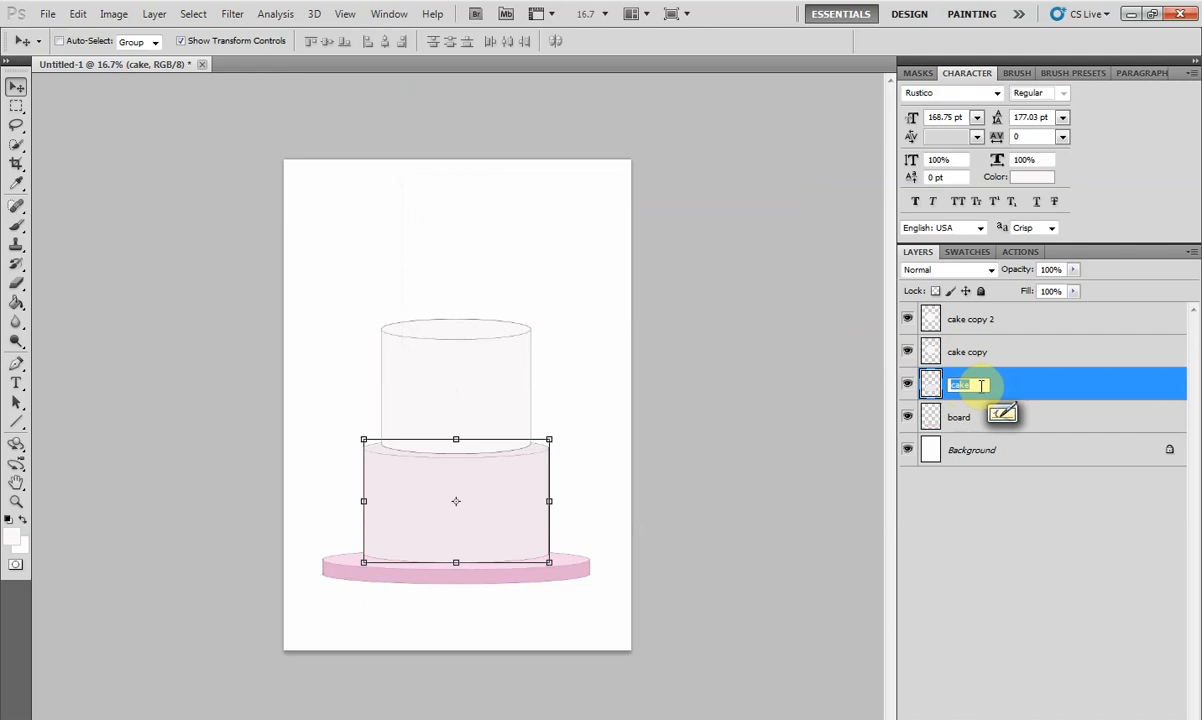
text(bottom)
click(1066, 318)
text(top)
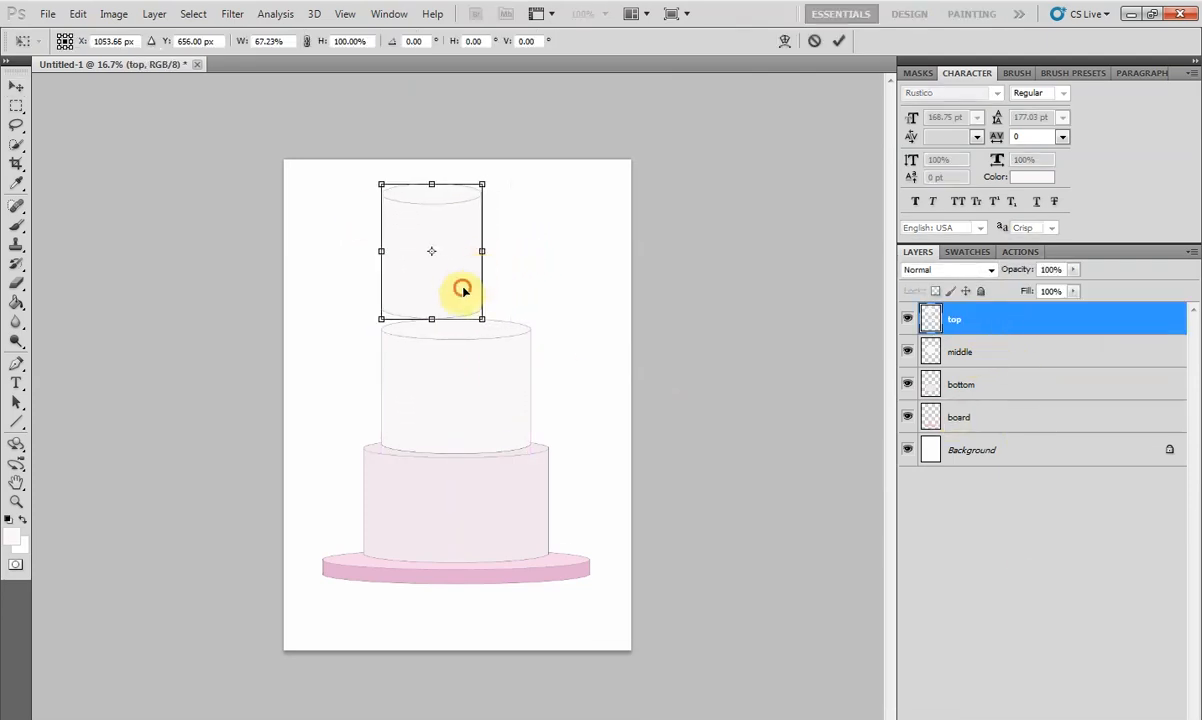
drag(460, 290, 508, 276)
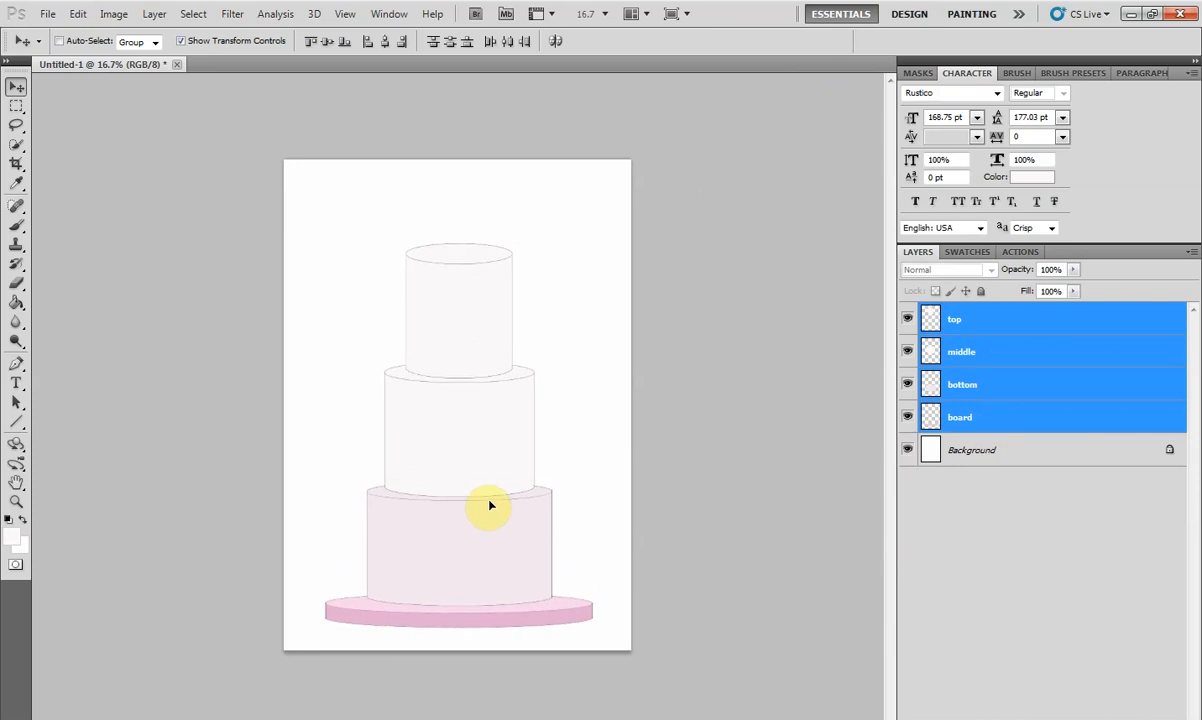
click(16, 384)
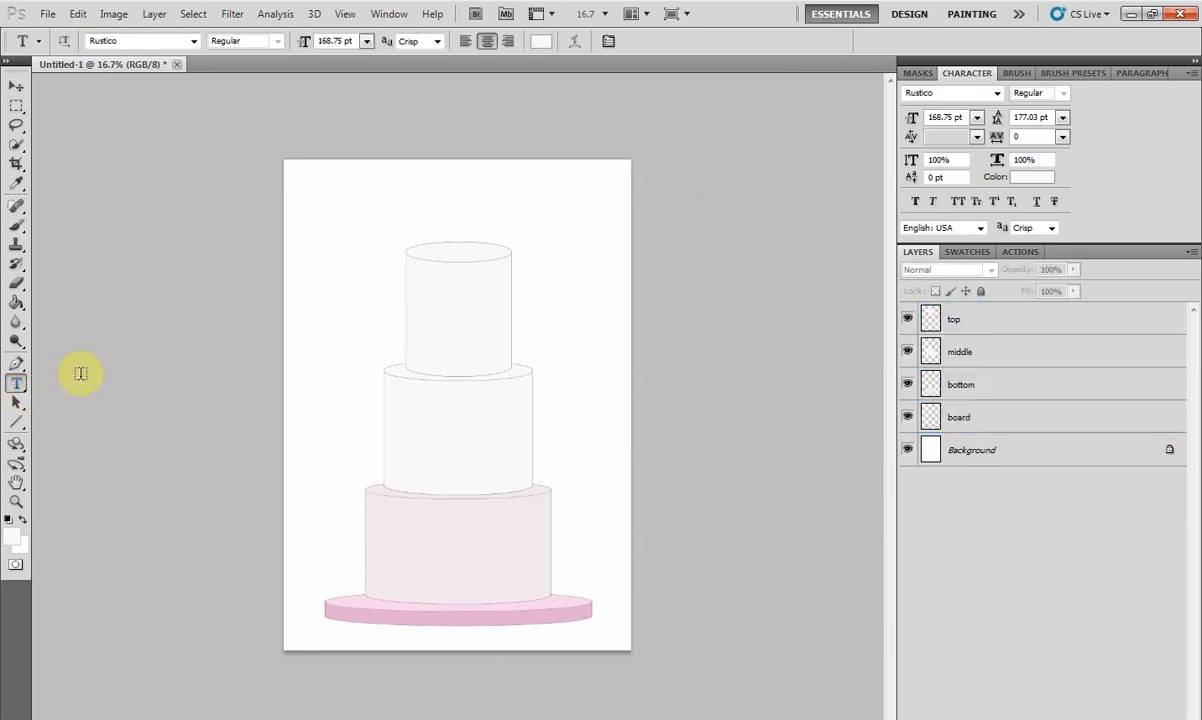
Type 'LOVE' in a gold colour and bring up the font list to choose Selima
click(1036, 176)
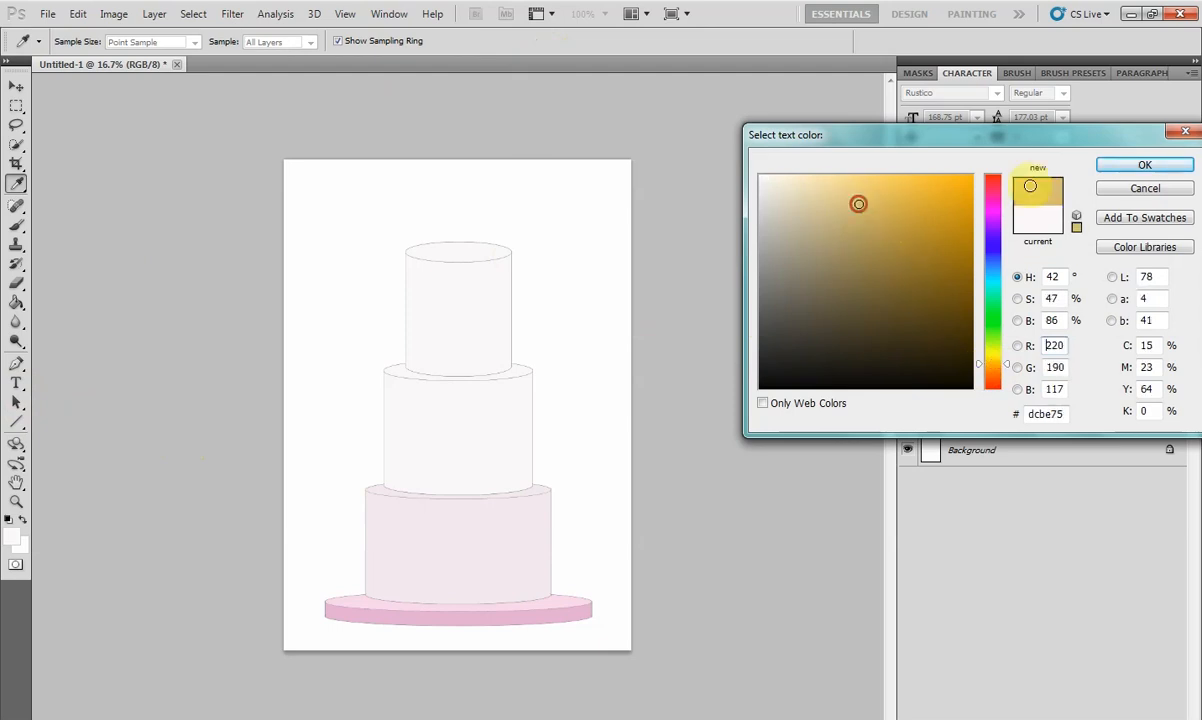
click(1144, 164)
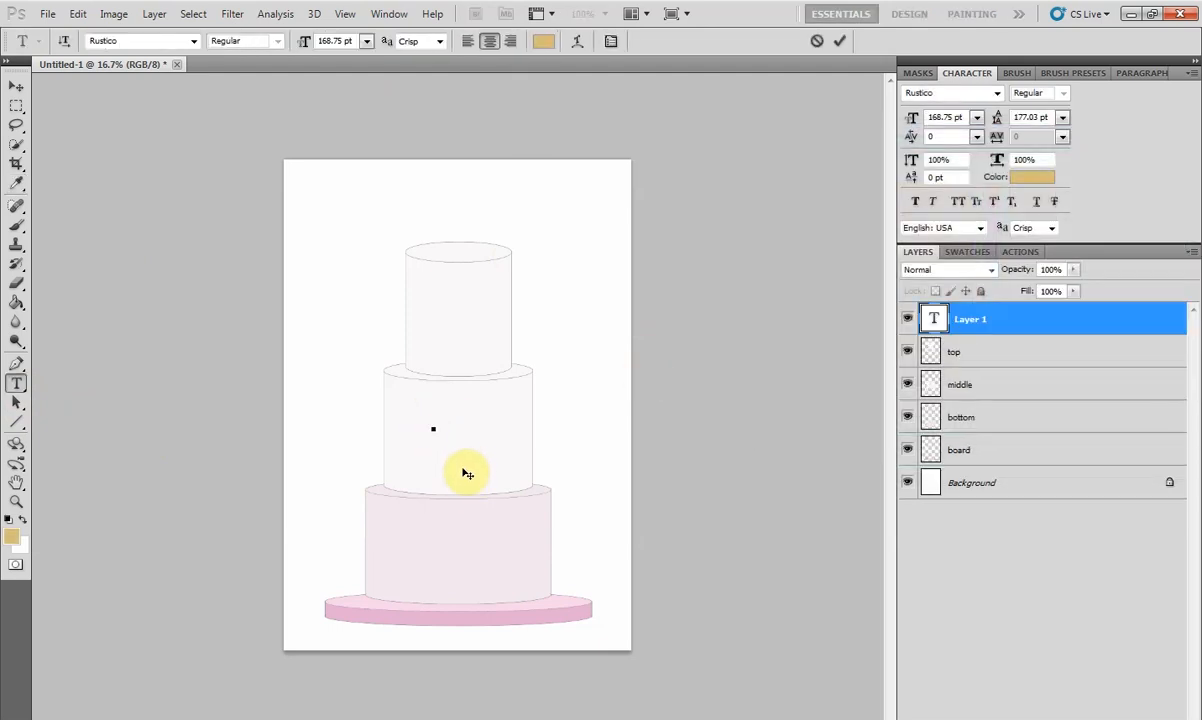
text(LOVE)
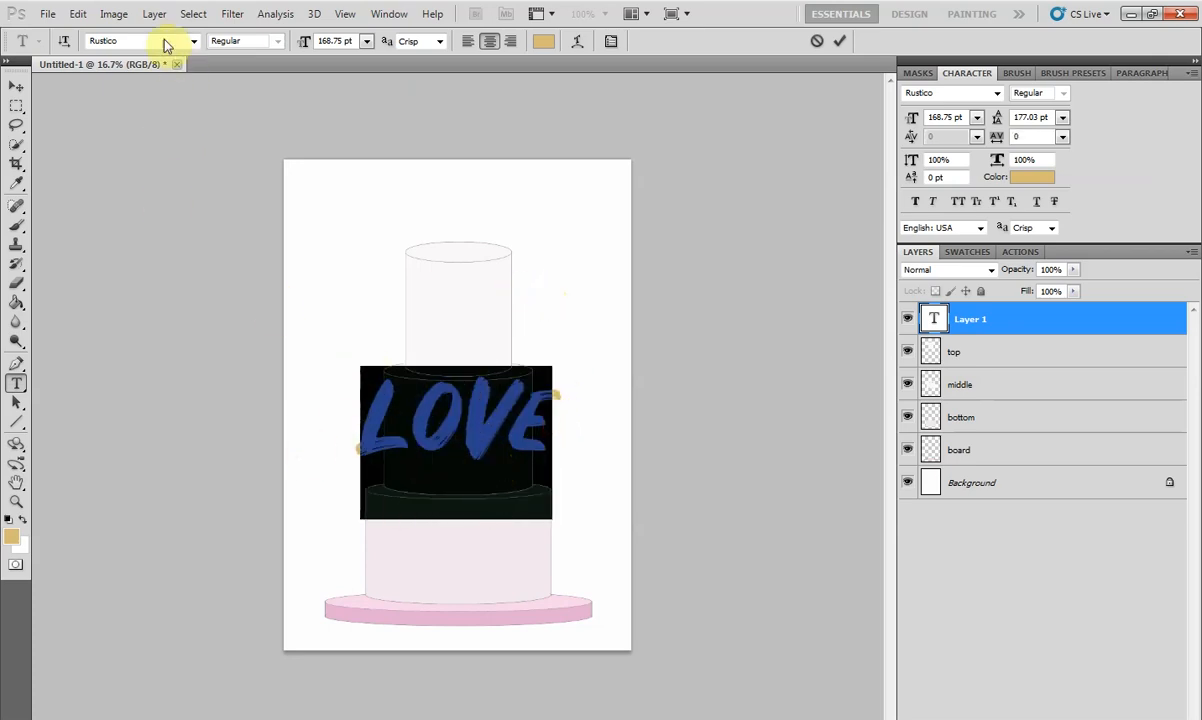
click(192, 40)
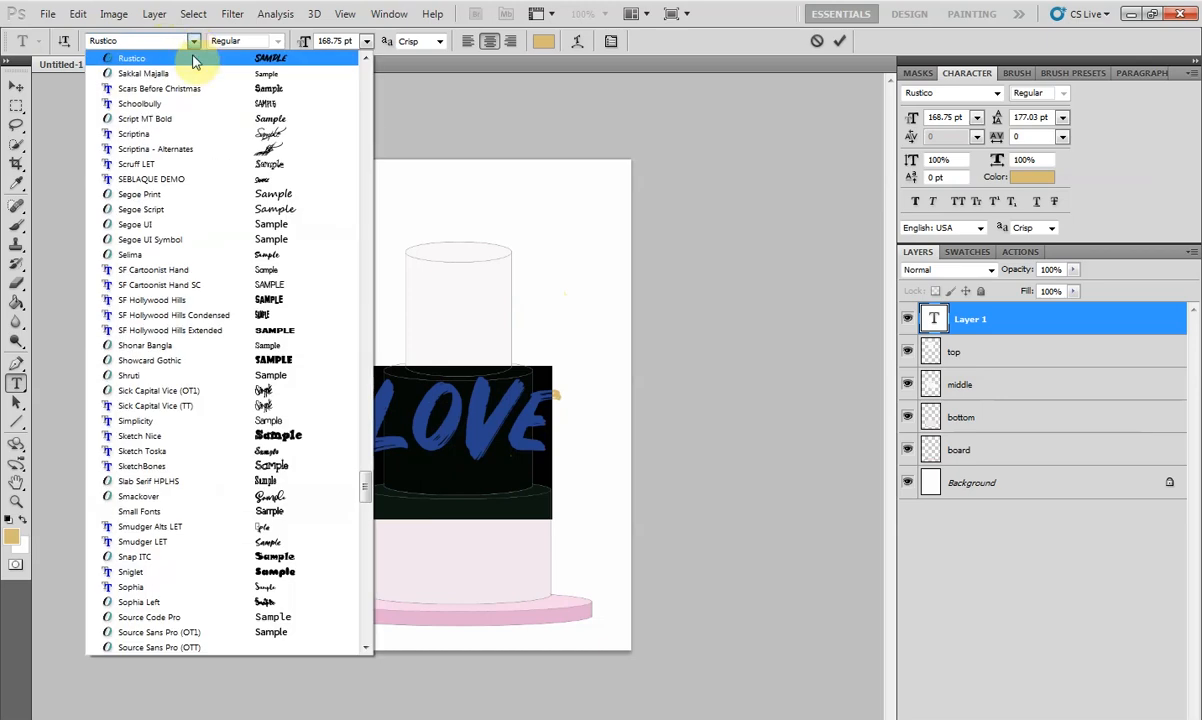
mouse_move(284, 268)
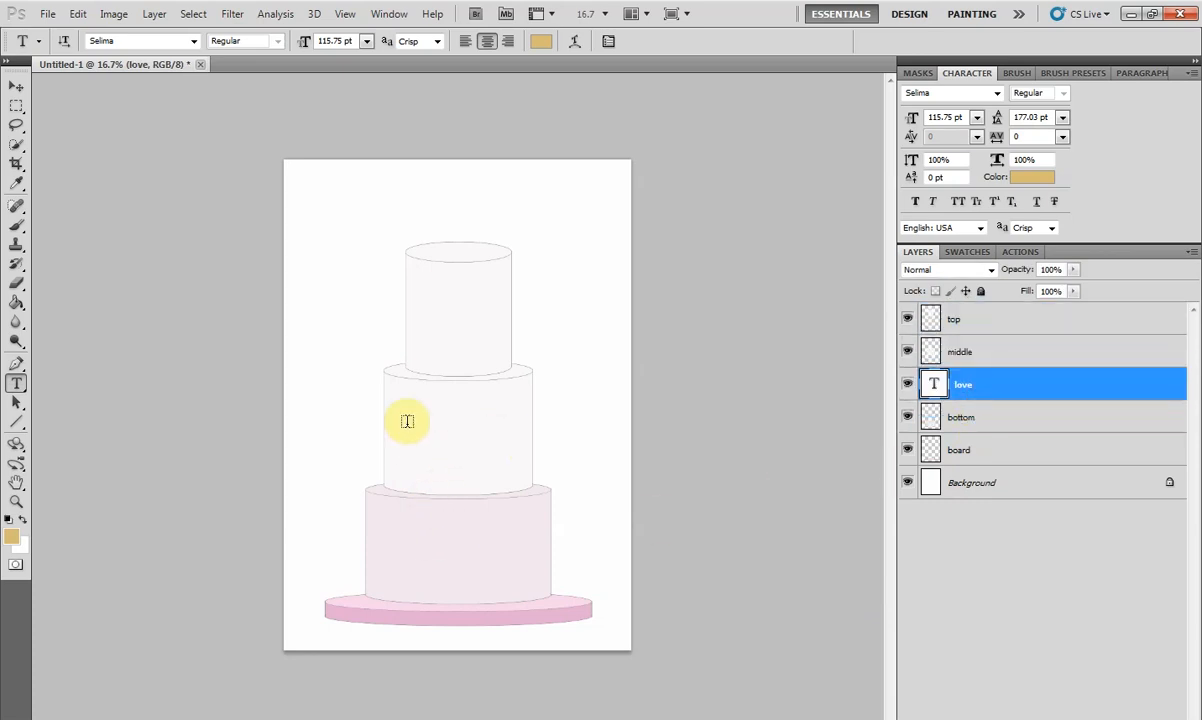
mouse_move(504, 430)
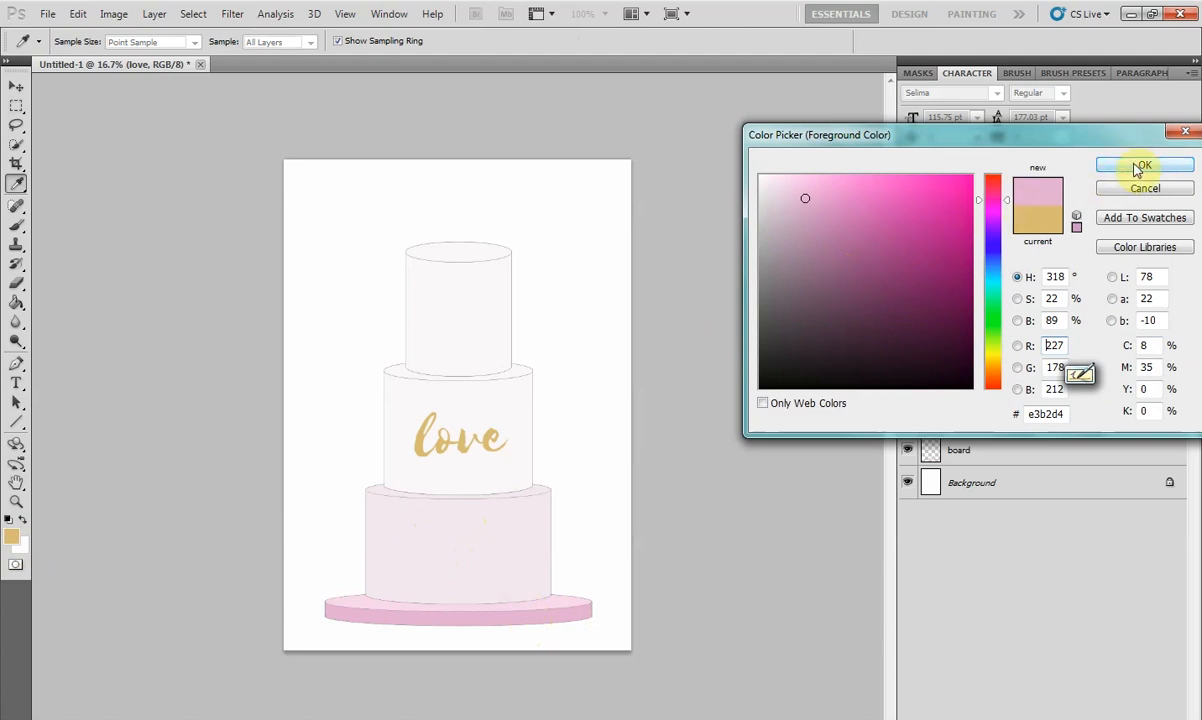
Rename the layer 'flower', pick a round hard brush and paint pink blobs on the tiers
click(1144, 164)
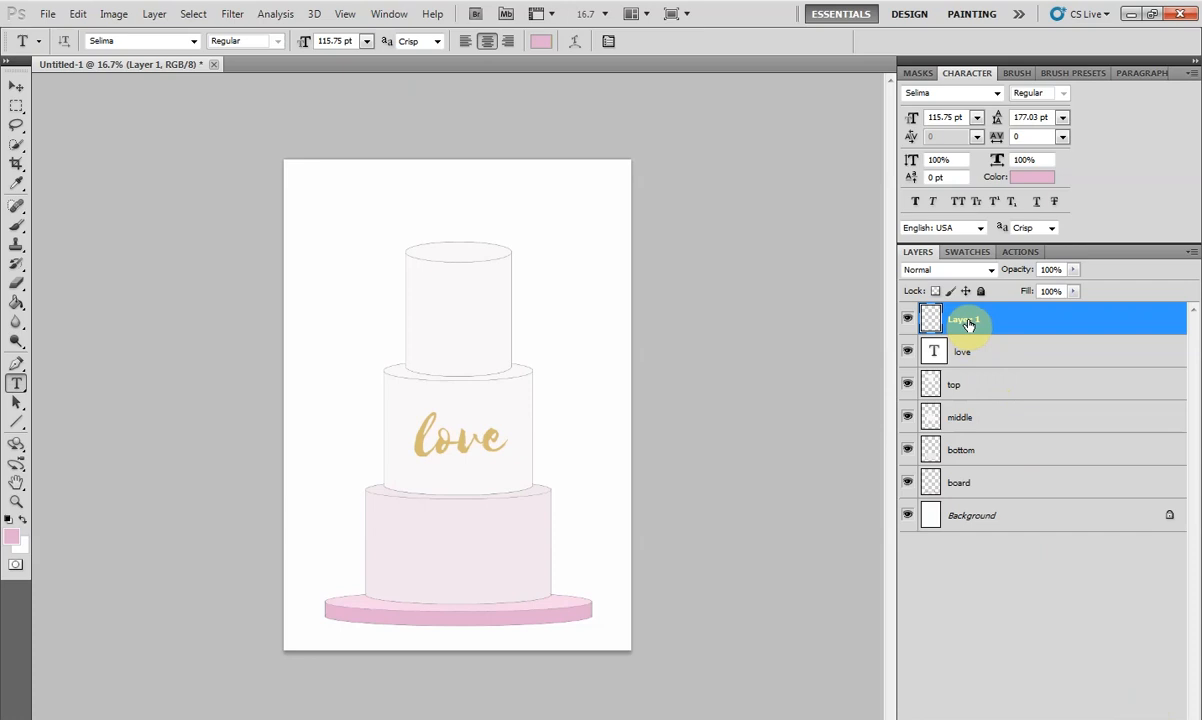
double_click(964, 318)
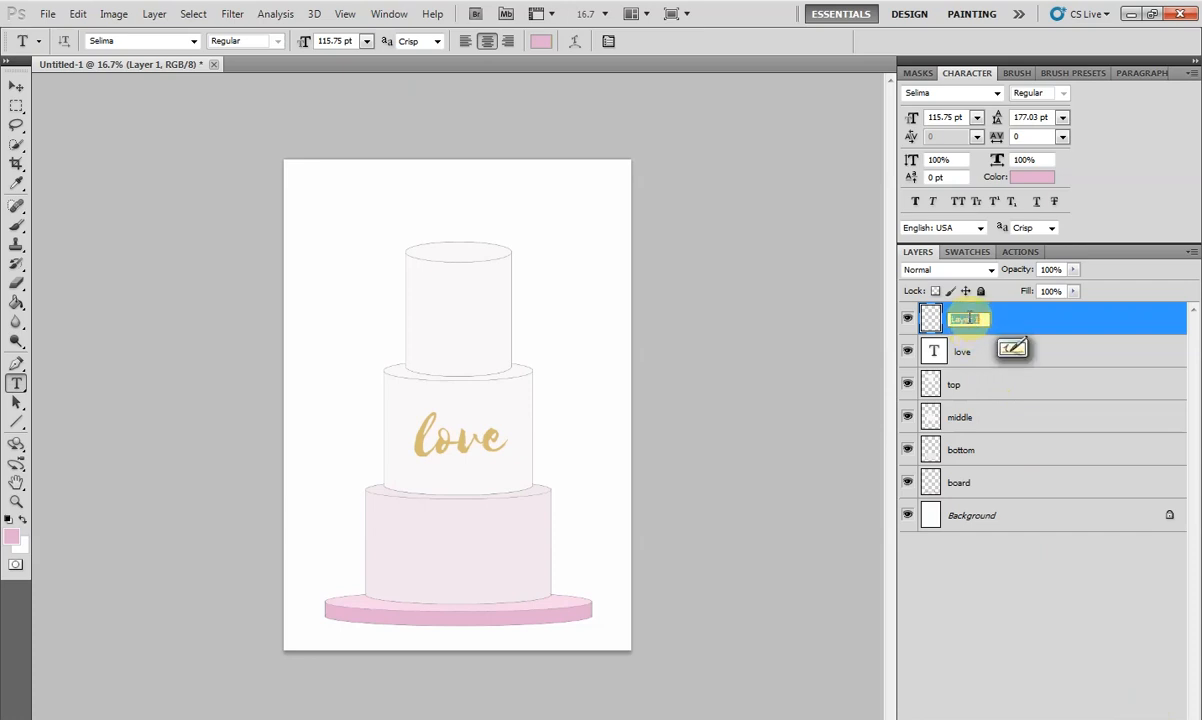
text(flower)
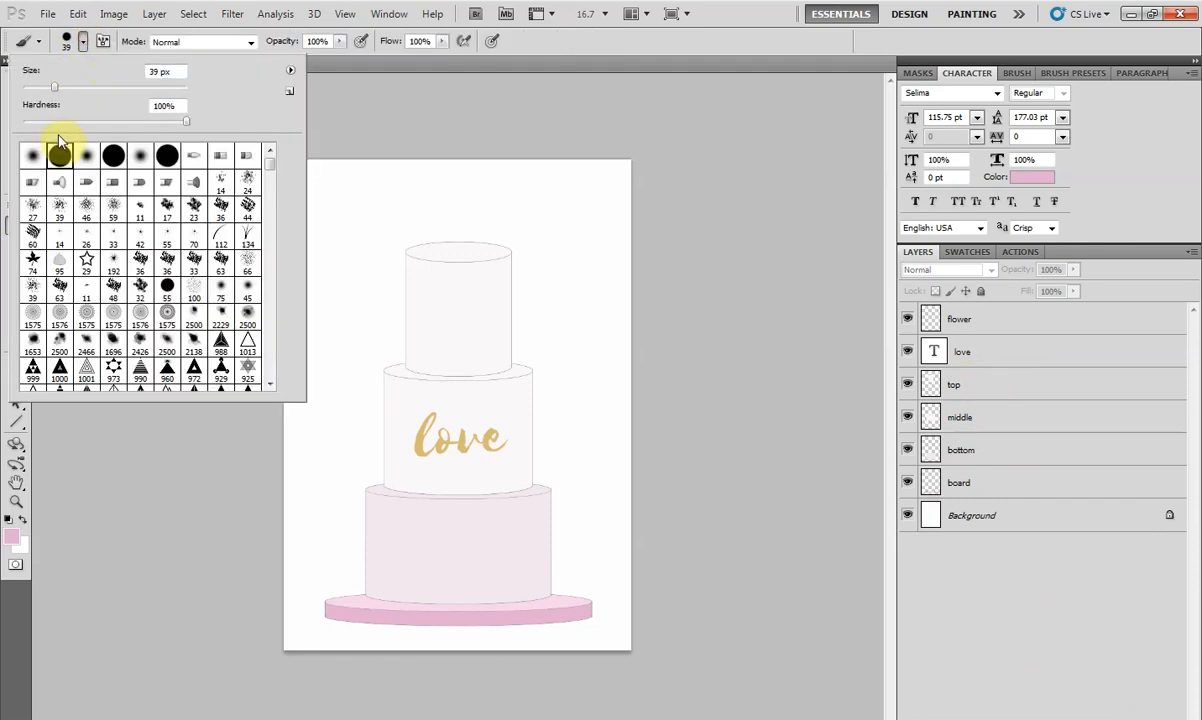
click(960, 318)
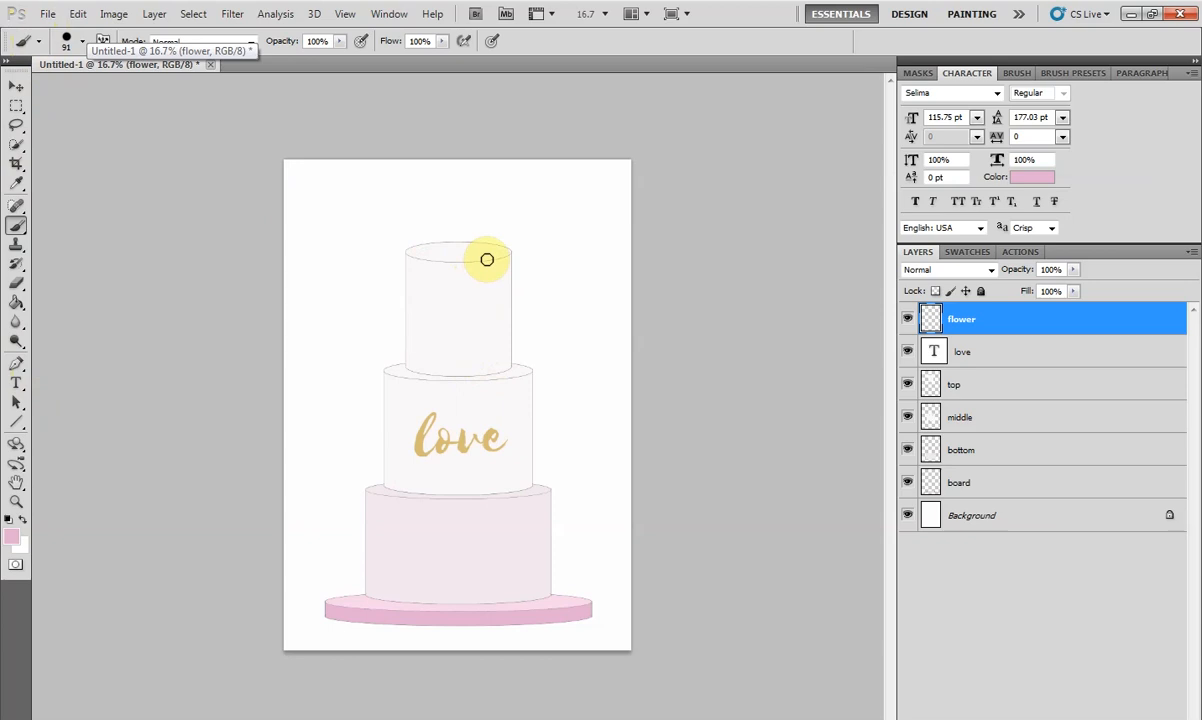
mouse_move(494, 240)
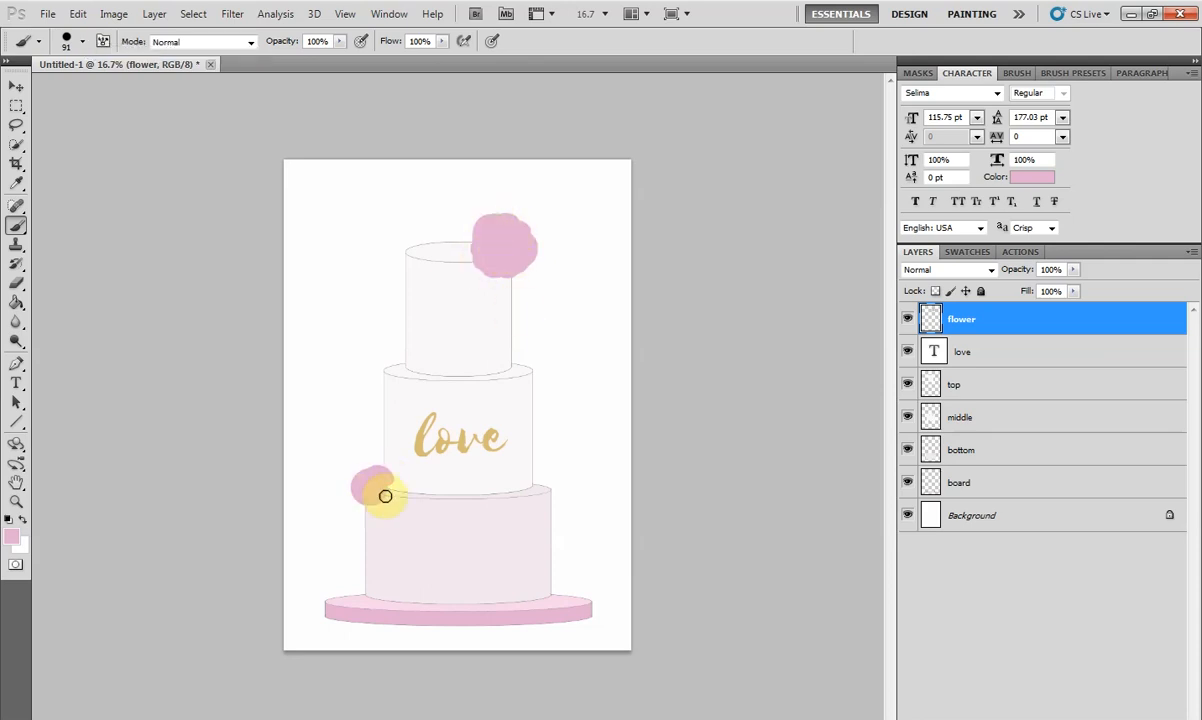
drag(384, 496, 398, 476)
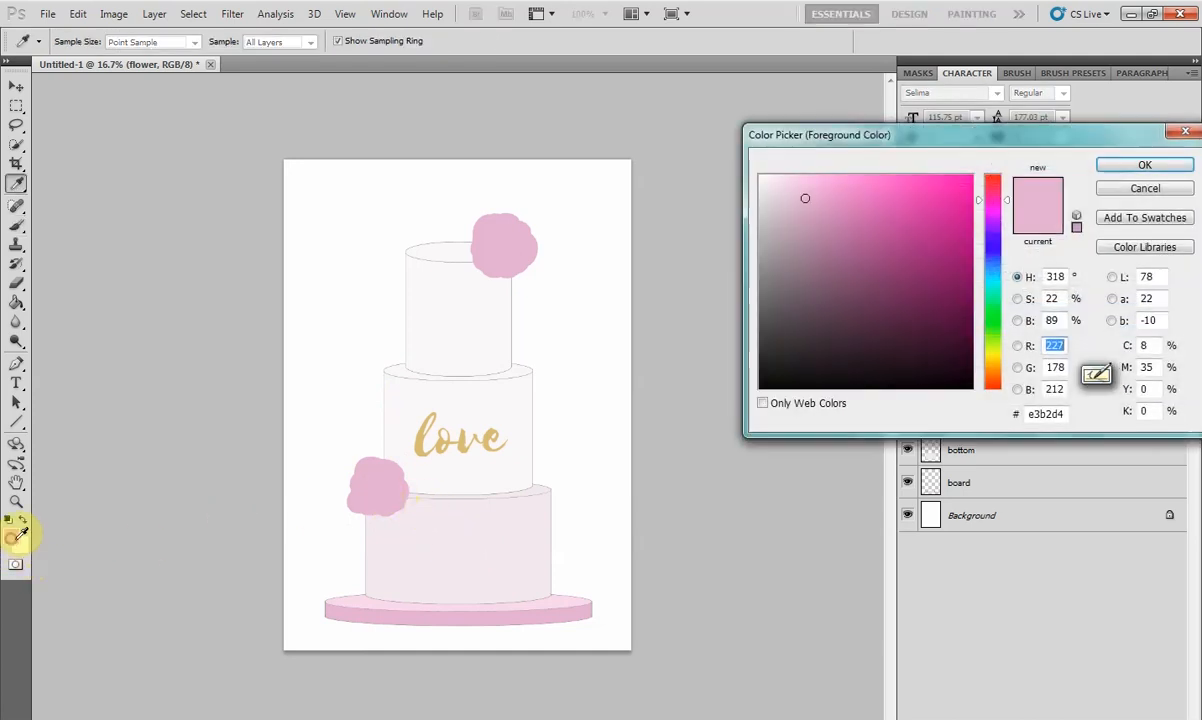
Choose a darker pink and a smaller brush for drawing the rose swirls
click(830, 216)
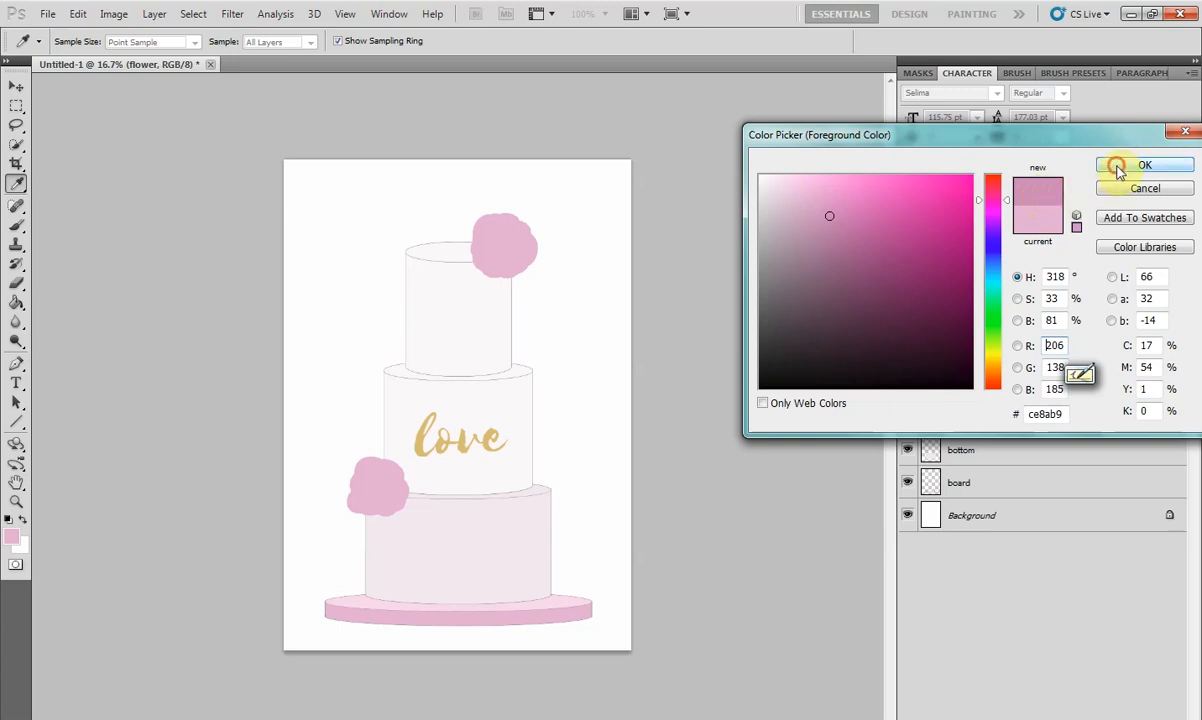
click(1144, 164)
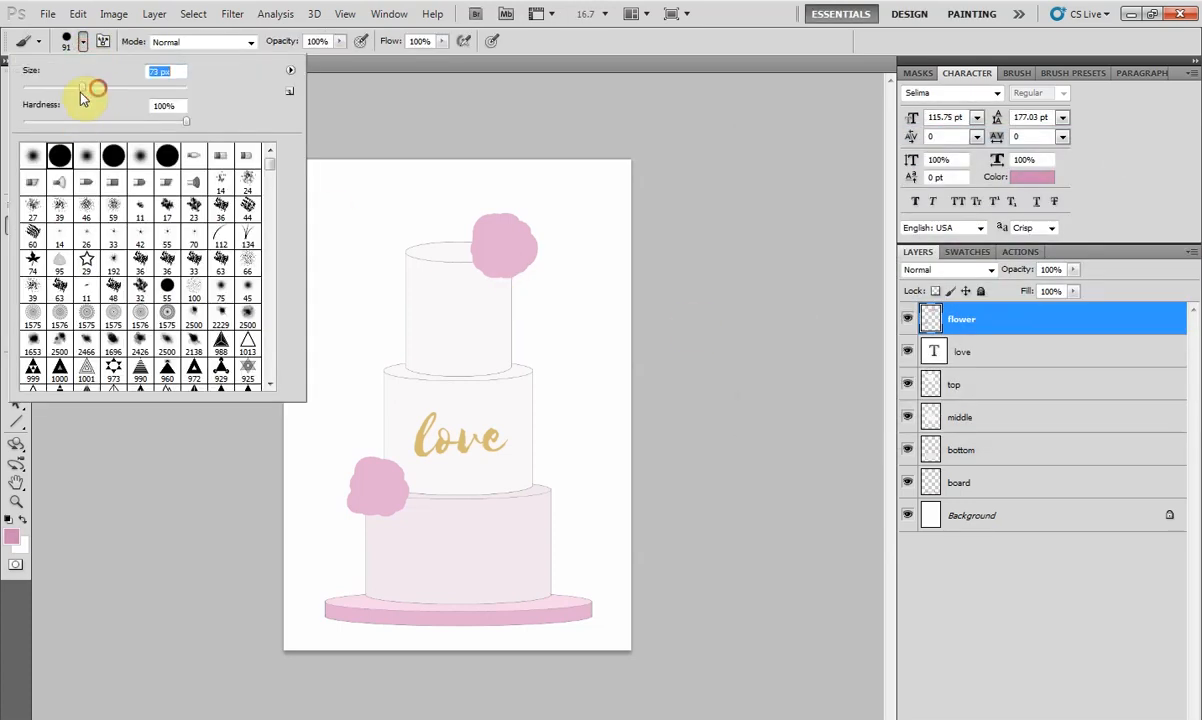
click(510, 250)
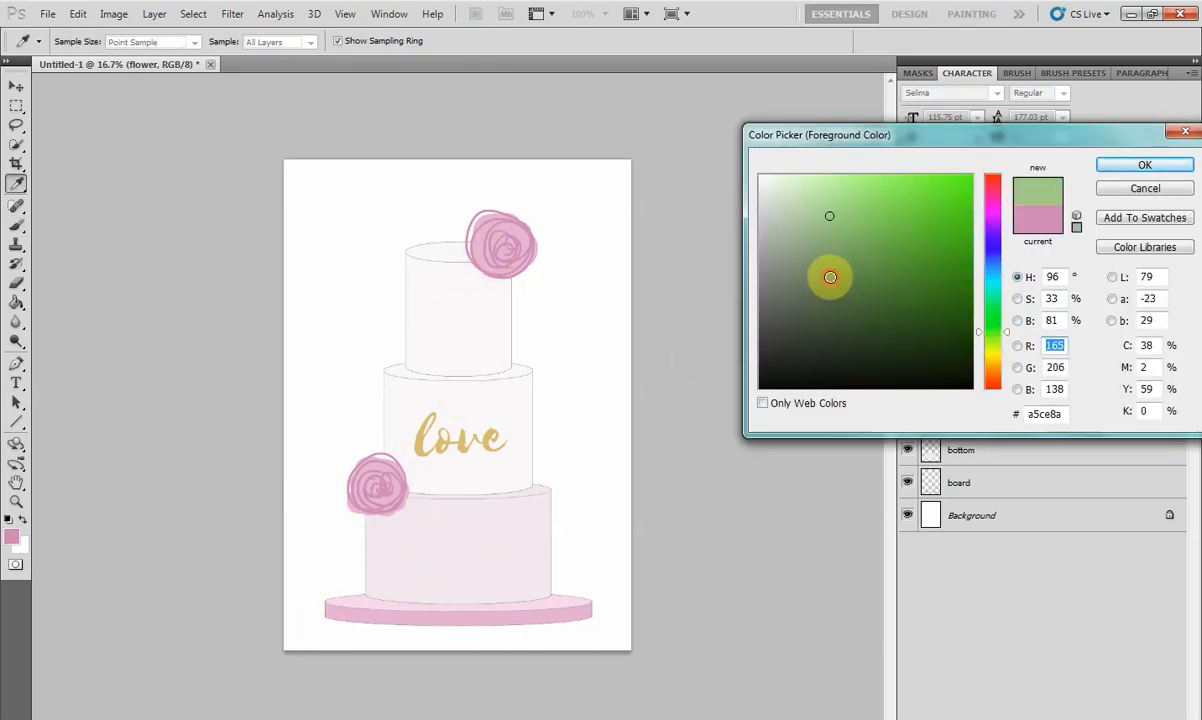
Choose a muted grey-green and brush a stem beneath the lower rose
click(792, 248)
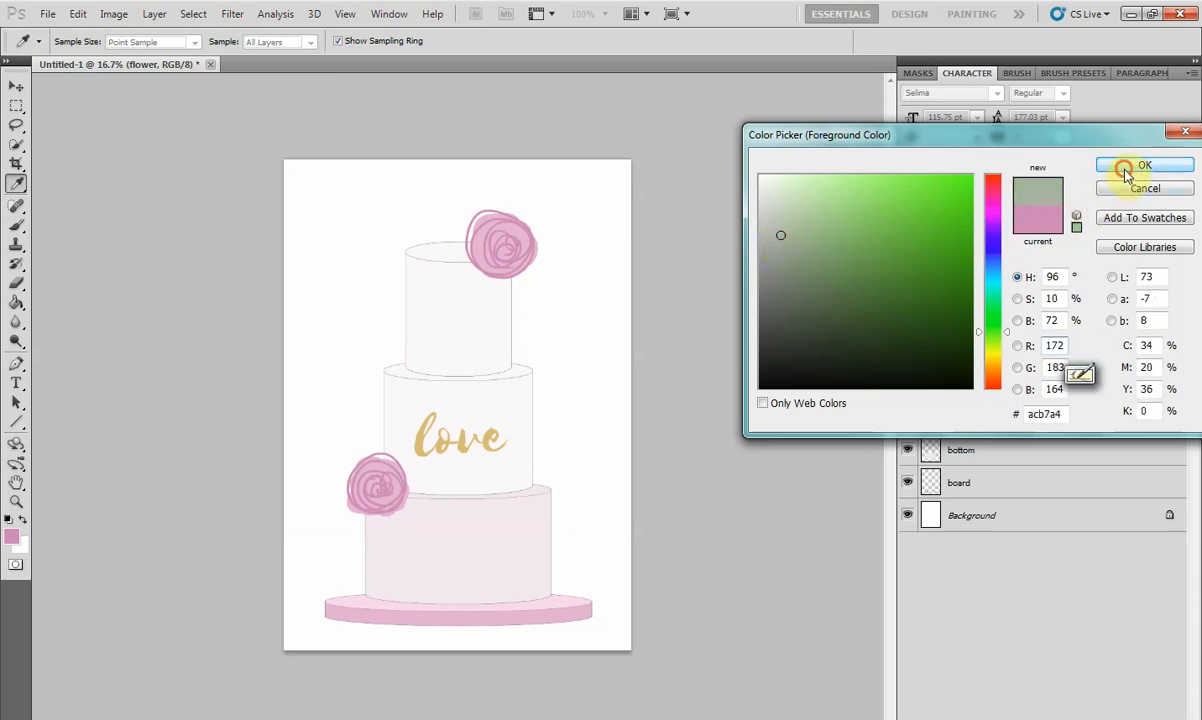
click(1144, 164)
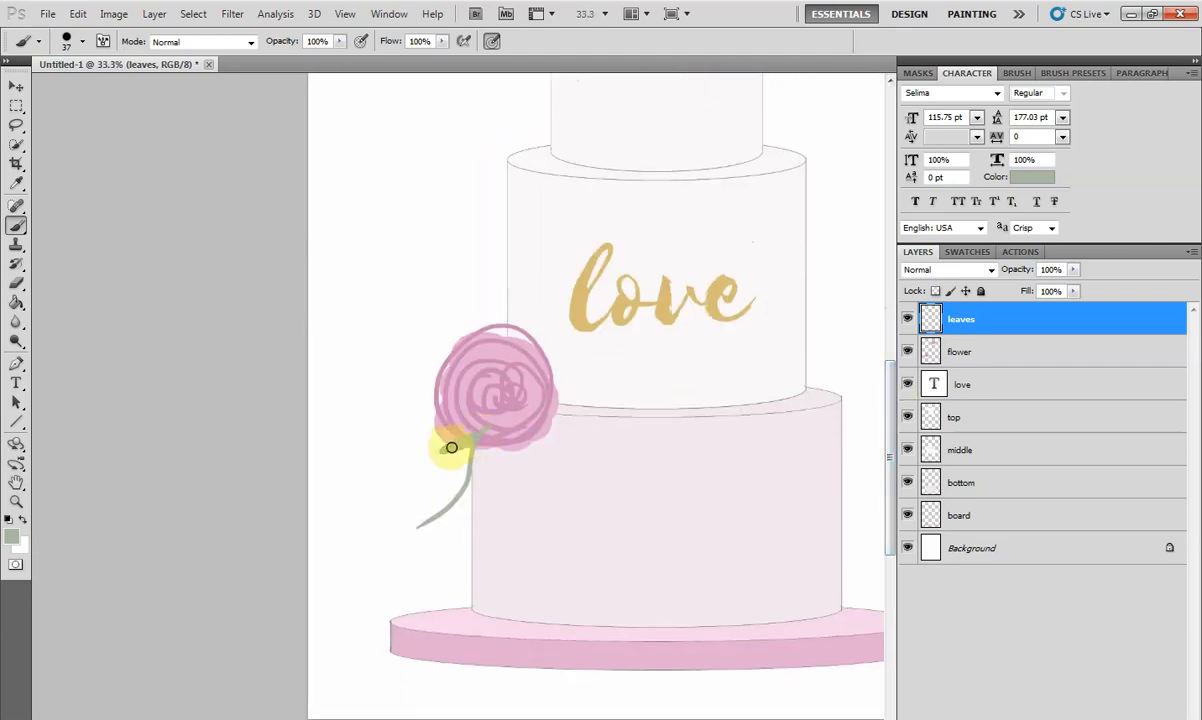
drag(450, 448, 428, 520)
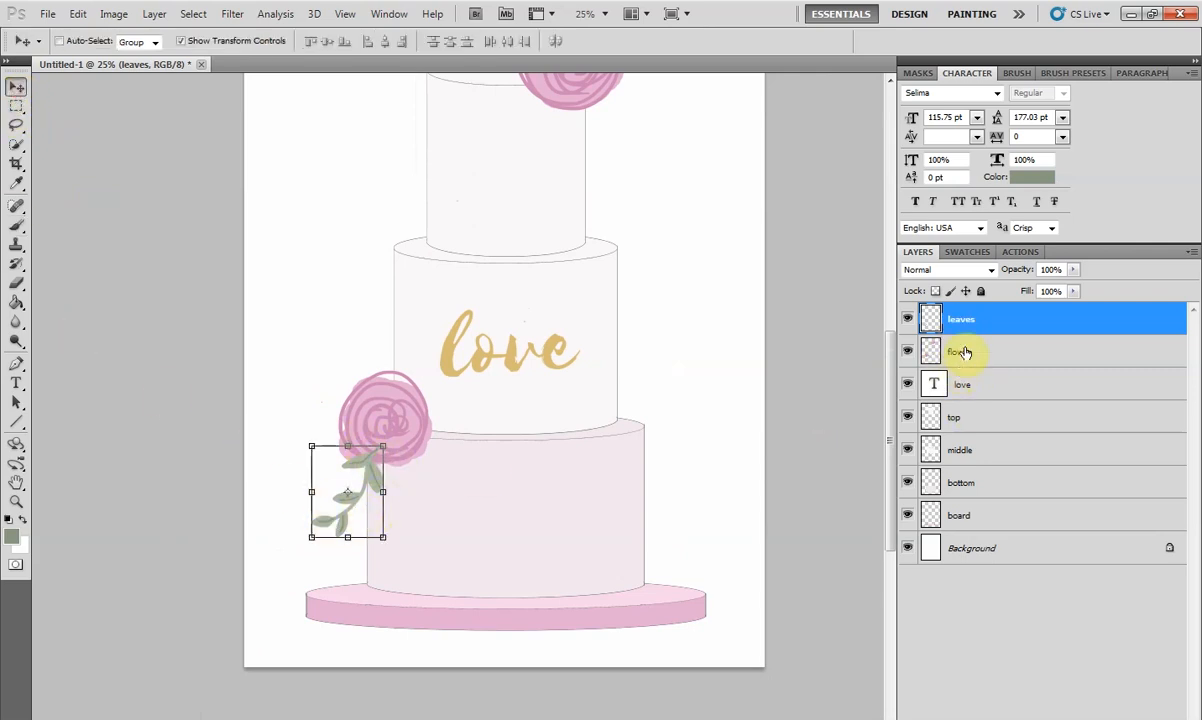
Move the leaves layer below flower and position the stem under the lower rose
click(964, 362)
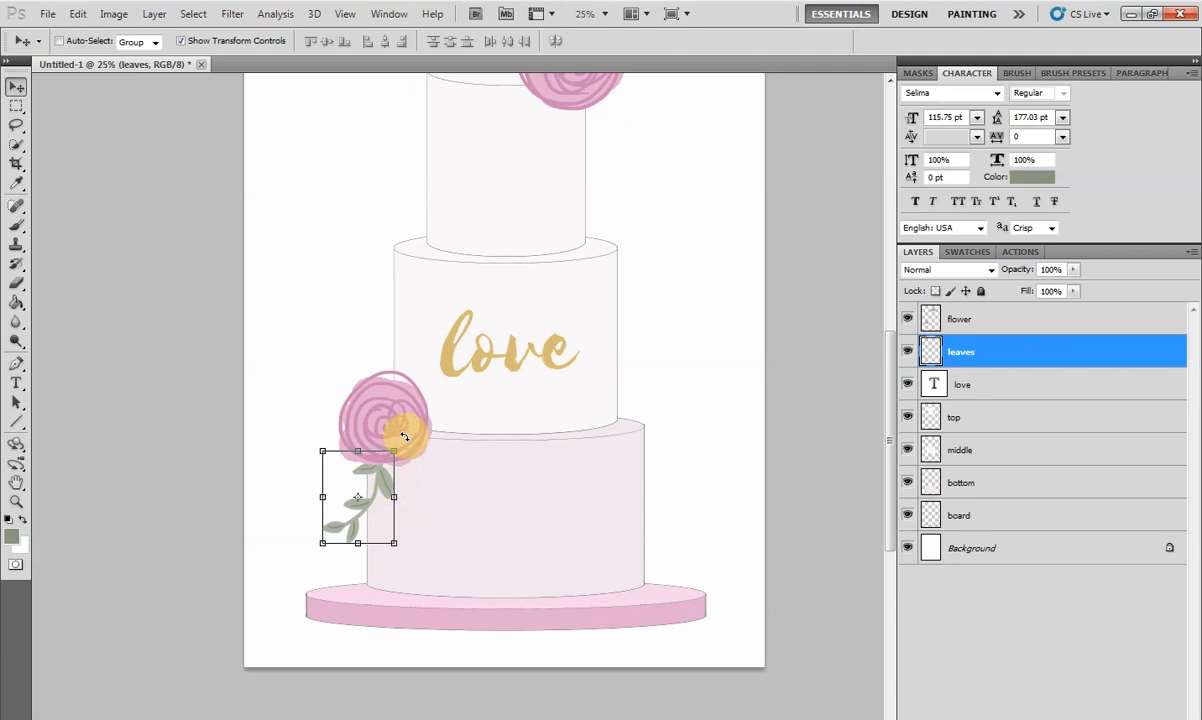
drag(404, 436, 312, 436)
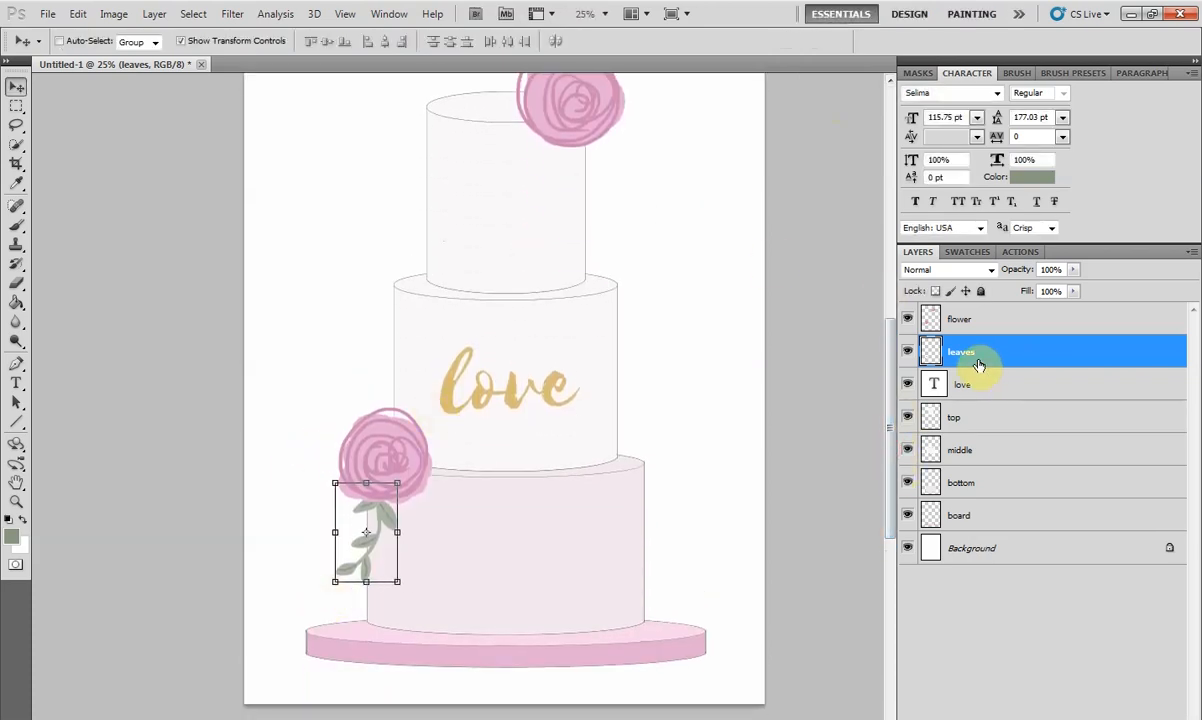
Duplicate the leaves layer and rotate the copy to sit beneath the top rose
right_click(960, 352)
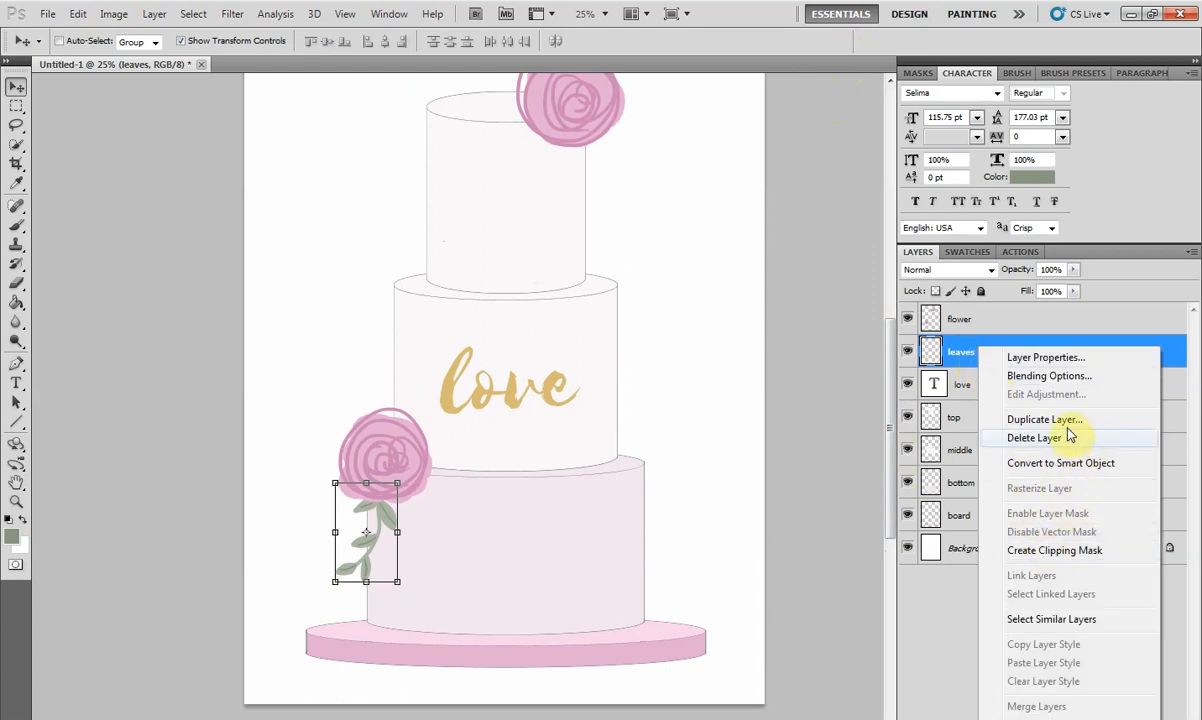
click(1044, 420)
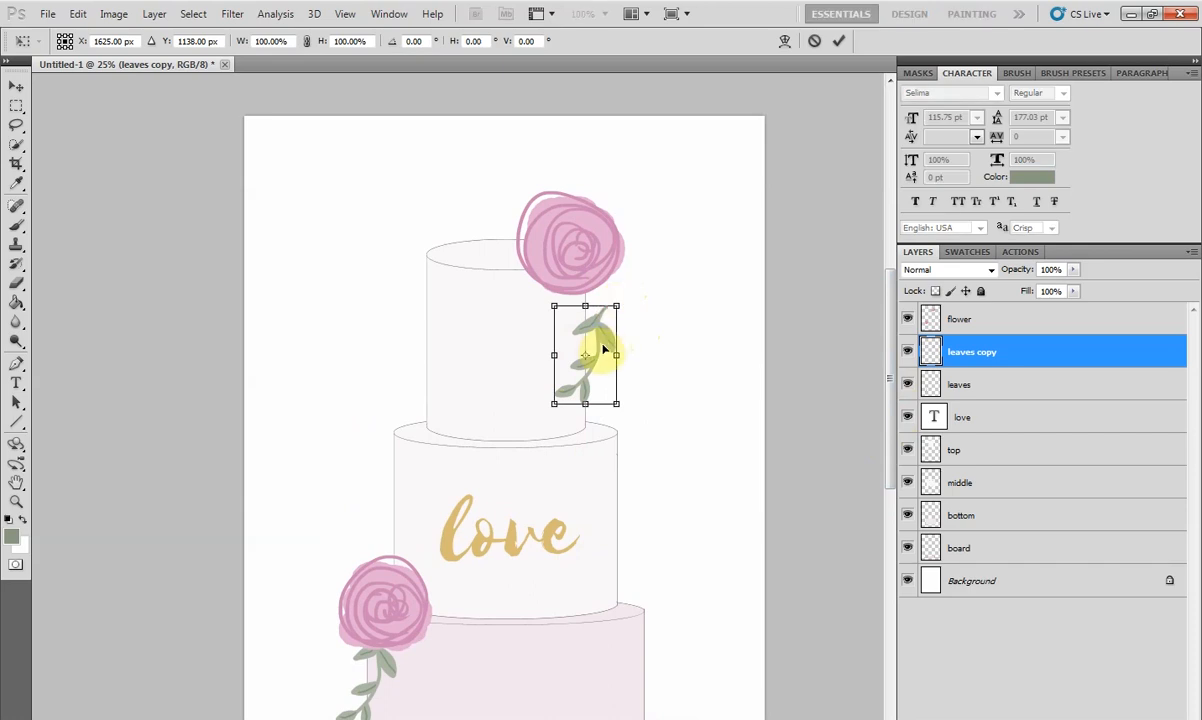
right_click(584, 356)
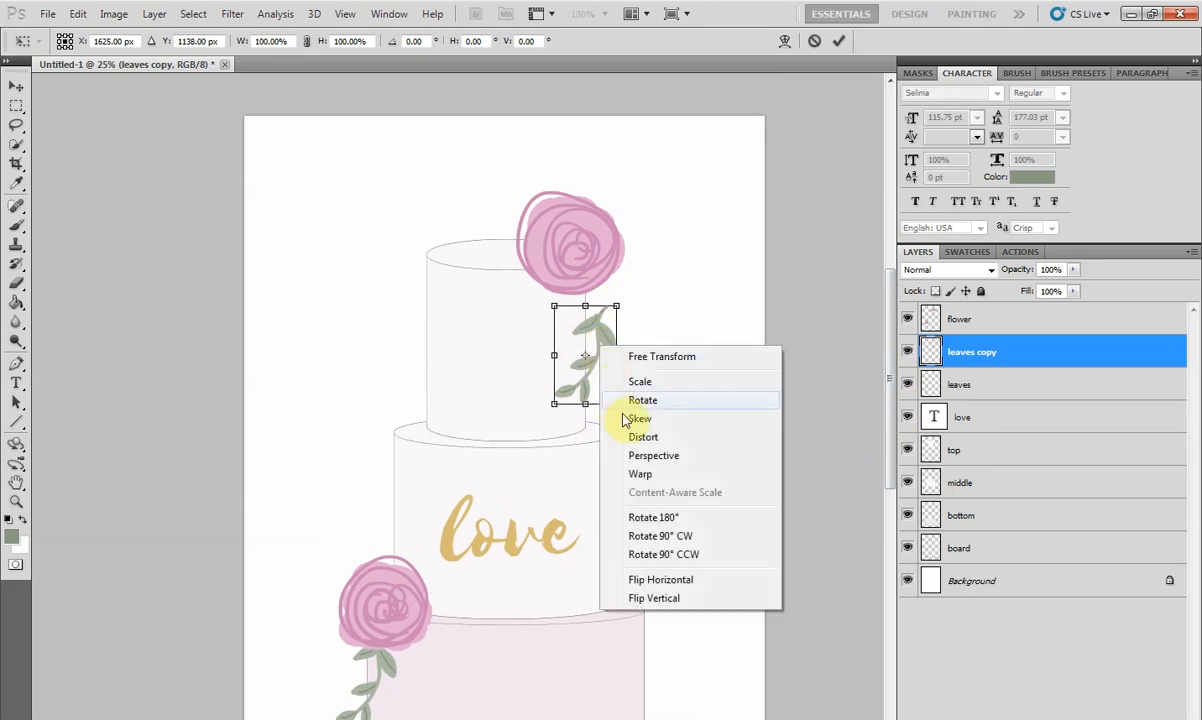
click(660, 580)
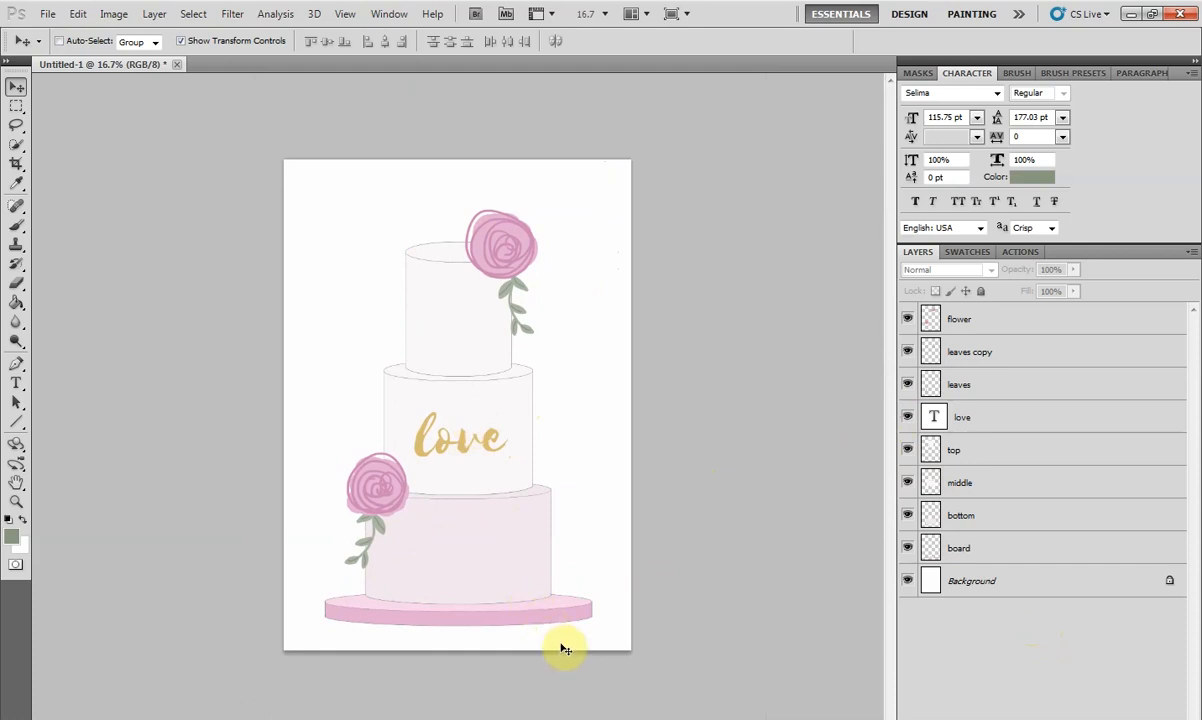
Create a 'ruffles' layer above bottom and set a pale pink brush colour
click(960, 516)
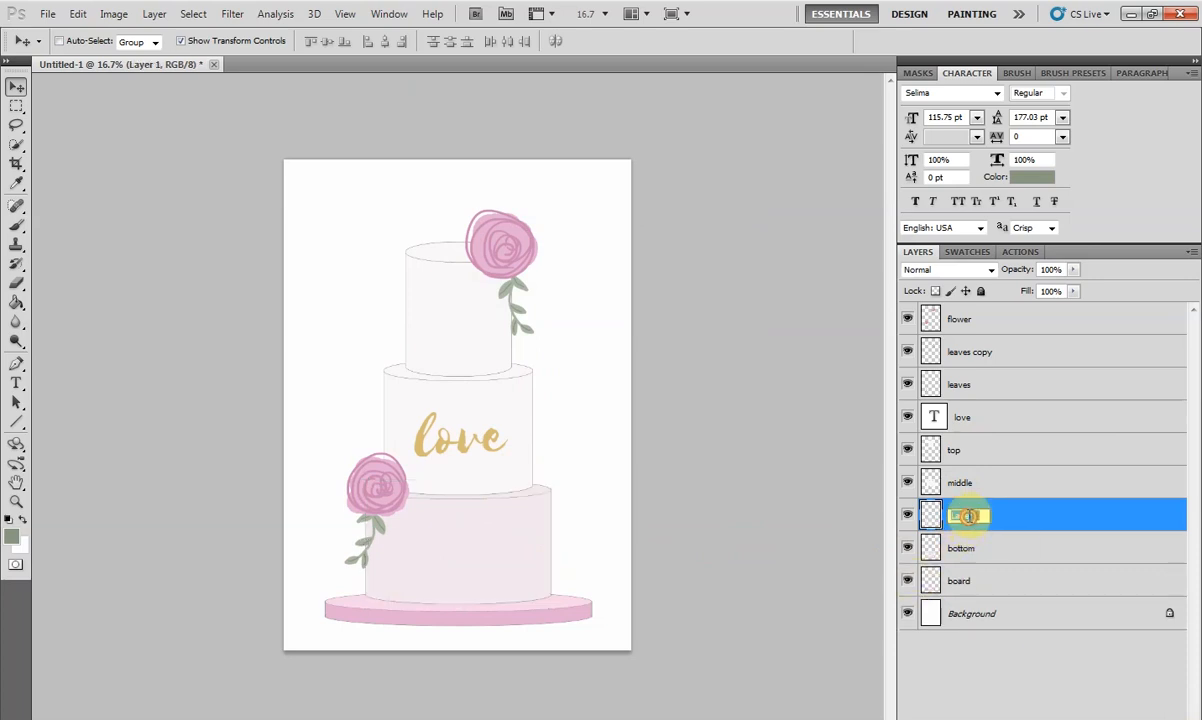
text(ruffles)
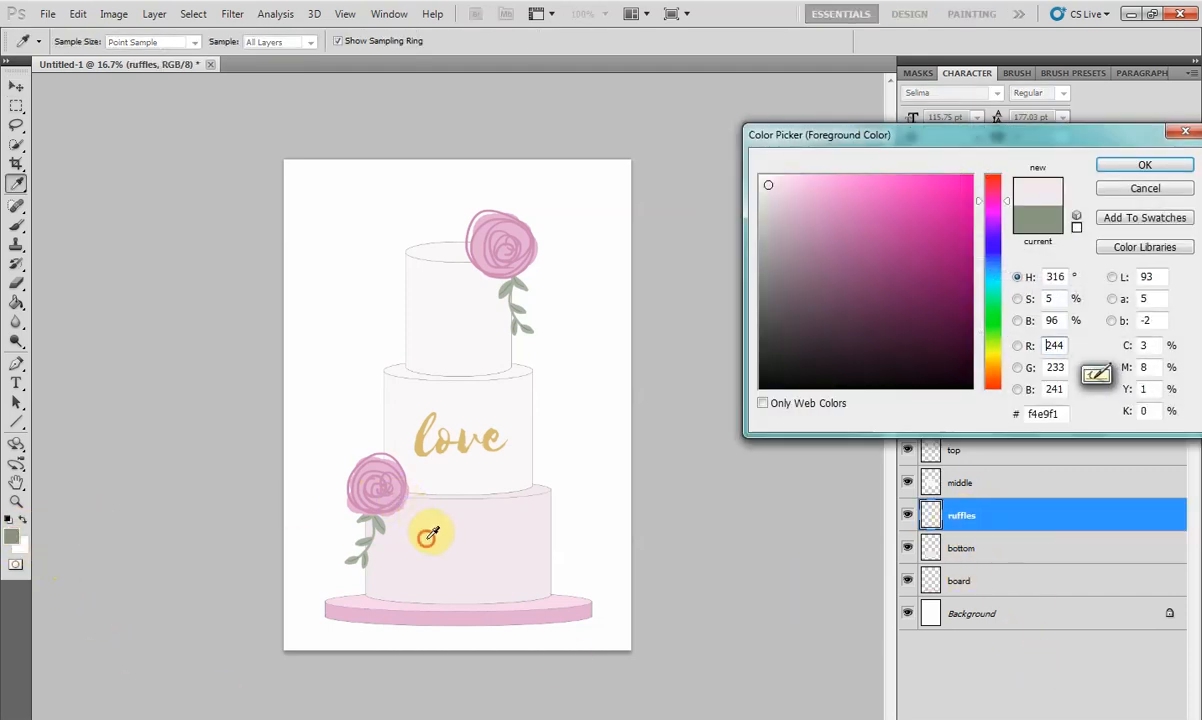
click(870, 224)
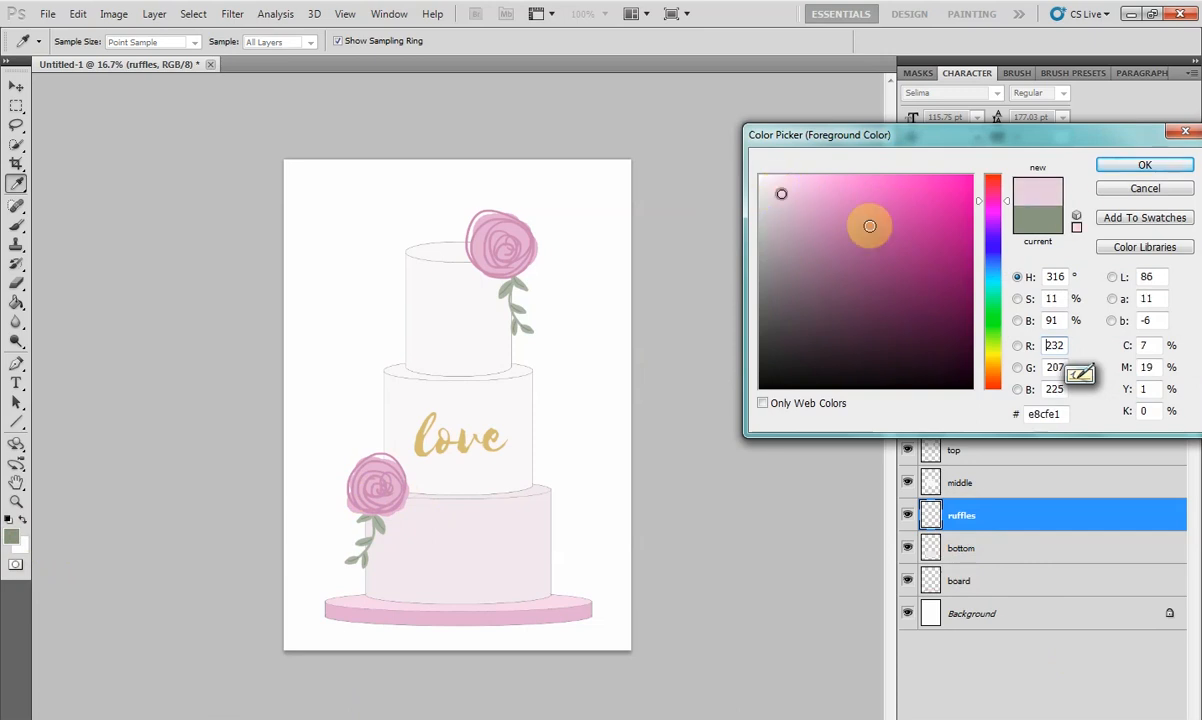
click(1144, 164)
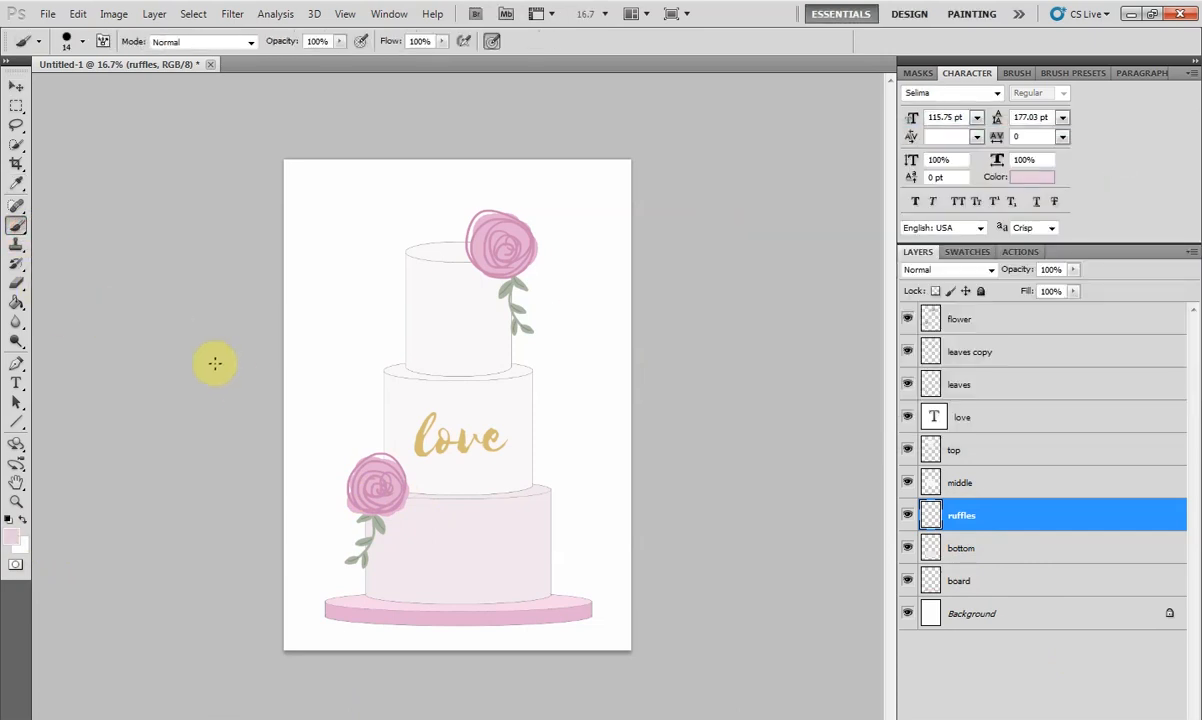
click(76, 40)
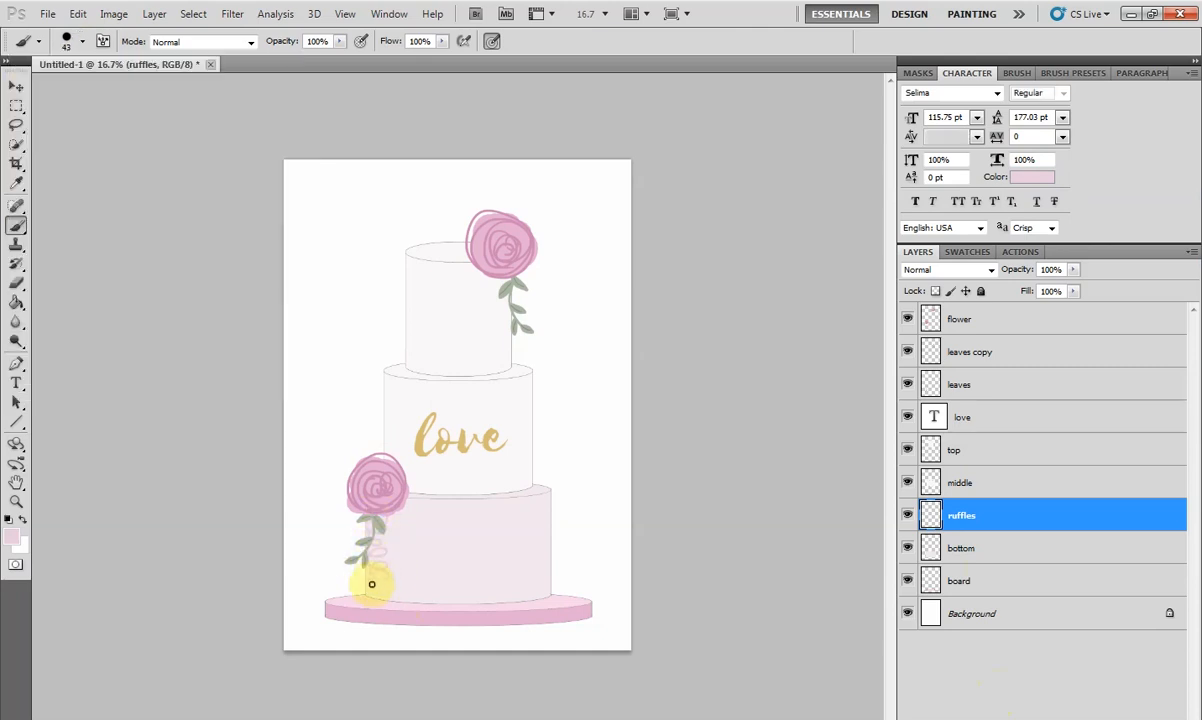
Scribble pink ruffle loops across the whole bottom tier
drag(372, 584, 524, 600)
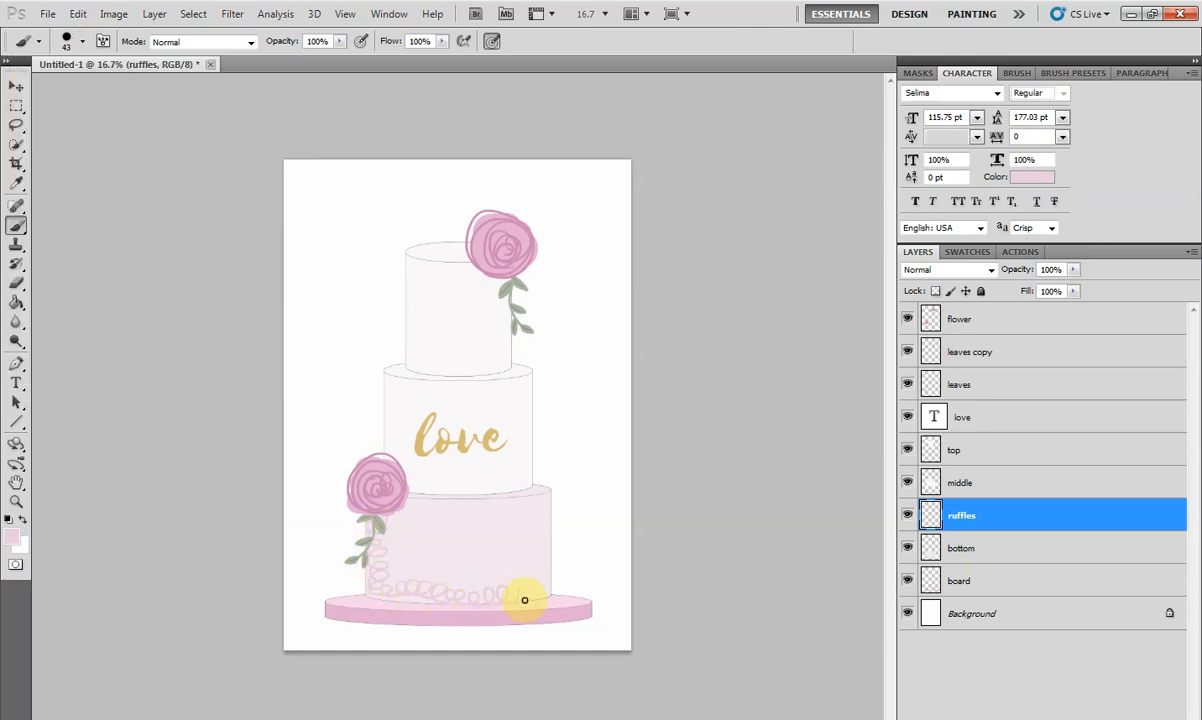
drag(524, 600, 552, 504)
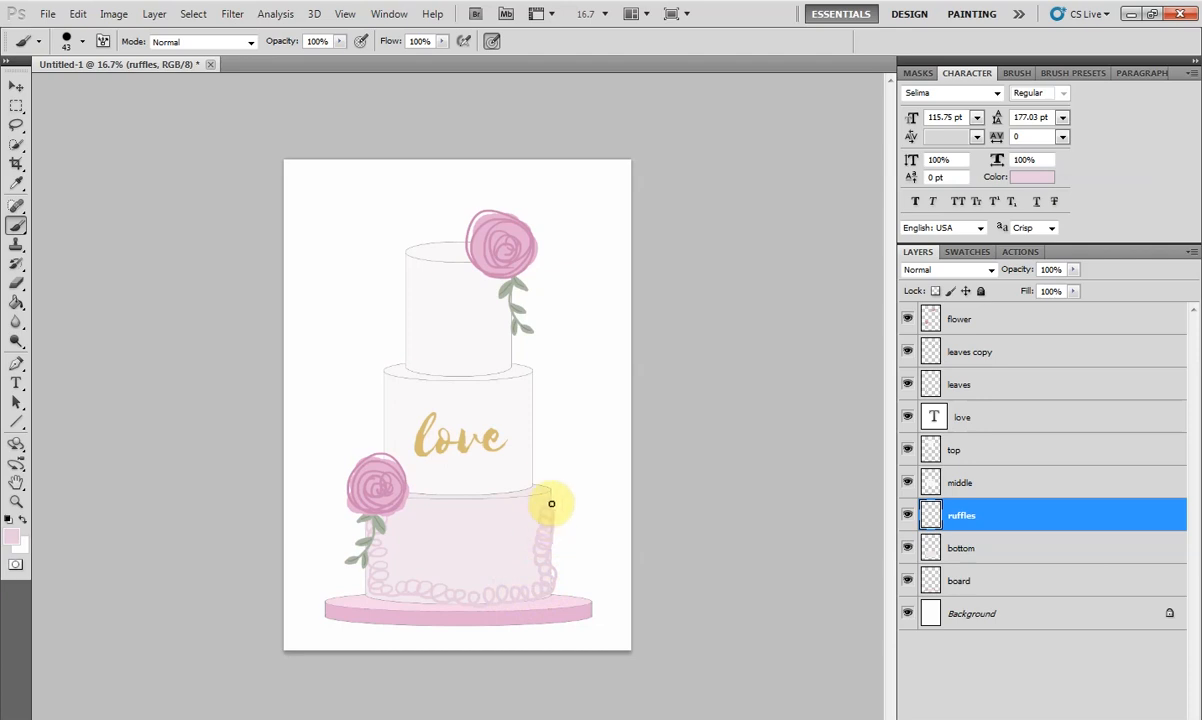
drag(552, 504, 460, 522)
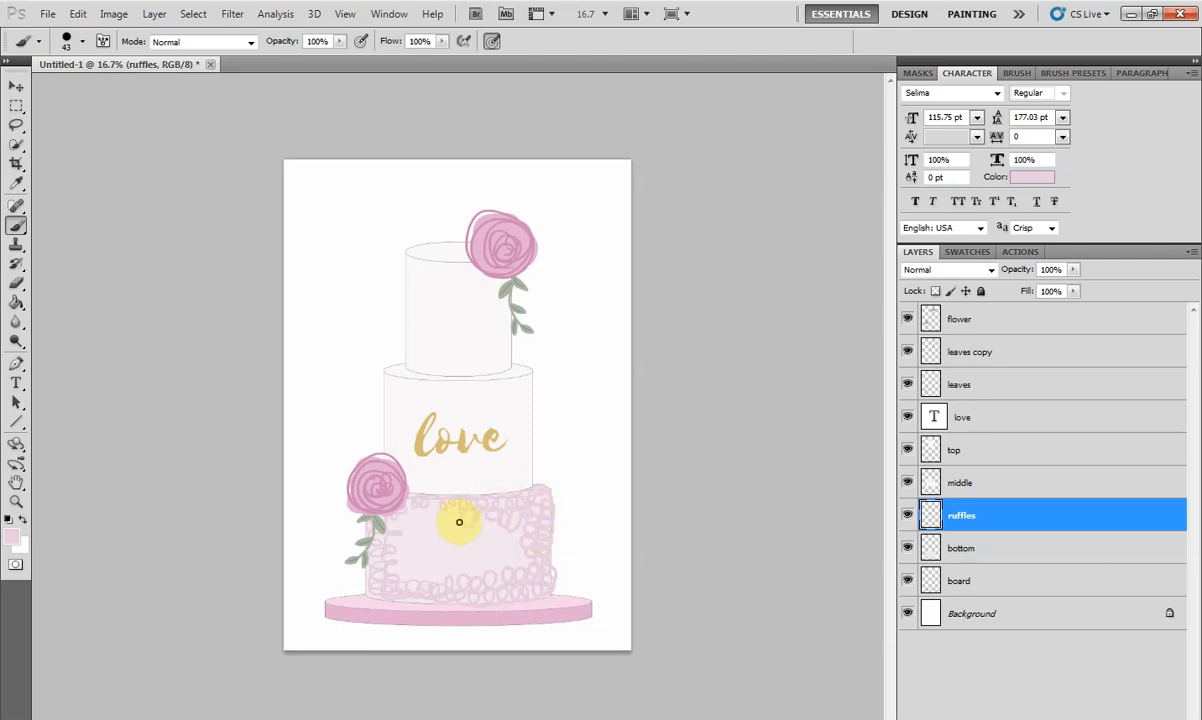
drag(460, 522, 432, 576)
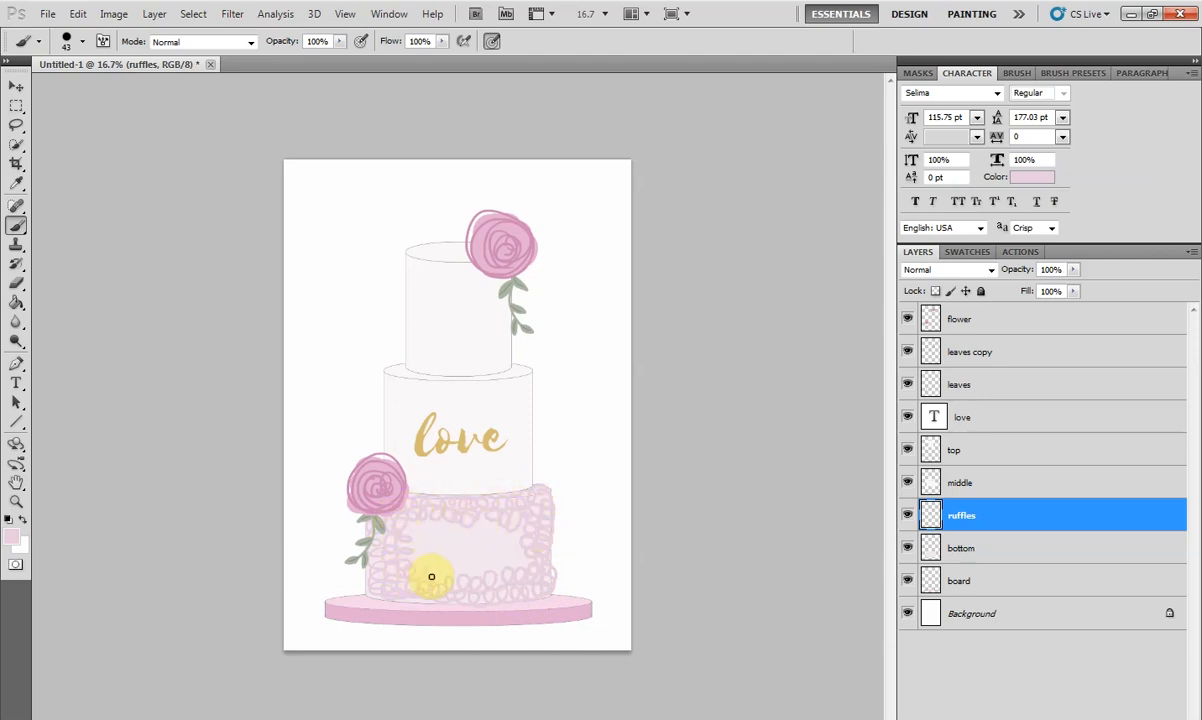
drag(432, 576, 466, 552)
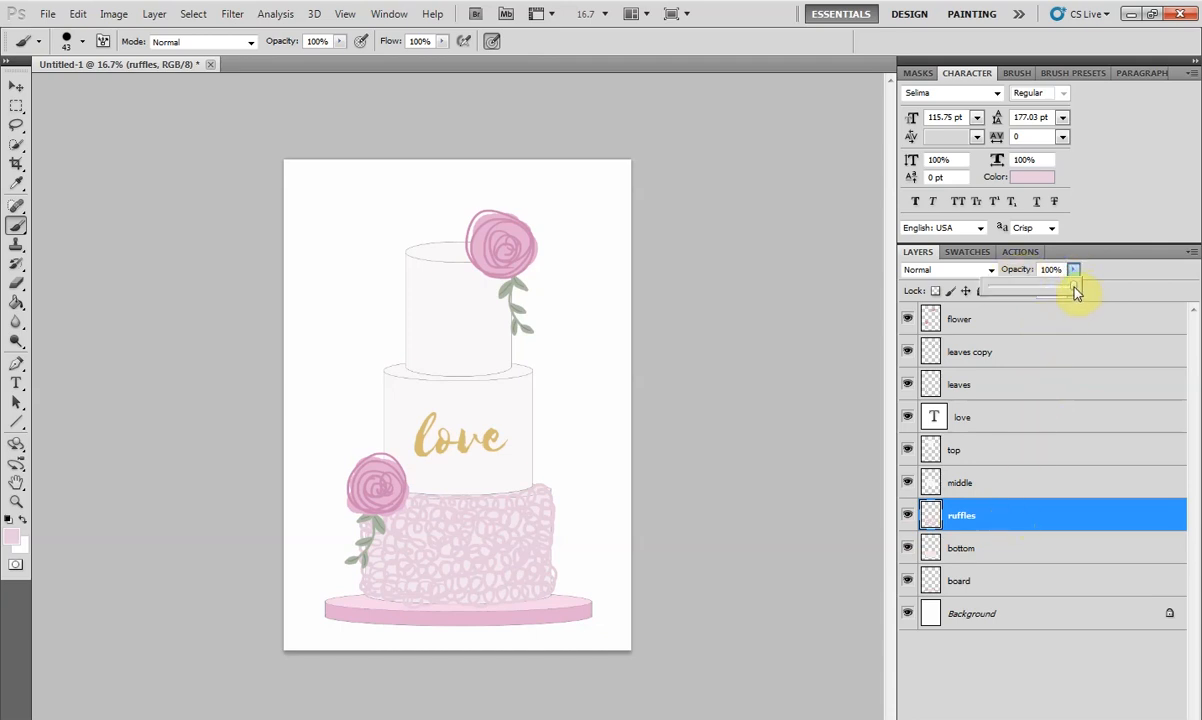
Adjust the ruffles layer Opacity slider back and forth until the texture strength settles
drag(1072, 290, 1004, 290)
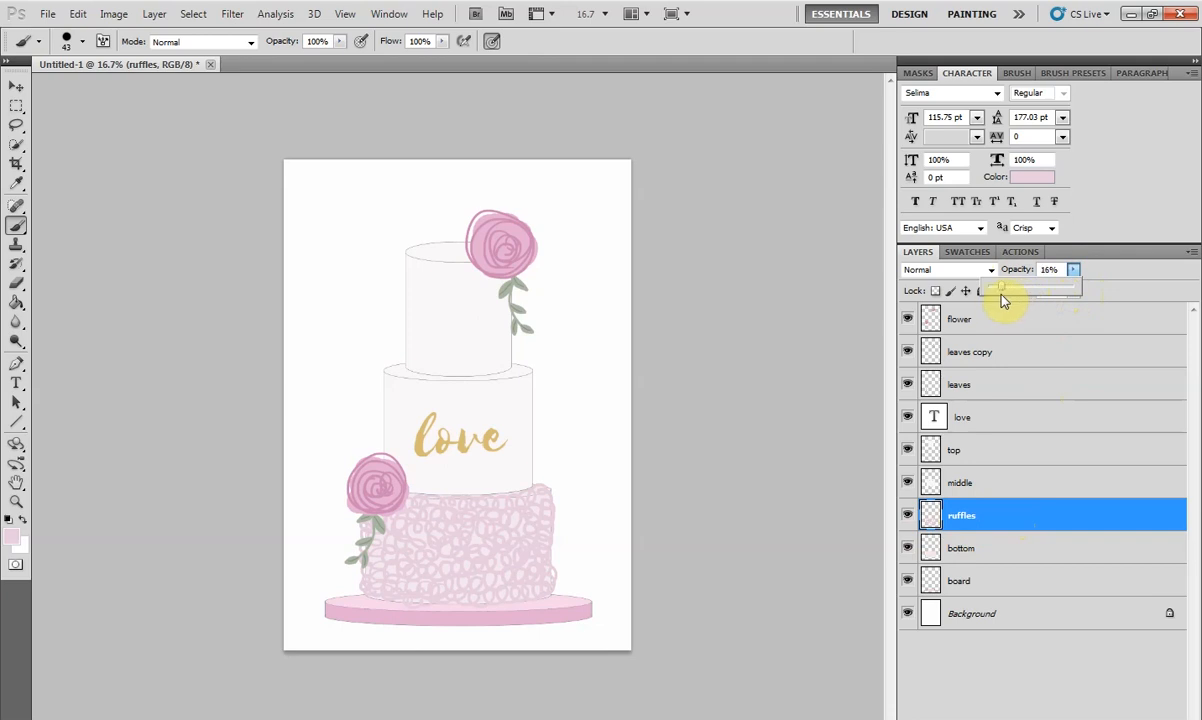
drag(1004, 288, 992, 288)
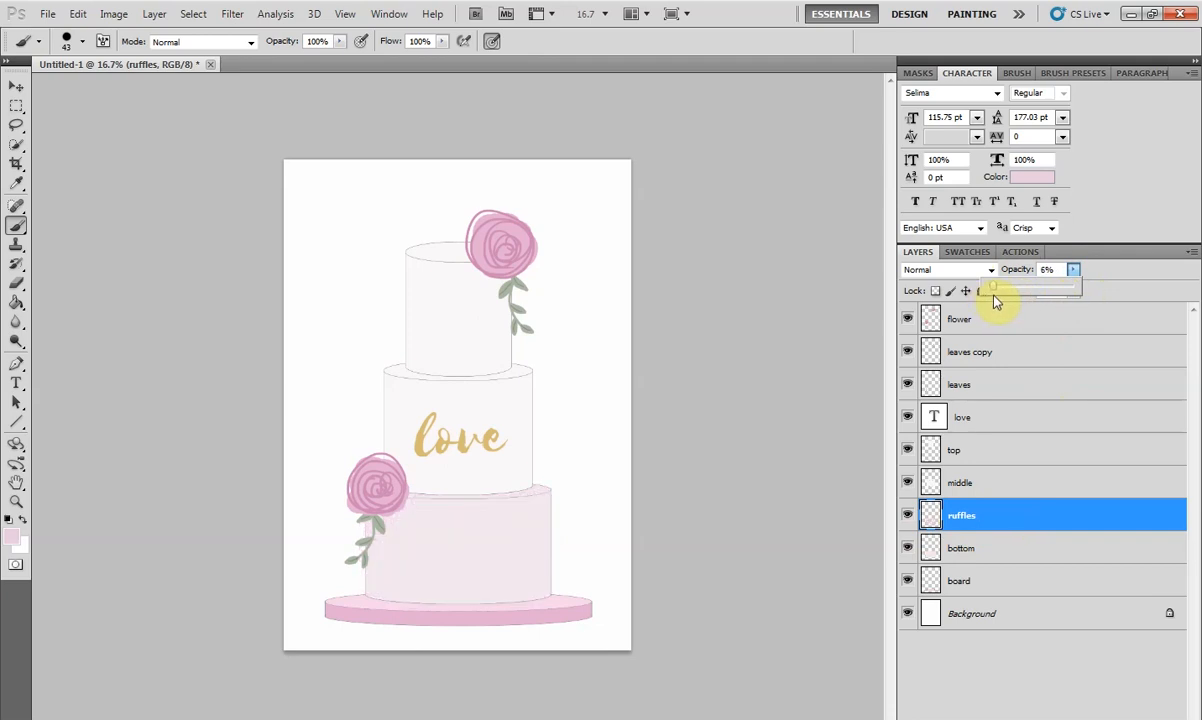
drag(996, 288, 1030, 288)
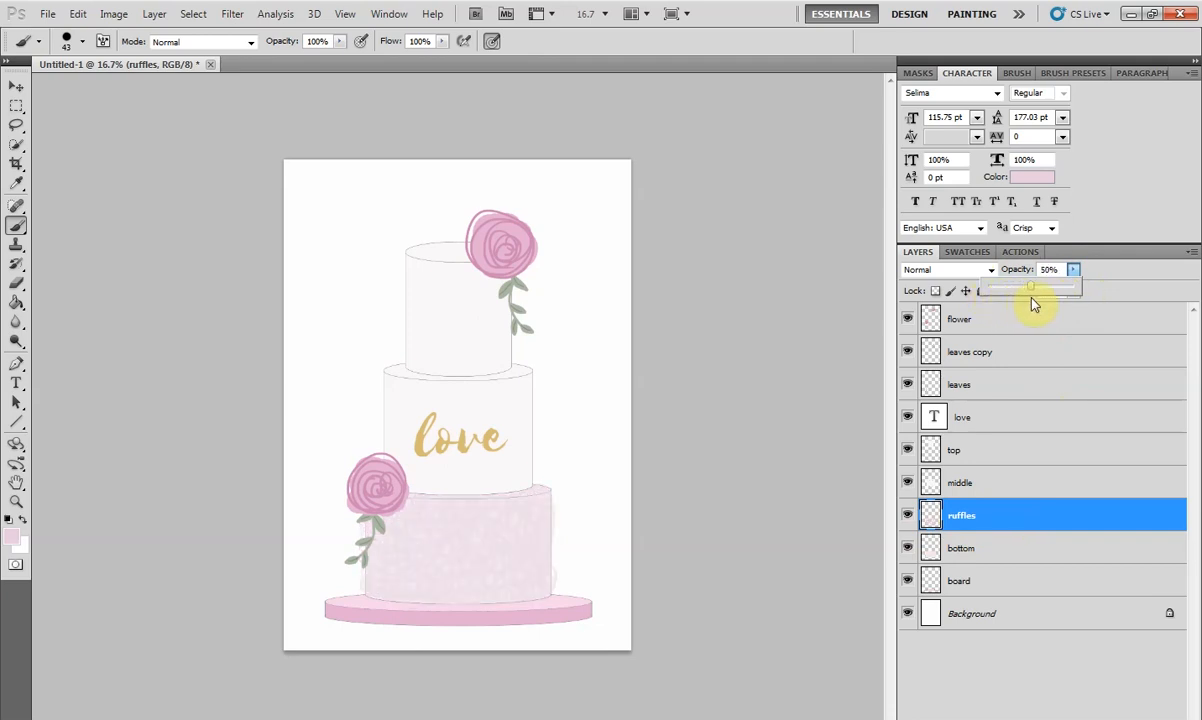
drag(1030, 288, 1040, 288)
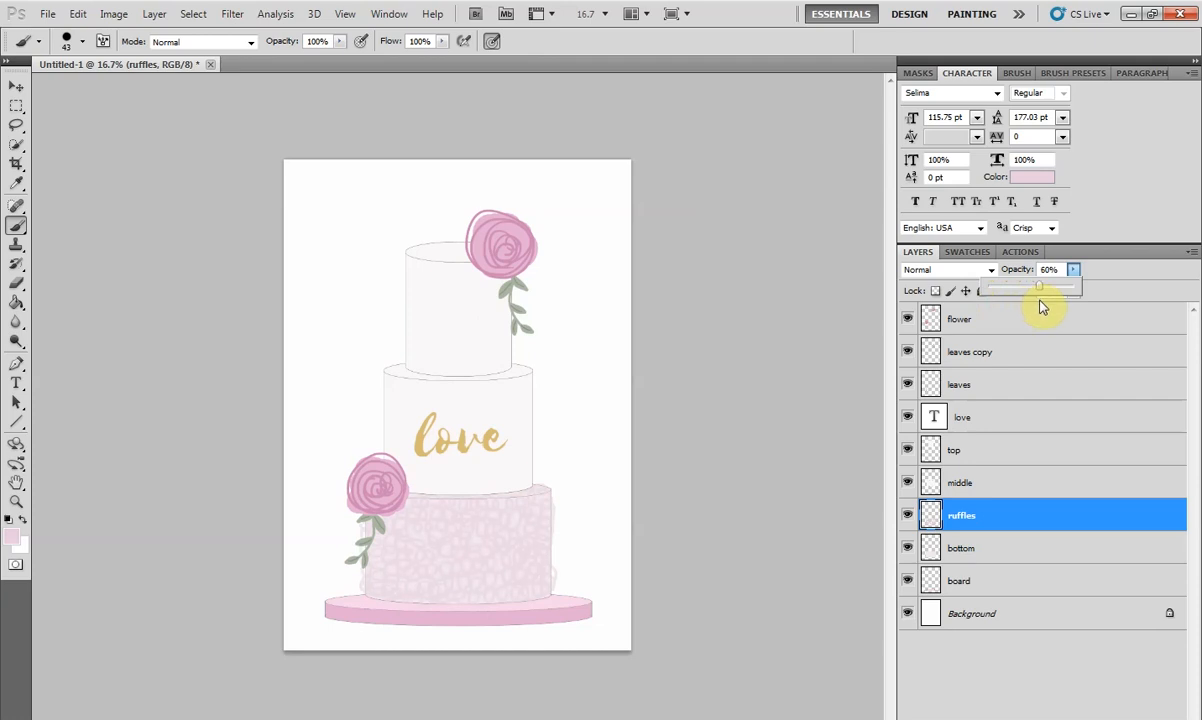
drag(1040, 288, 1030, 288)
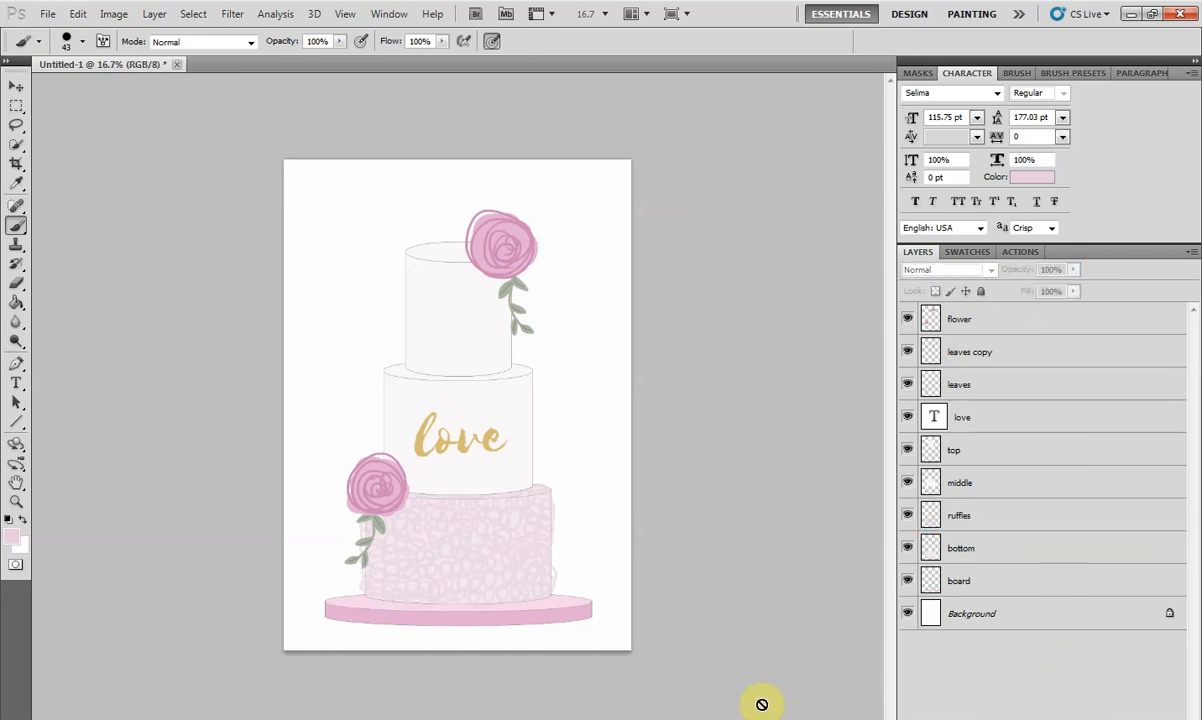
mouse_move(974, 696)
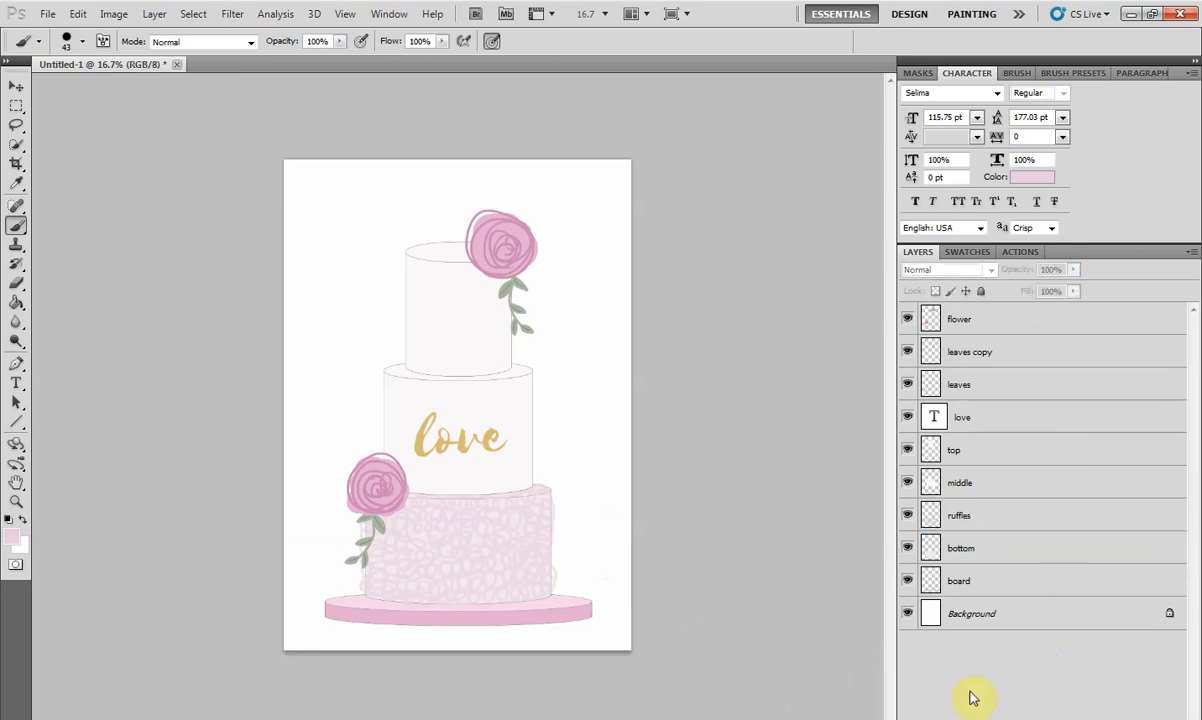
mouse_move(952, 690)
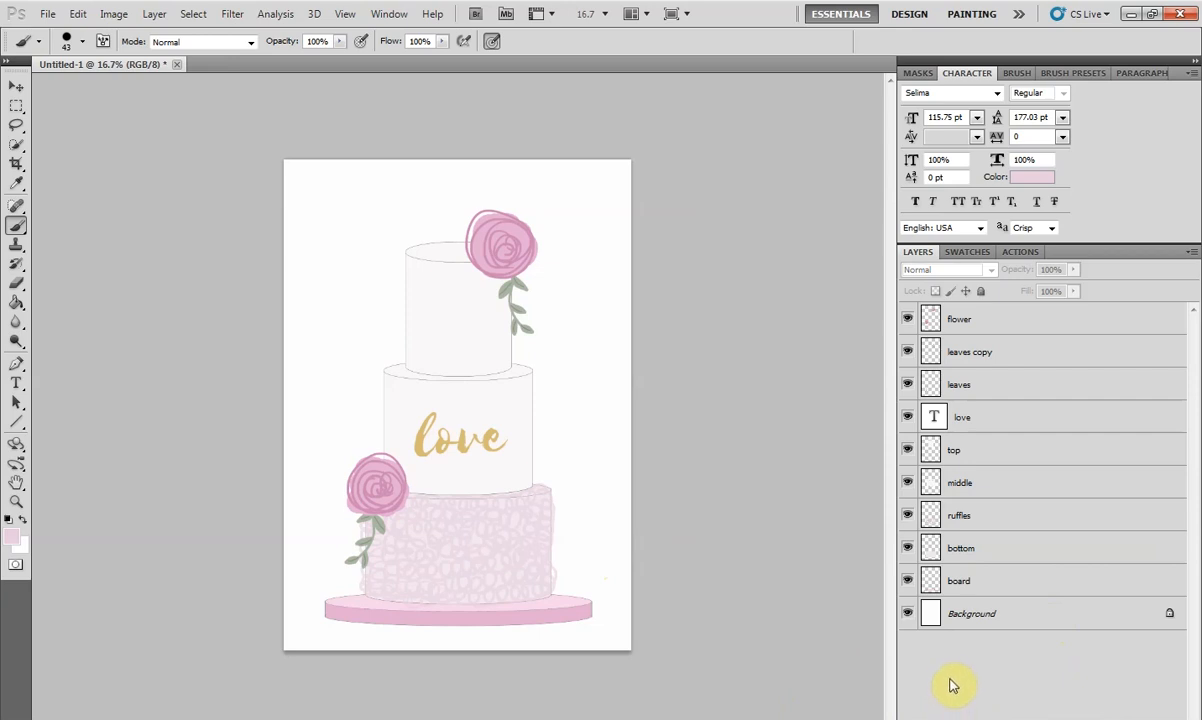
mouse_move(892, 344)
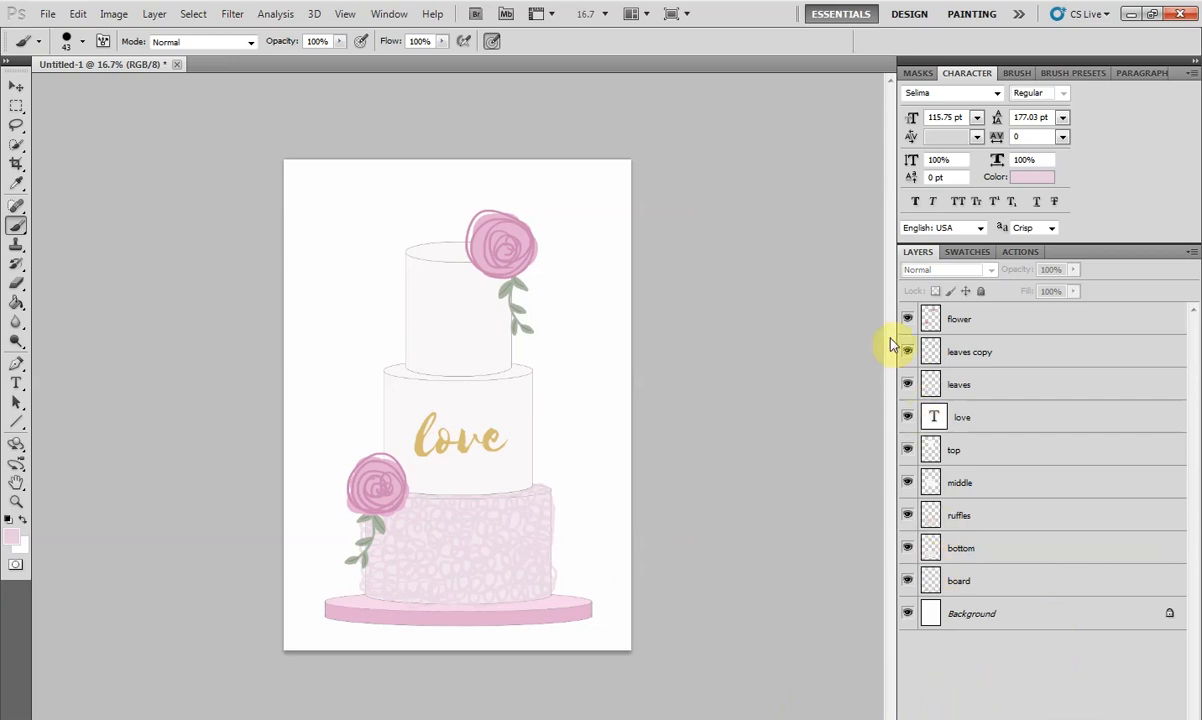
Hide the drawn flower layer and switch the 'pink rose png' search to image results
click(908, 318)
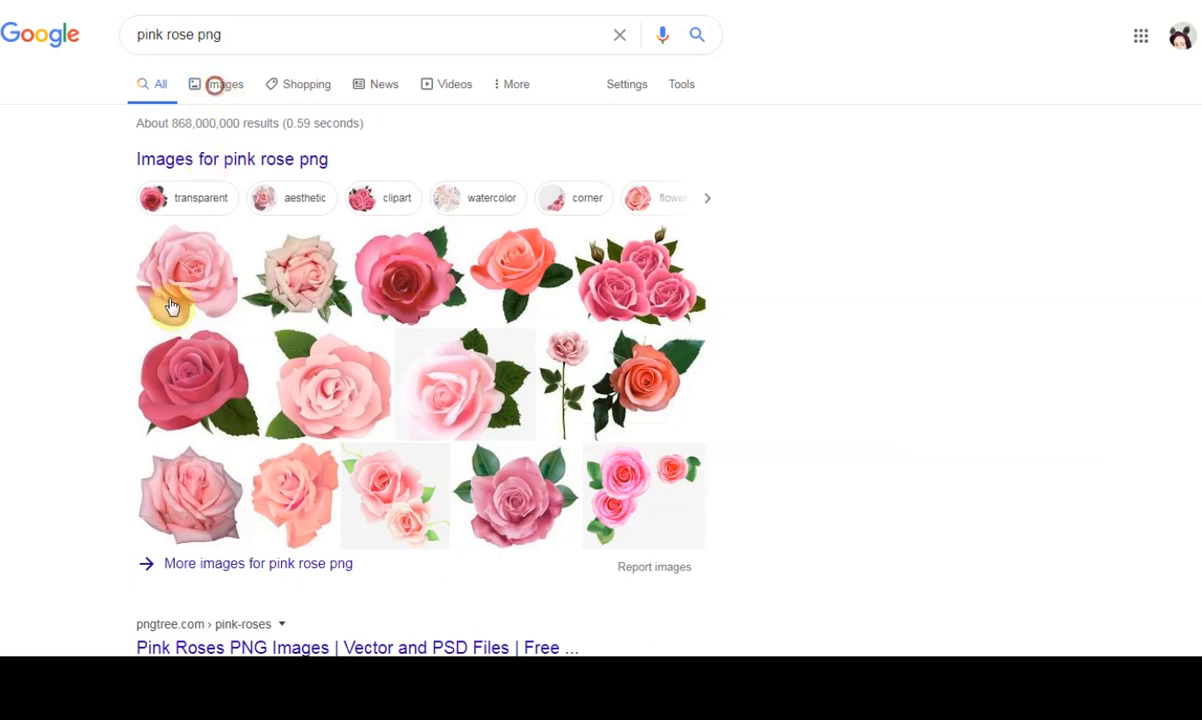
click(224, 84)
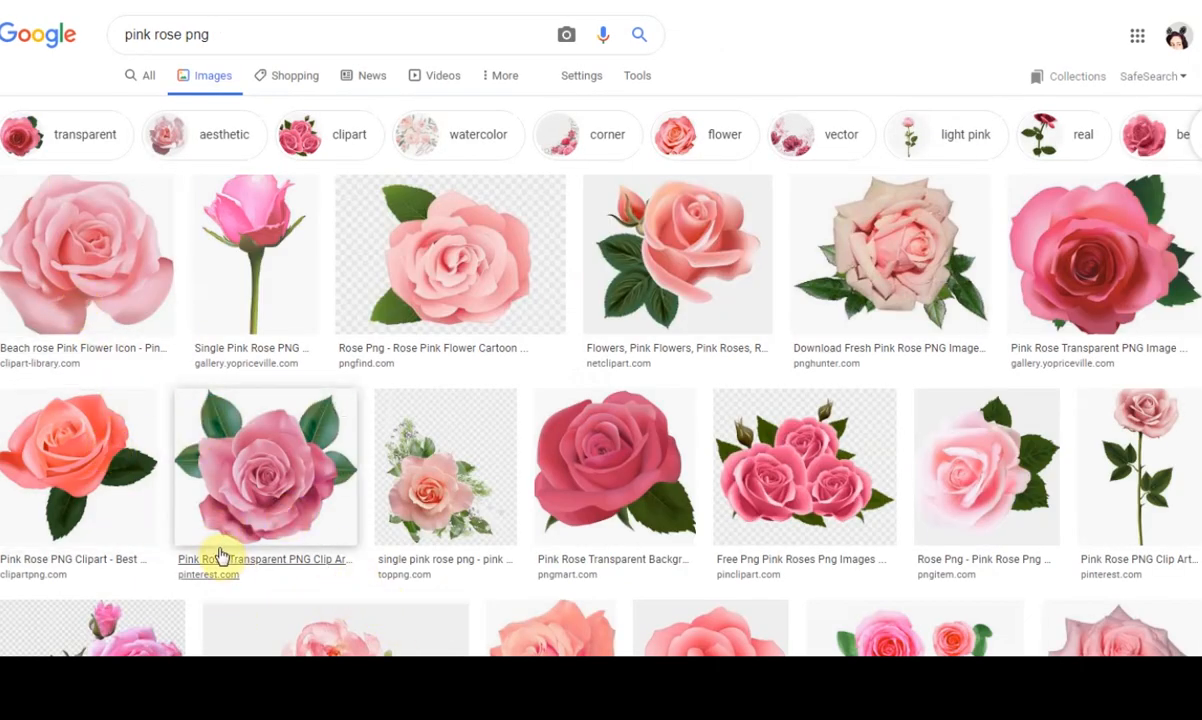
mouse_move(448, 270)
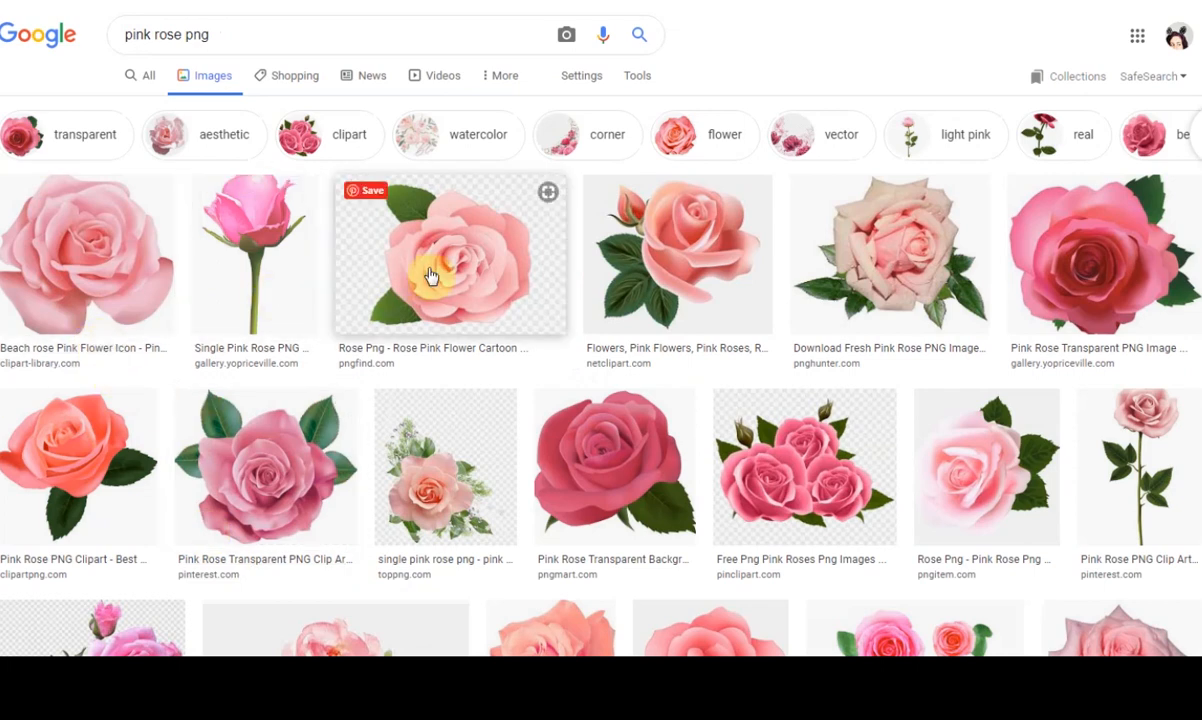
mouse_move(464, 324)
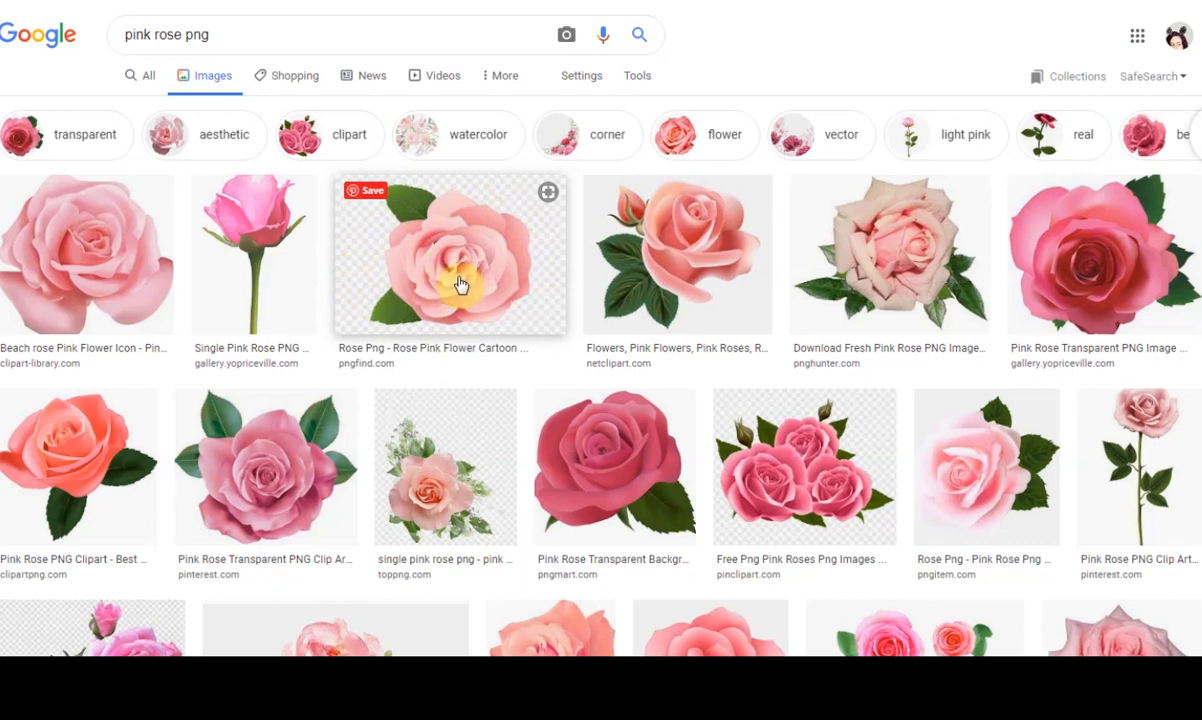
mouse_move(444, 296)
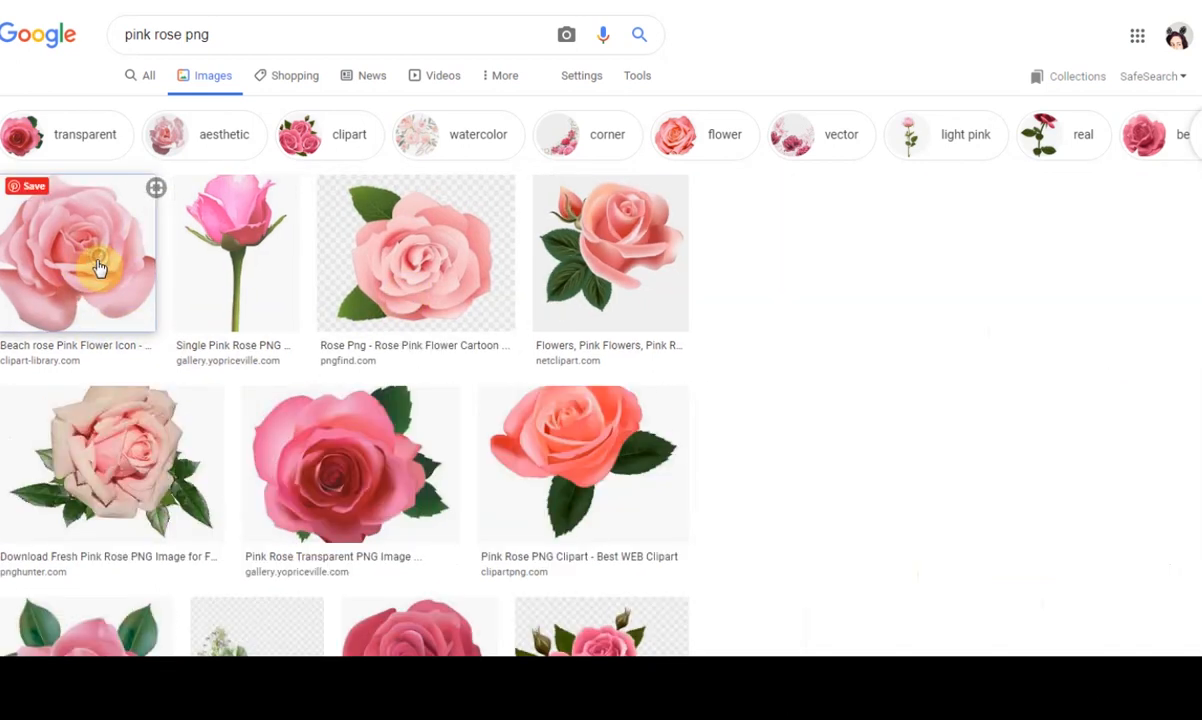
Preview the pale pink rose thumbnail and save the image via Save image as
click(76, 252)
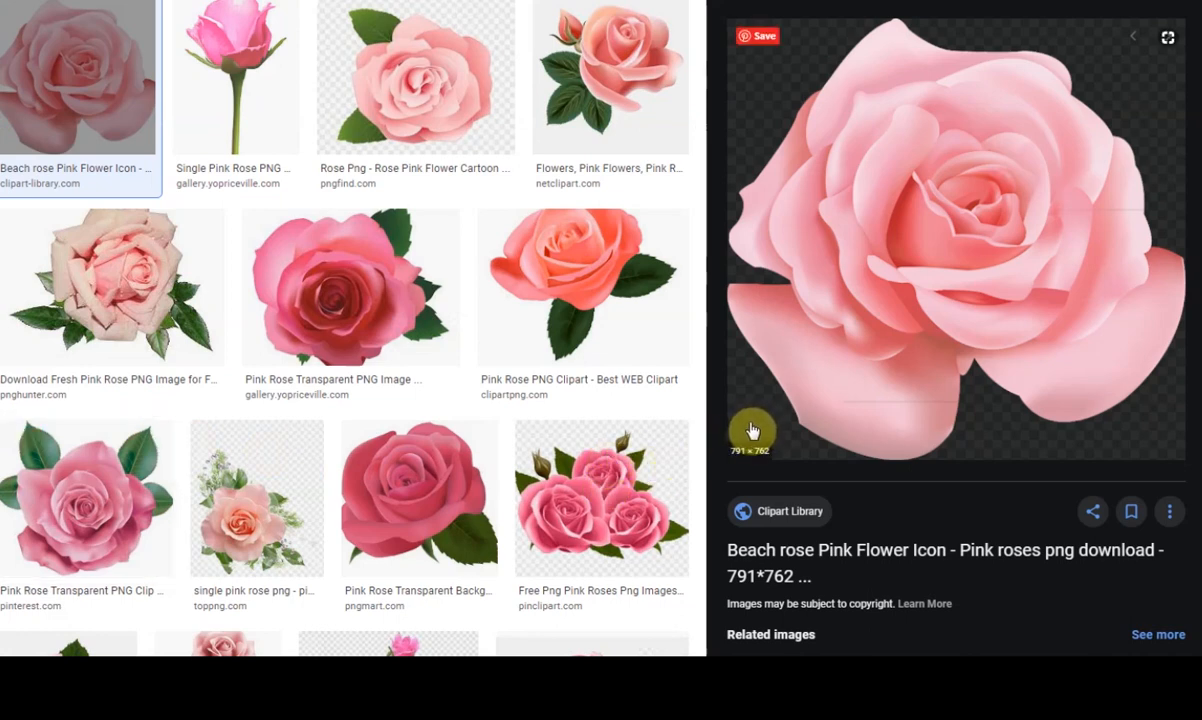
mouse_move(744, 132)
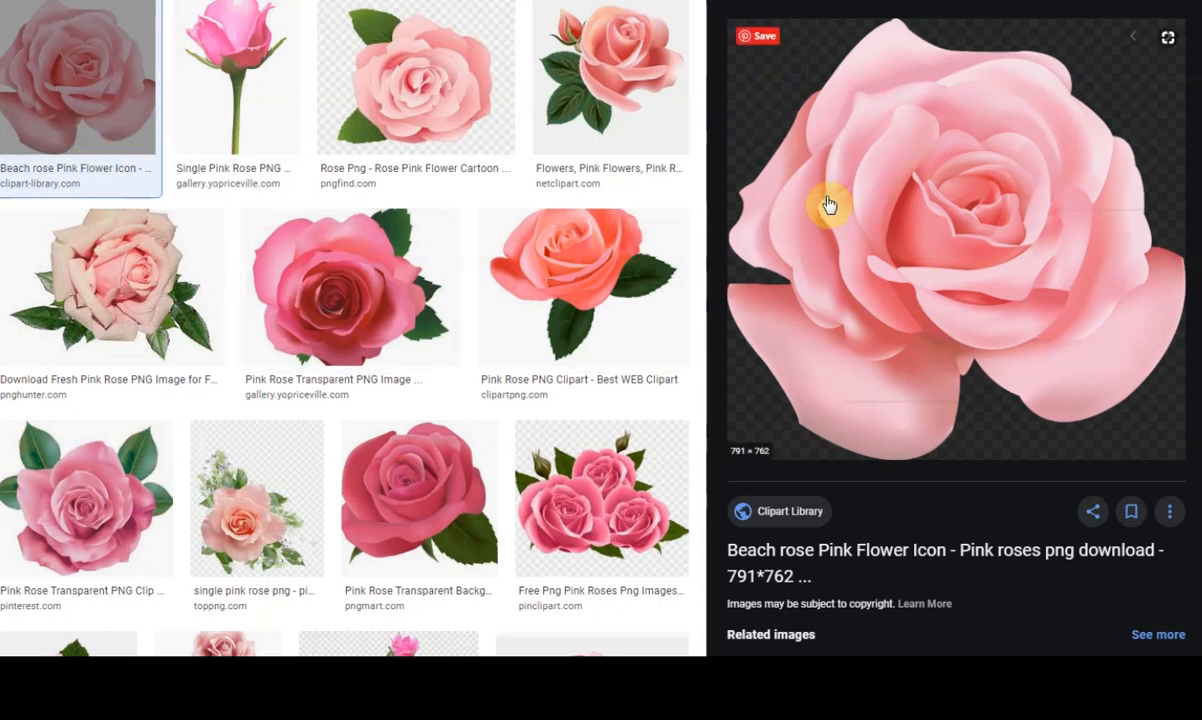
right_click(938, 200)
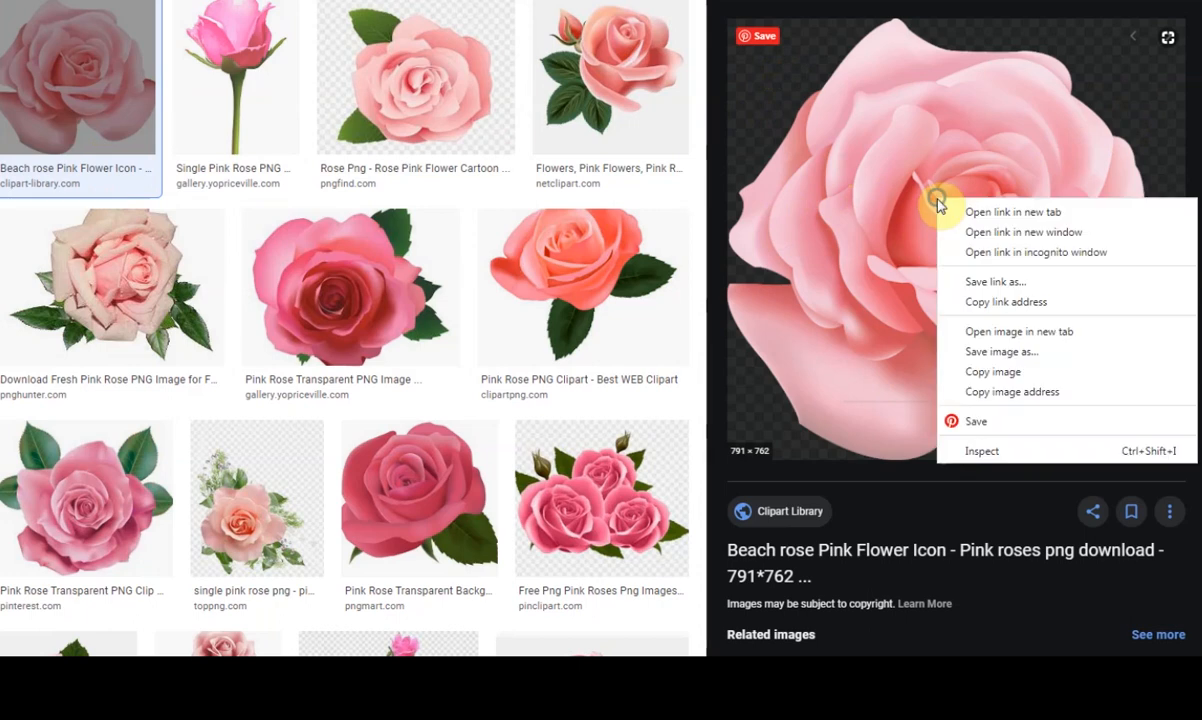
mouse_move(1000, 352)
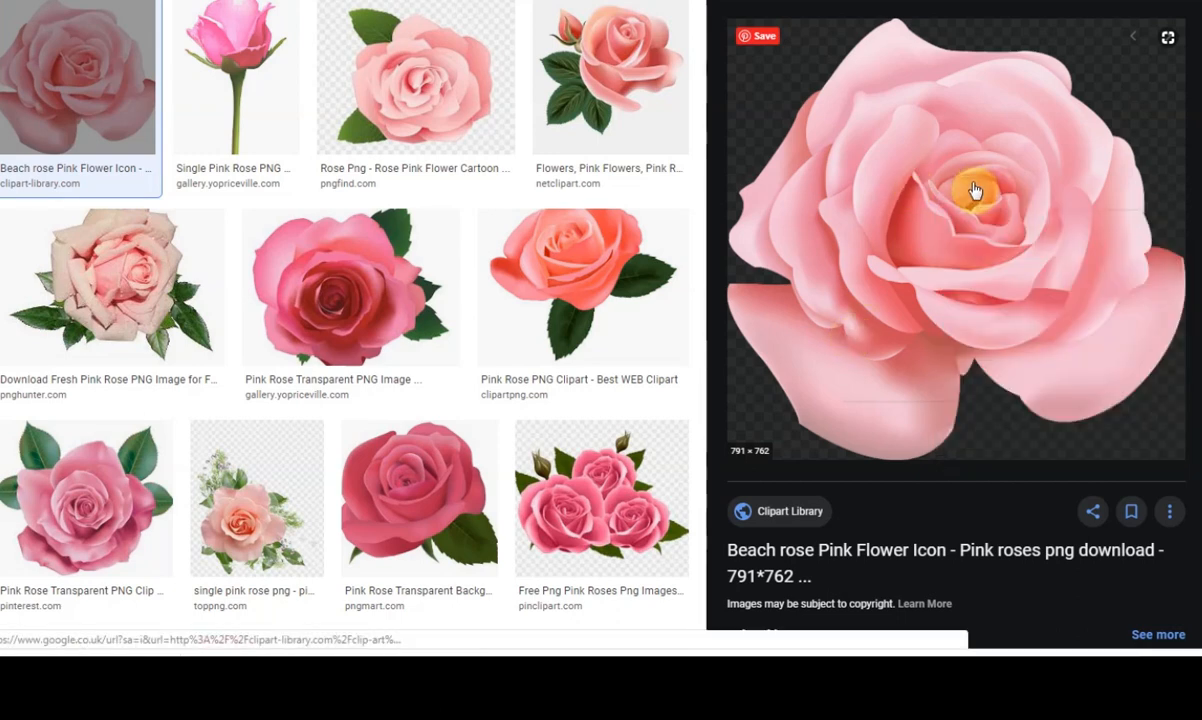
click(414, 76)
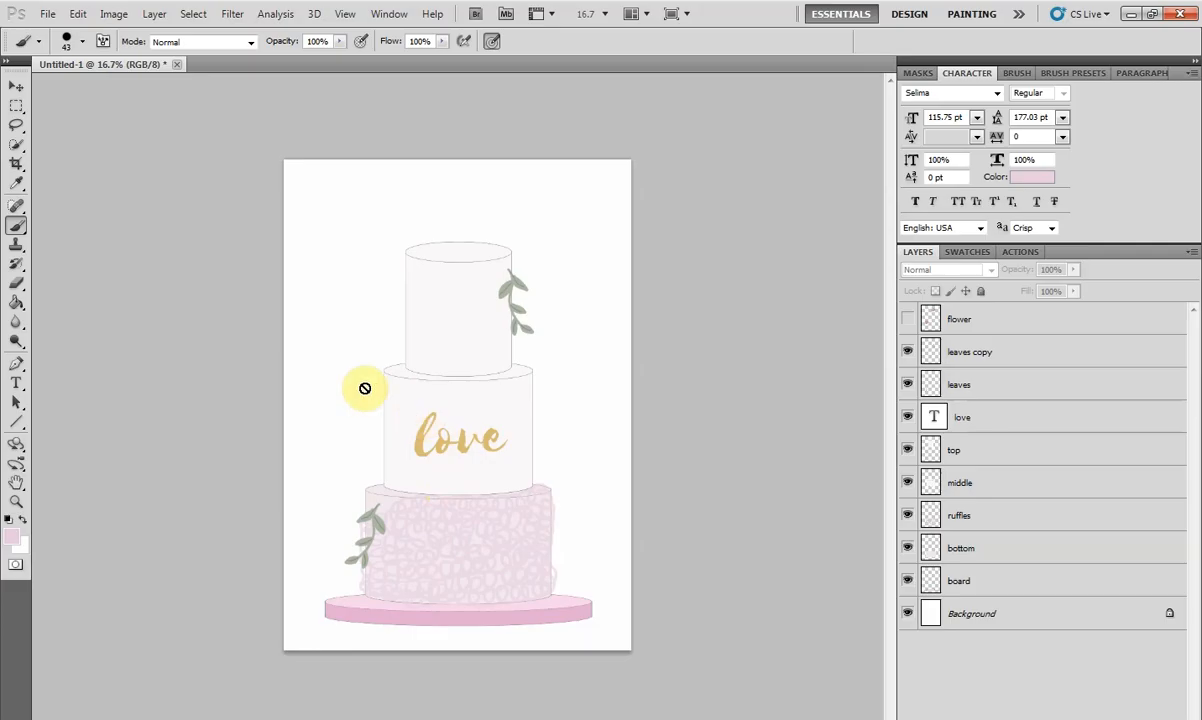
Use File > Open to bring the saved rose1.png into Photoshop
click(48, 12)
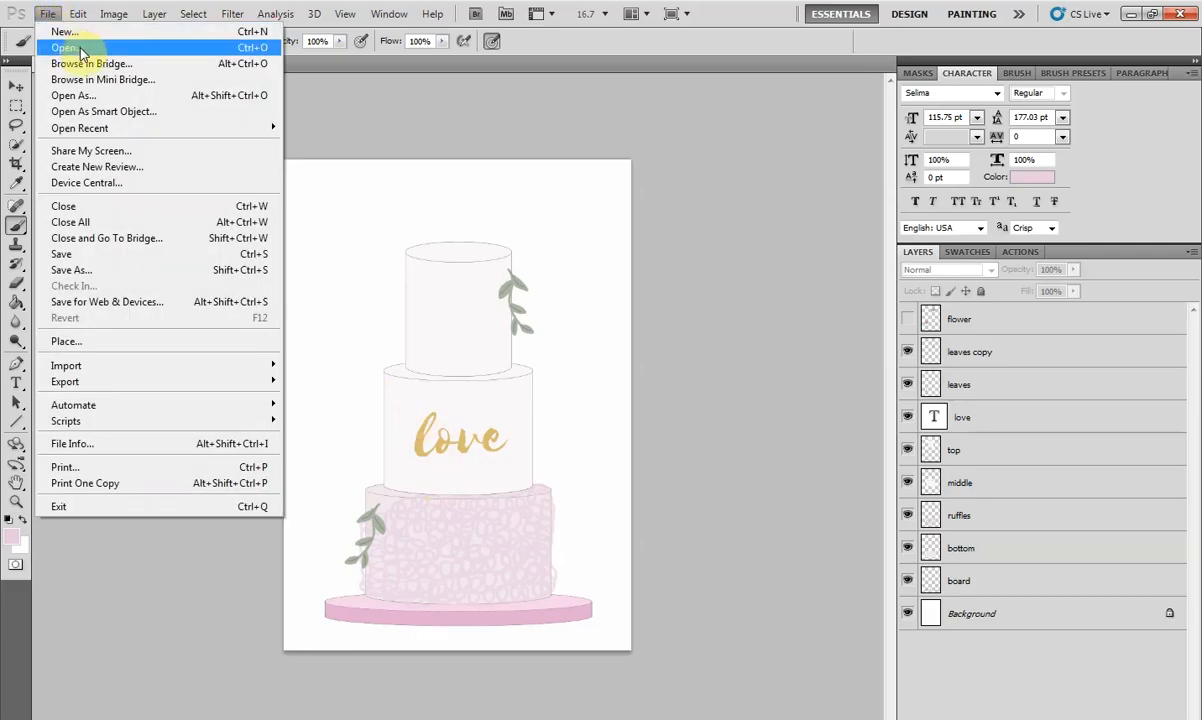
click(64, 48)
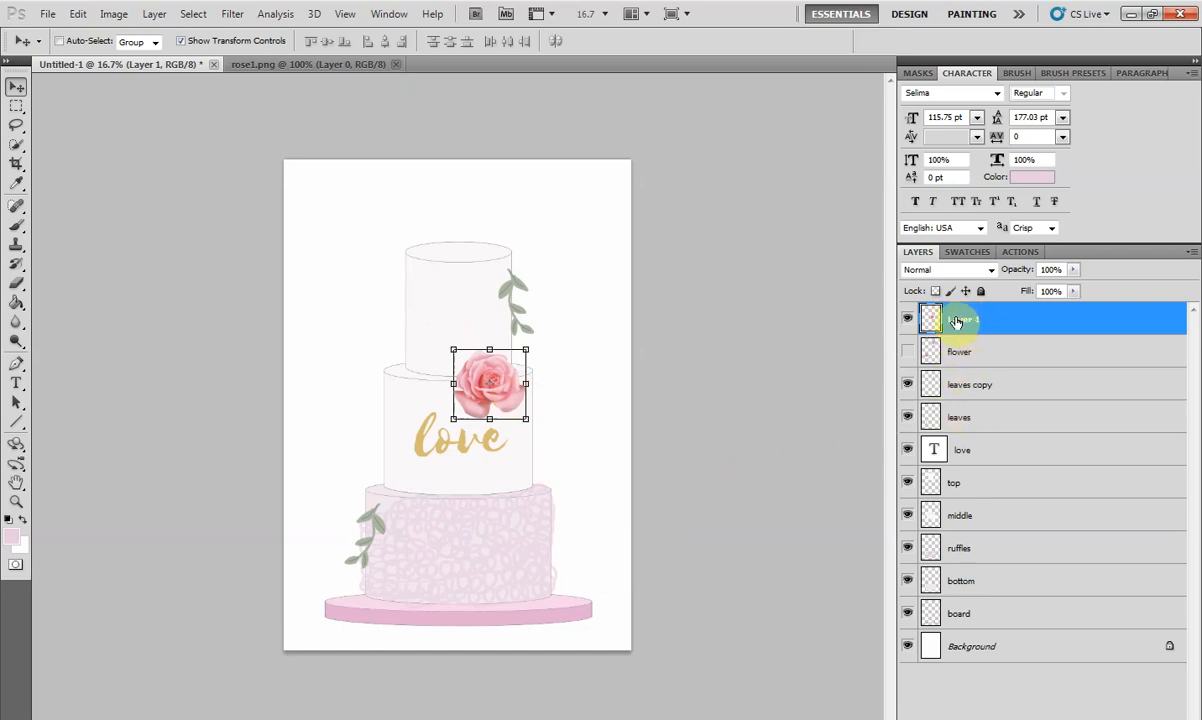
Rename the layer 'rose', place it on the top tier, and rotate a duplicate 180° on the bottom tier
double_click(962, 318)
text(rose)
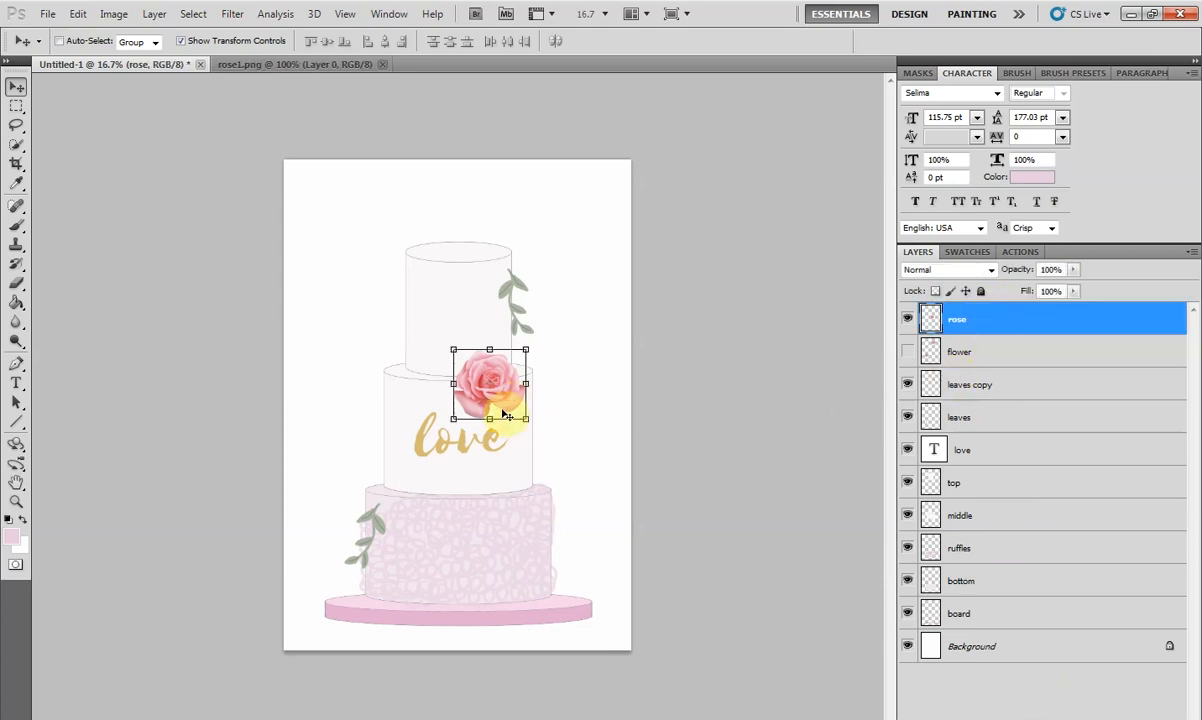
drag(490, 384, 510, 256)
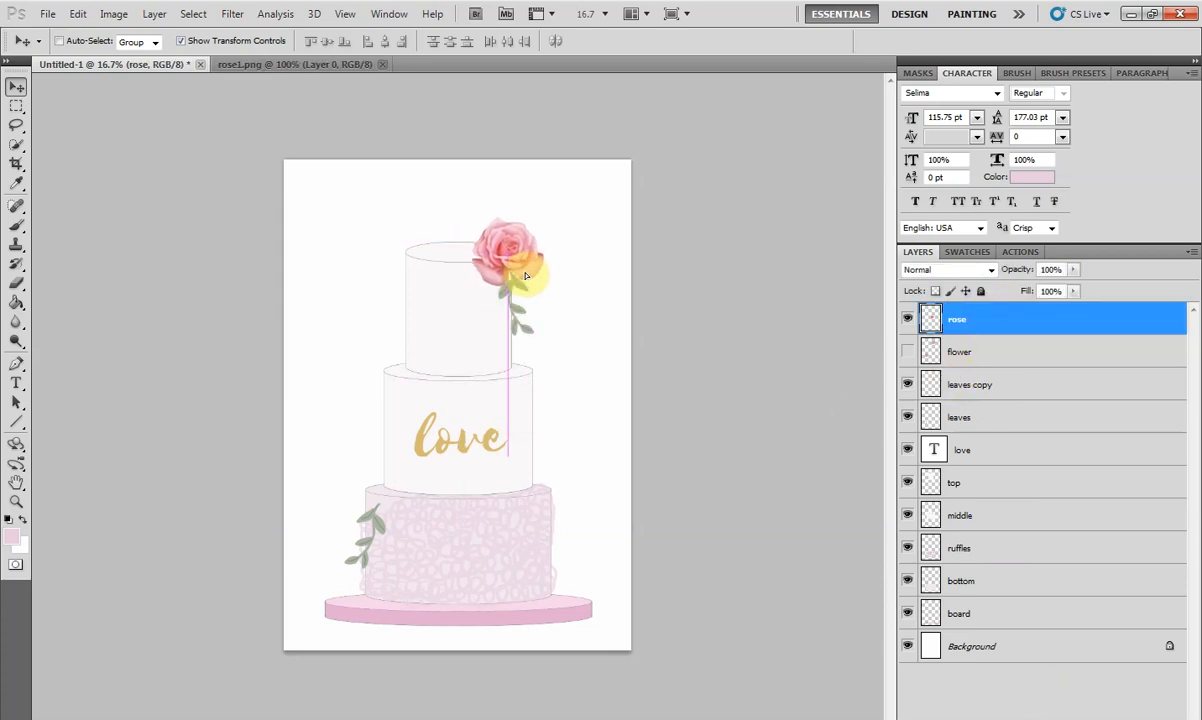
click(1030, 400)
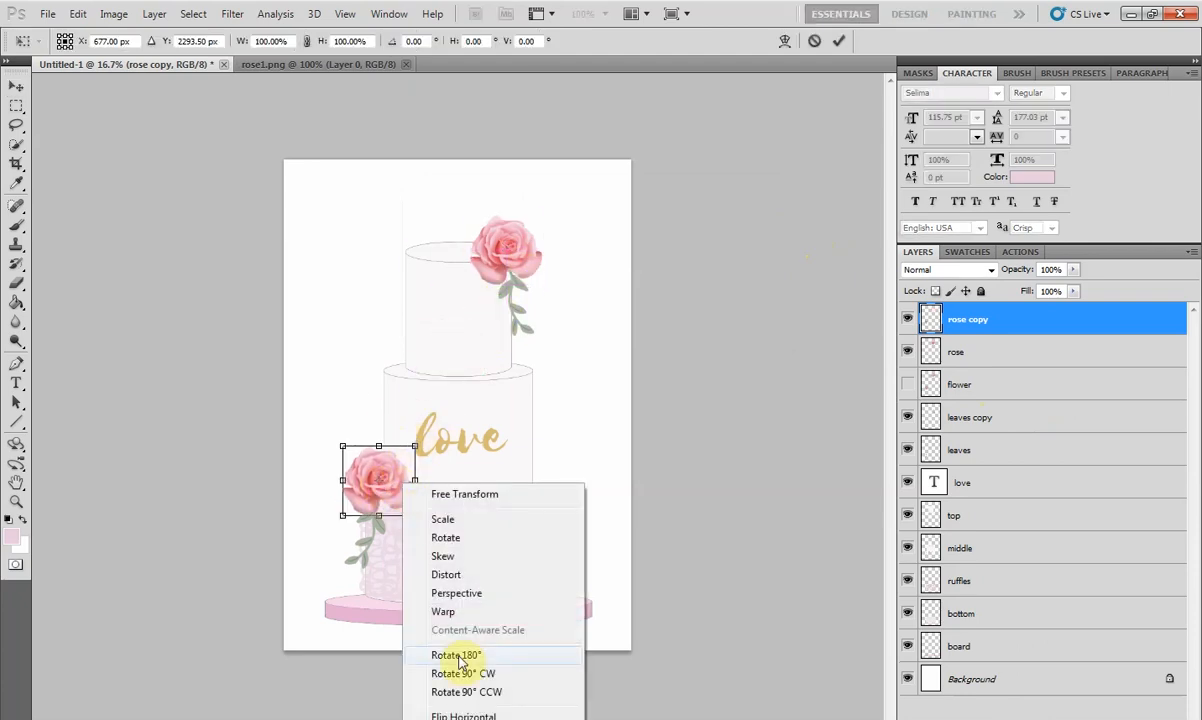
click(456, 656)
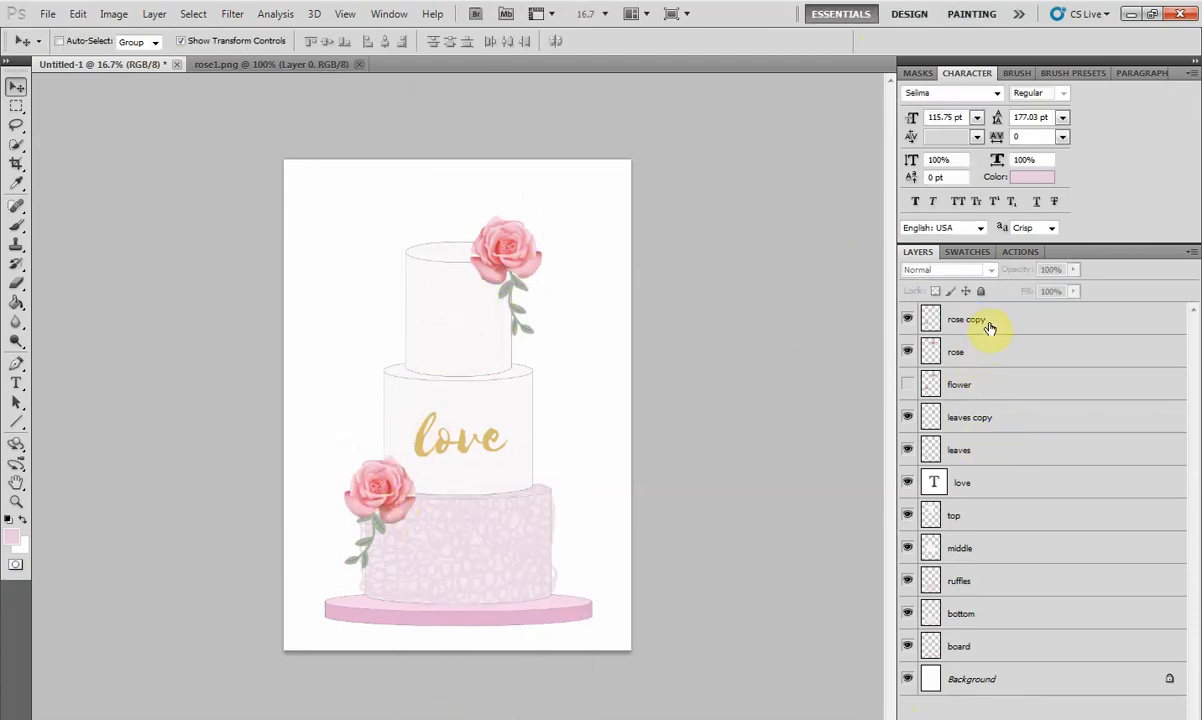
click(956, 352)
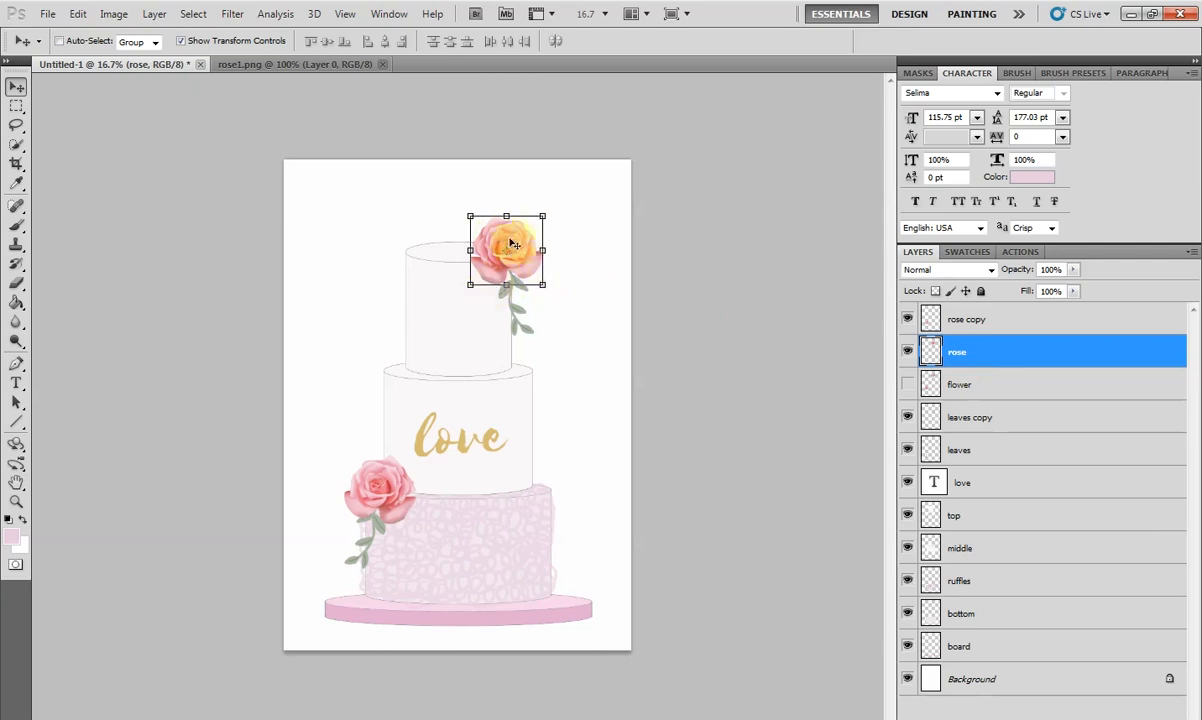
In Hue/Saturation, settle the top rose's hue at about -12 after trying warmer and cooler shifts
click(78, 12)
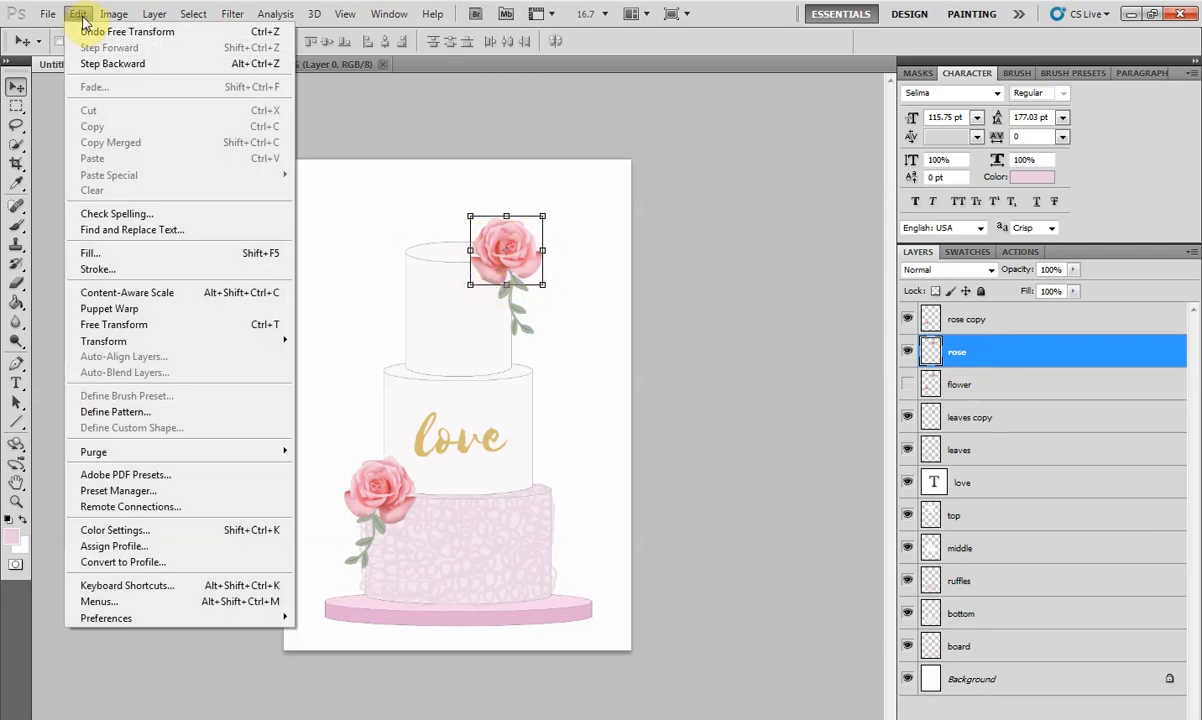
click(114, 12)
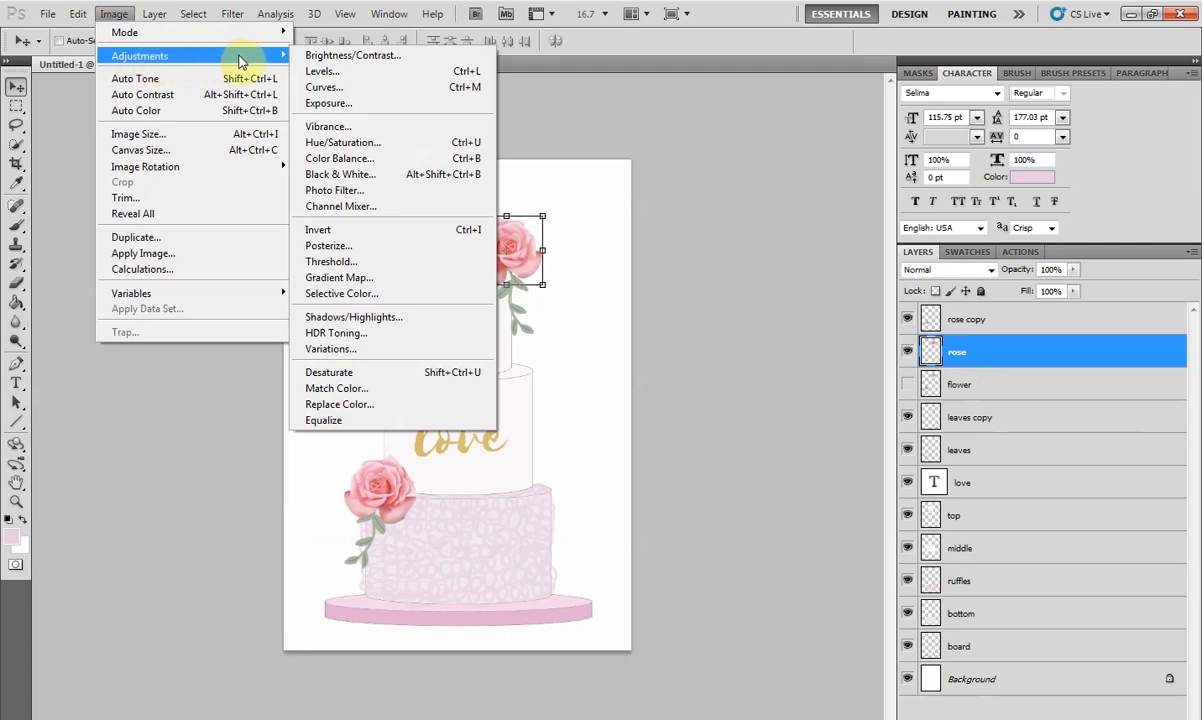
mouse_move(450, 72)
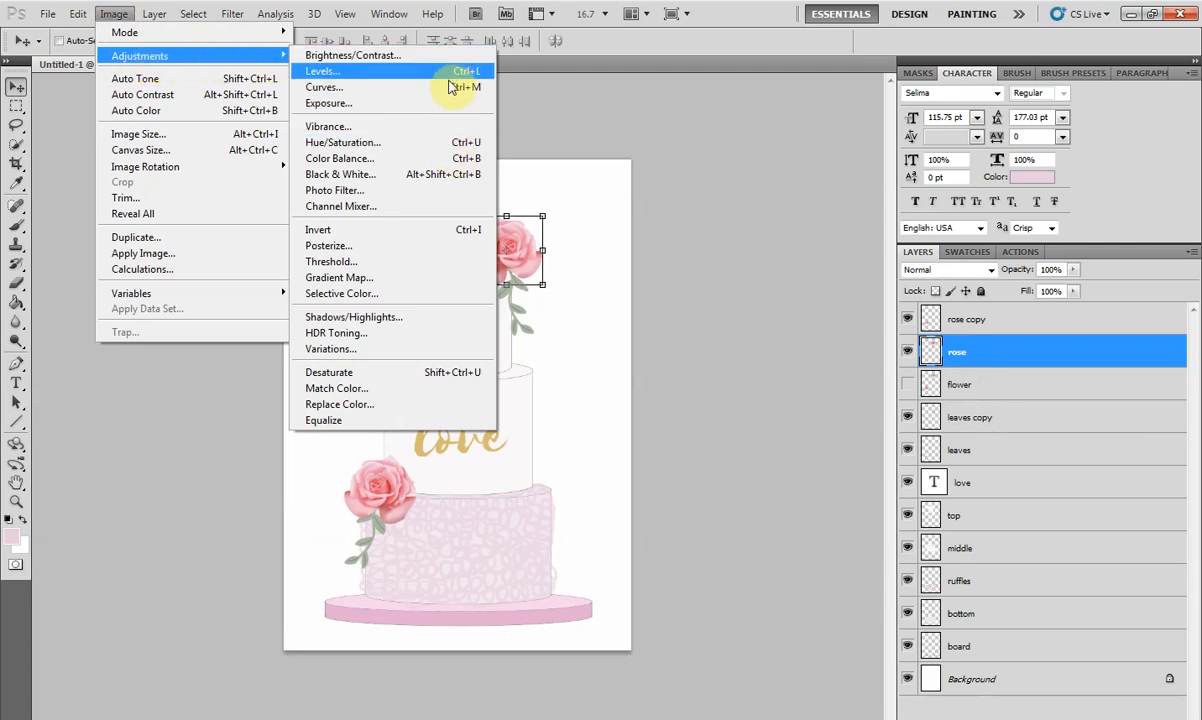
mouse_move(342, 142)
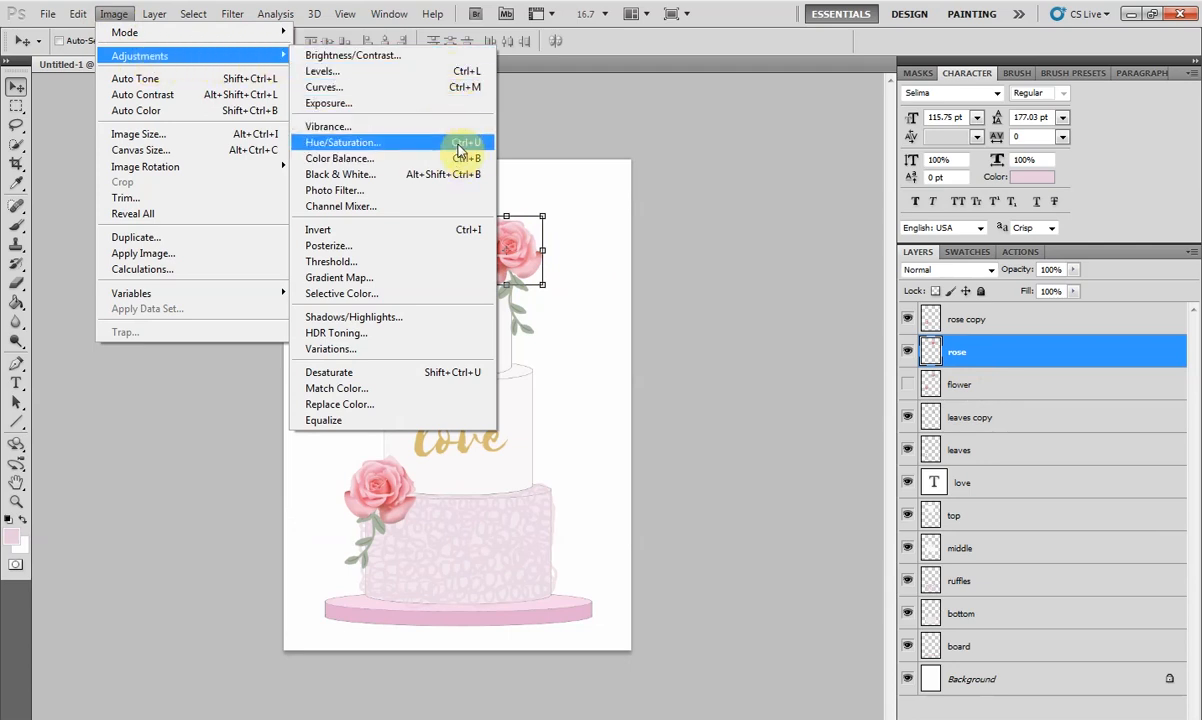
click(342, 142)
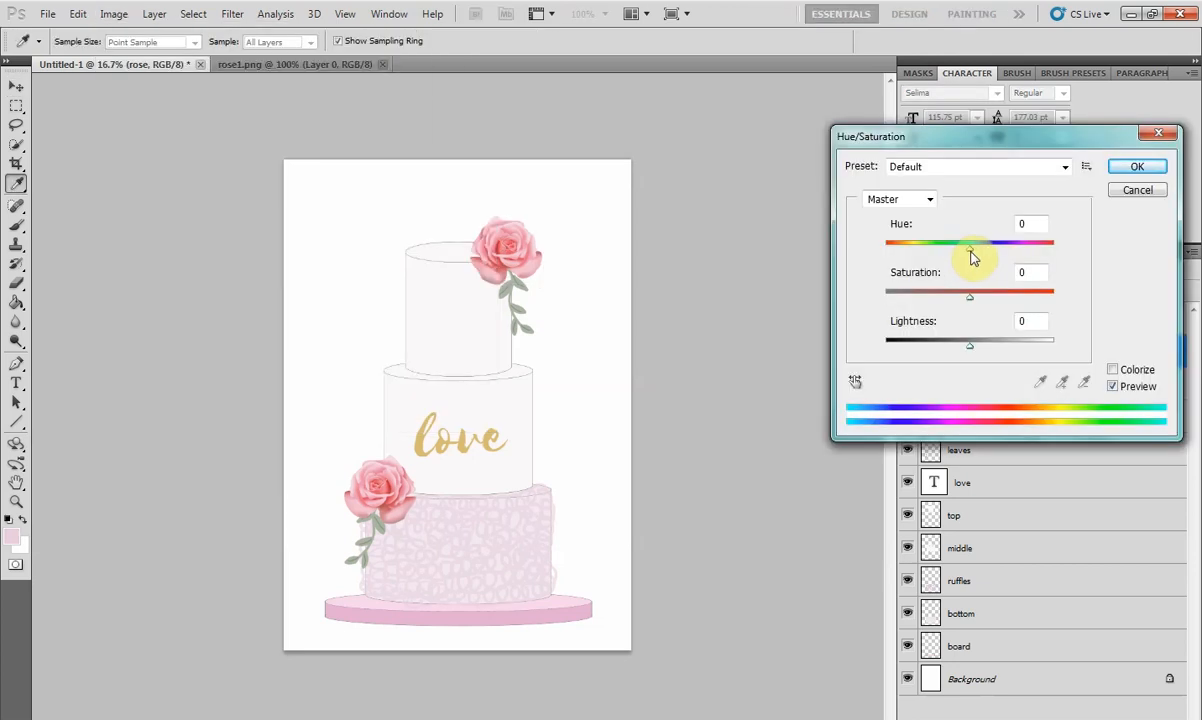
drag(970, 244, 1008, 244)
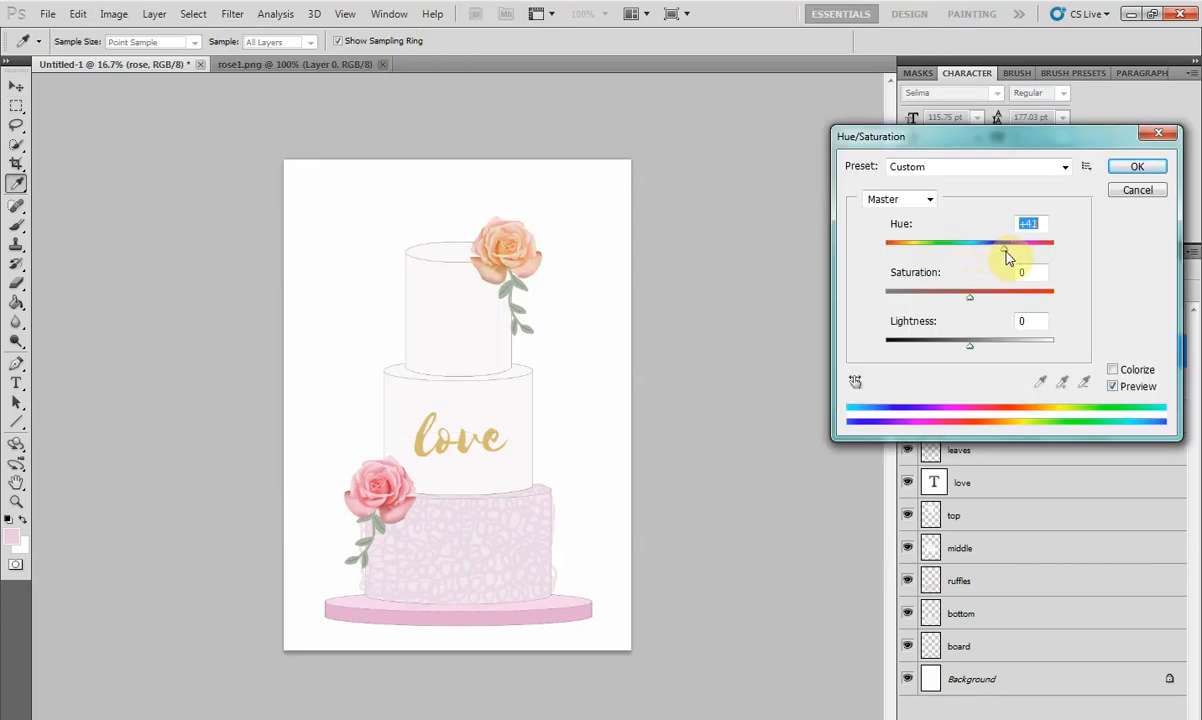
drag(1004, 250, 1056, 244)
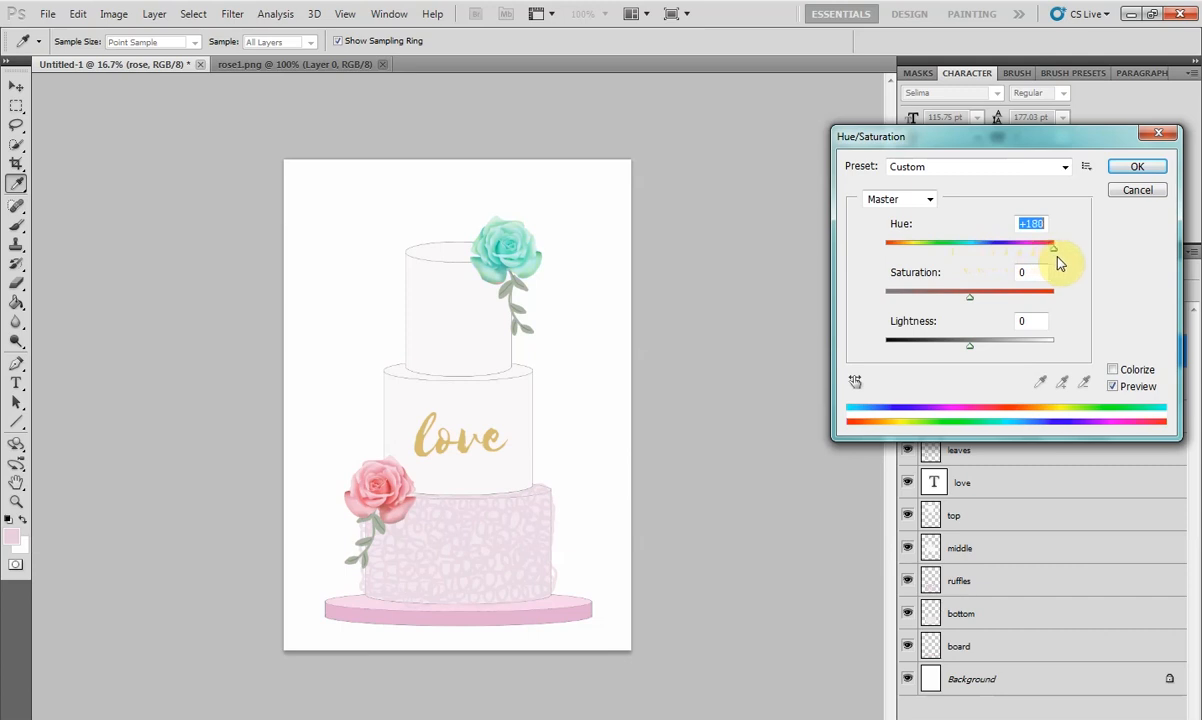
drag(1052, 246, 968, 246)
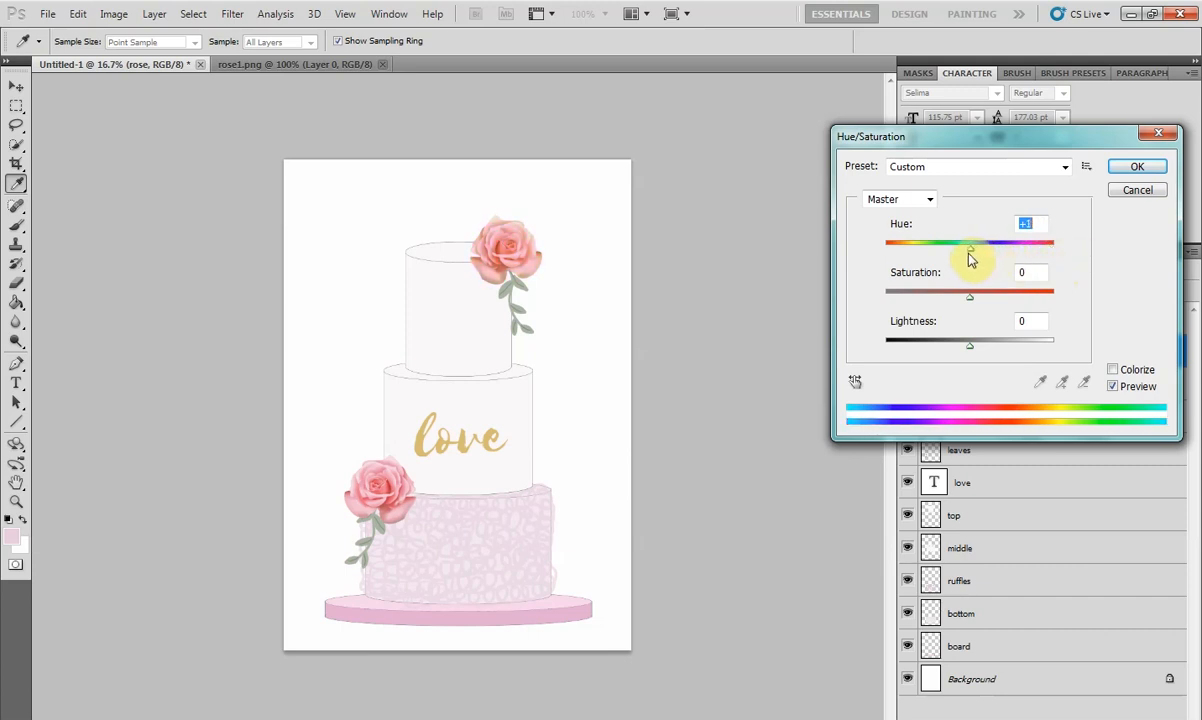
drag(968, 248, 960, 248)
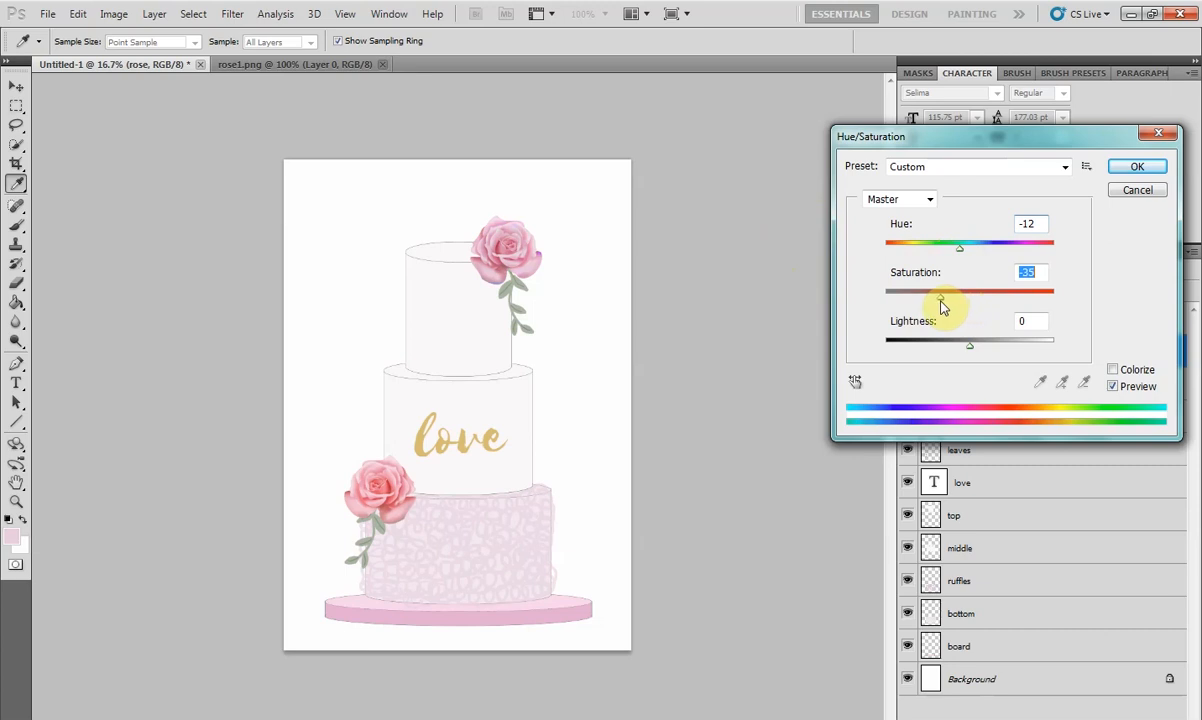
Lower saturation to about -27, nudge lightness, and apply the softer pink to the rose
drag(940, 292, 908, 292)
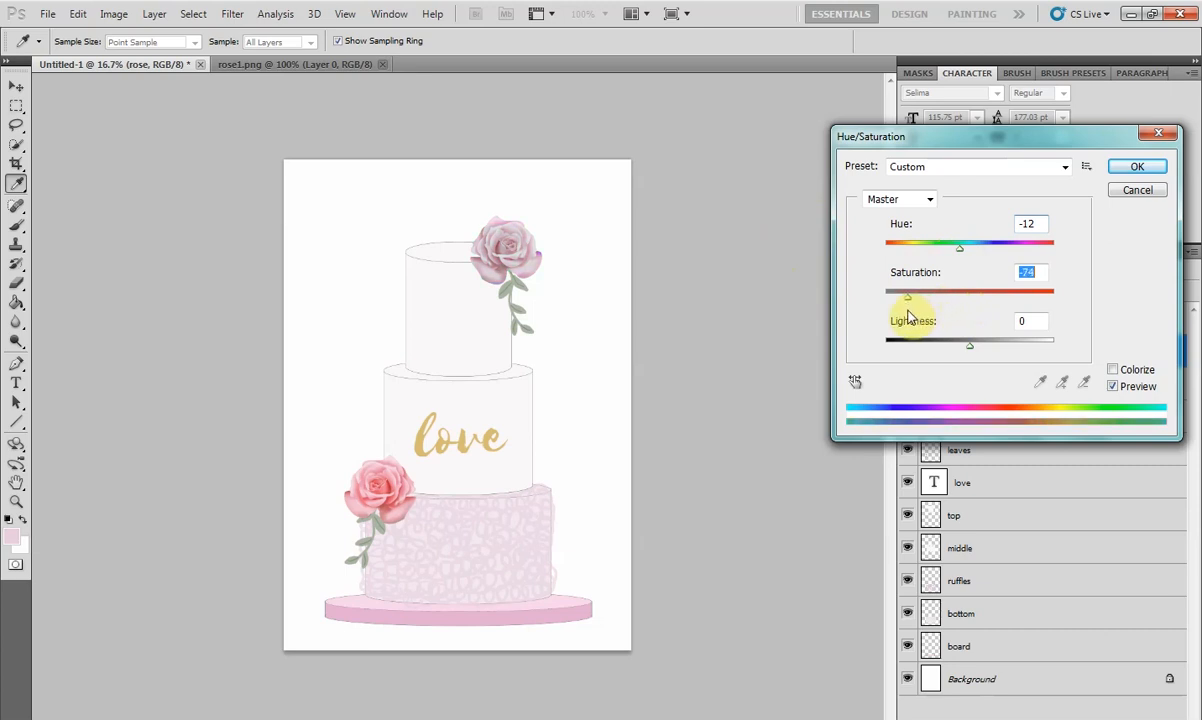
drag(904, 298, 1052, 298)
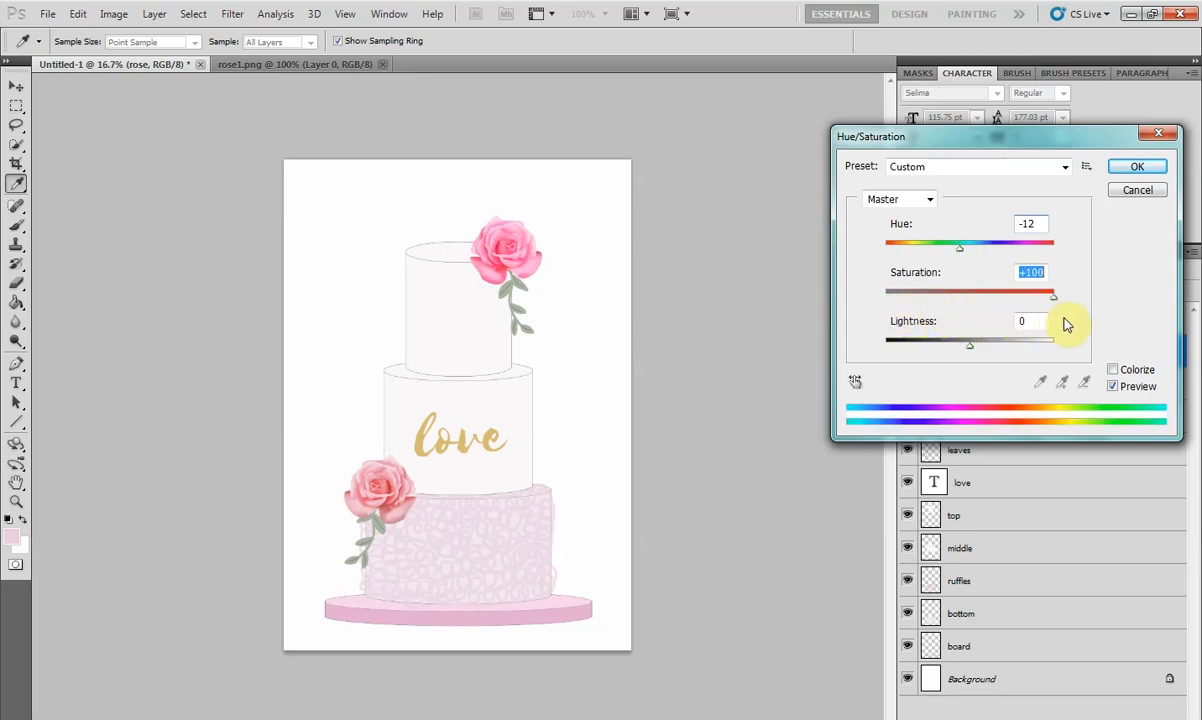
drag(1052, 298, 920, 298)
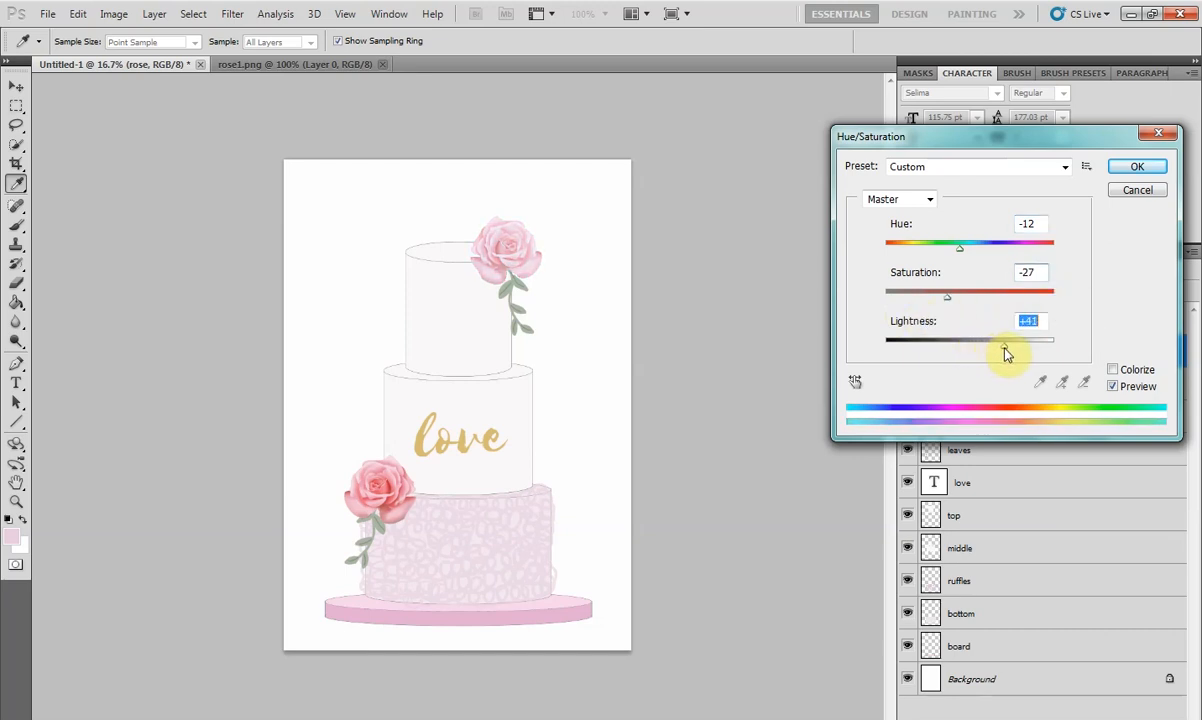
drag(1004, 340, 998, 340)
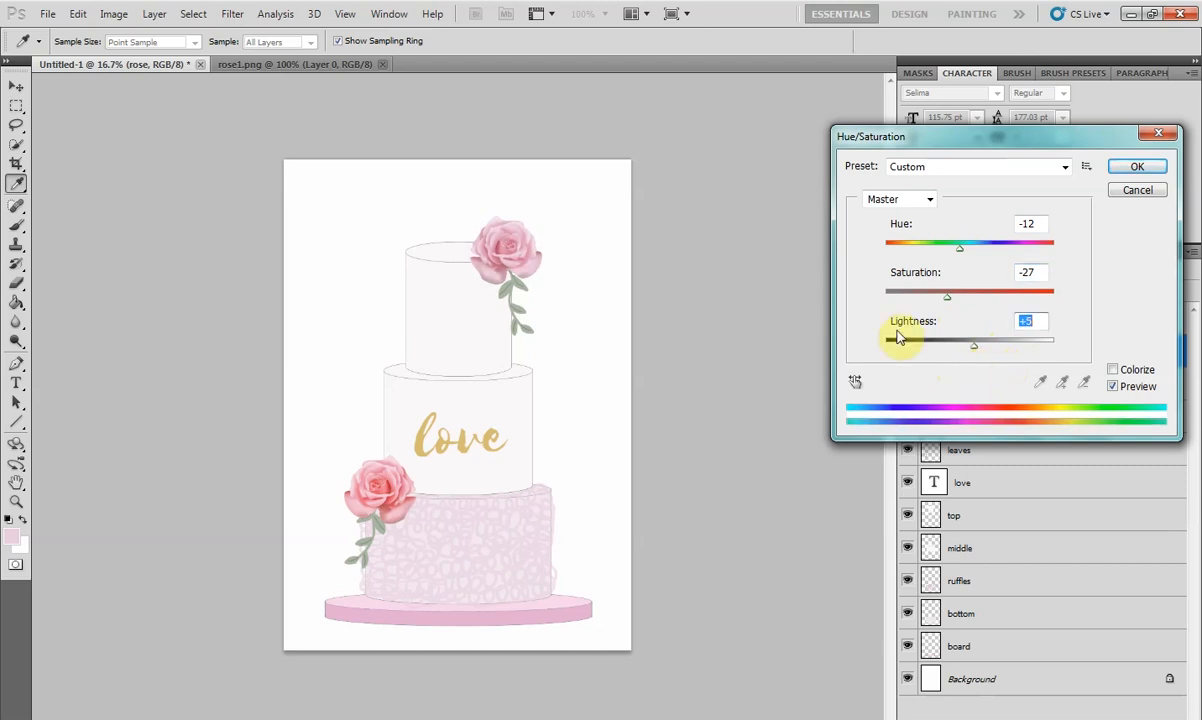
click(1136, 166)
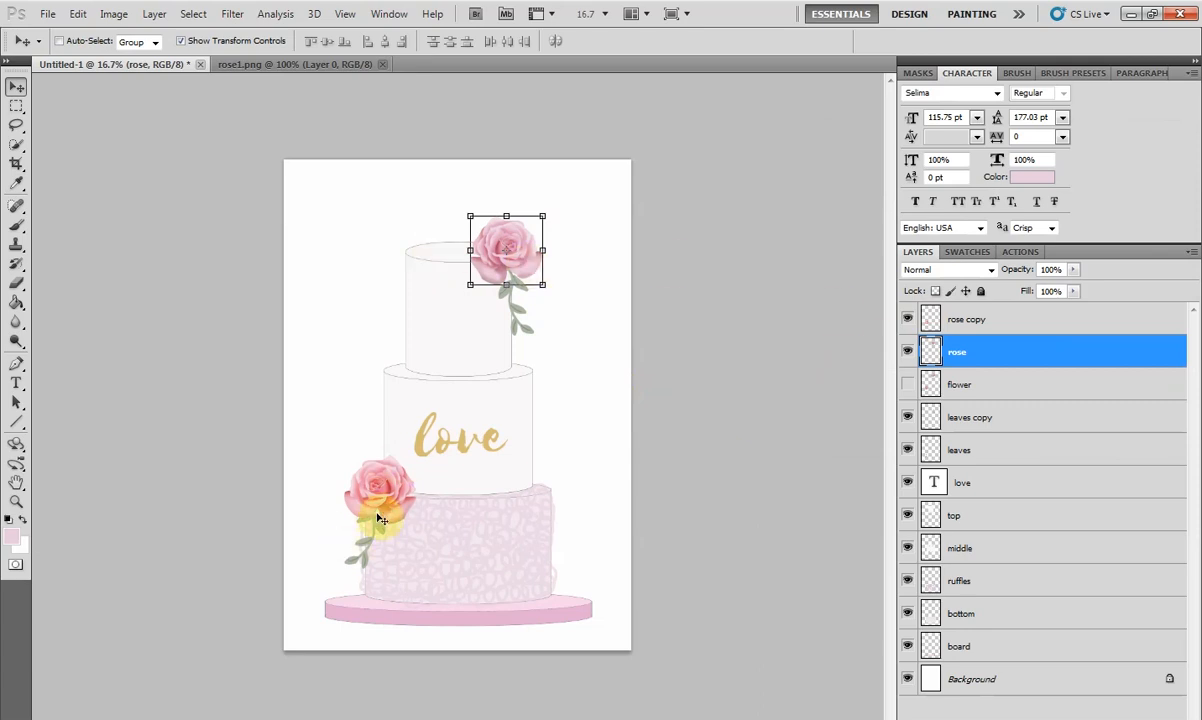
Delete the old bottom rose and duplicate the softened rose layer in its place
click(984, 320)
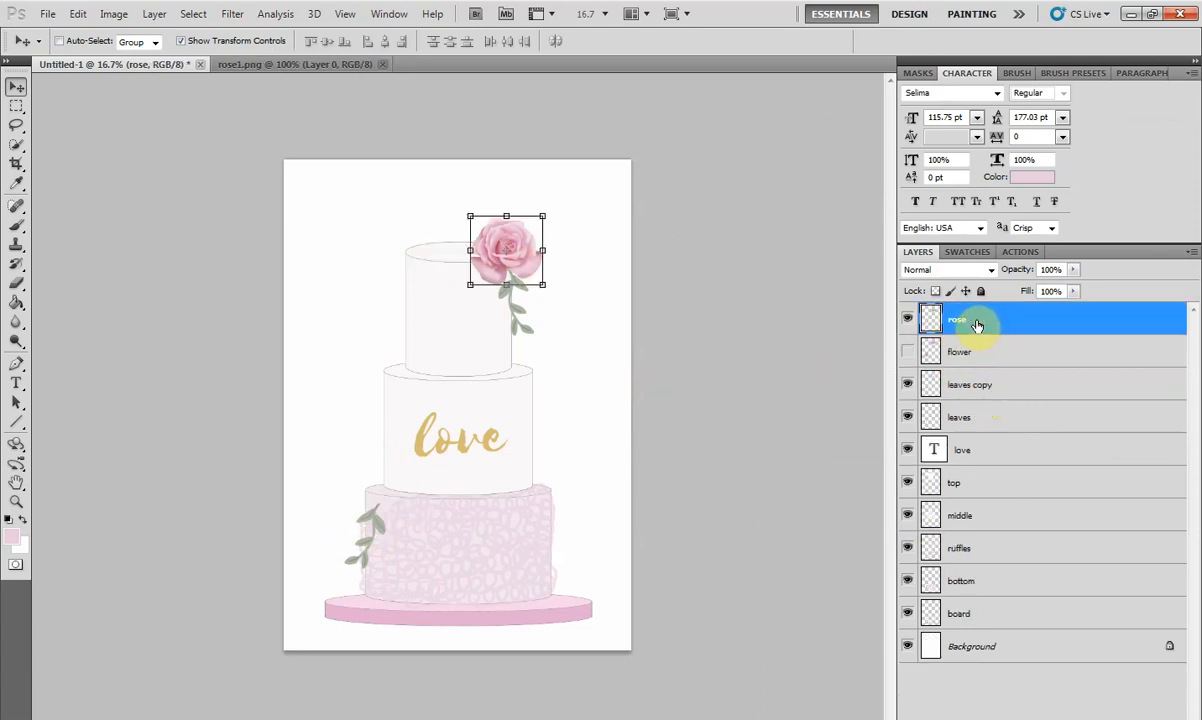
right_click(978, 324)
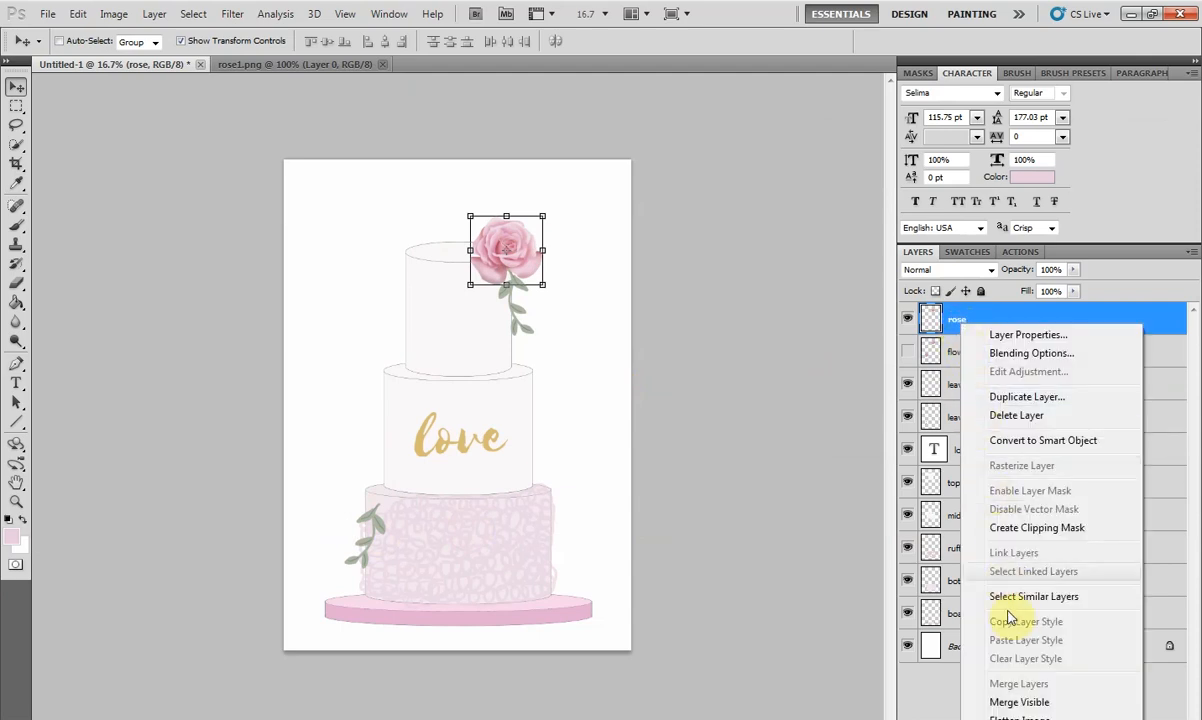
click(1028, 396)
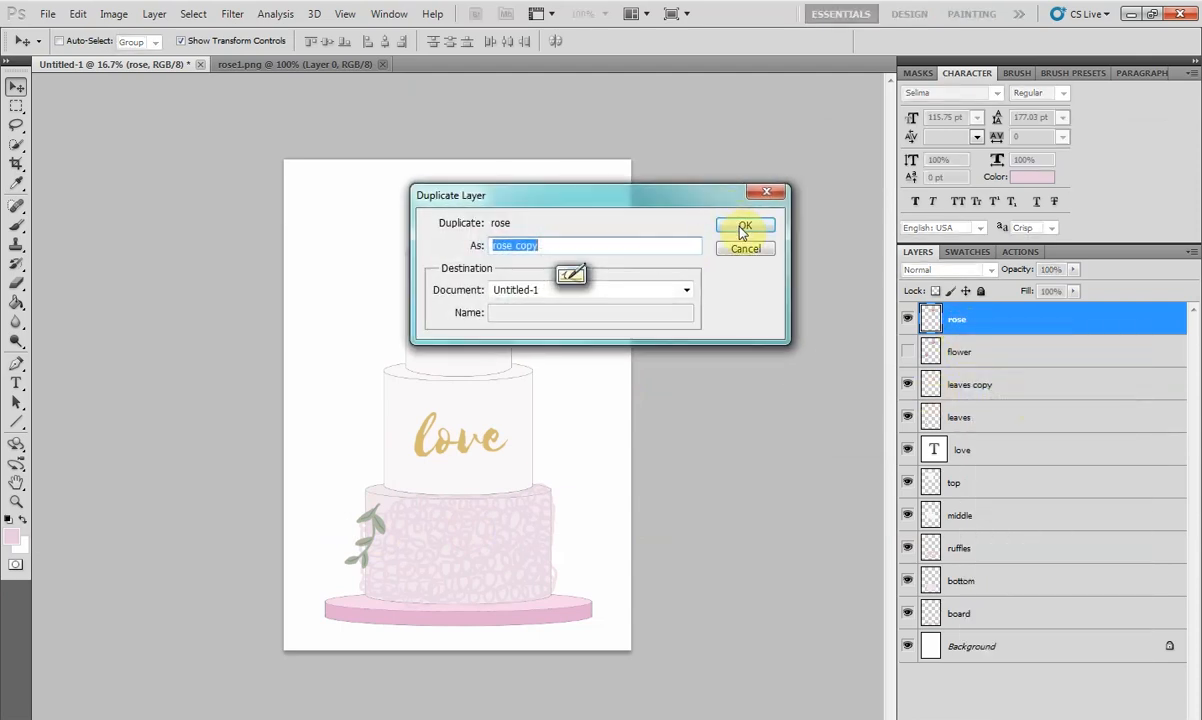
click(744, 224)
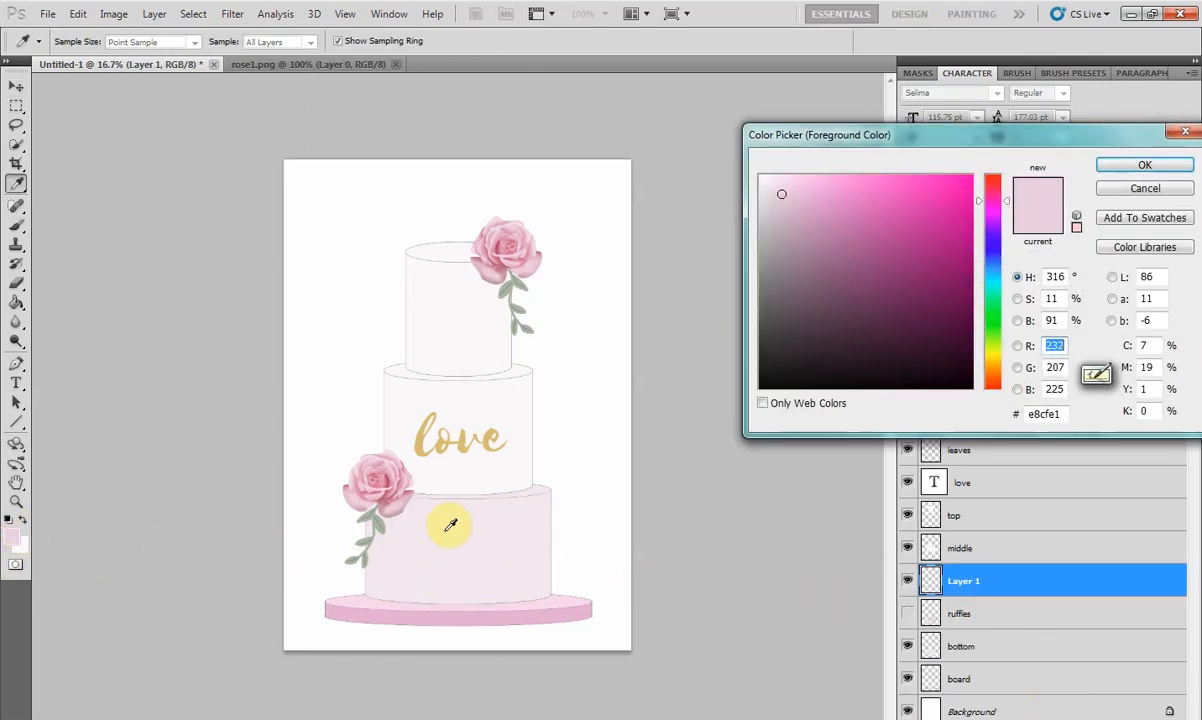
Choose a near-white colour and brush scalloped swags along the bottom tier's top edge
click(768, 180)
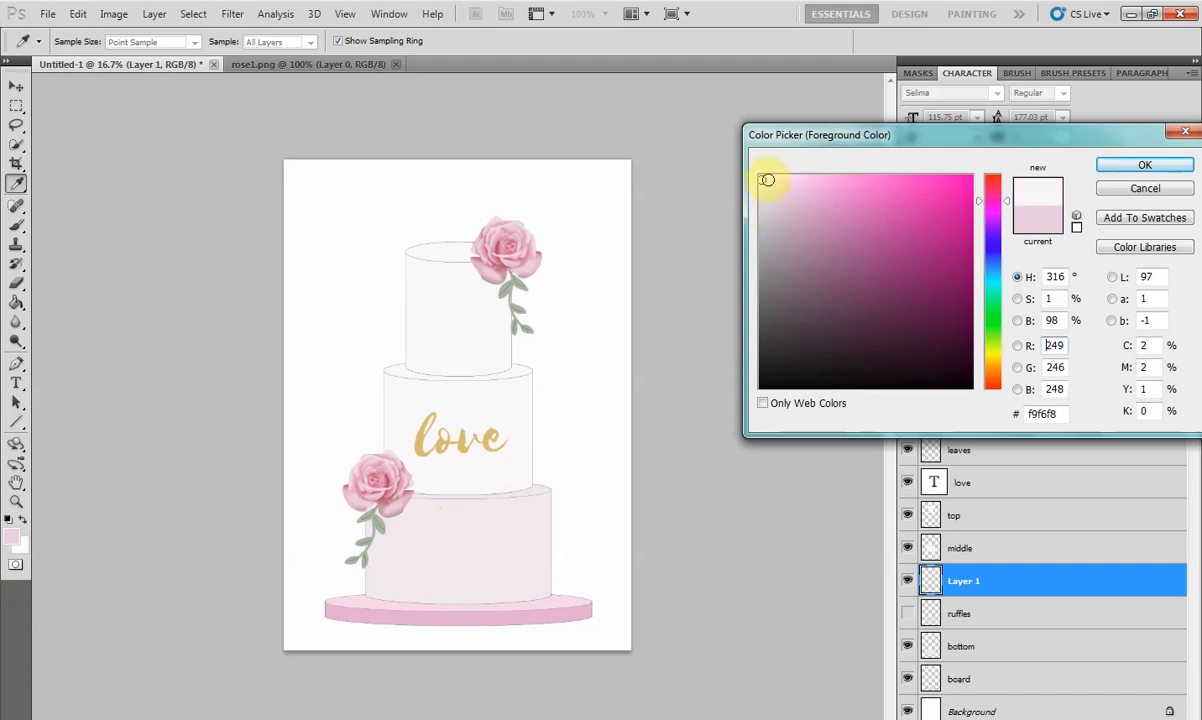
click(1144, 164)
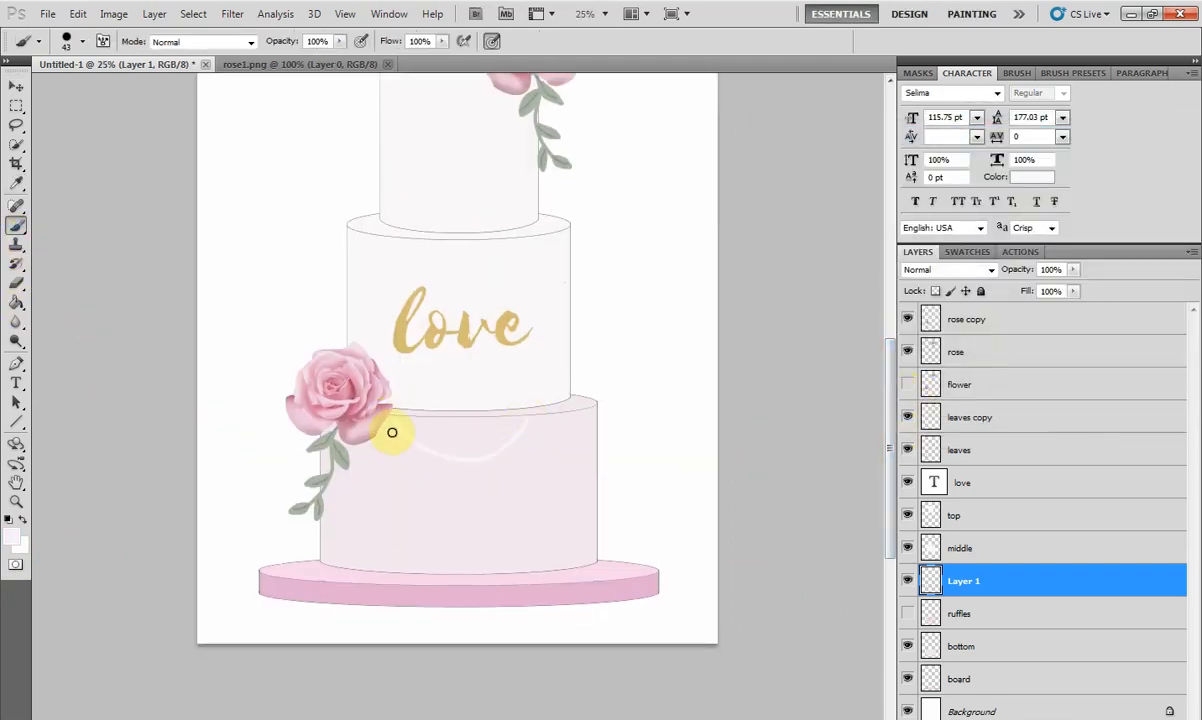
drag(392, 432, 460, 468)
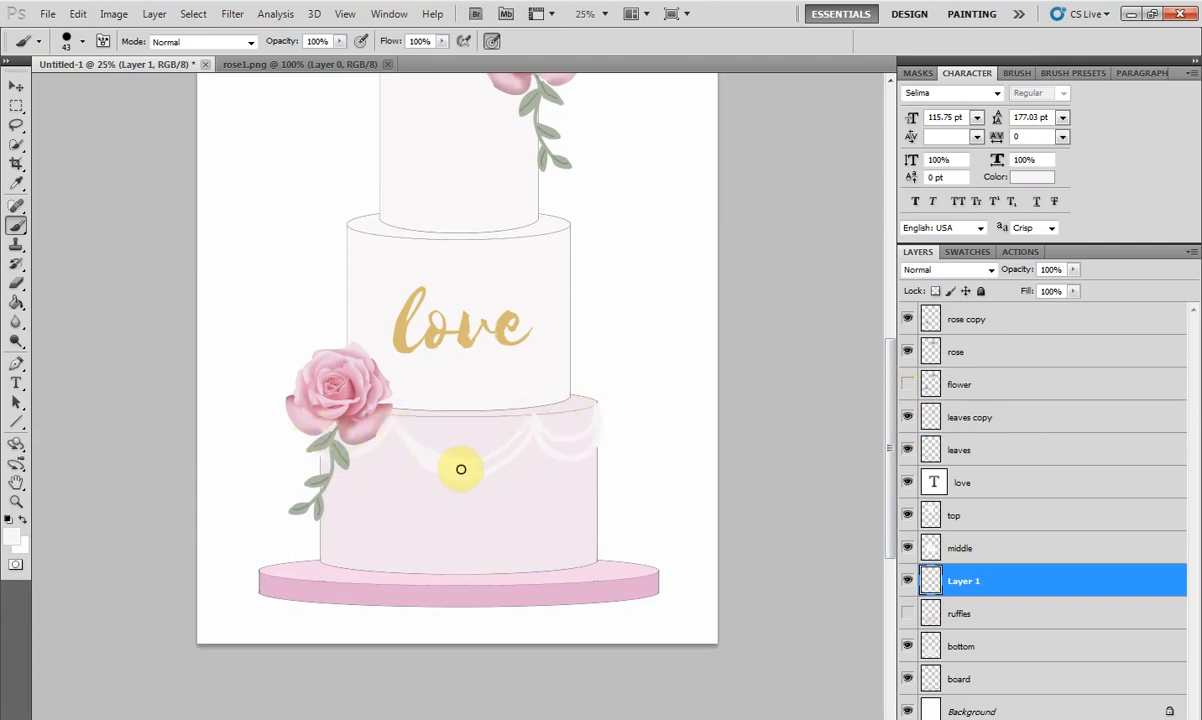
drag(460, 468, 392, 420)
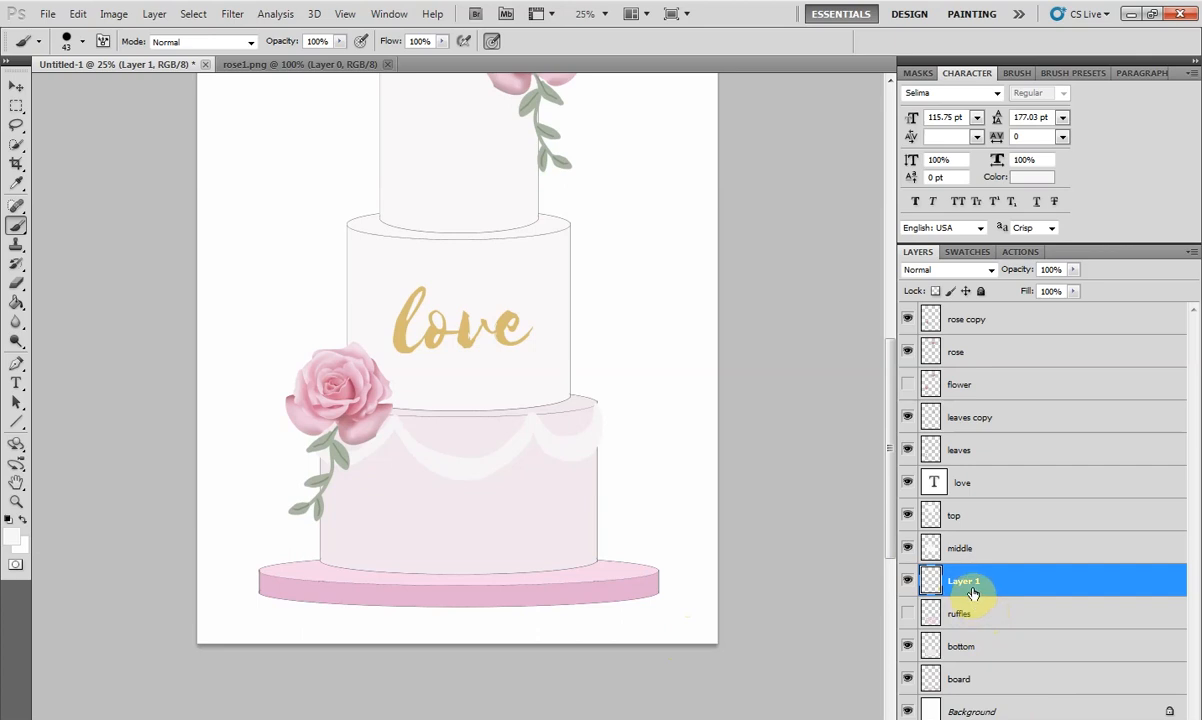
Apply a Drop Shadow layer style to the swag layer and confirm its settings
right_click(970, 588)
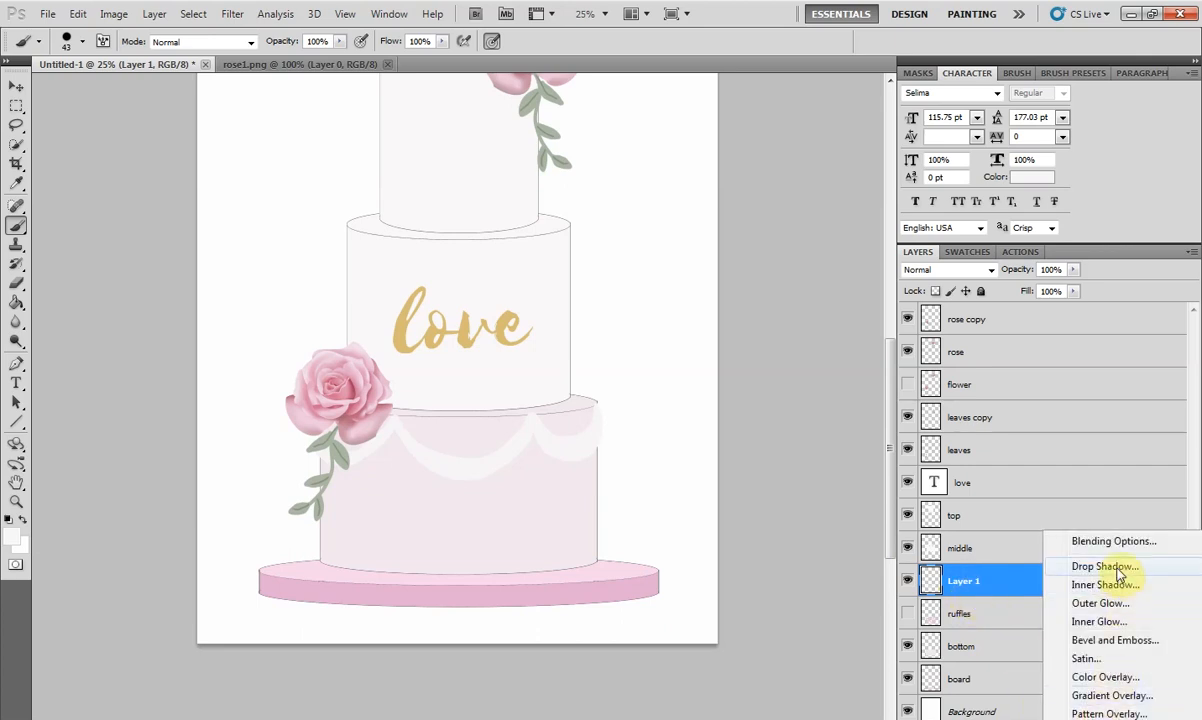
click(1104, 566)
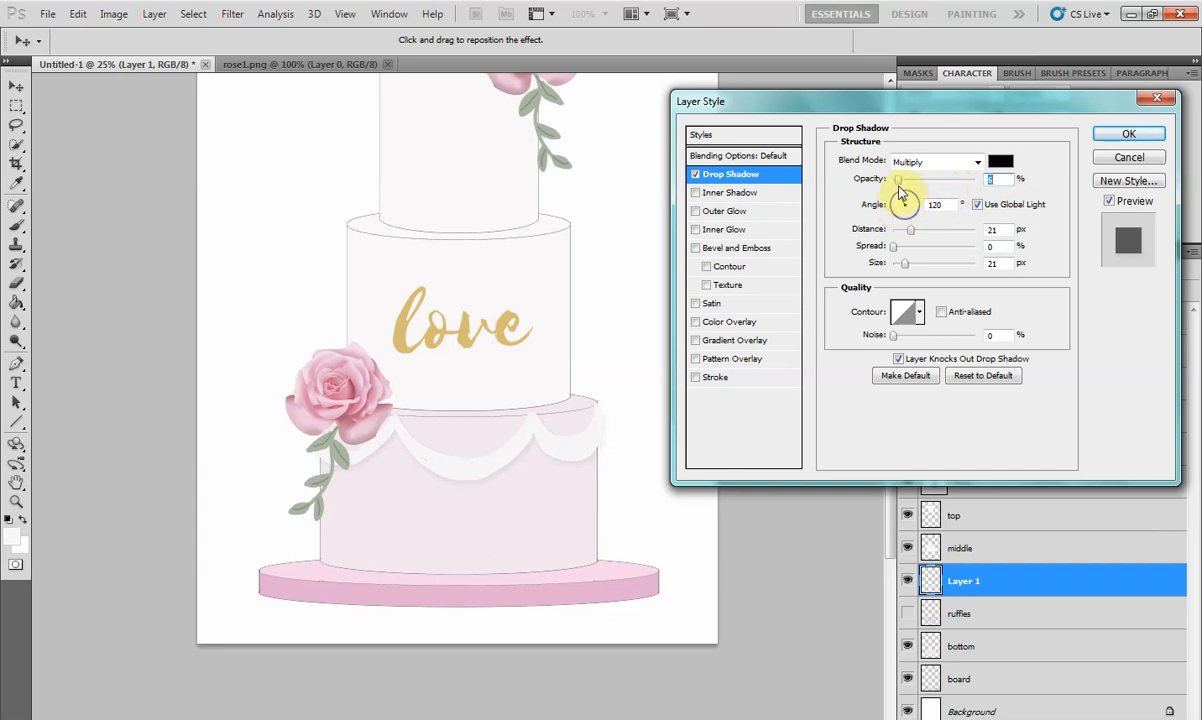
click(1128, 132)
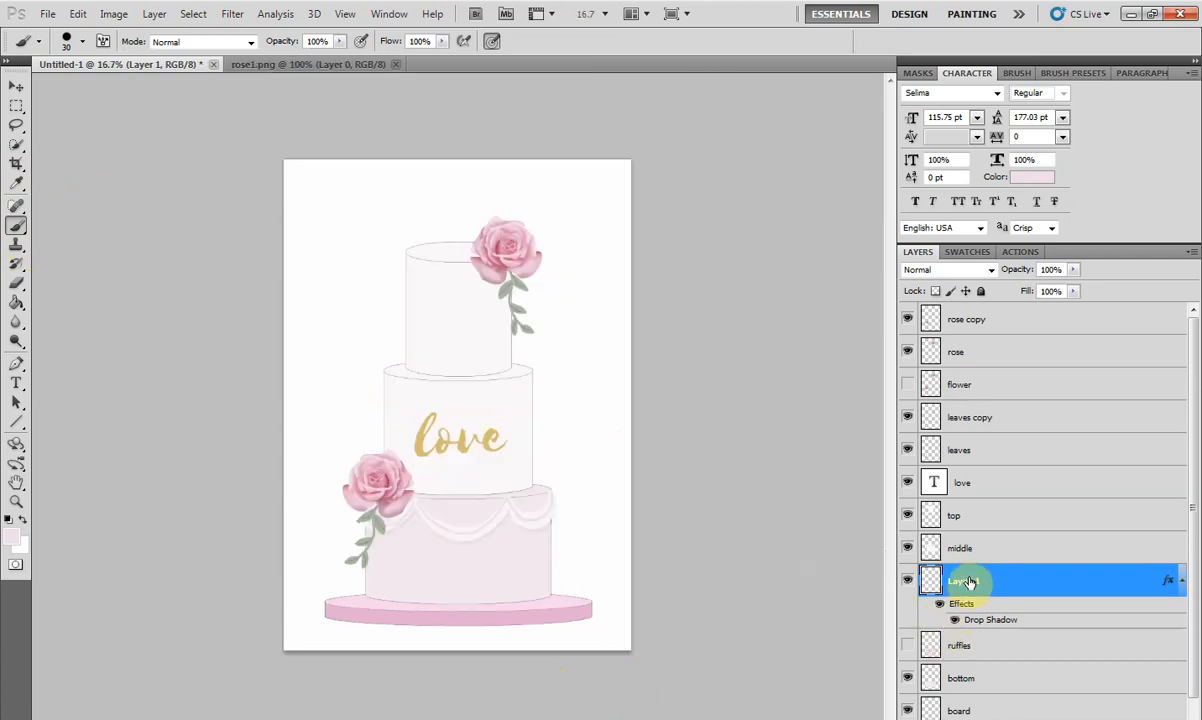
Rename Layer 1 to 'swags' and toggle the ruffles layer hidden for a plain bottom tier
double_click(960, 580)
text(swags)
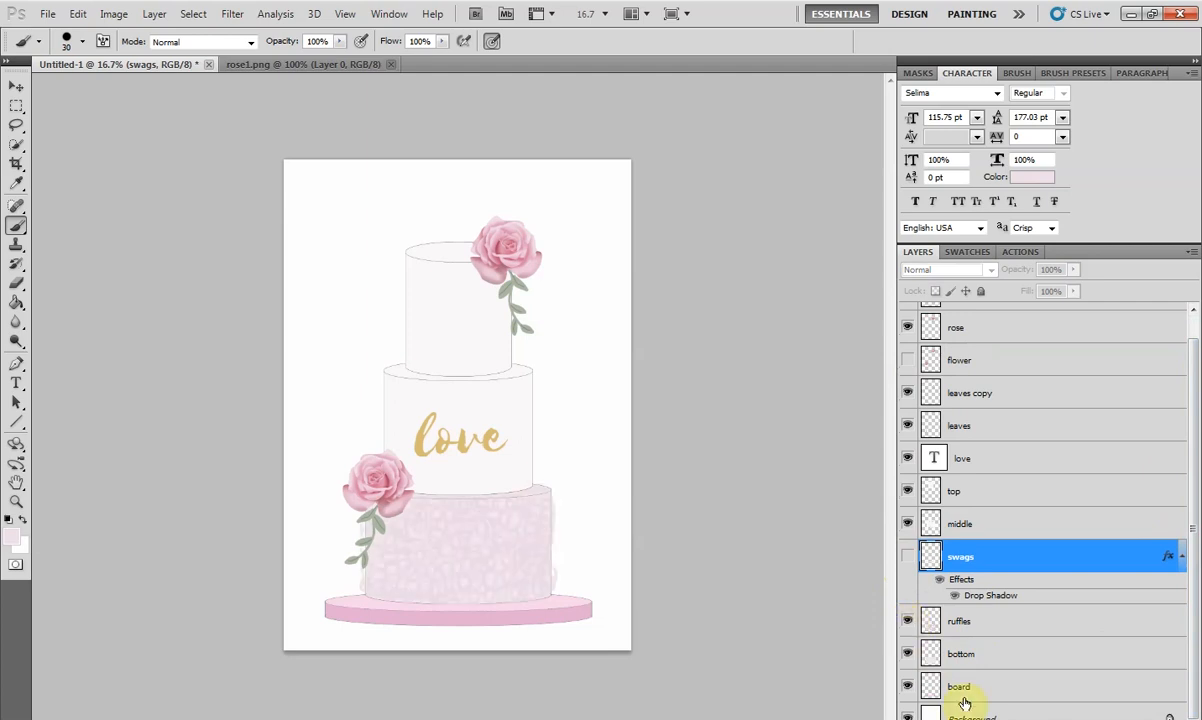
click(908, 556)
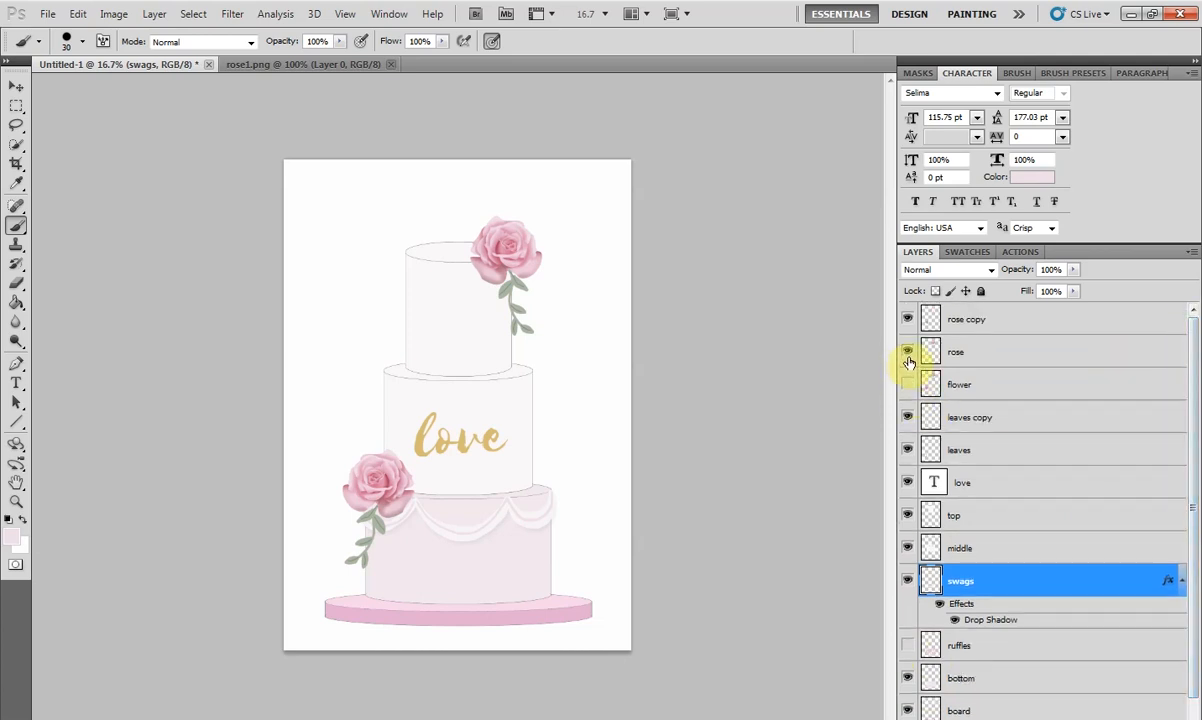
click(908, 352)
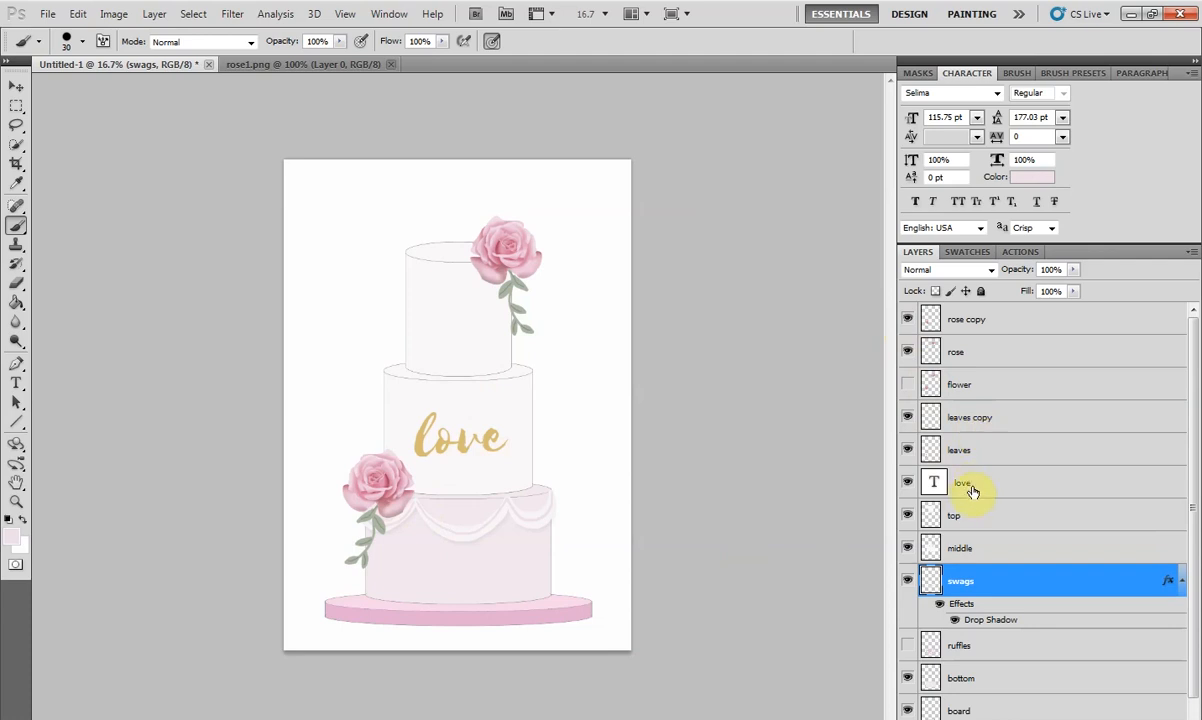
click(964, 482)
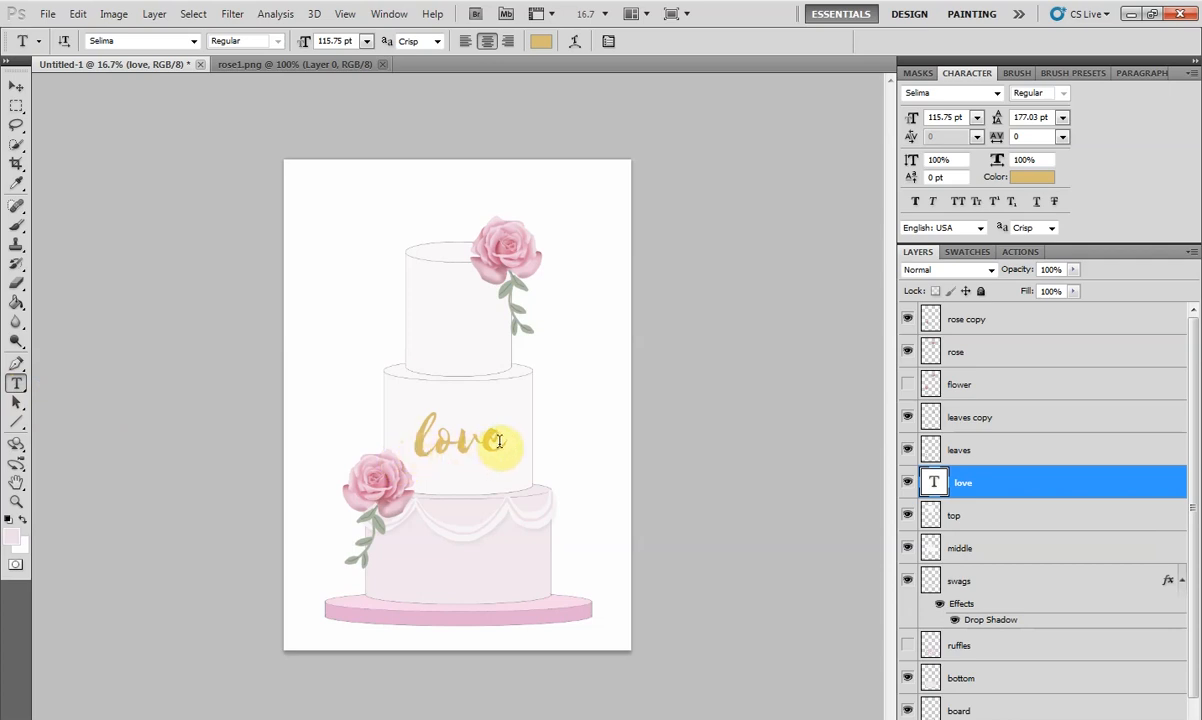
text(MR)
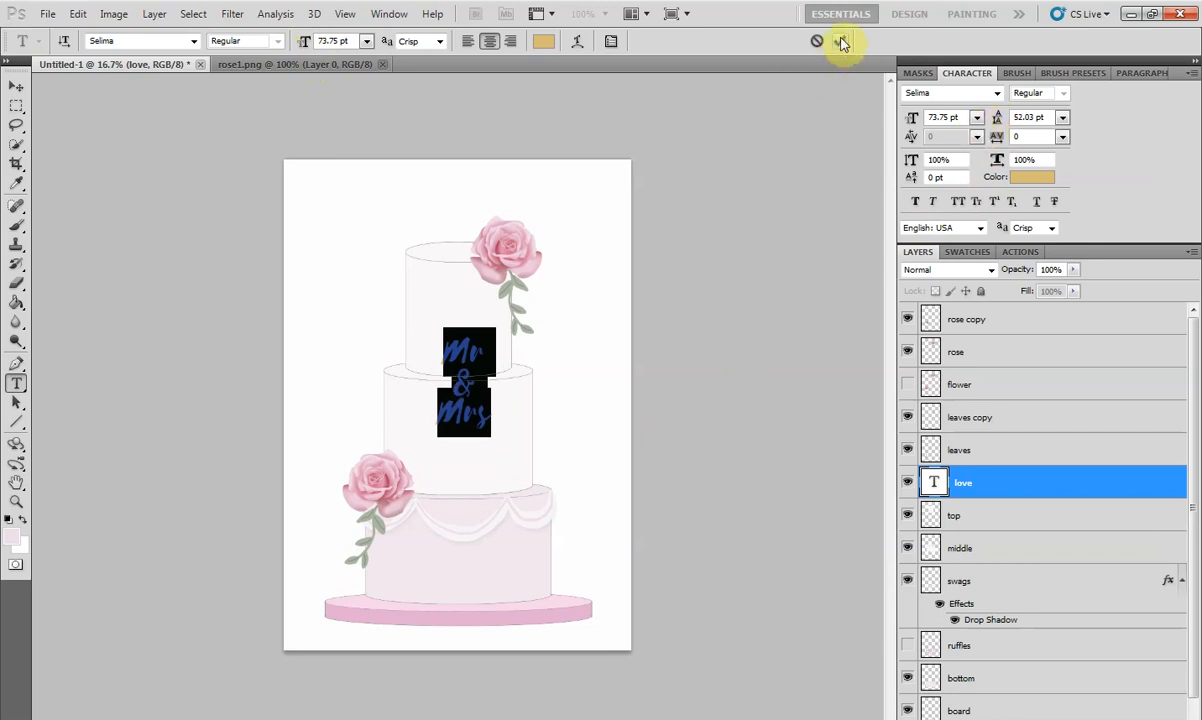
click(840, 40)
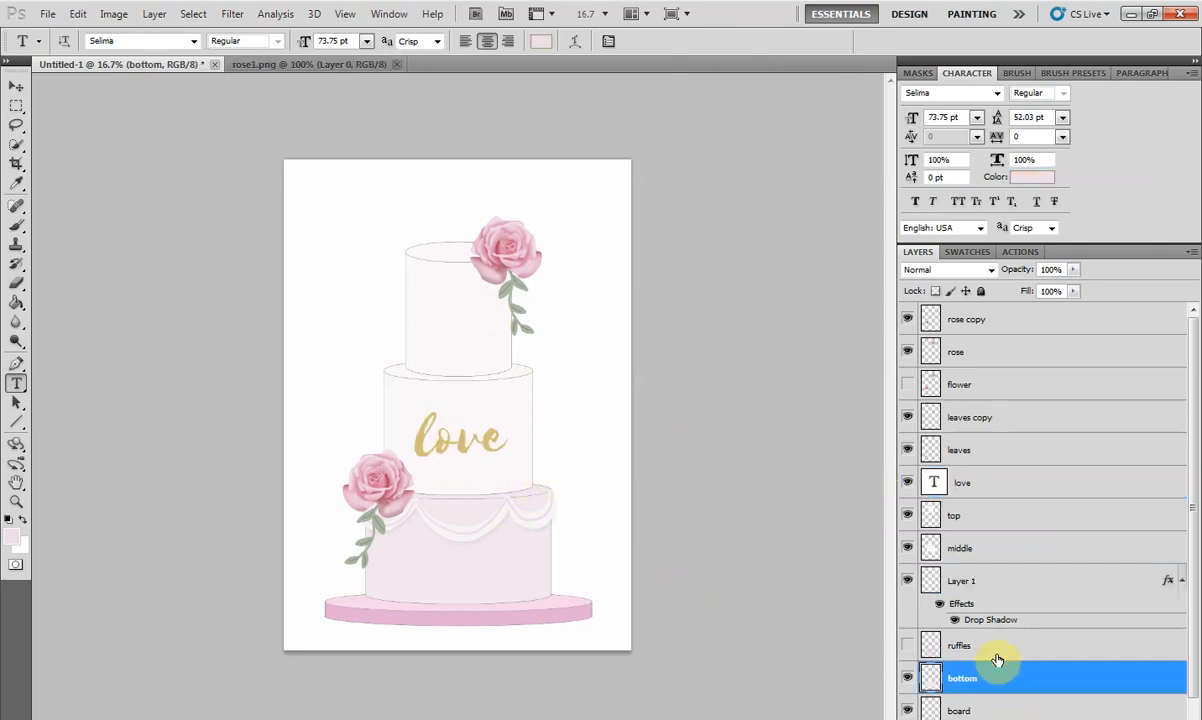
scroll(down, 3)
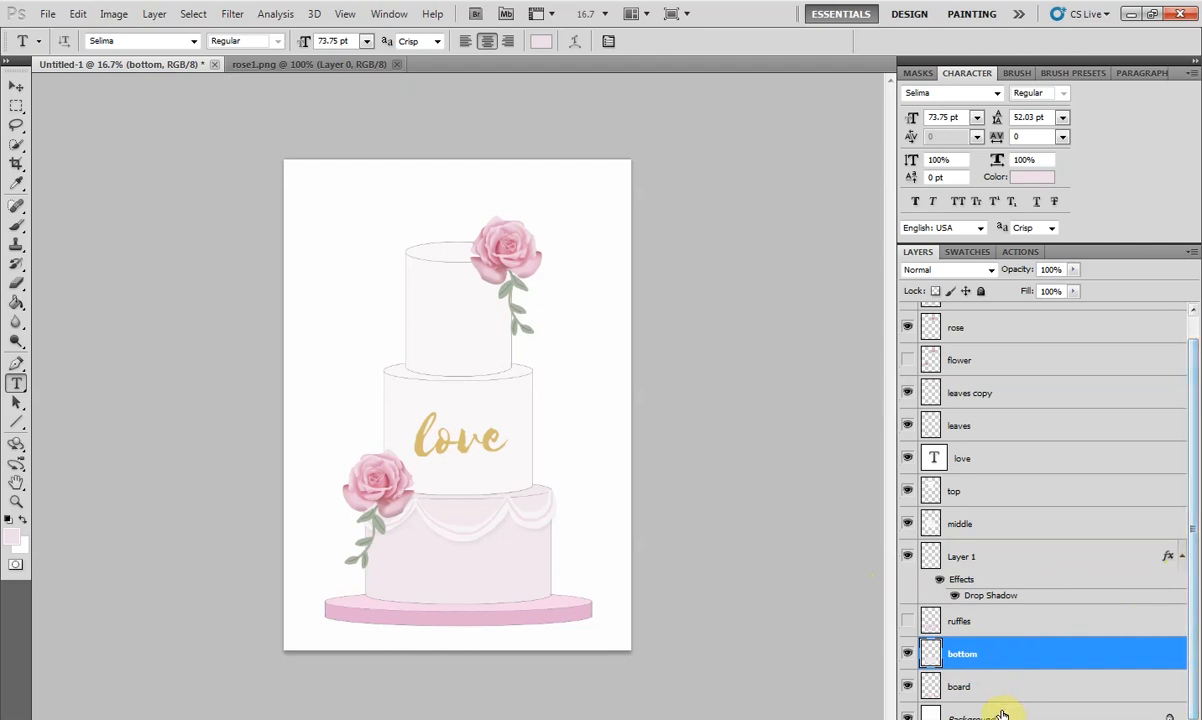
click(1000, 716)
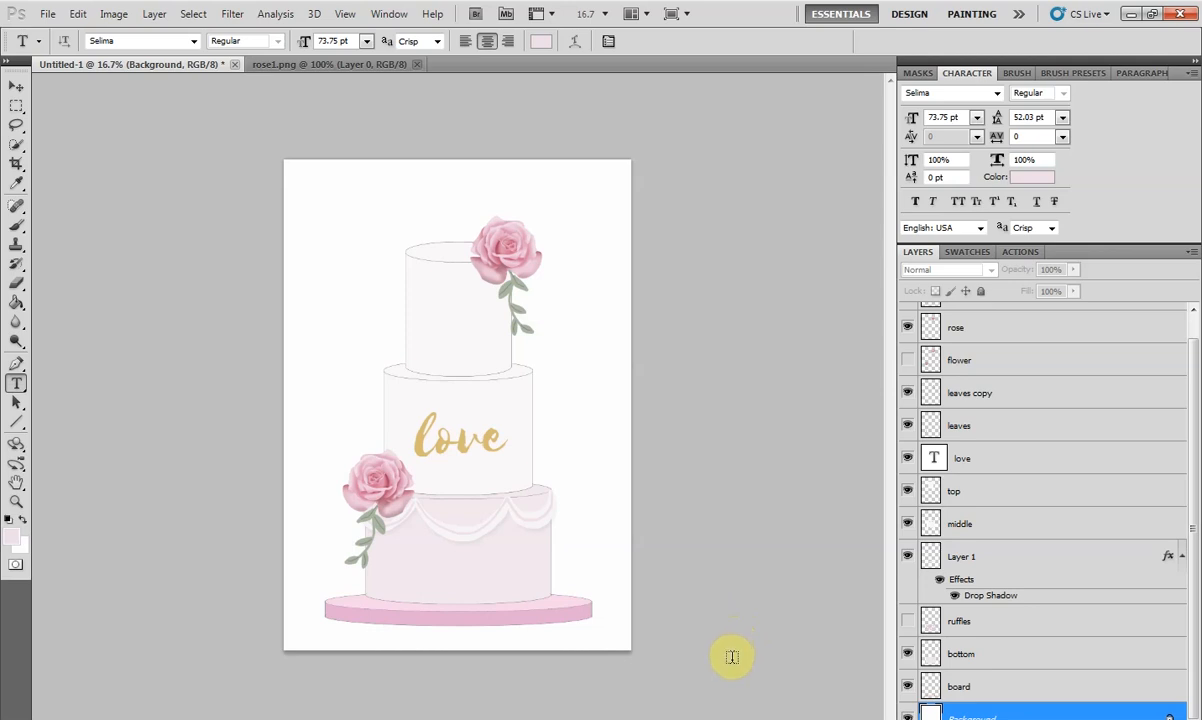
mouse_move(728, 640)
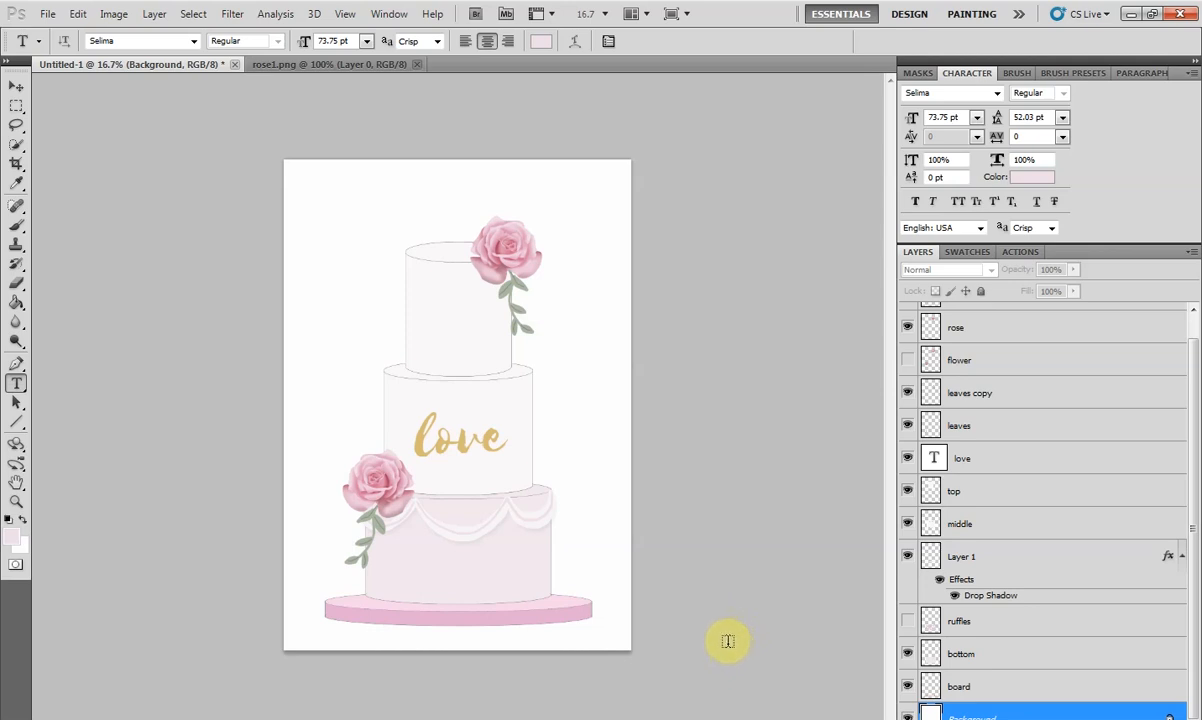
mouse_move(670, 524)
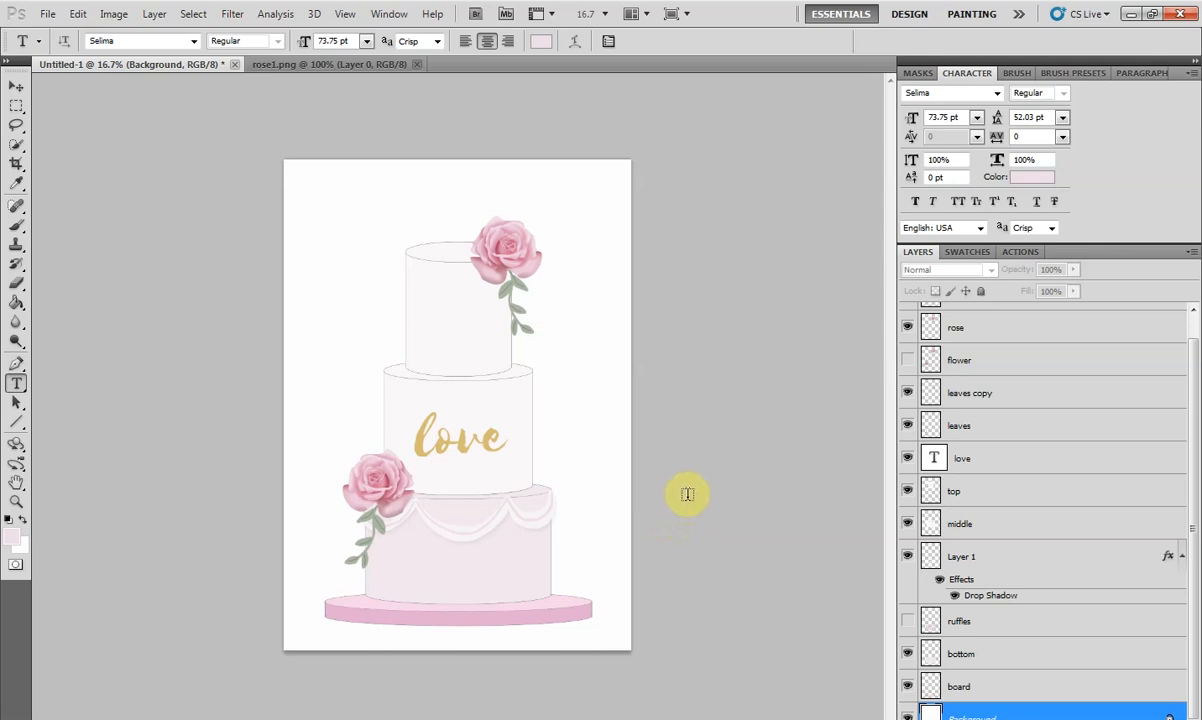
mouse_move(520, 406)
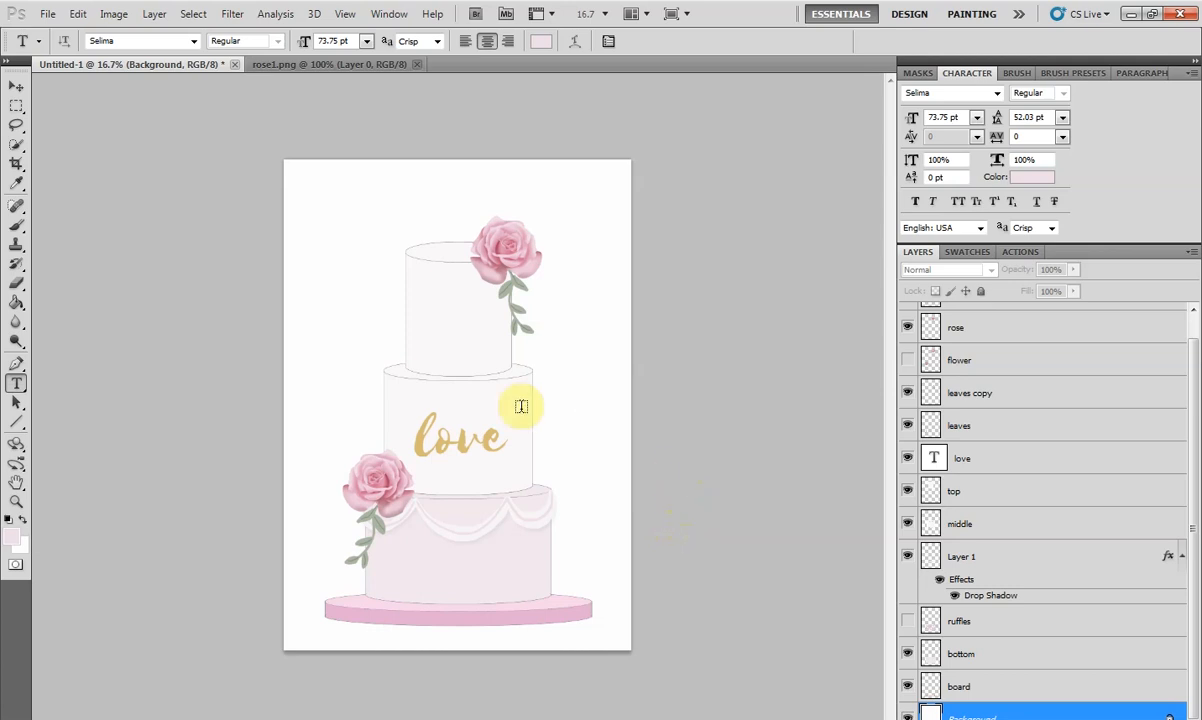